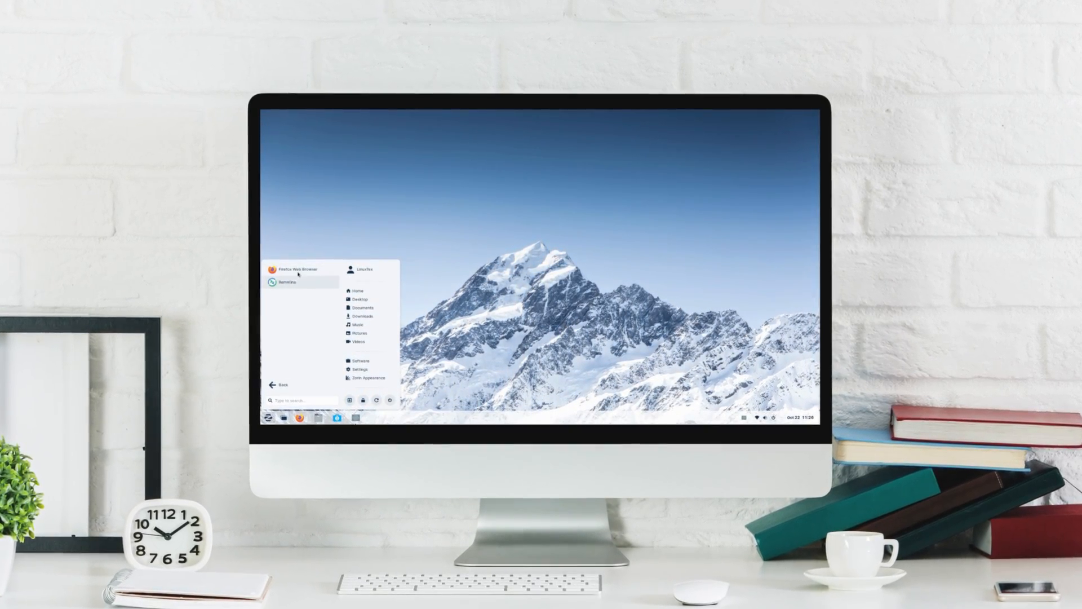
- Show the calendar and notifications panel for October 22 2022 from the Zorin taskbar clock
click(800, 420)
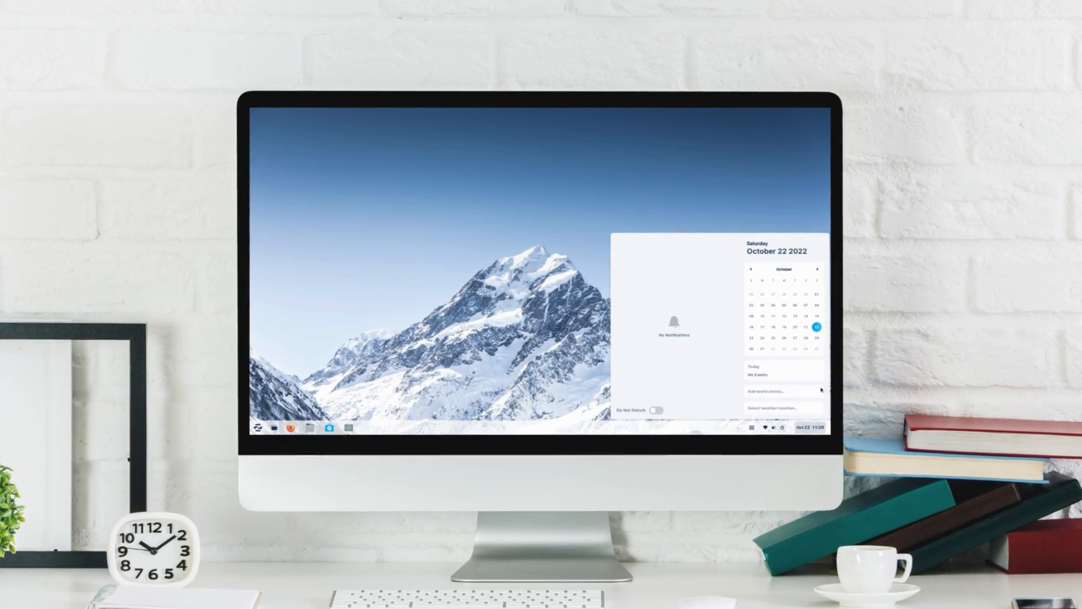
click(777, 270)
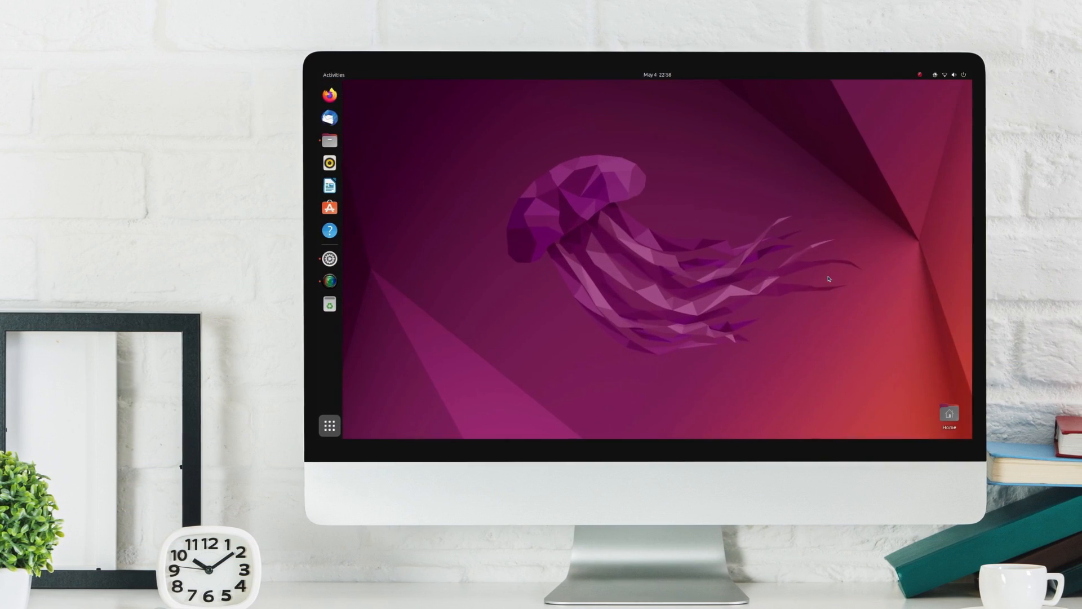
- Open the home folder via the dock's Files quick options and choose the Dark style in Appearance
click(639, 75)
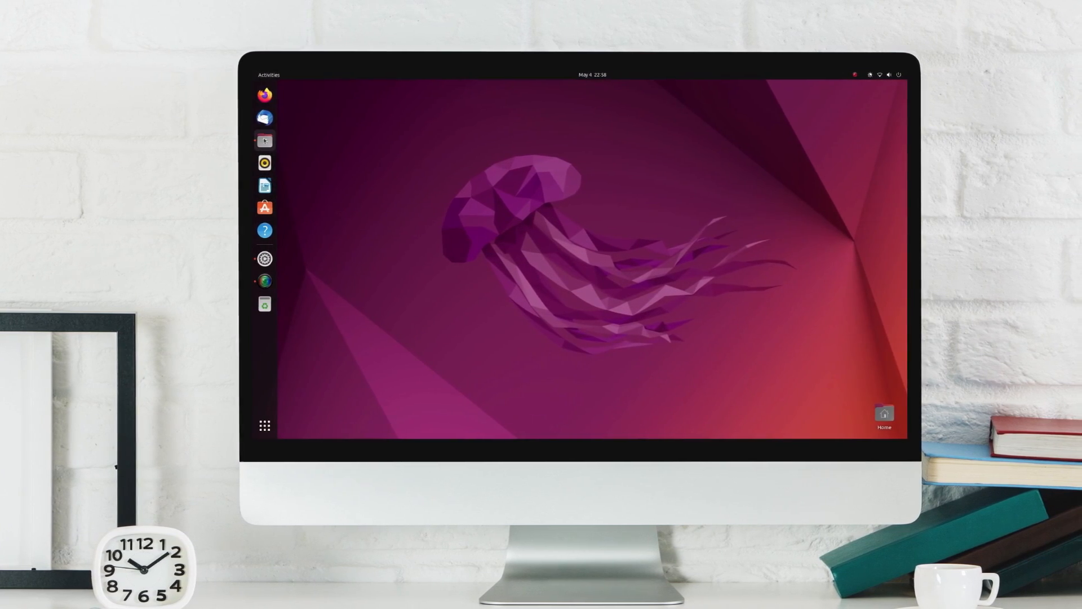
right_click(265, 140)
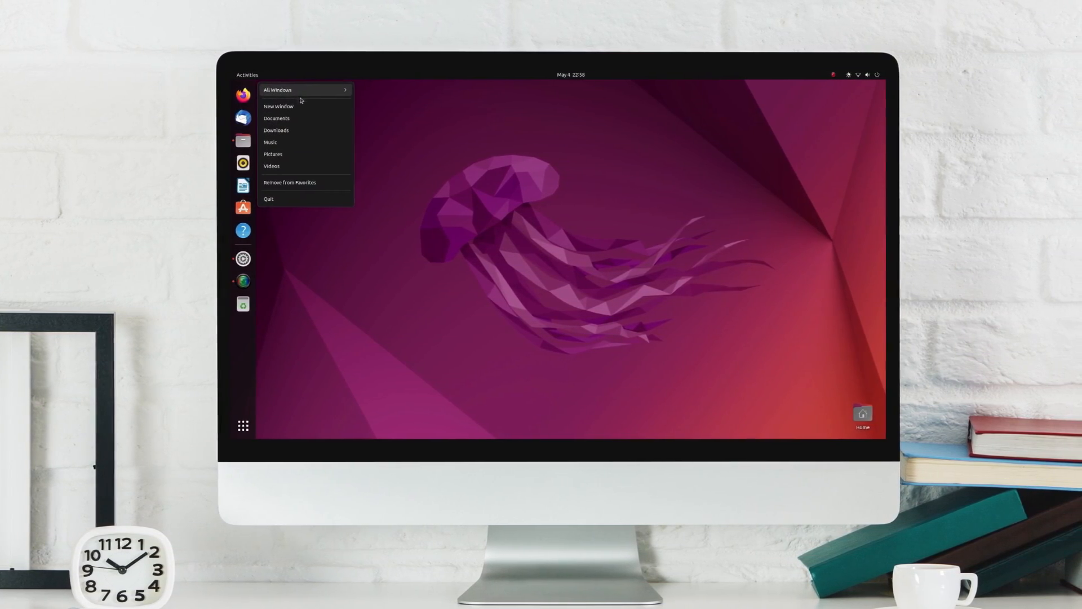
click(278, 106)
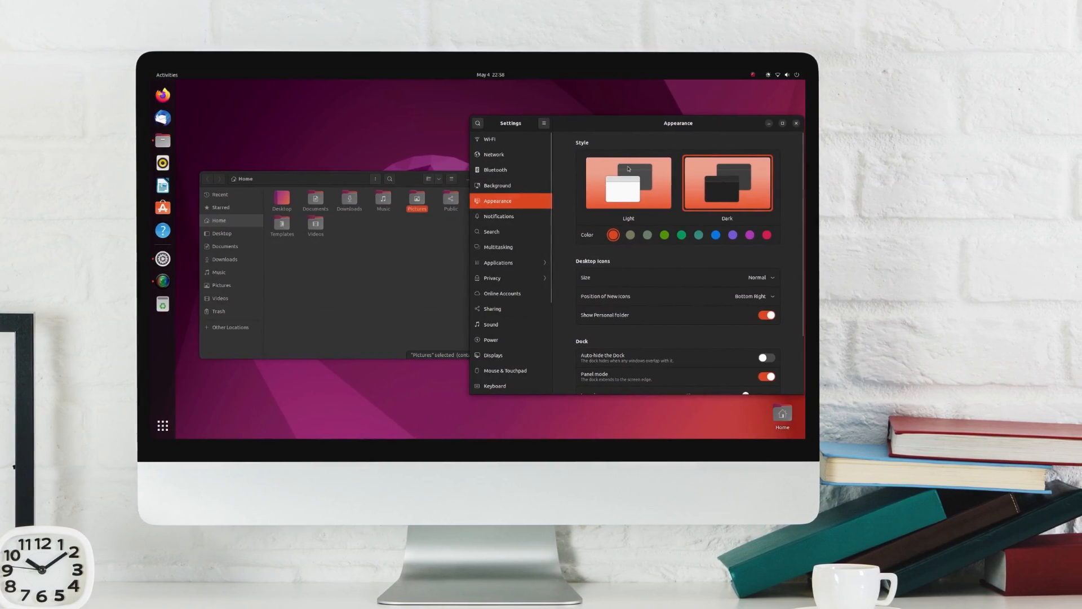
click(628, 181)
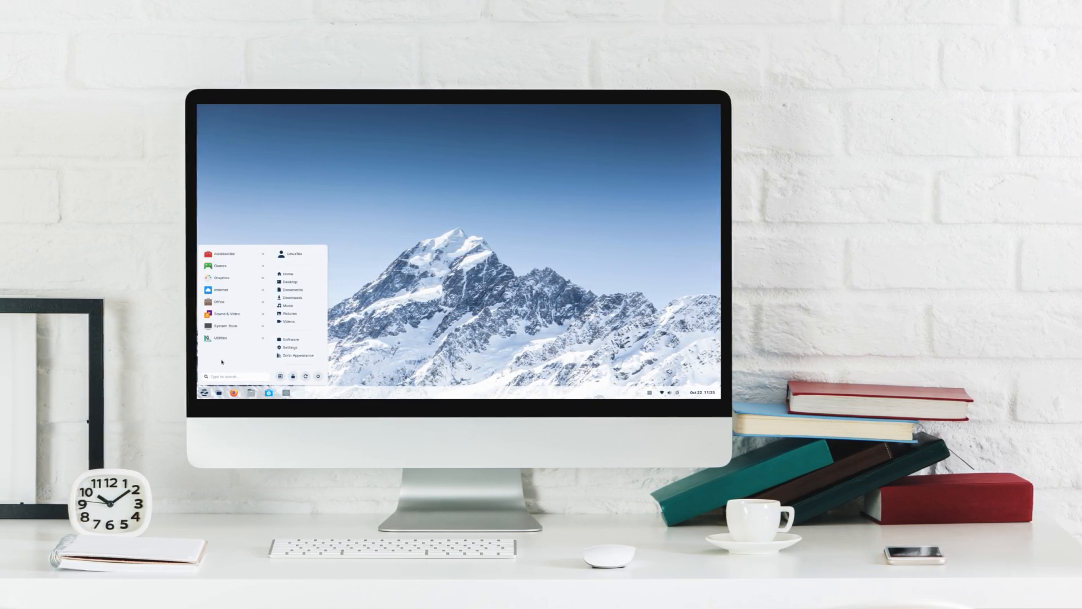
- Close the app menu and browse another month in the taskbar calendar panel
click(221, 278)
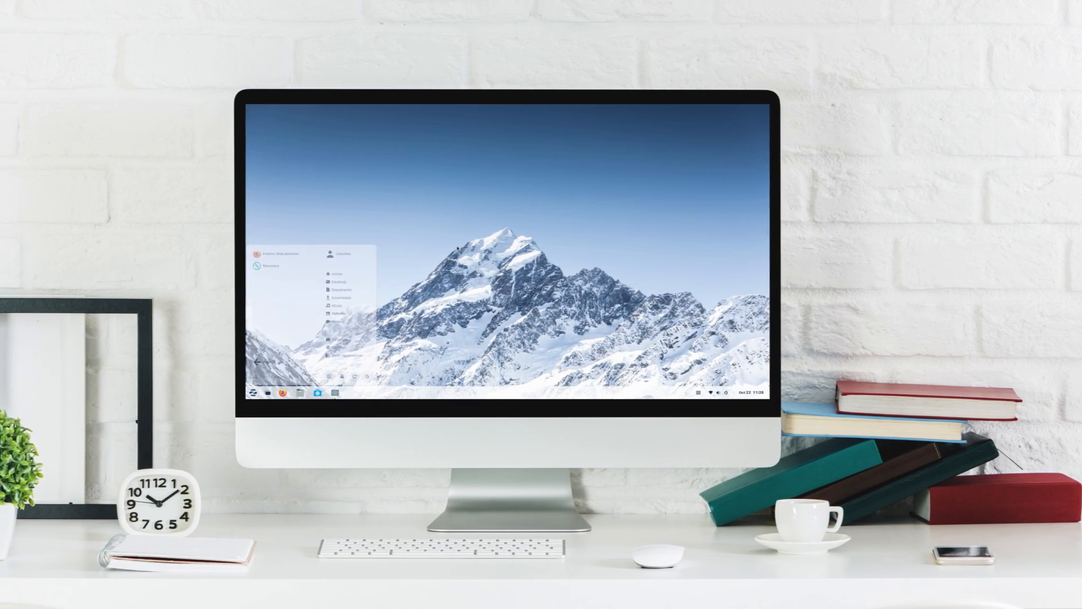
click(752, 393)
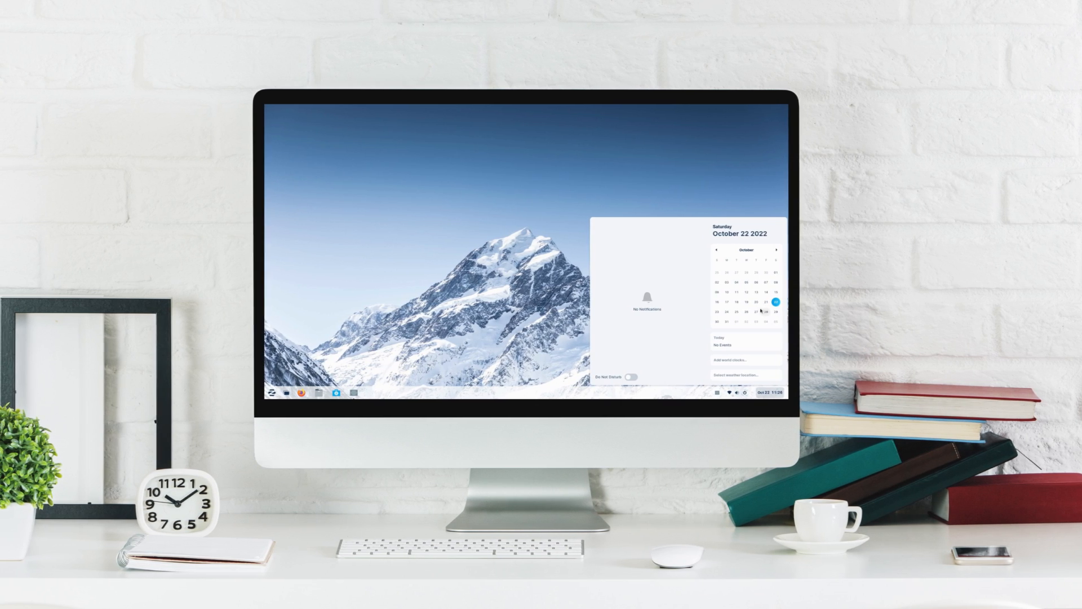
click(738, 249)
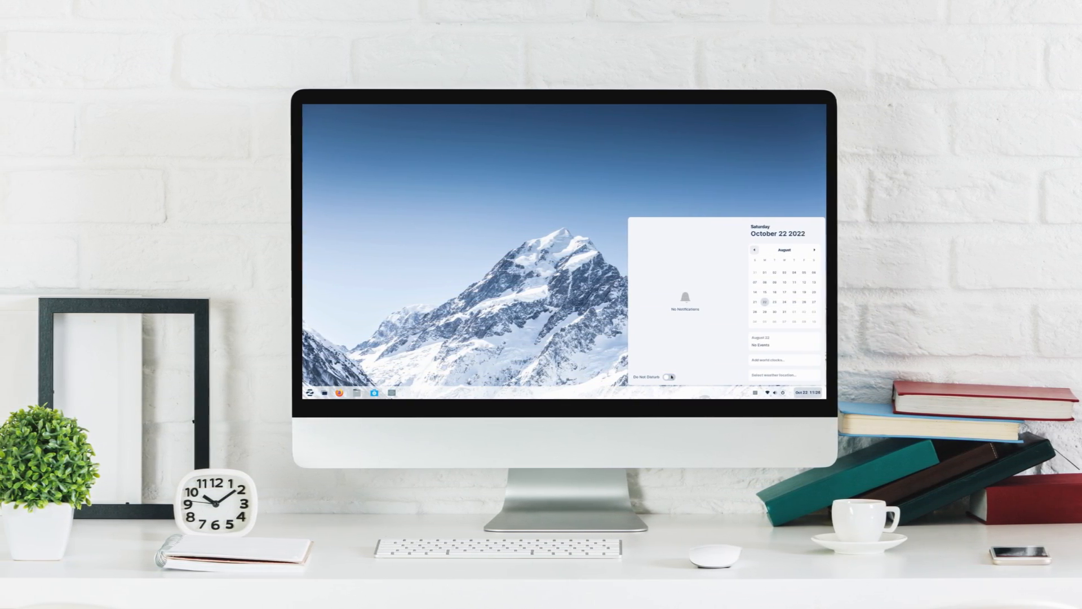
- Expand the Power Off / Log Out choices in the system tray menu
click(760, 393)
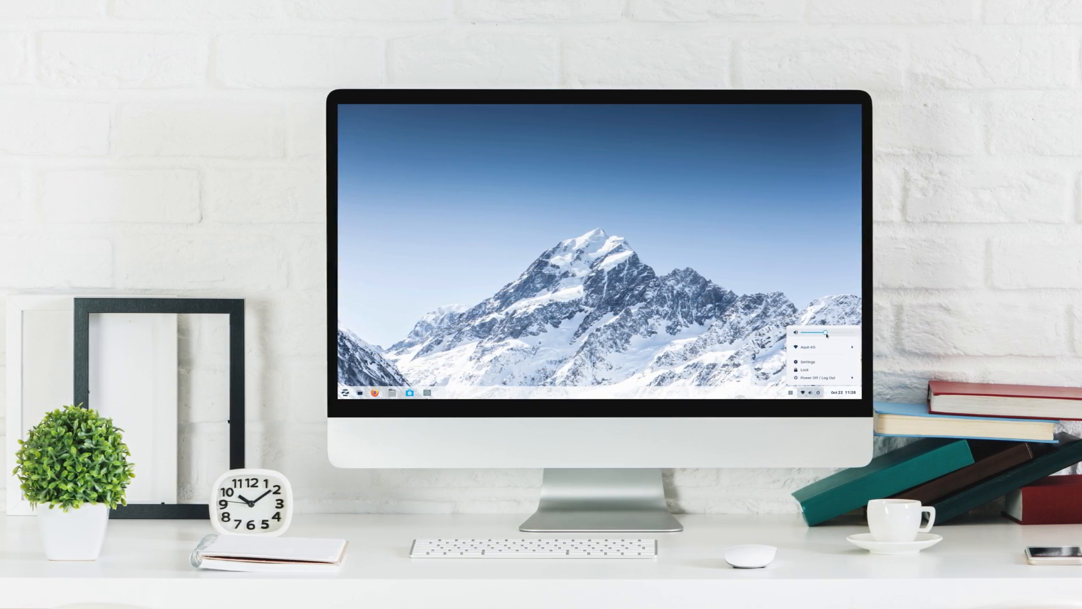
click(824, 377)
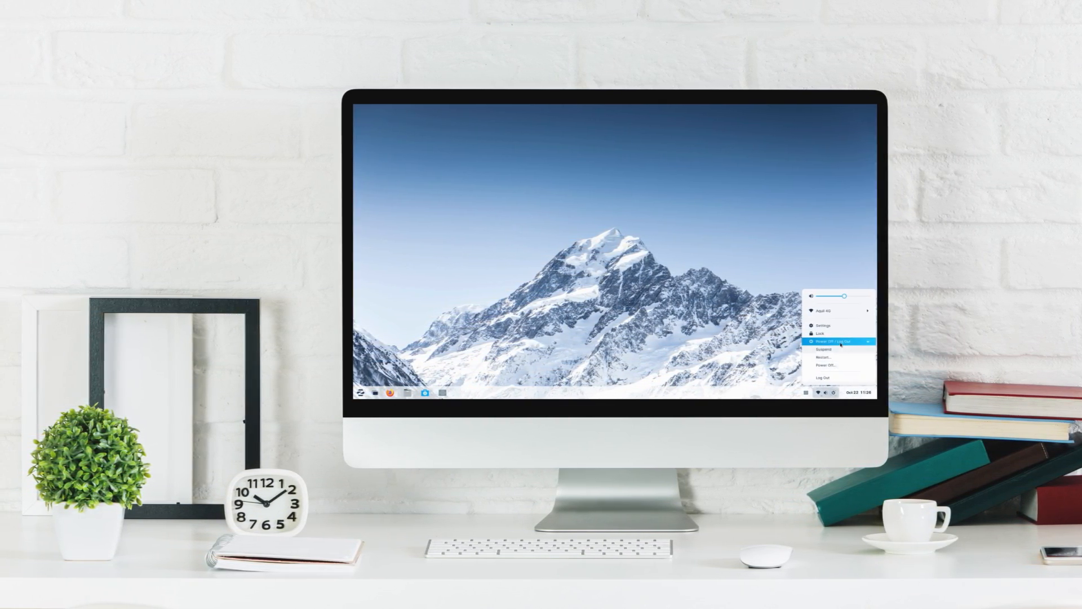
click(838, 341)
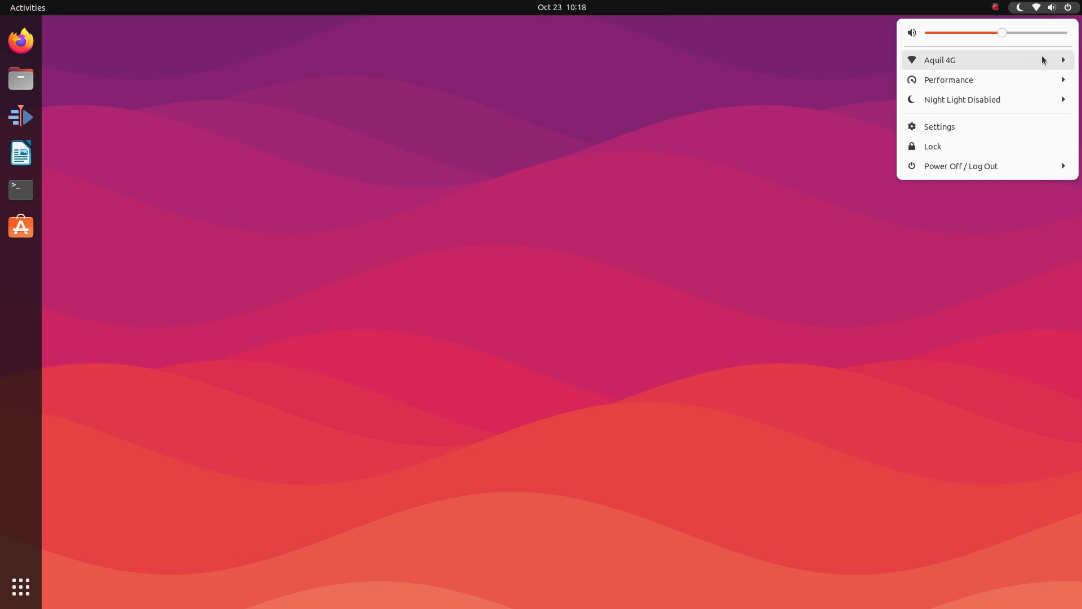
click(575, 10)
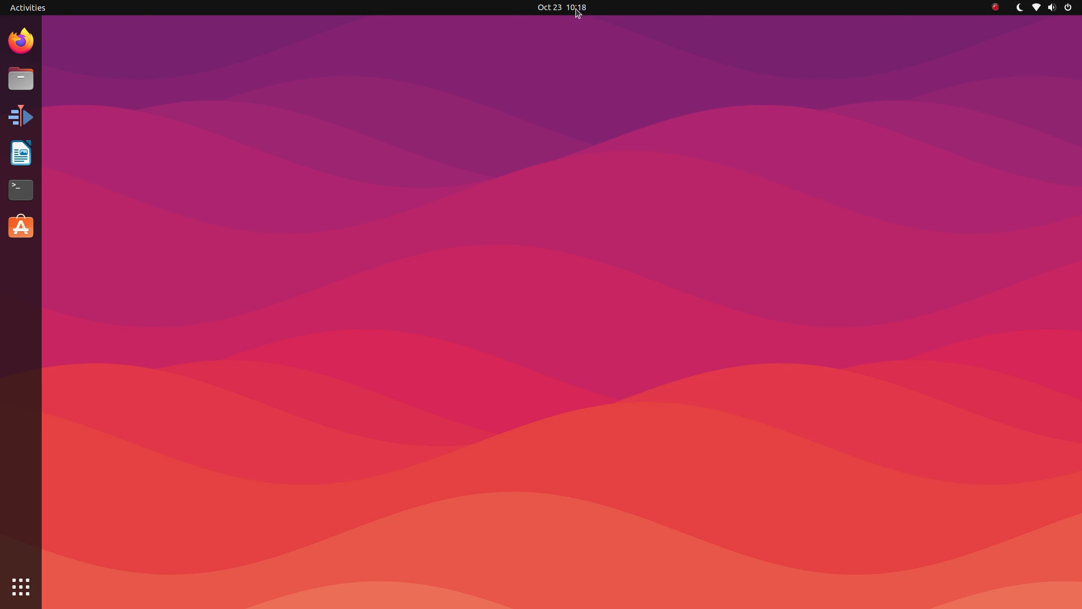
mouse_move(31, 225)
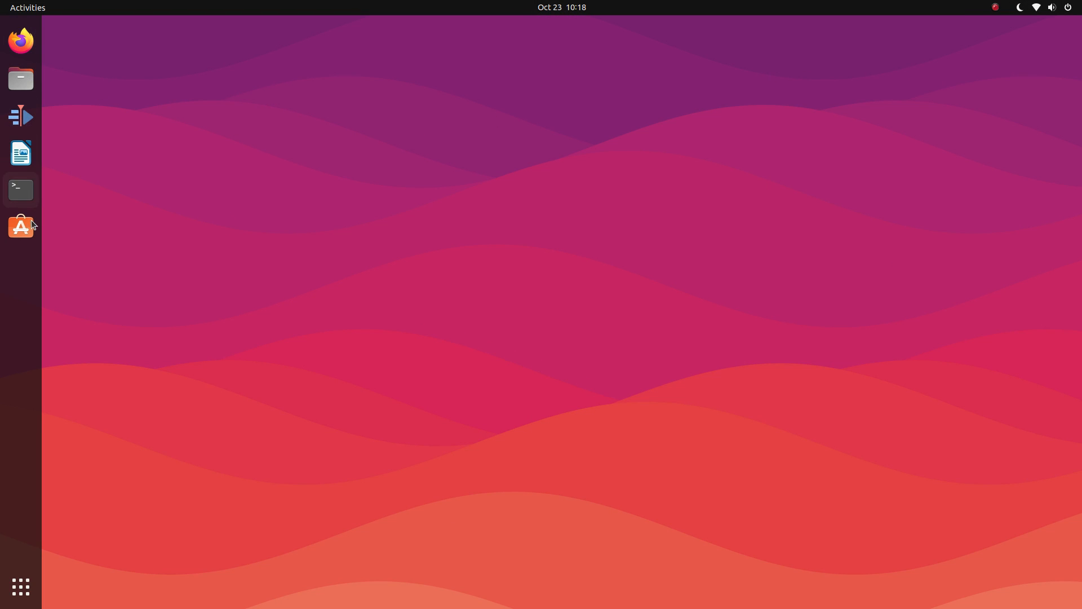
mouse_move(20, 166)
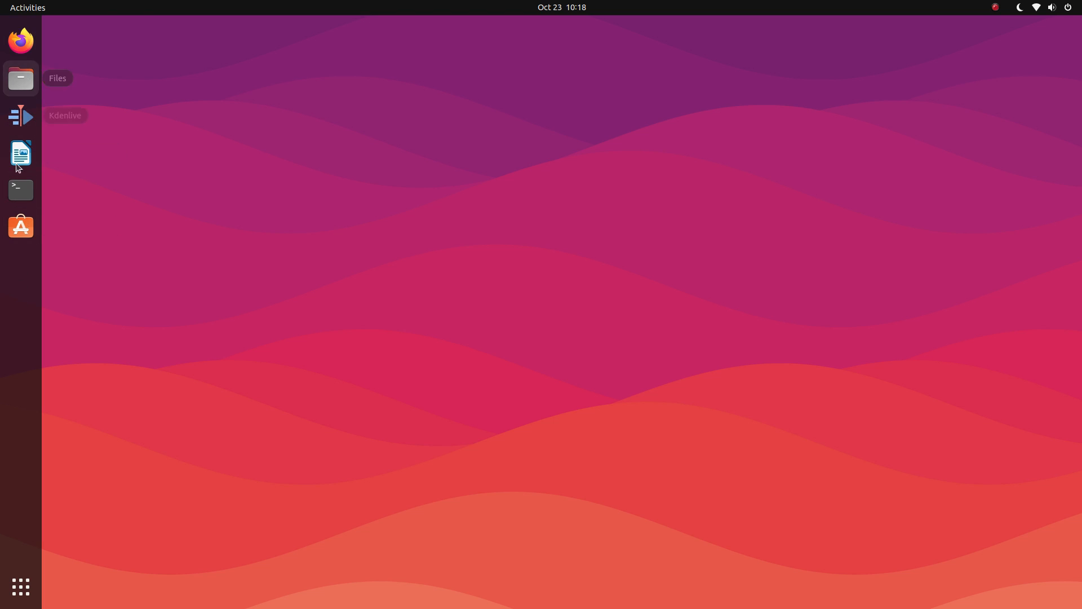
click(20, 78)
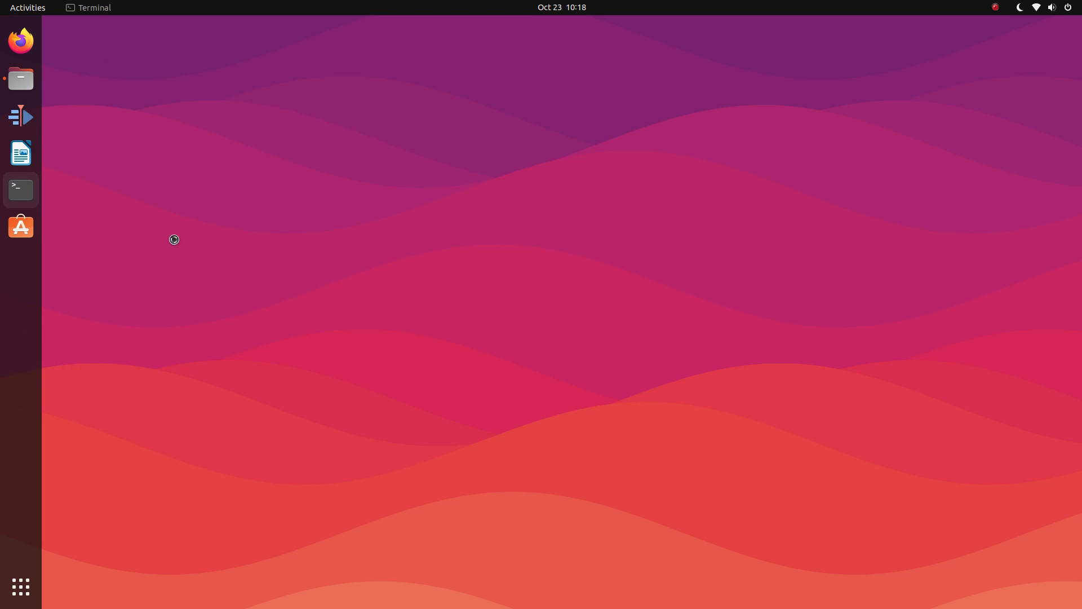
click(20, 189)
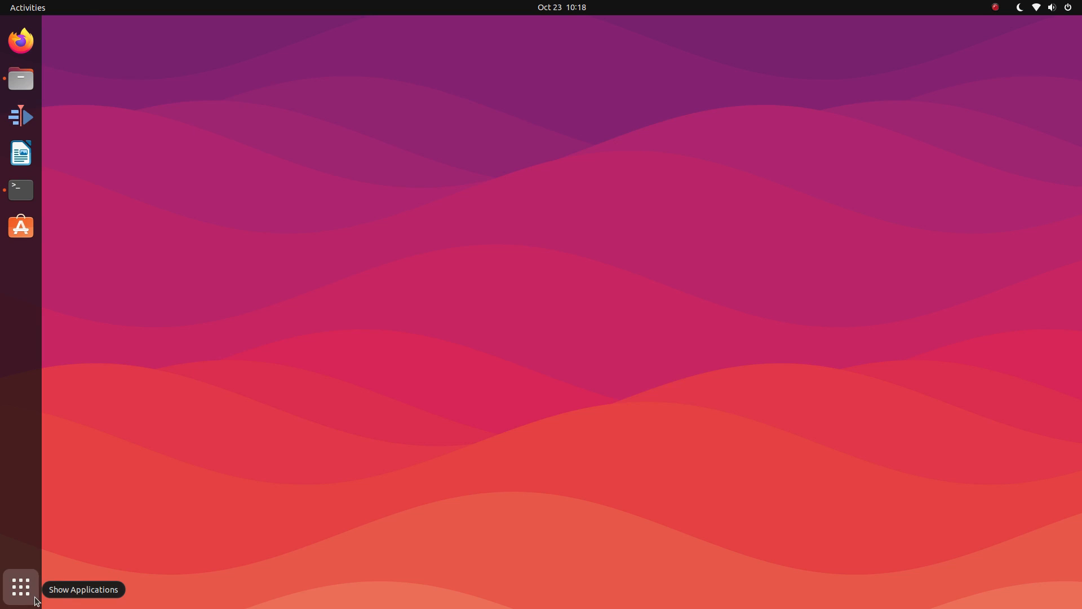
click(21, 587)
text(h)
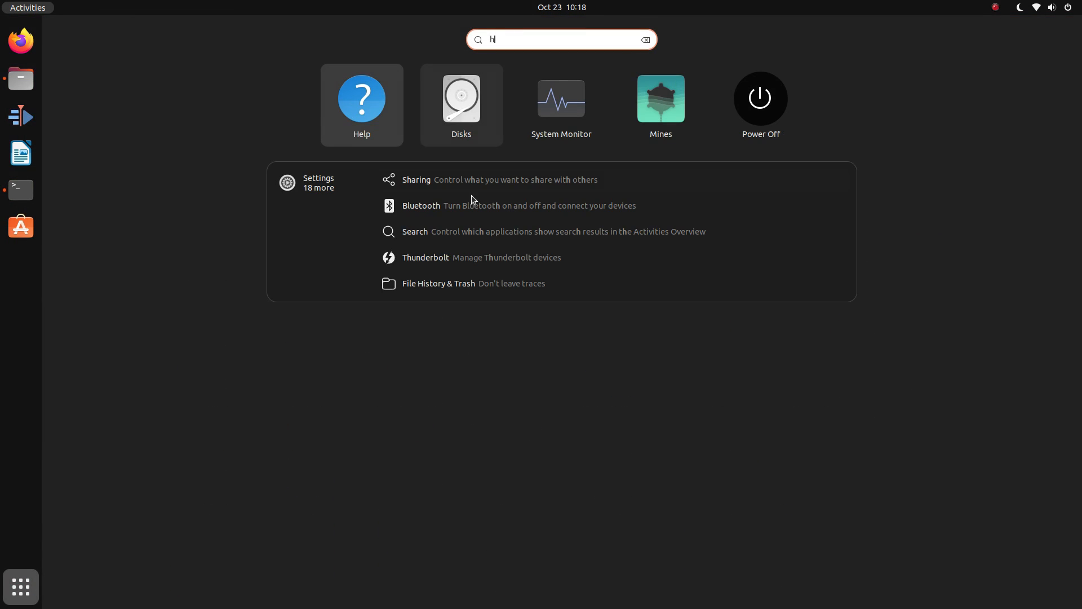
key(Escape)
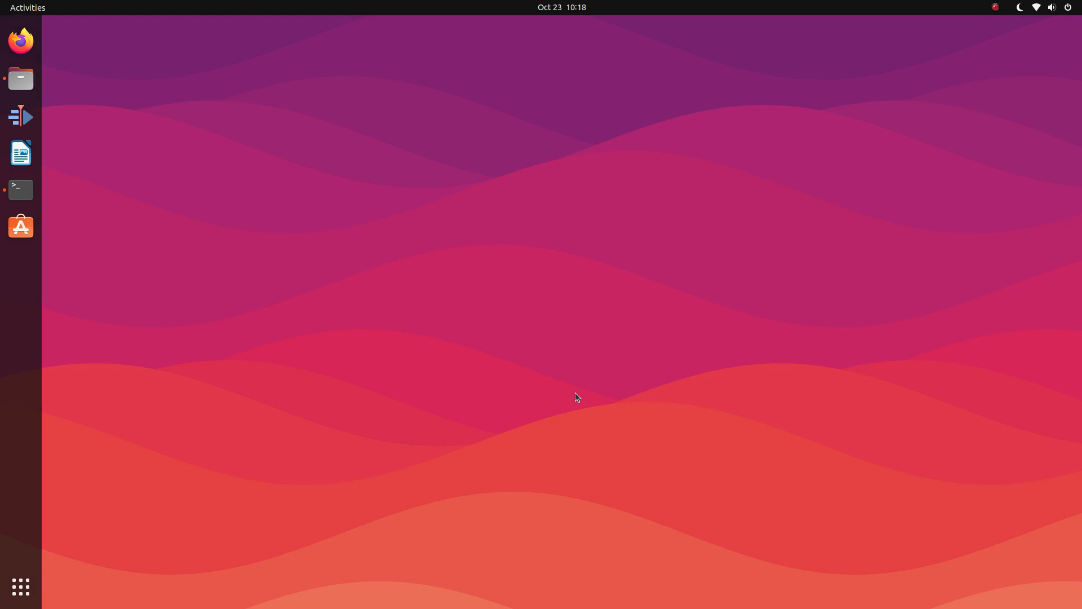
mouse_move(233, 413)
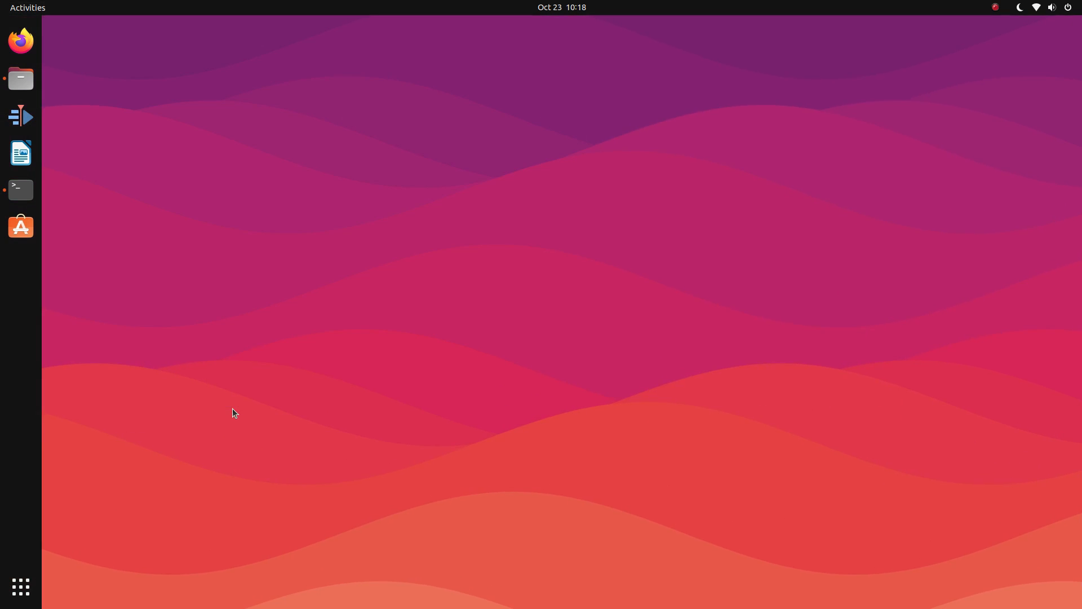
click(28, 7)
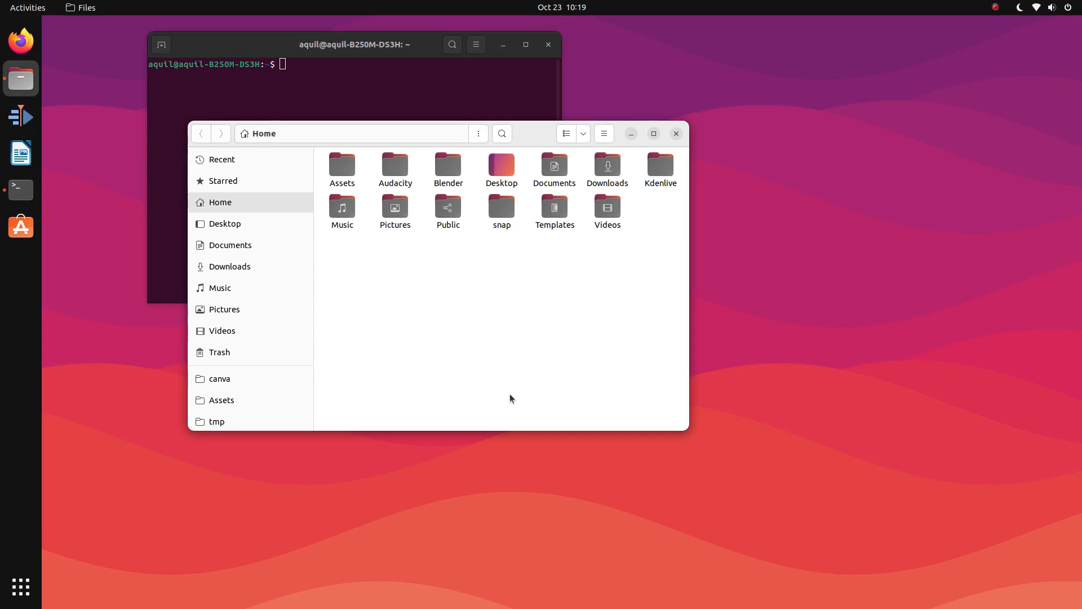
mouse_move(390, 288)
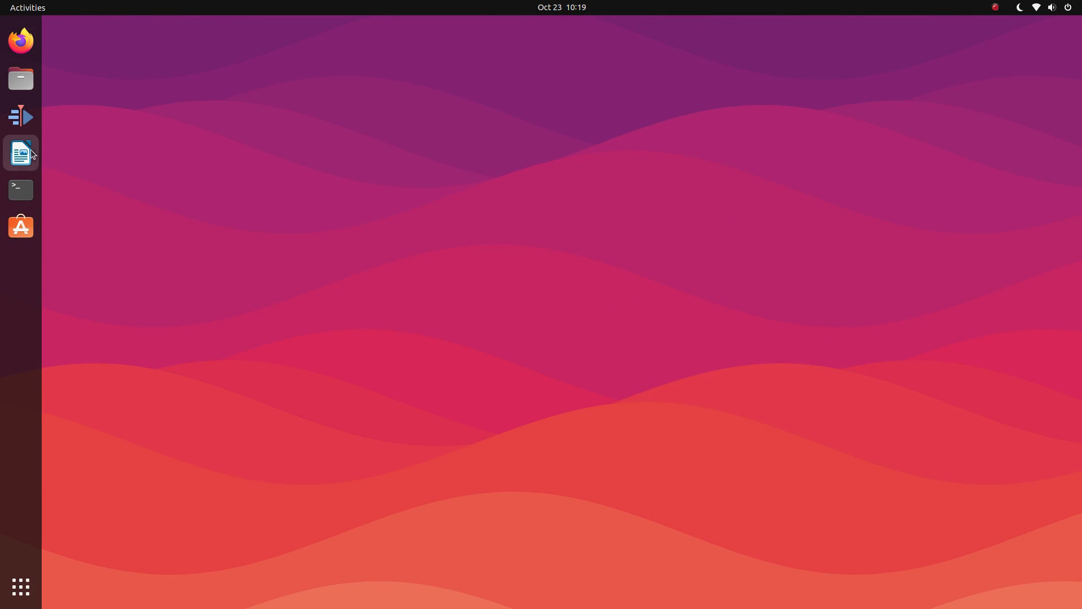
- Start a new Writer document and type 'These are 2 se' on the first page
click(20, 153)
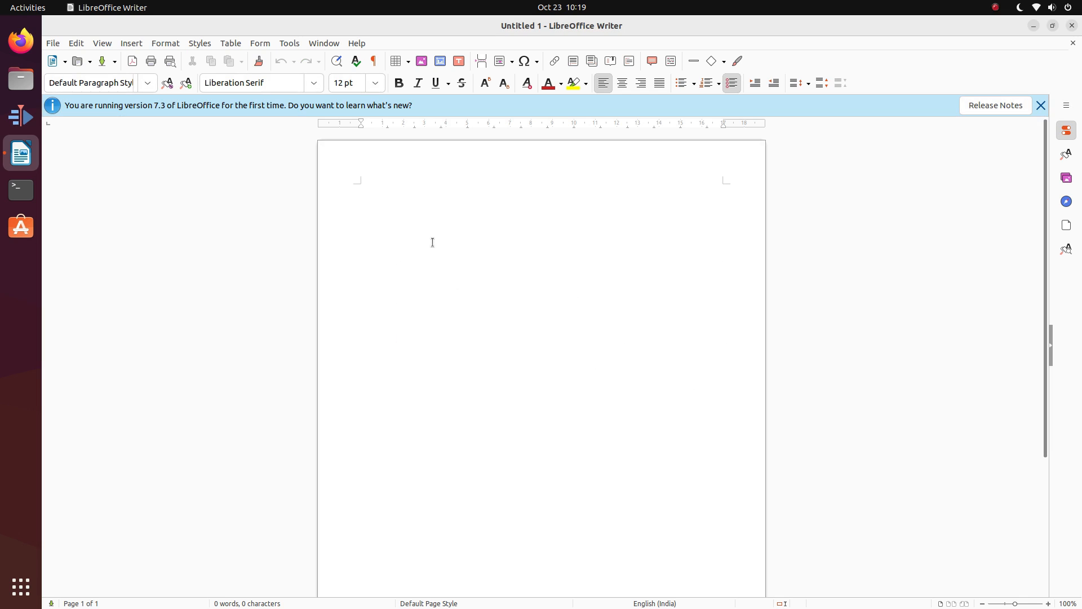
text(These are 2 se)
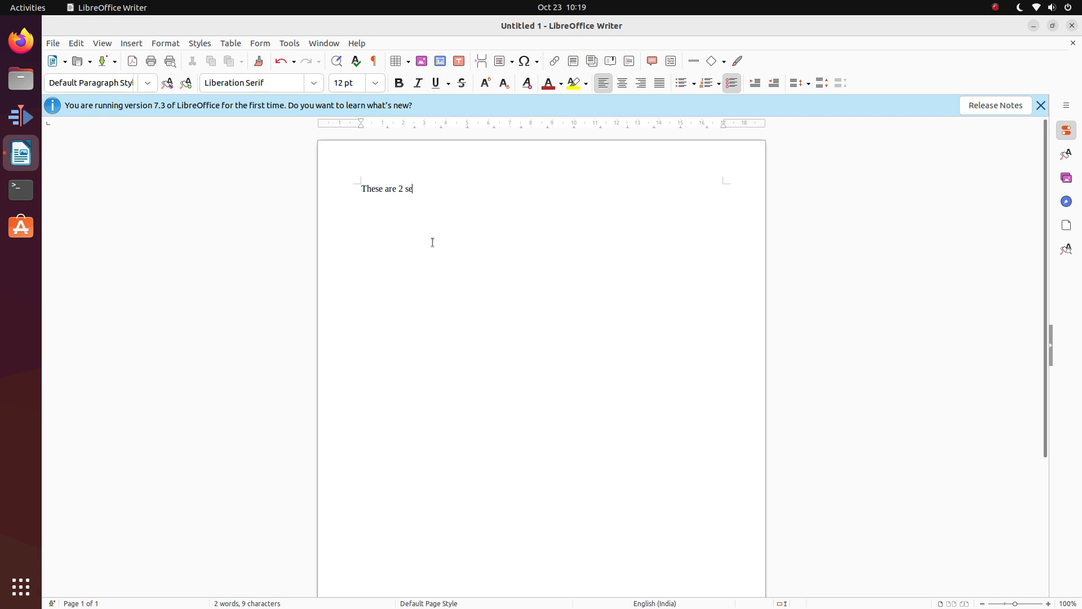
click(27, 8)
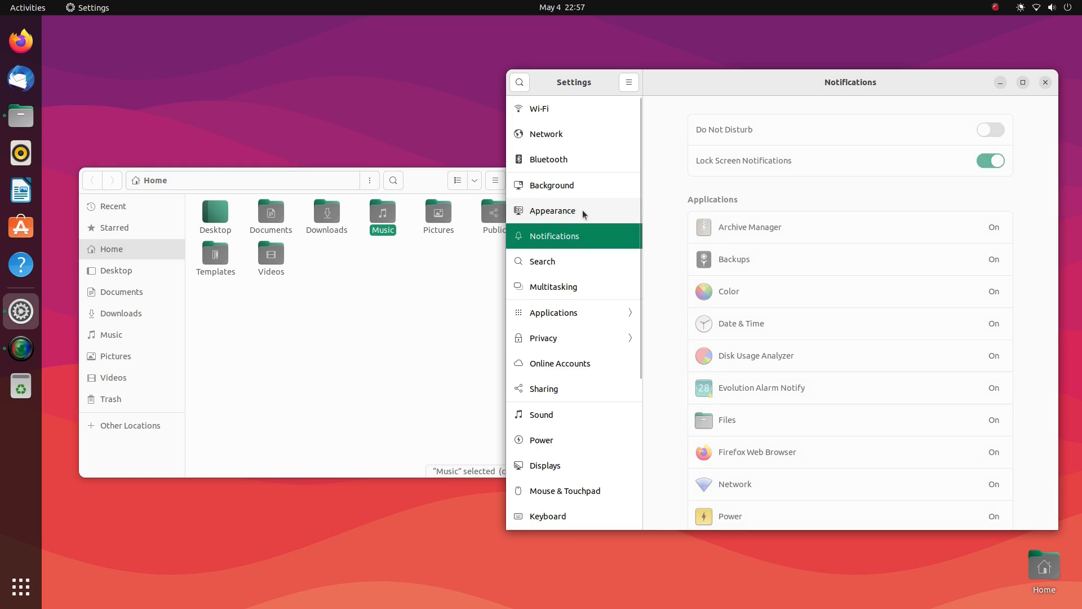
- Switch the accent colour to blue in Appearance, tinting the home folder's icons
click(552, 210)
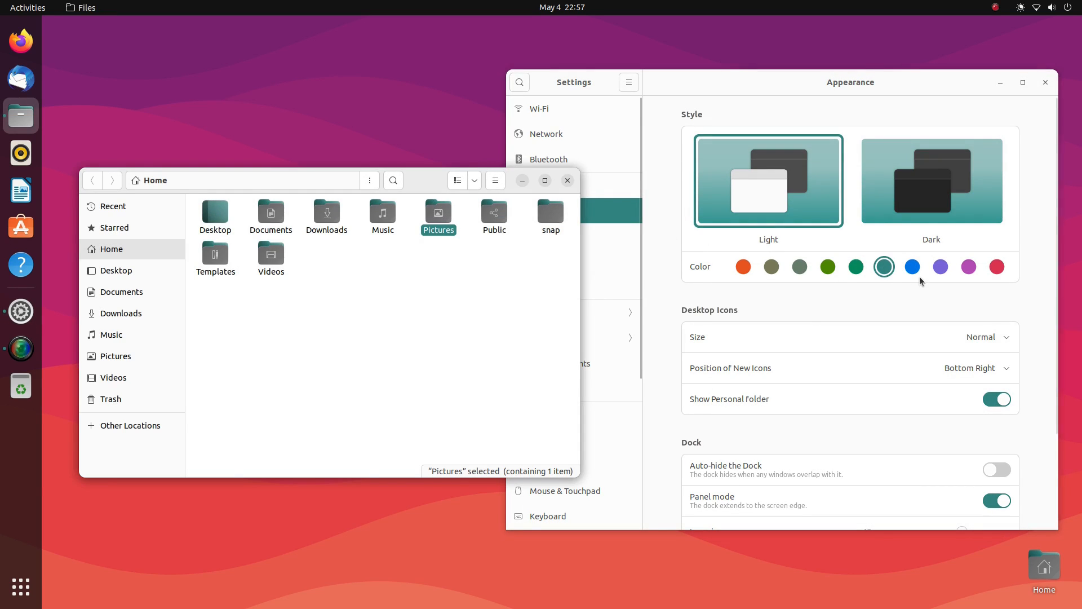
click(912, 267)
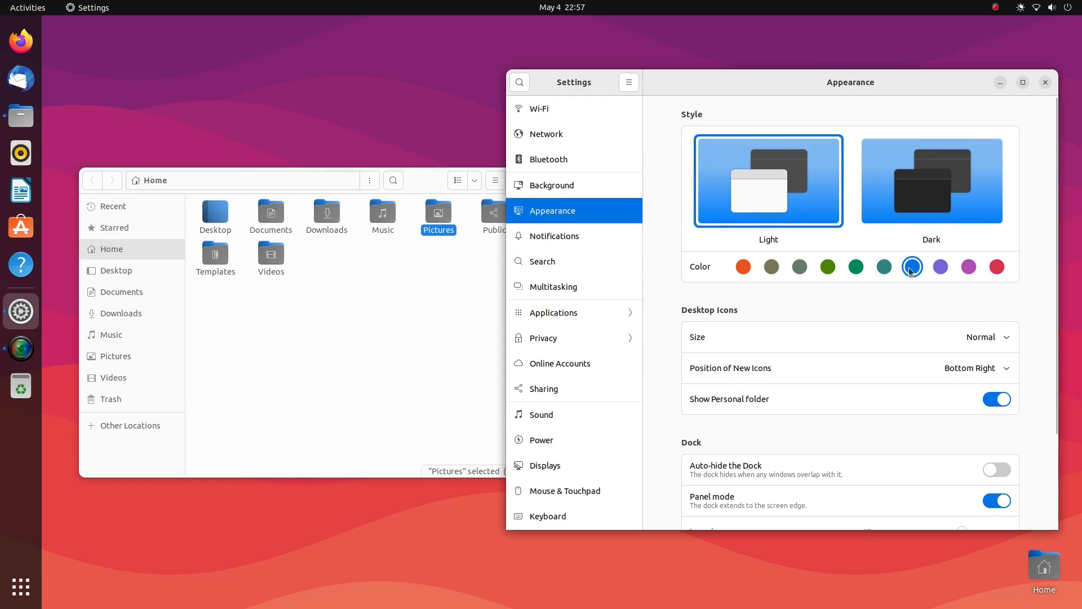
click(271, 253)
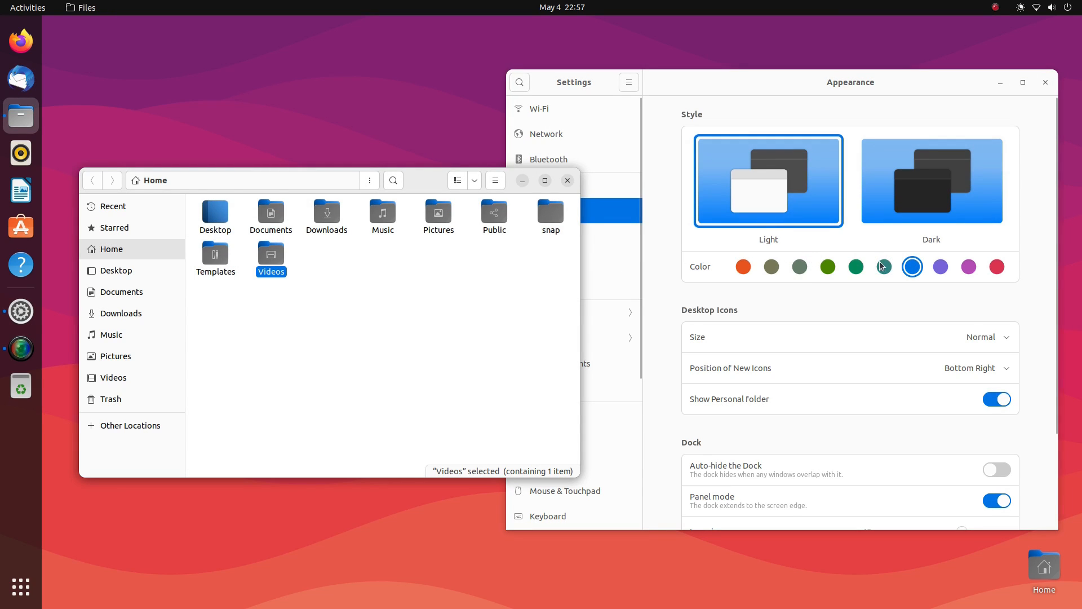
click(743, 266)
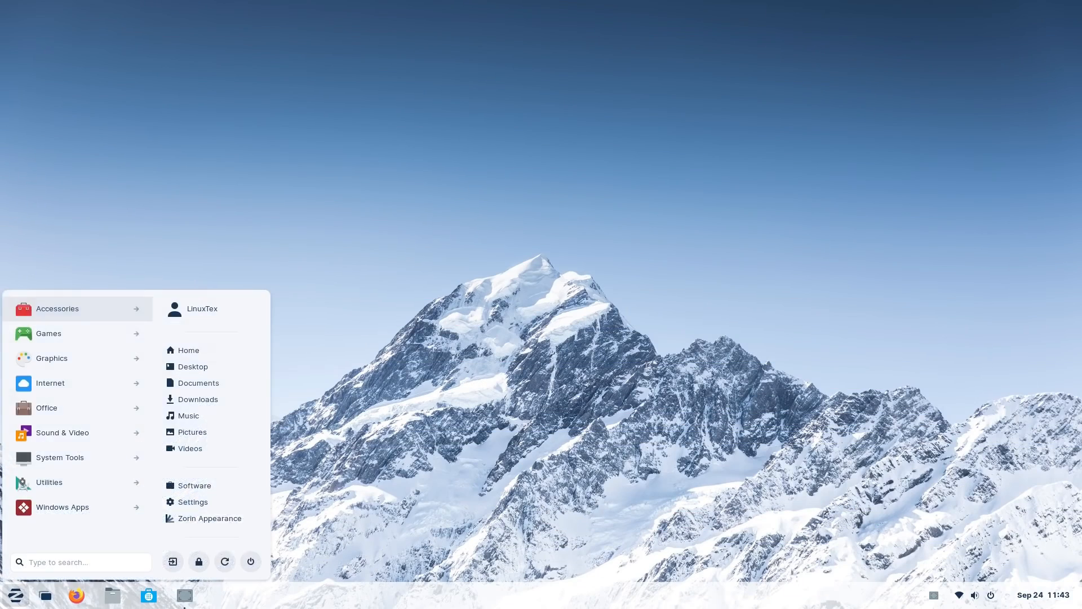
click(50, 357)
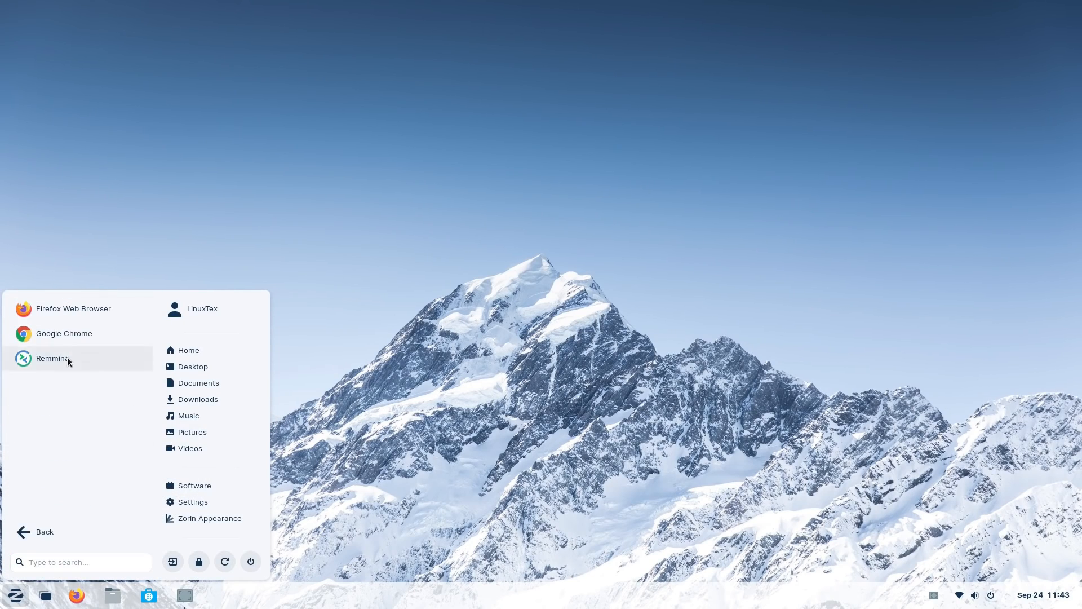
mouse_move(188, 350)
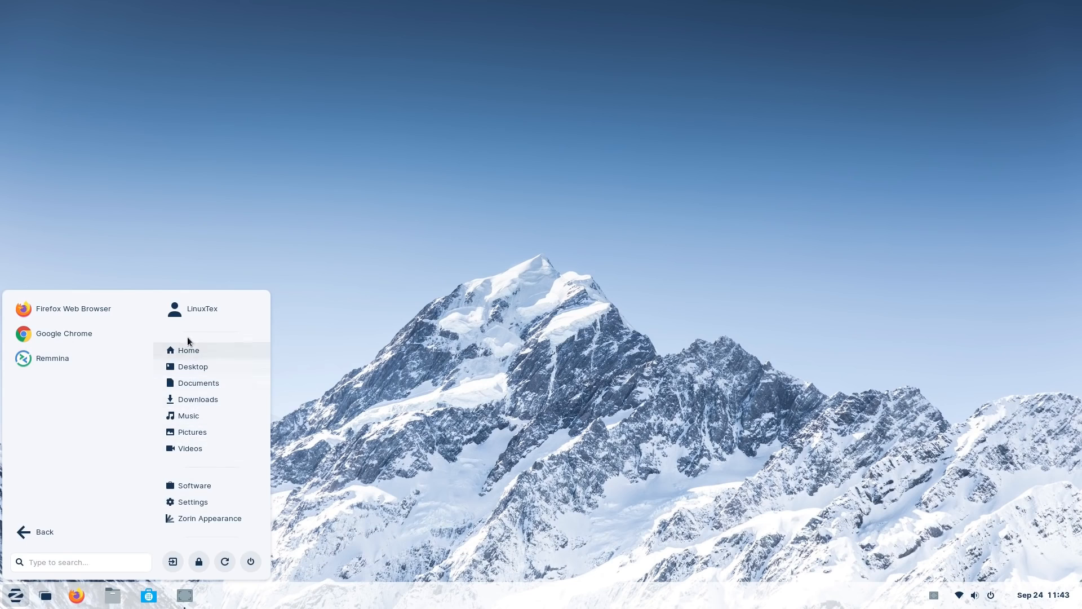
click(1023, 594)
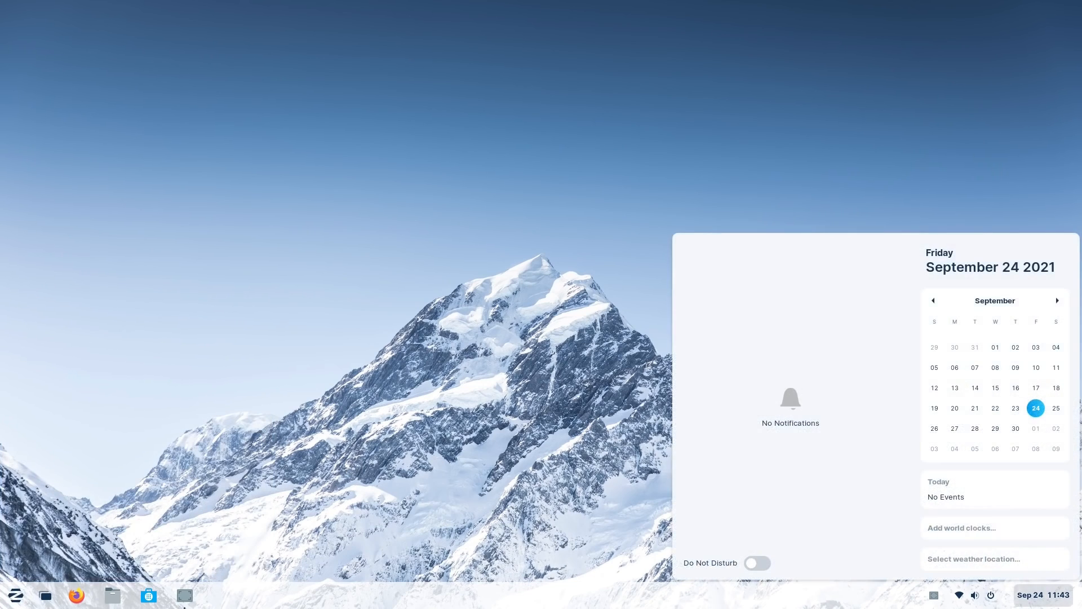
click(990, 594)
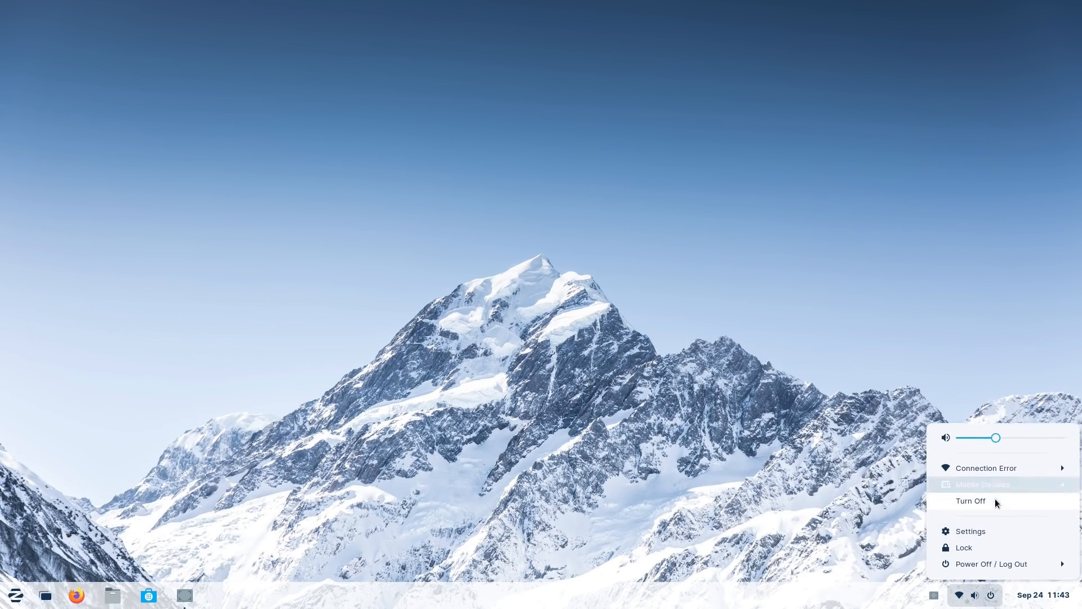
click(986, 467)
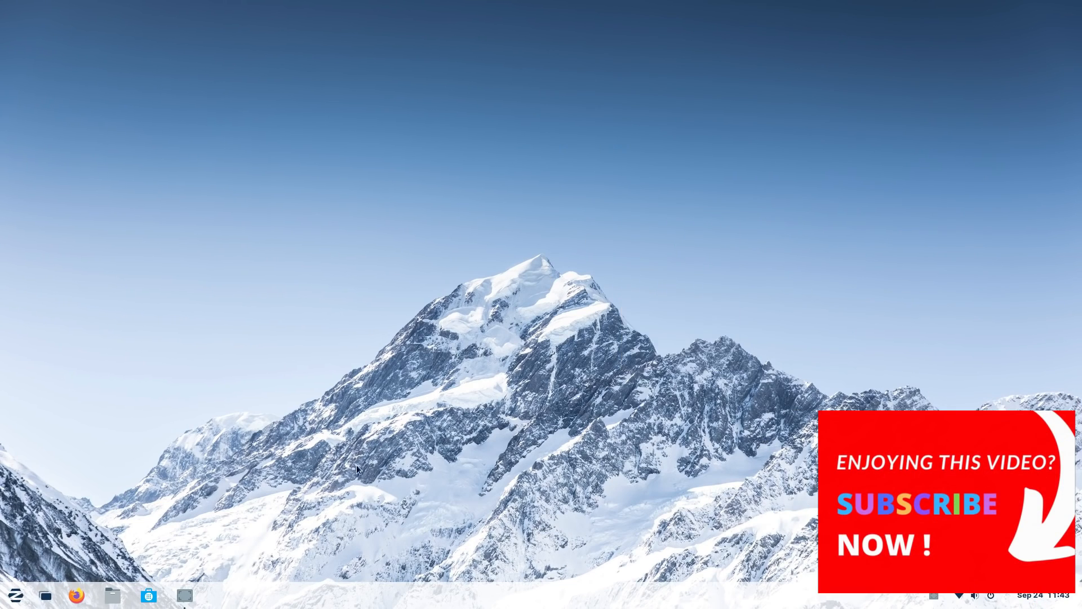
click(112, 594)
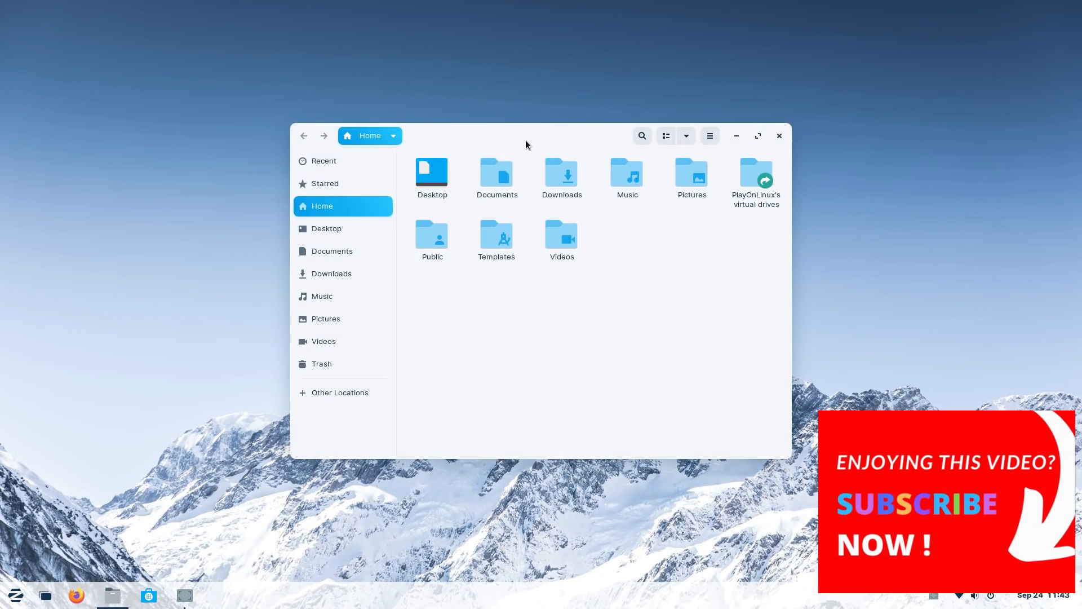
click(148, 595)
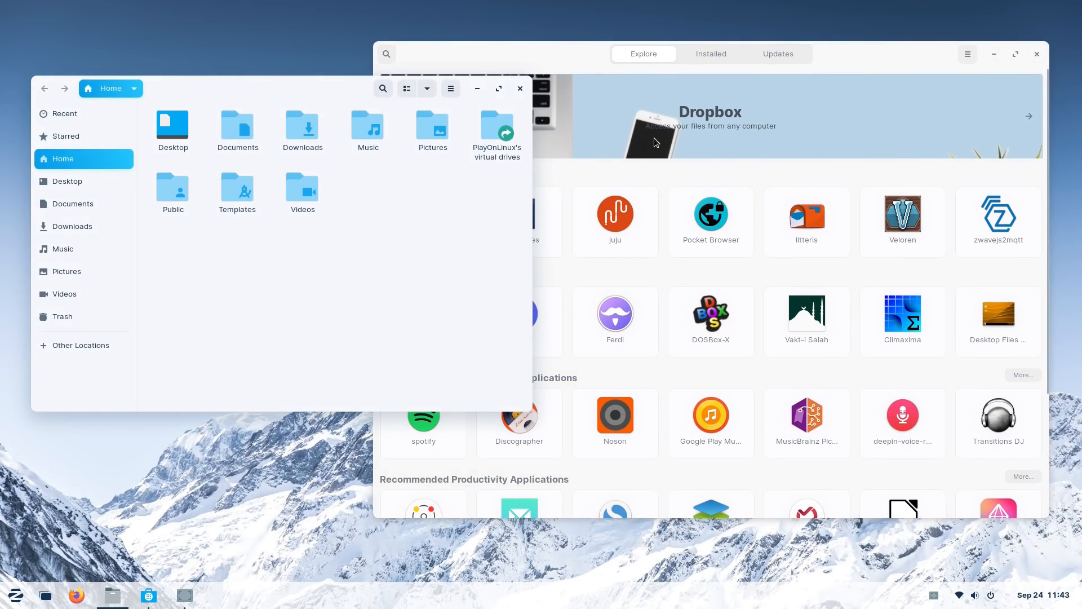
click(710, 115)
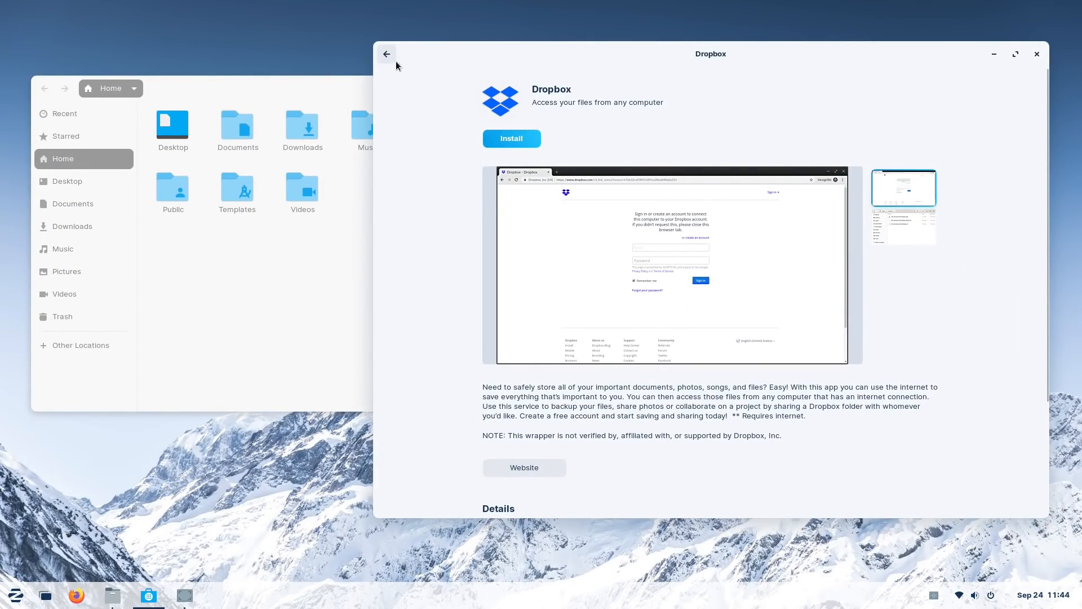
click(386, 54)
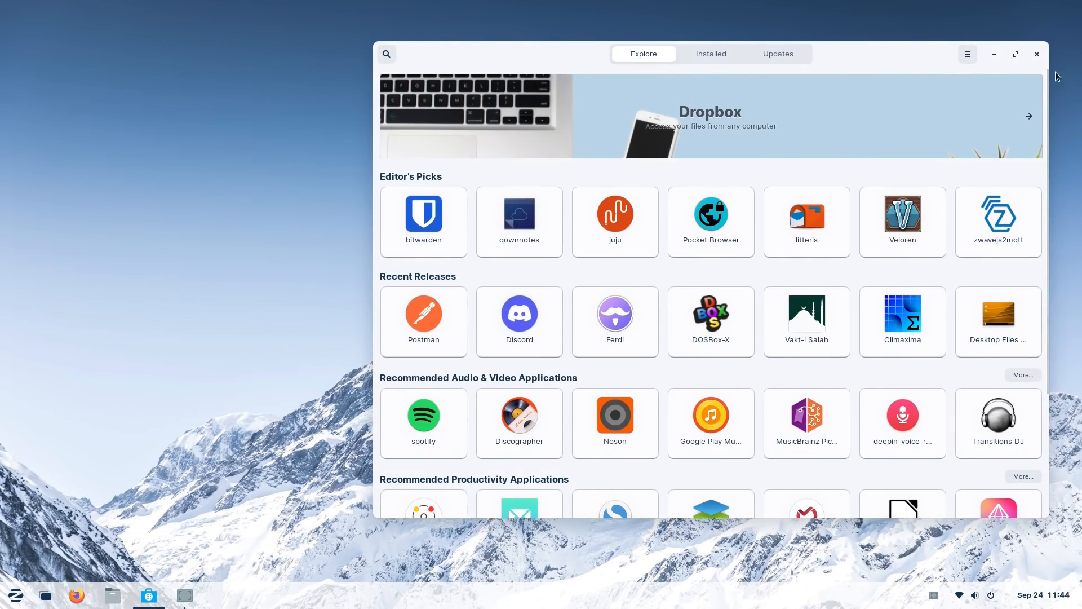
click(14, 596)
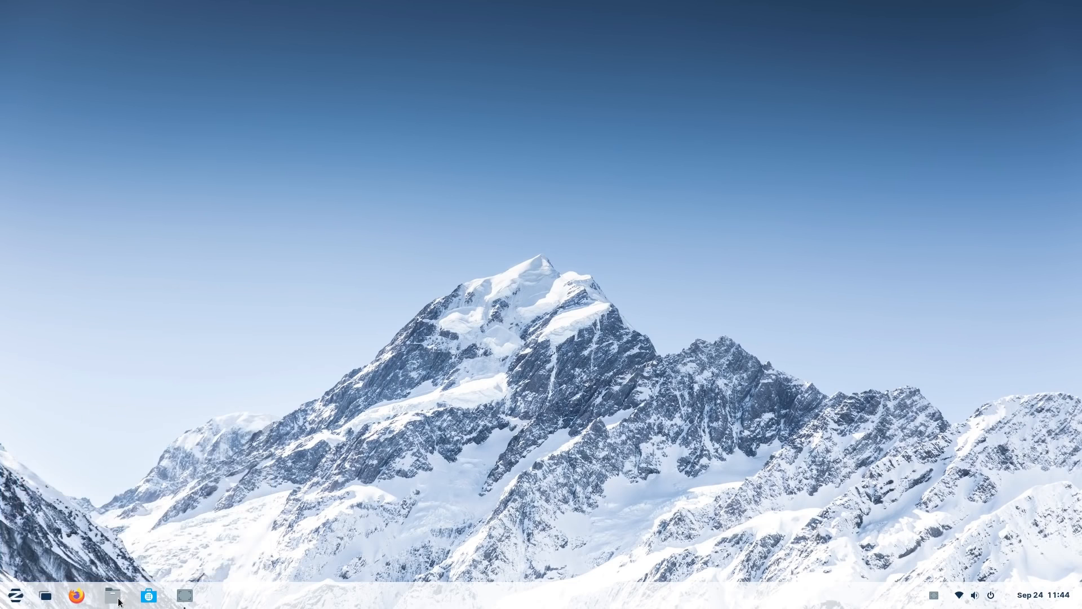
- Browse the Zorin menu's Sound & Video and Internet categories and search 'fire'
click(15, 594)
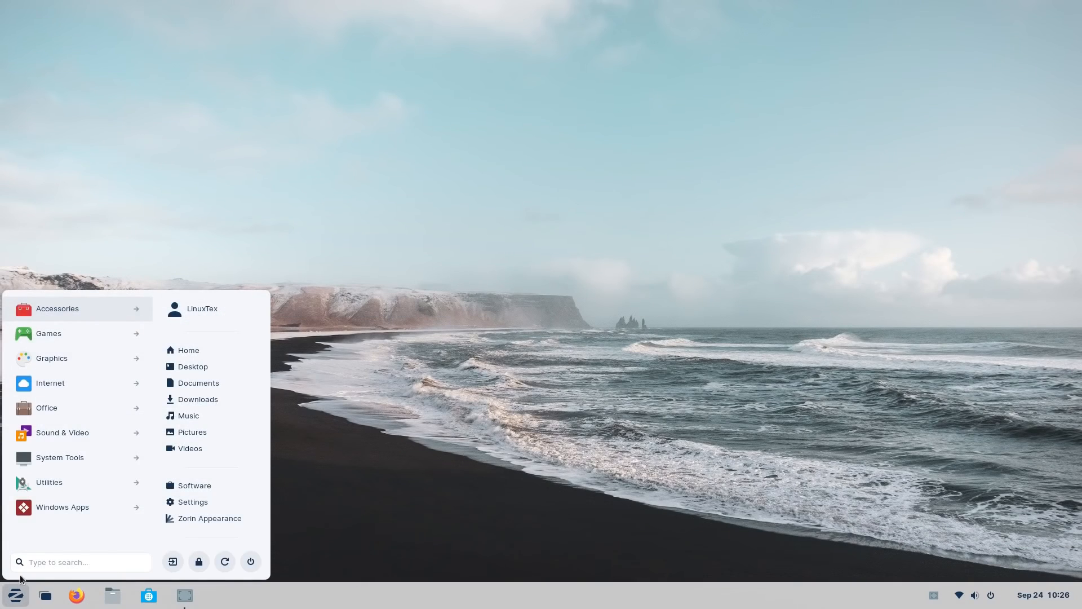
click(50, 358)
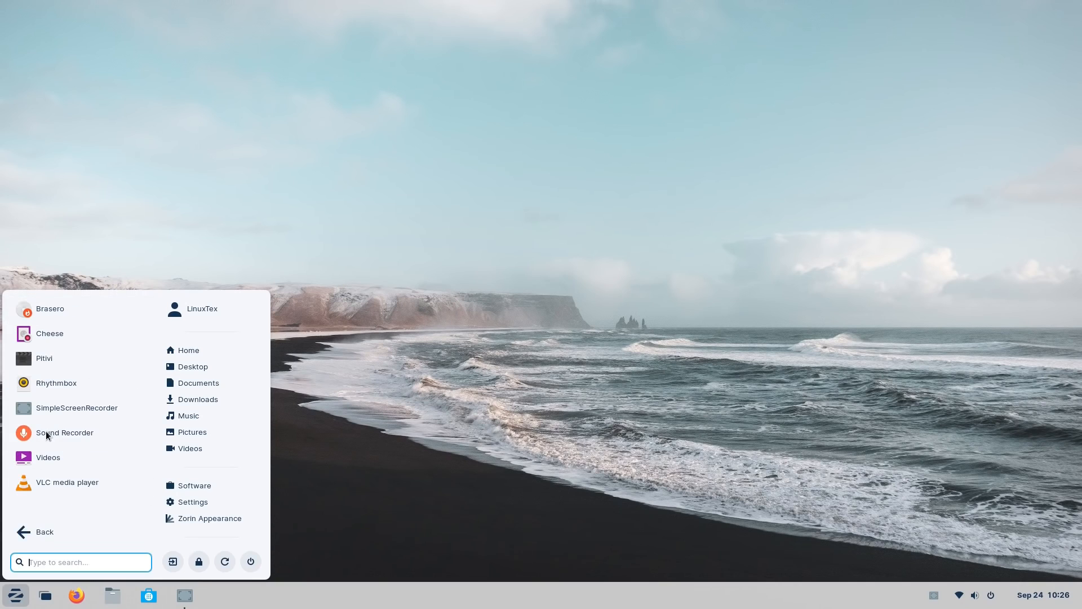
click(44, 531)
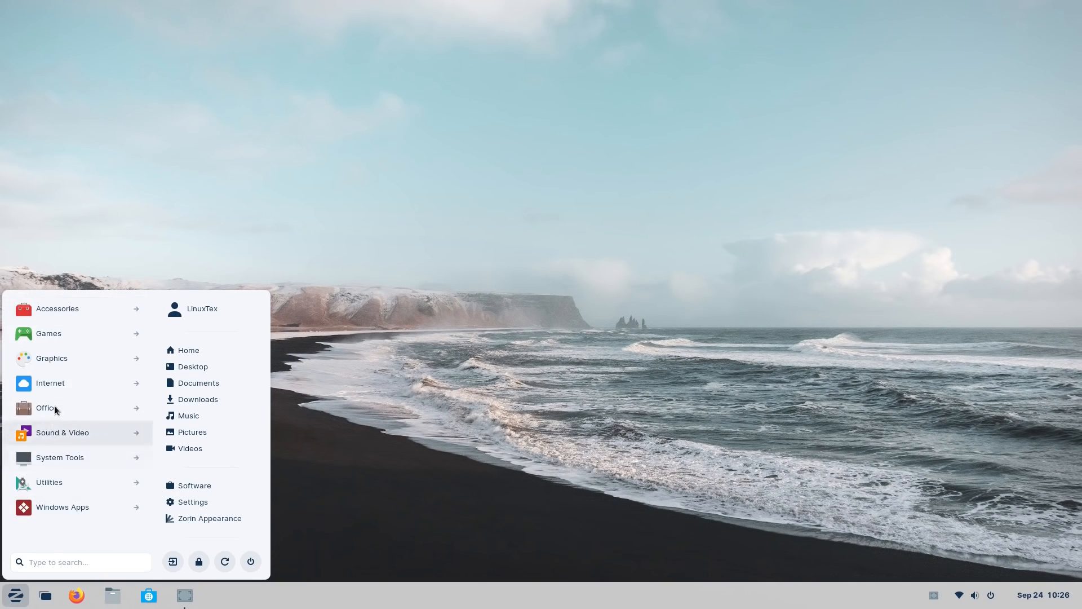
click(49, 384)
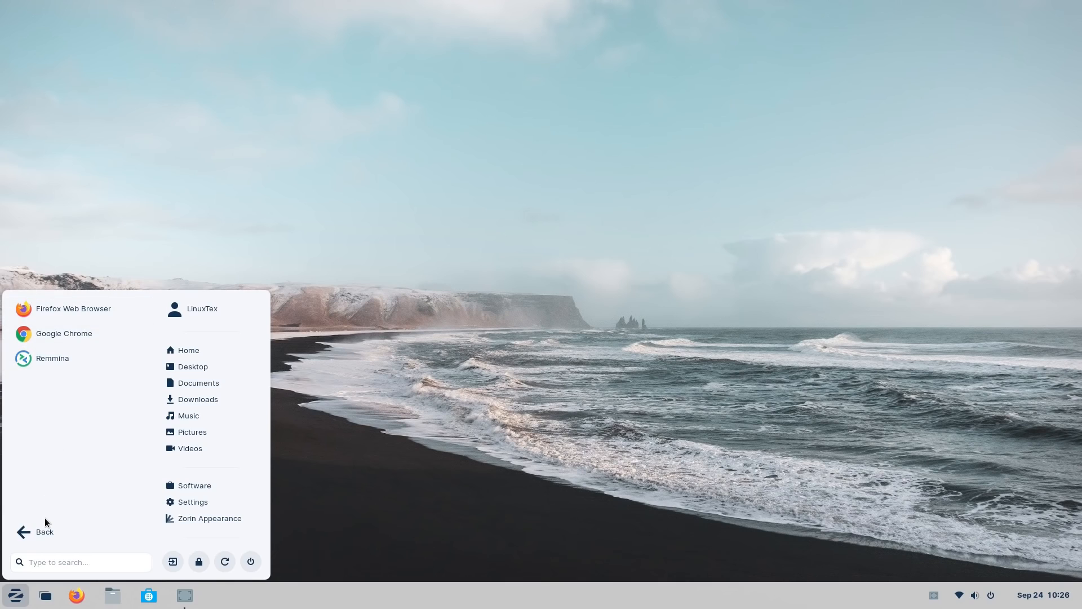
click(36, 532)
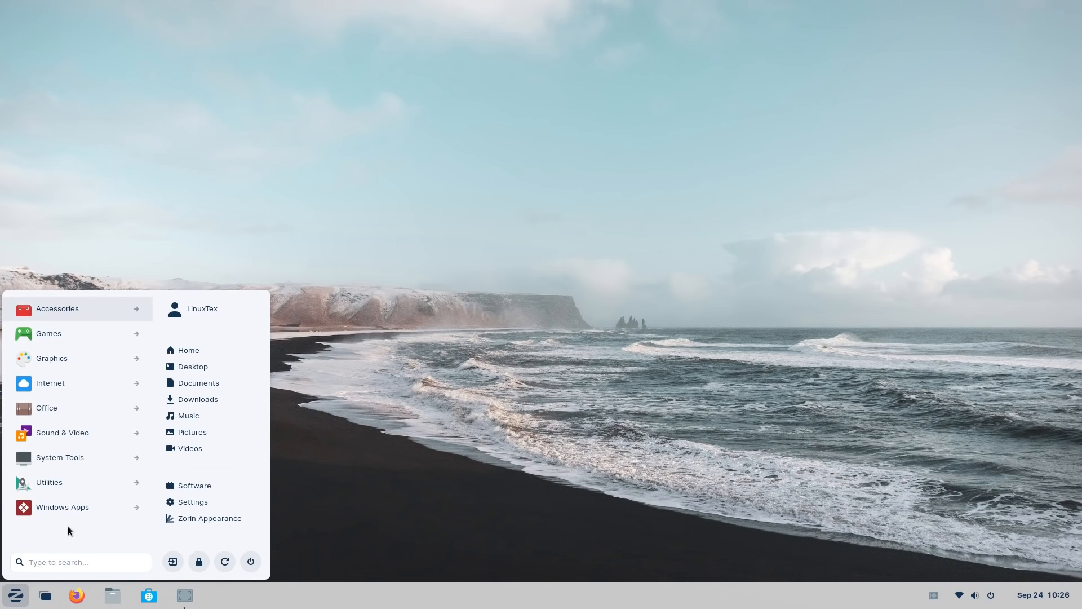
text(fire)
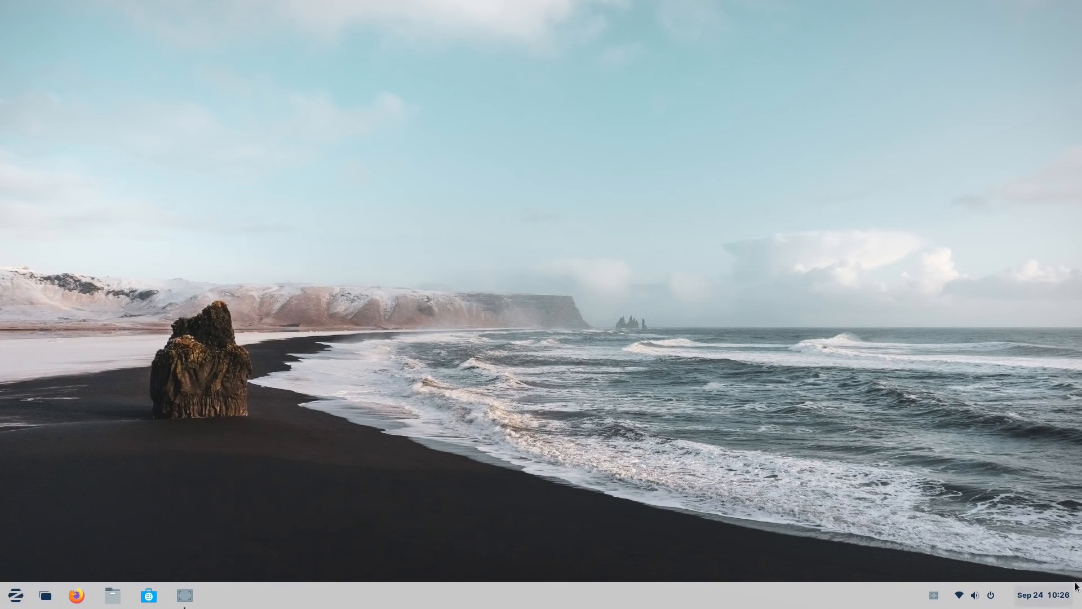
- Check the system tray menu and Activities, then launch Zorin Appearance on its Layout page
click(975, 594)
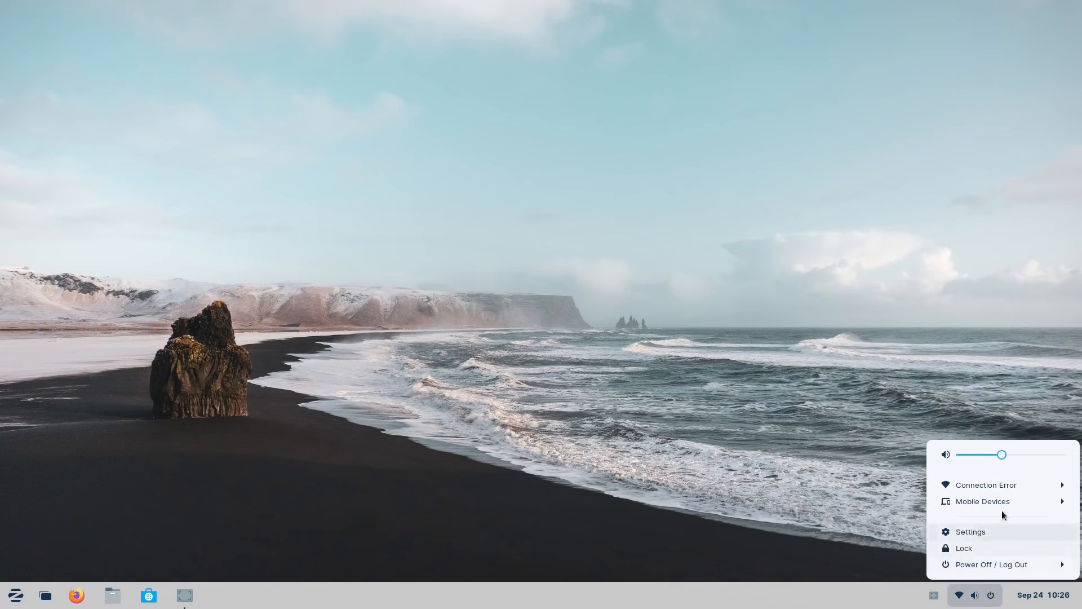
click(983, 500)
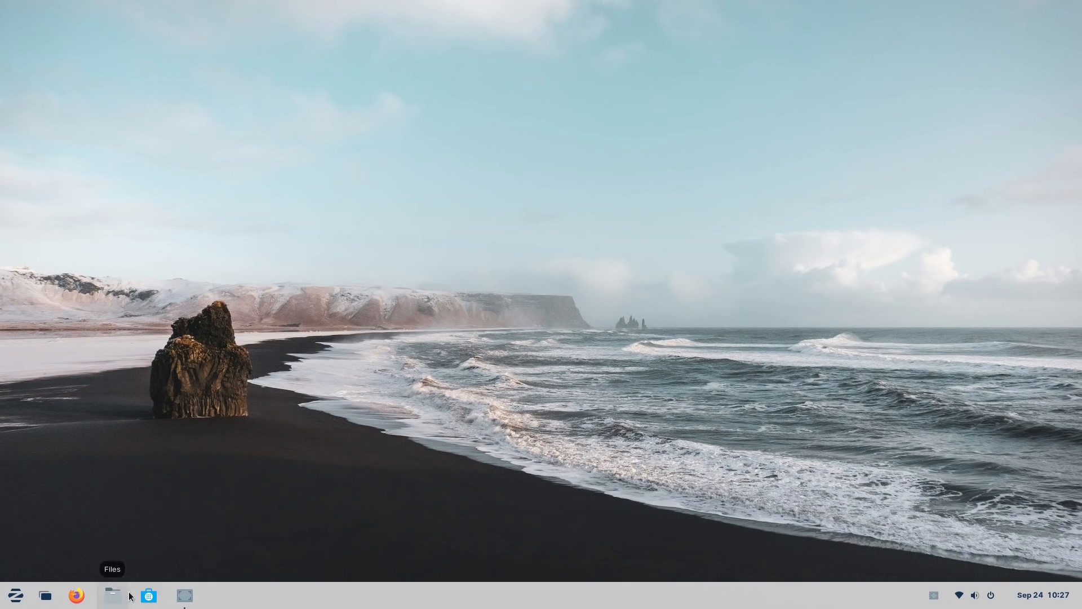
click(149, 596)
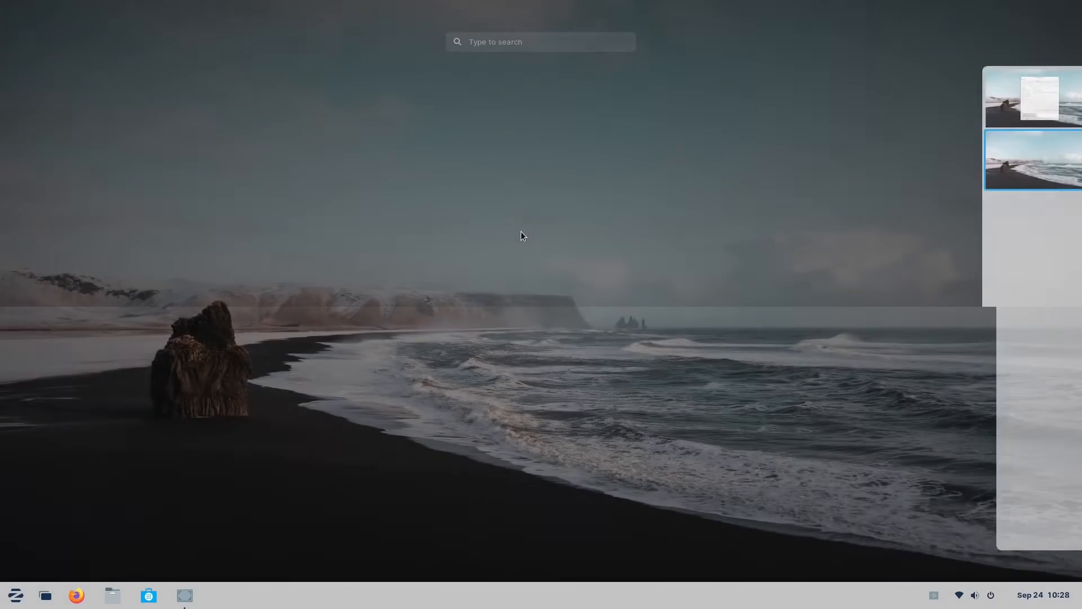
click(15, 595)
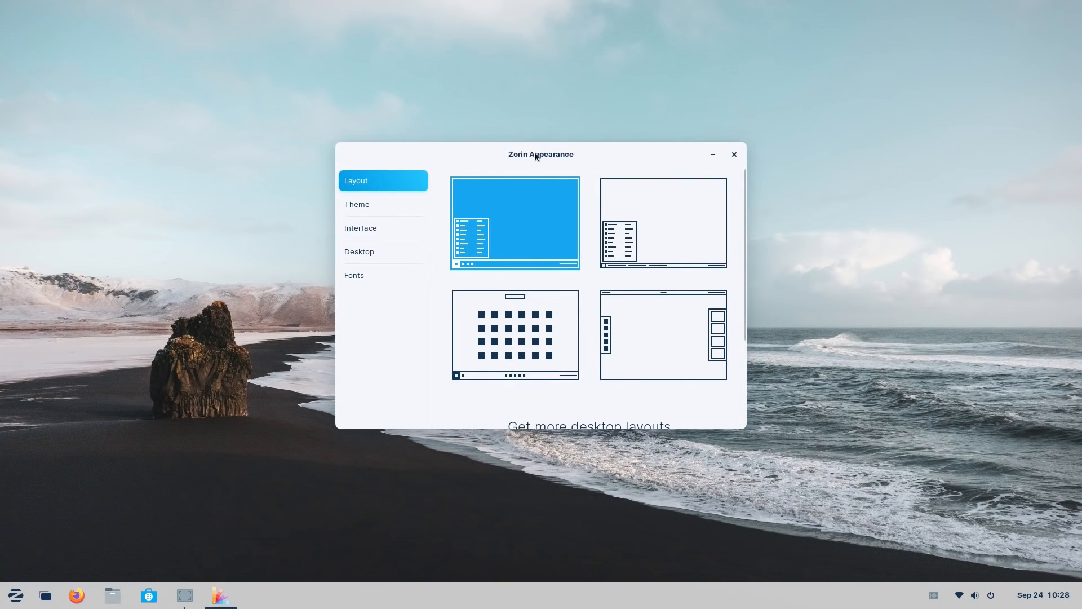
- Look through the Theme, Interface, Desktop and Fonts pages, returning to Layout
click(357, 204)
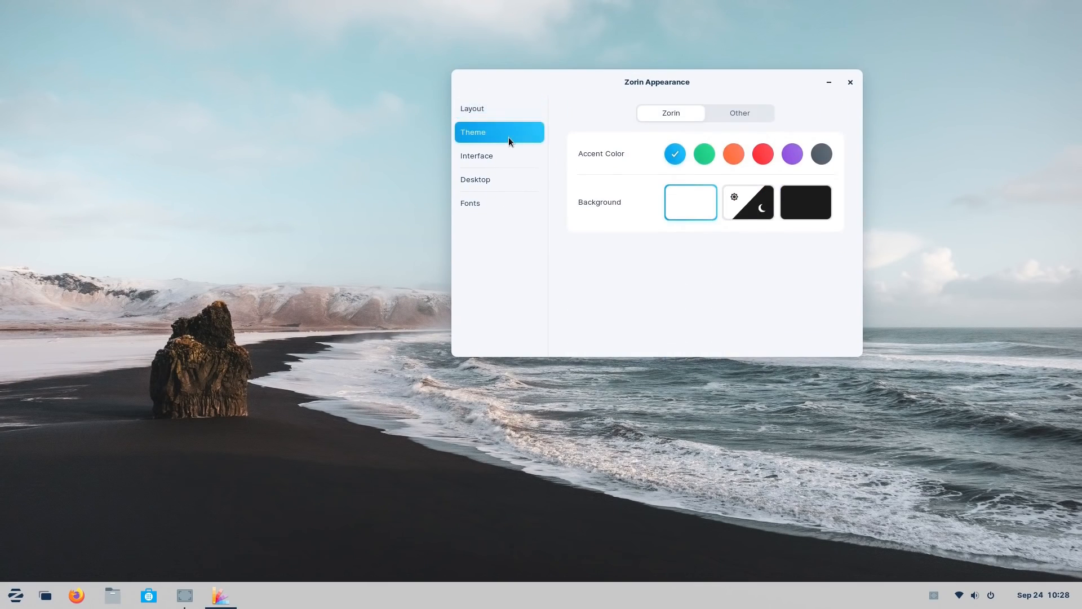
click(476, 155)
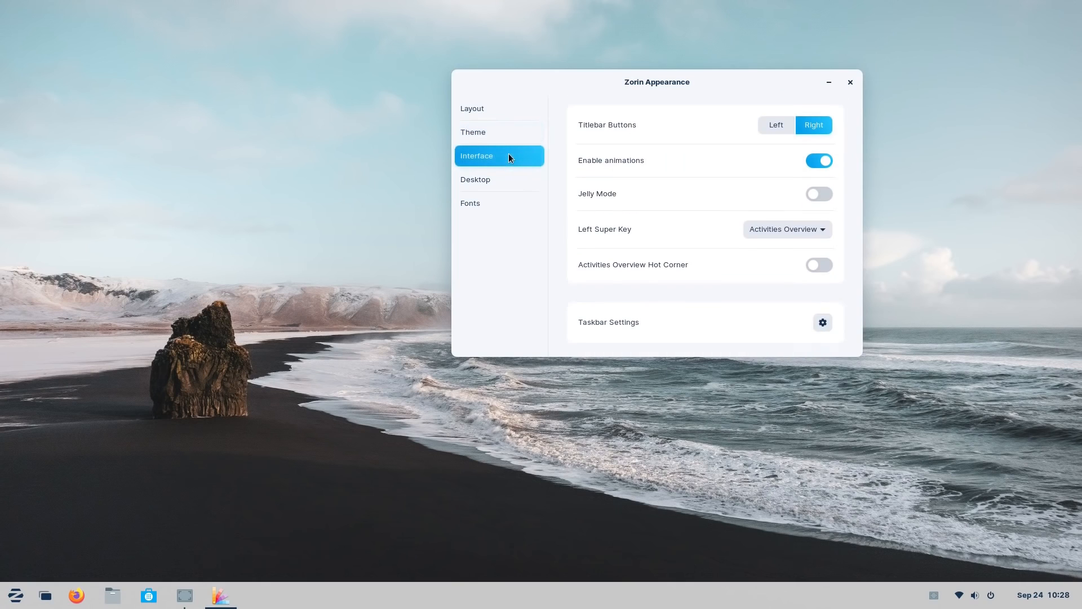
click(498, 179)
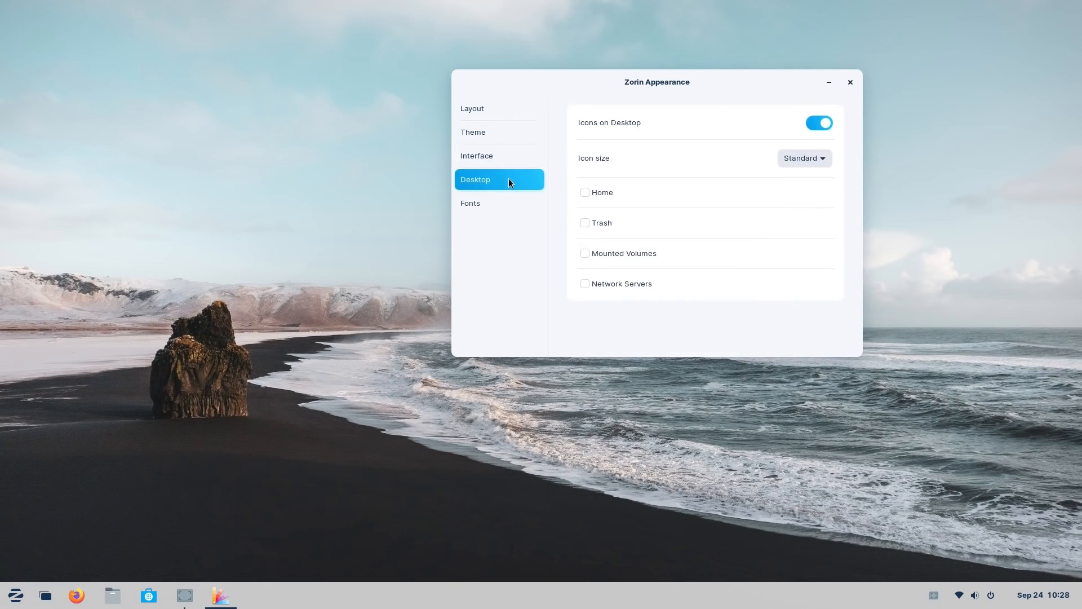
click(499, 202)
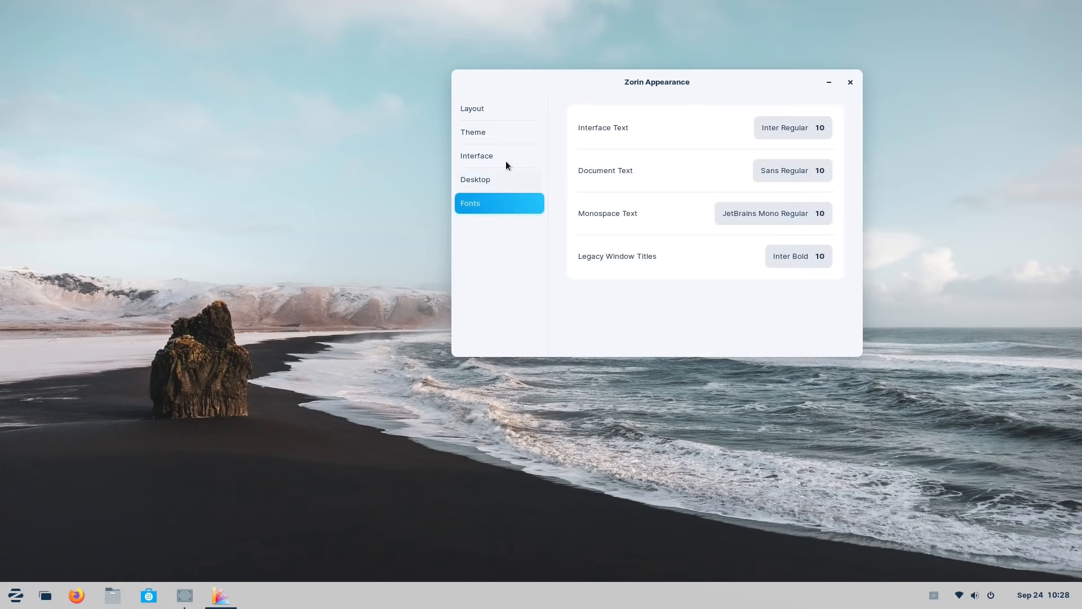
click(473, 108)
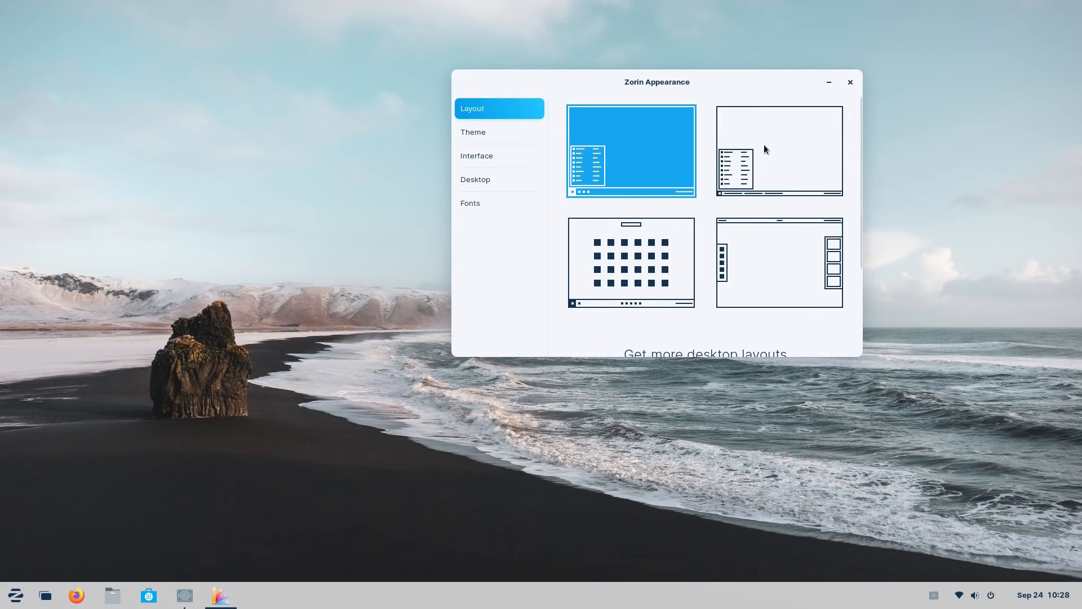
- Apply the second desktop layout, listing open windows by name on the taskbar
click(779, 150)
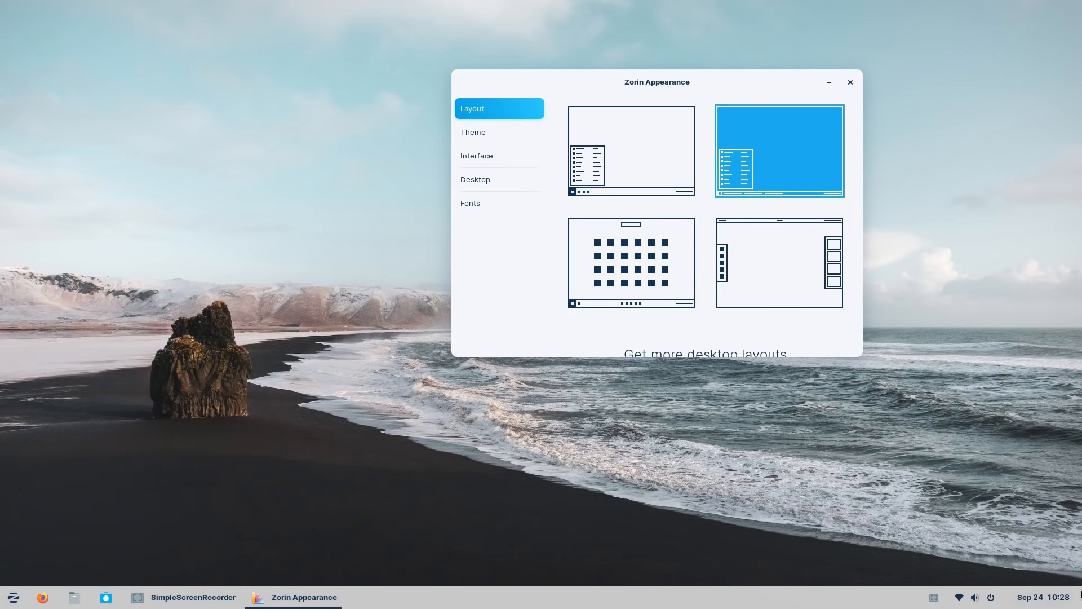
click(182, 598)
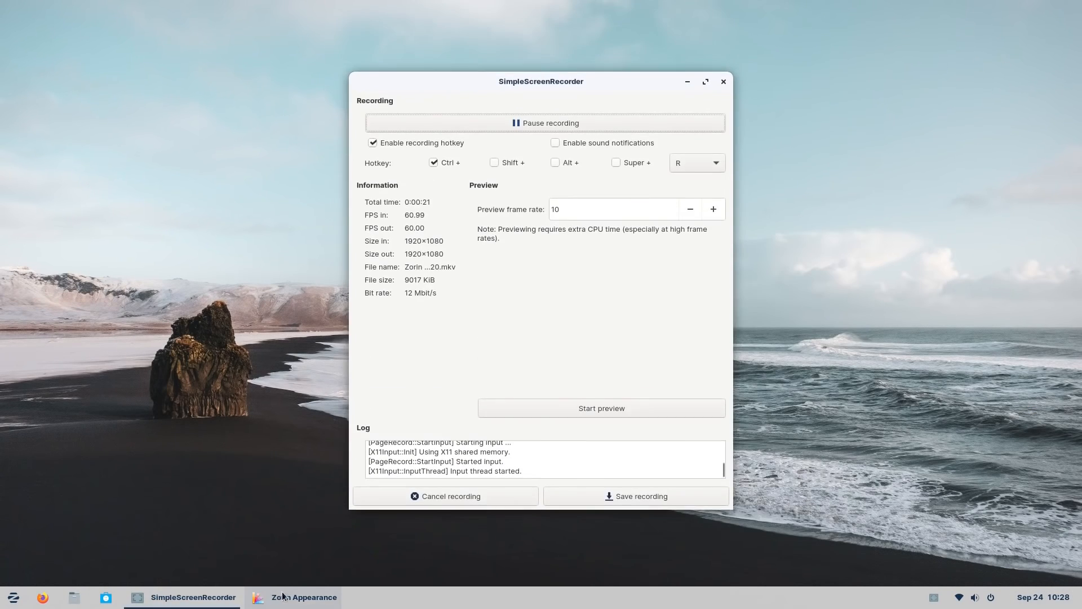
click(293, 597)
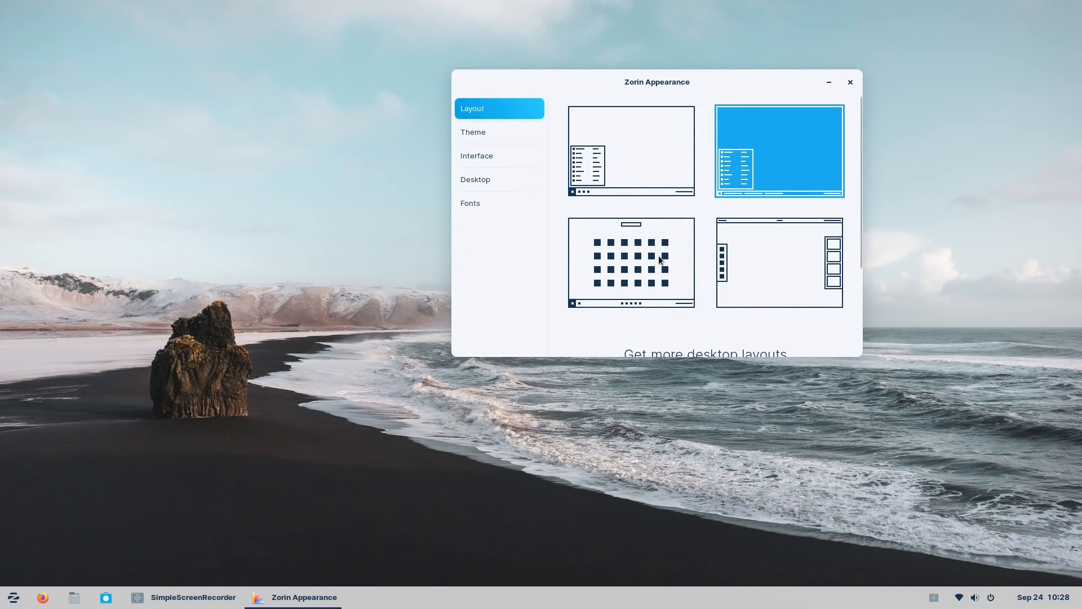
- Try the third layout with a centred taskbar and its full app grid
click(630, 263)
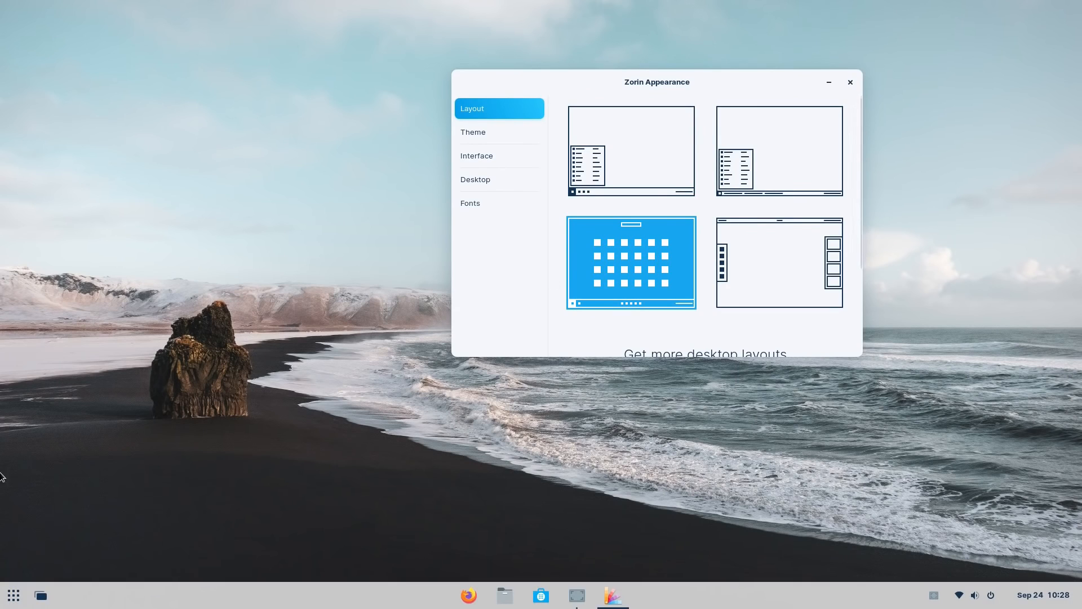
click(13, 594)
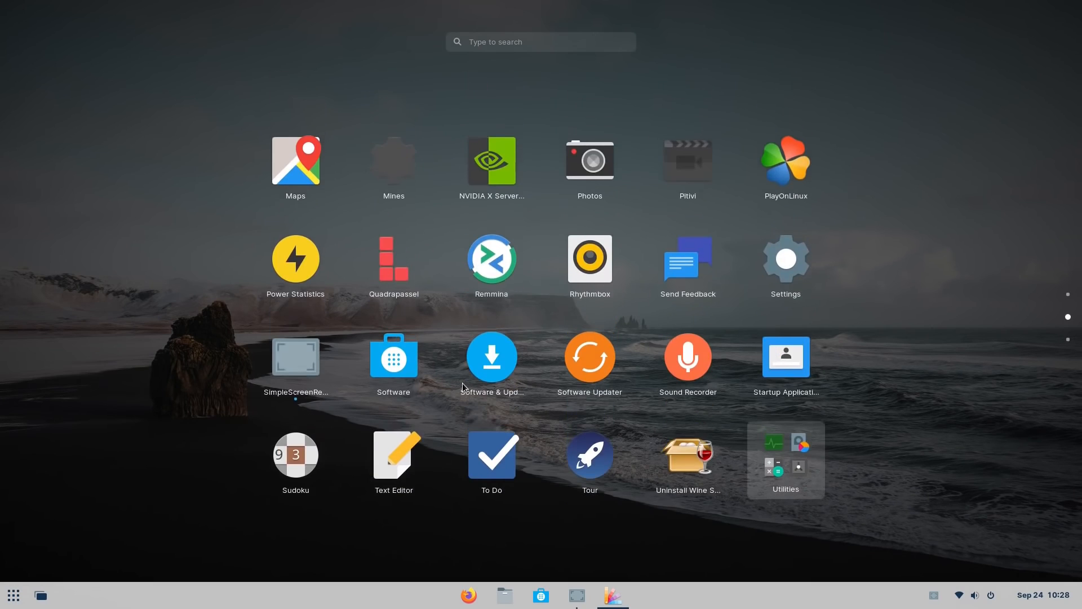
click(785, 459)
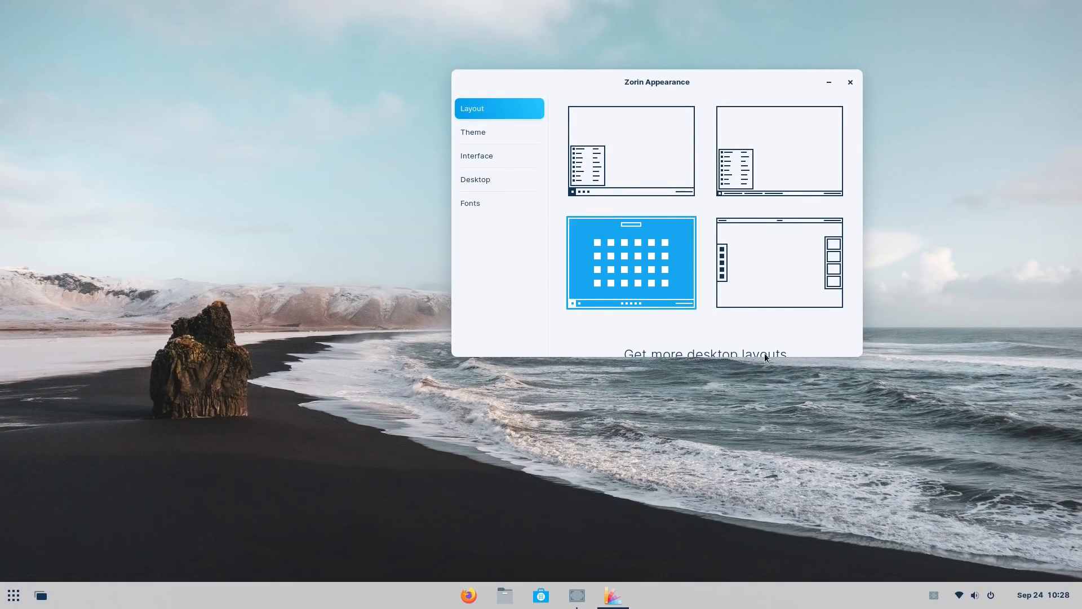
click(779, 263)
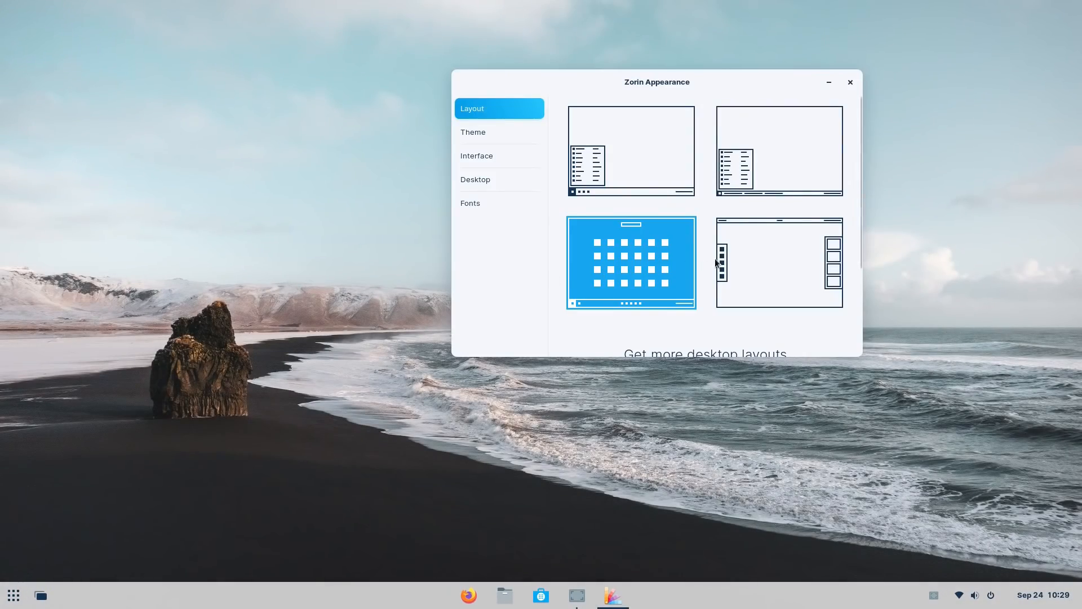
- Restore the first layout with a full-width bottom taskbar and start menu
click(629, 150)
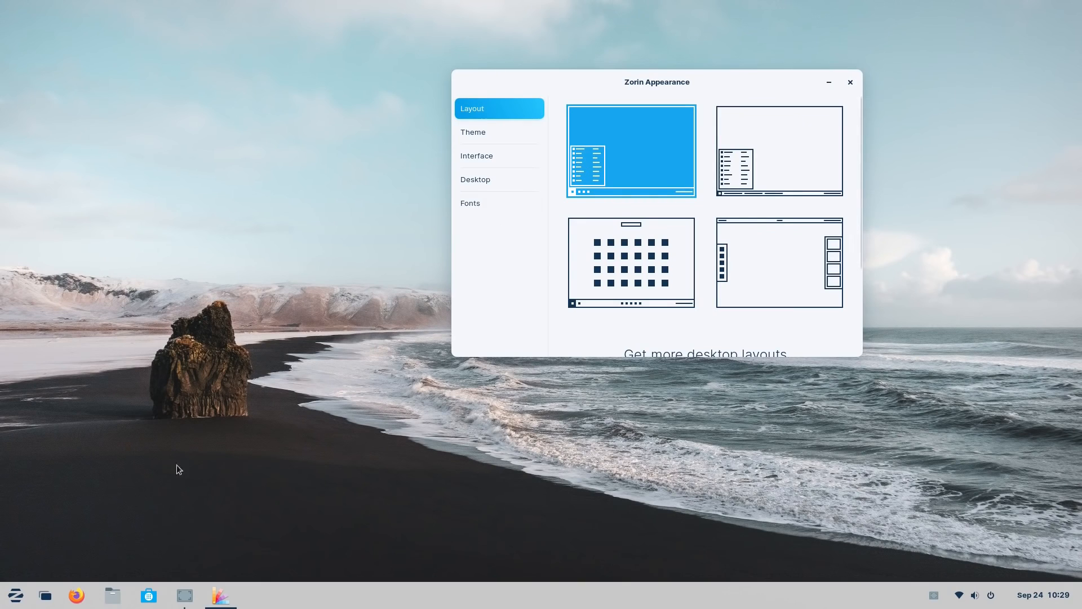
click(112, 595)
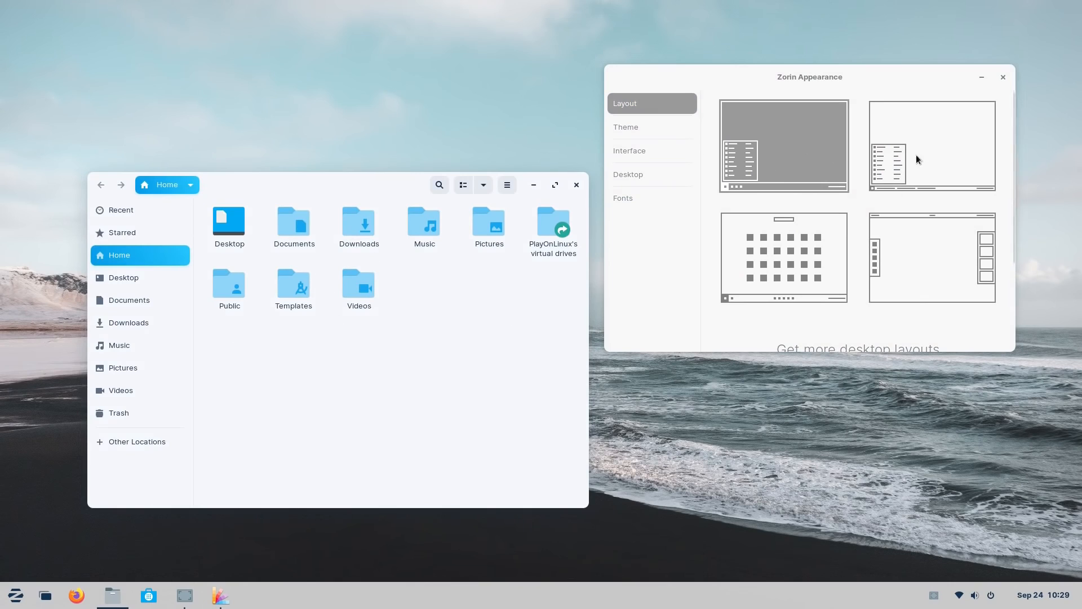
- Cycle the Theme accent colour through green, orange, red and purple, recolouring the folders
click(626, 127)
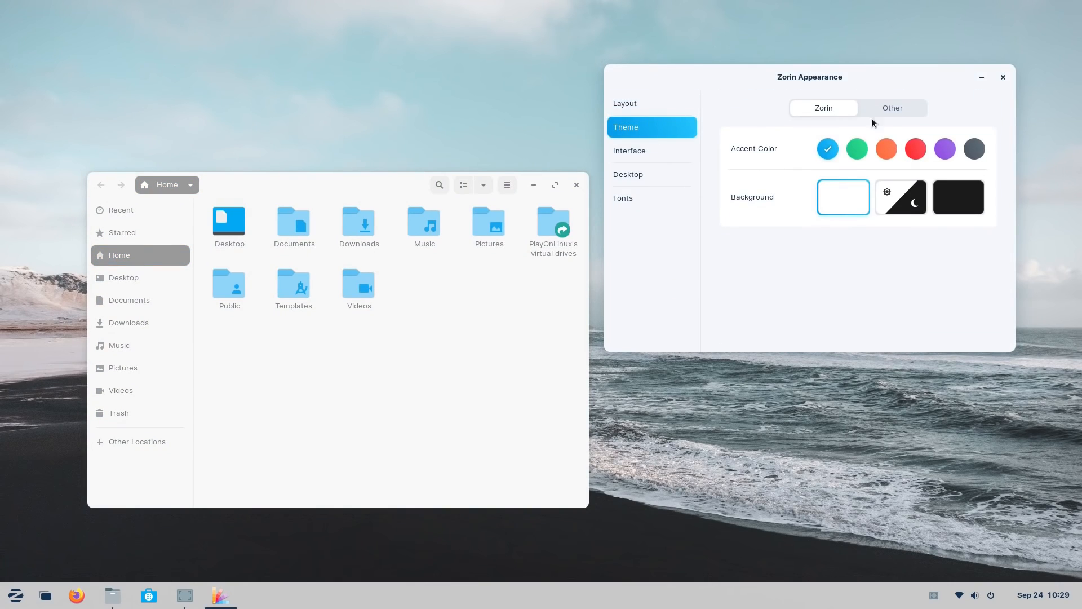
click(857, 149)
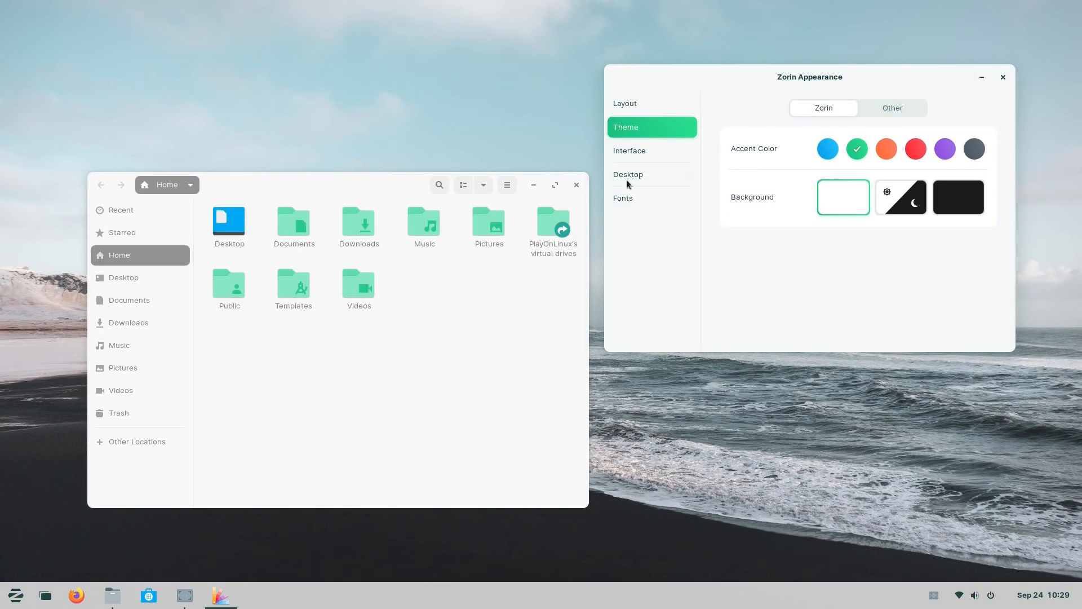
click(886, 148)
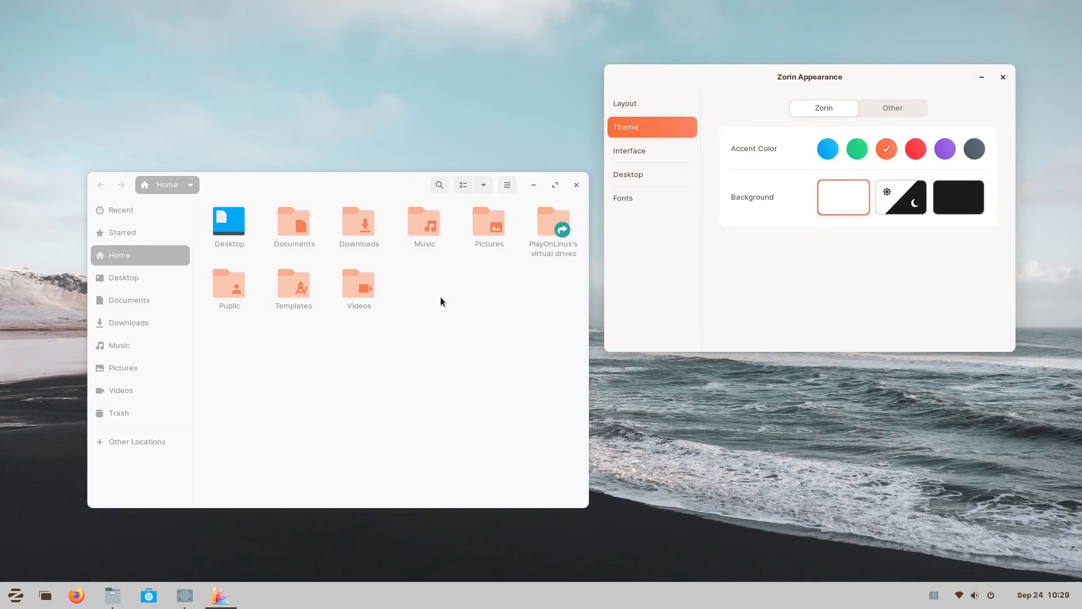
click(915, 149)
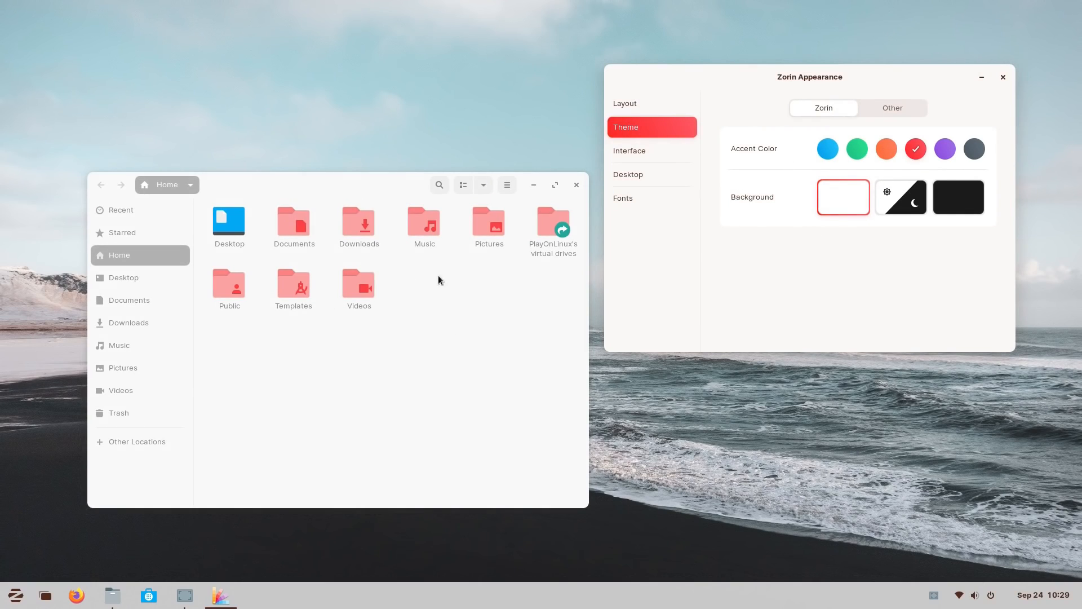
click(945, 149)
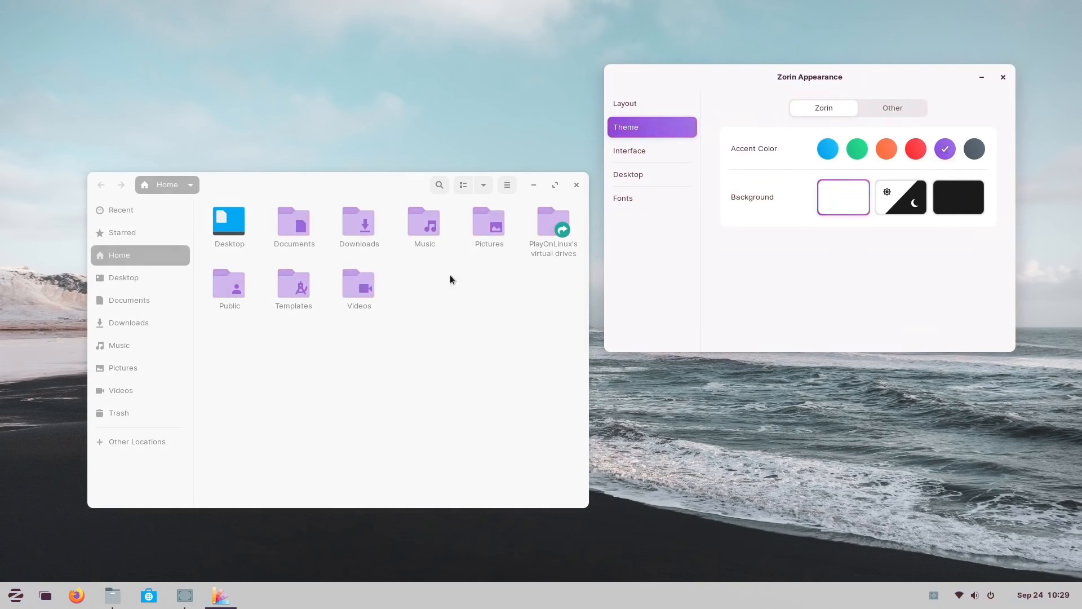
click(973, 149)
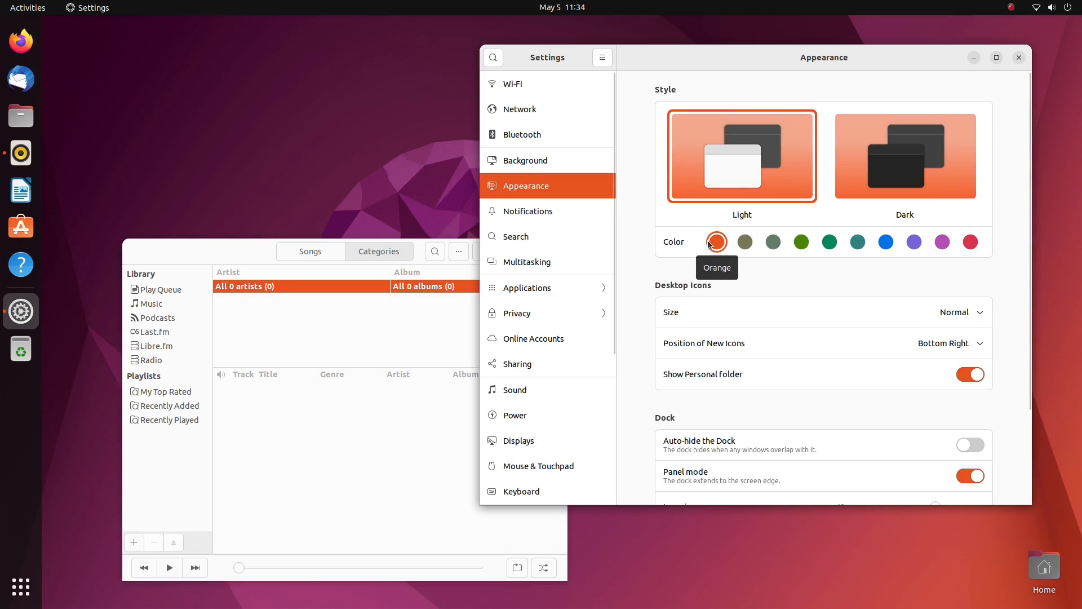
mouse_move(983, 319)
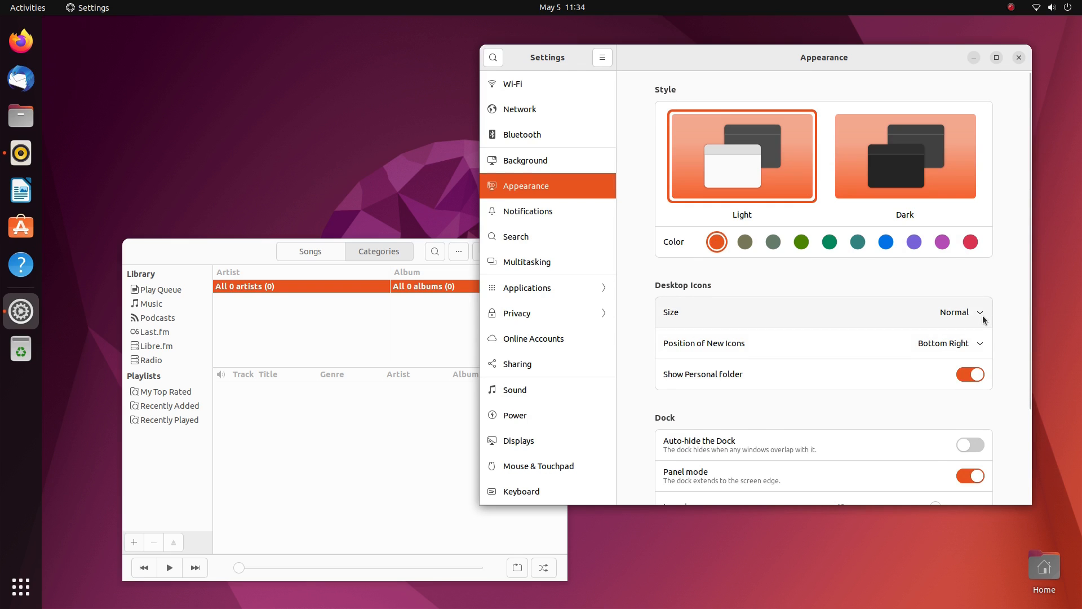
- Turn Panel mode off and move the dock to the bottom as a floating dock
scroll(down, 3)
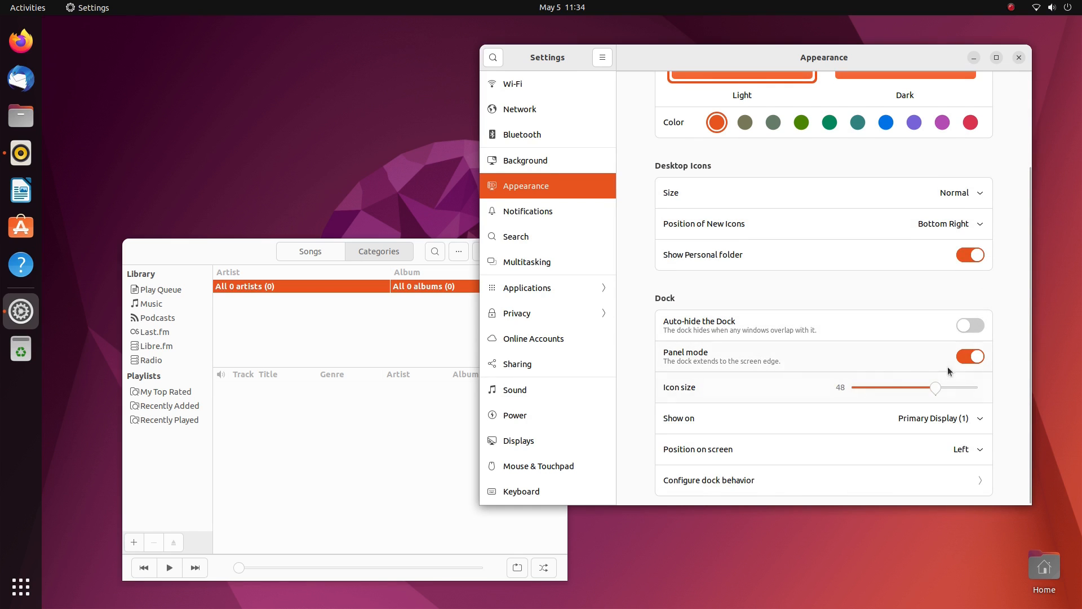
click(970, 356)
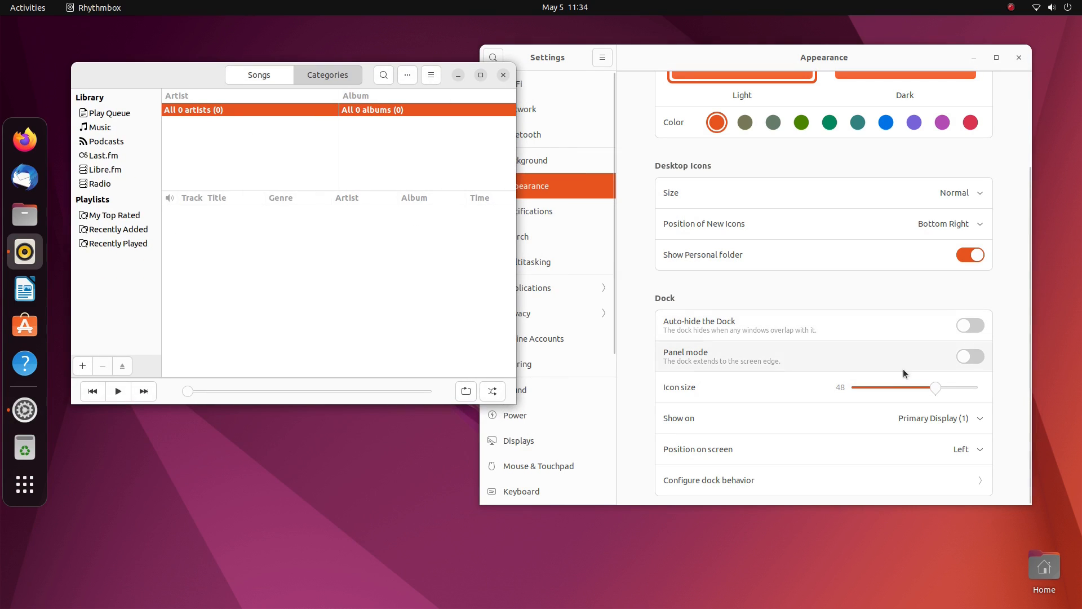
click(963, 449)
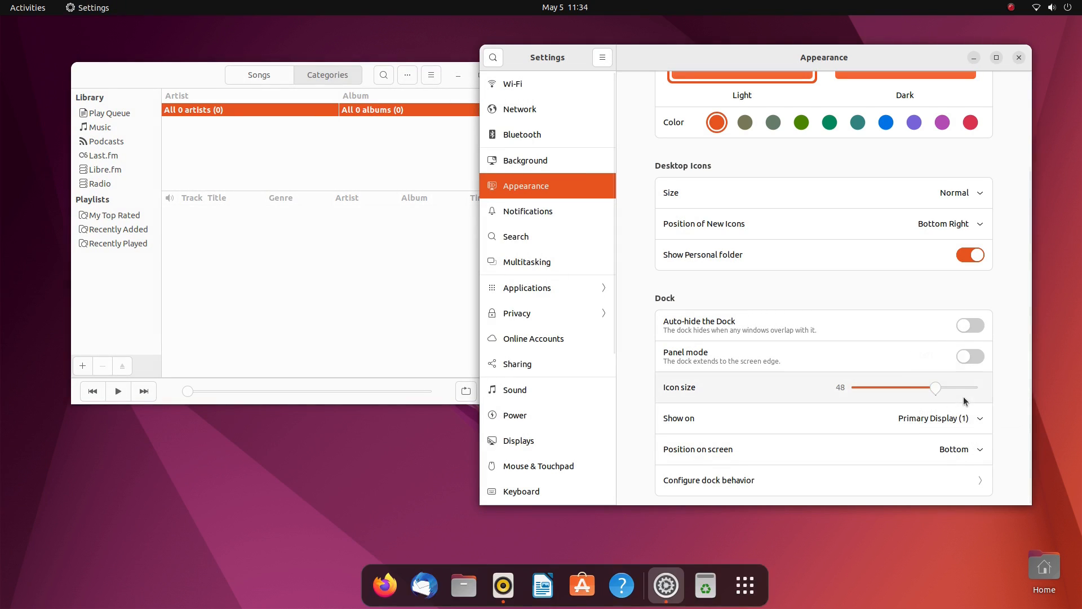
click(744, 585)
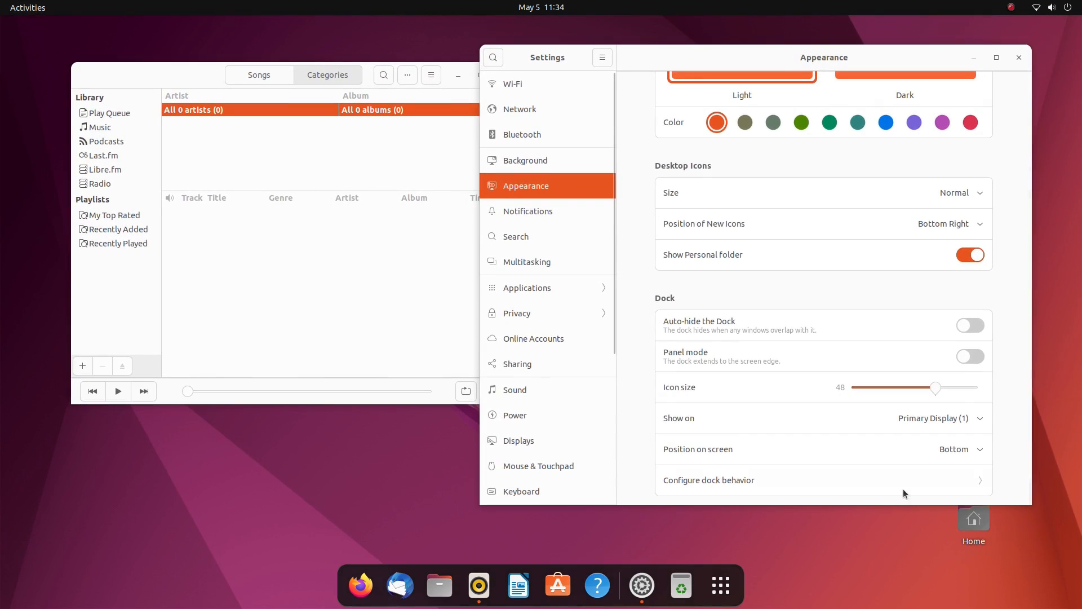
mouse_move(795, 562)
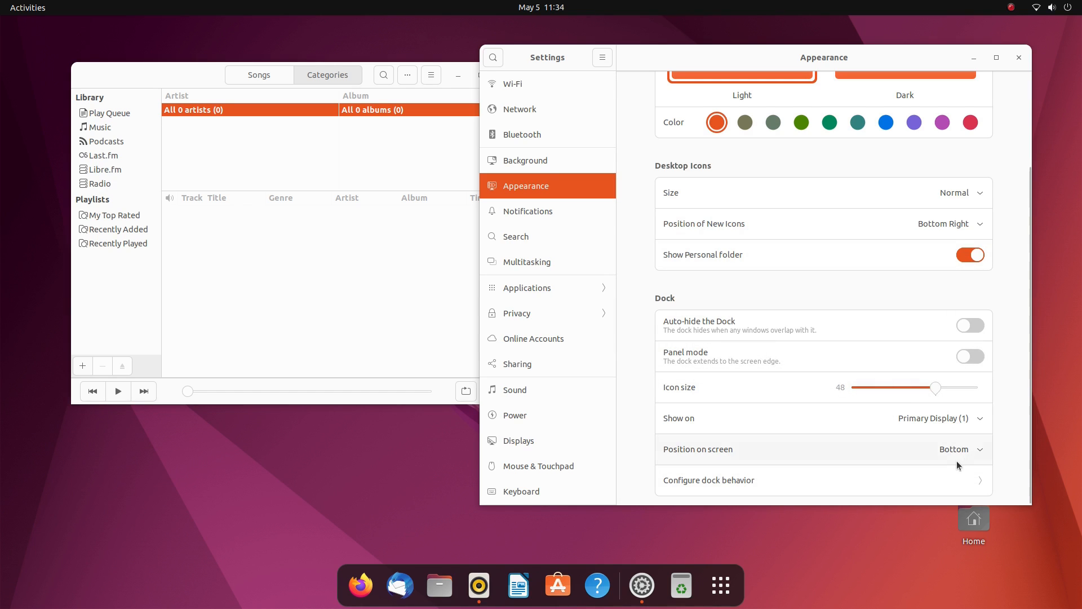
- Move the dock back to the left in Panel mode and close Settings
click(958, 449)
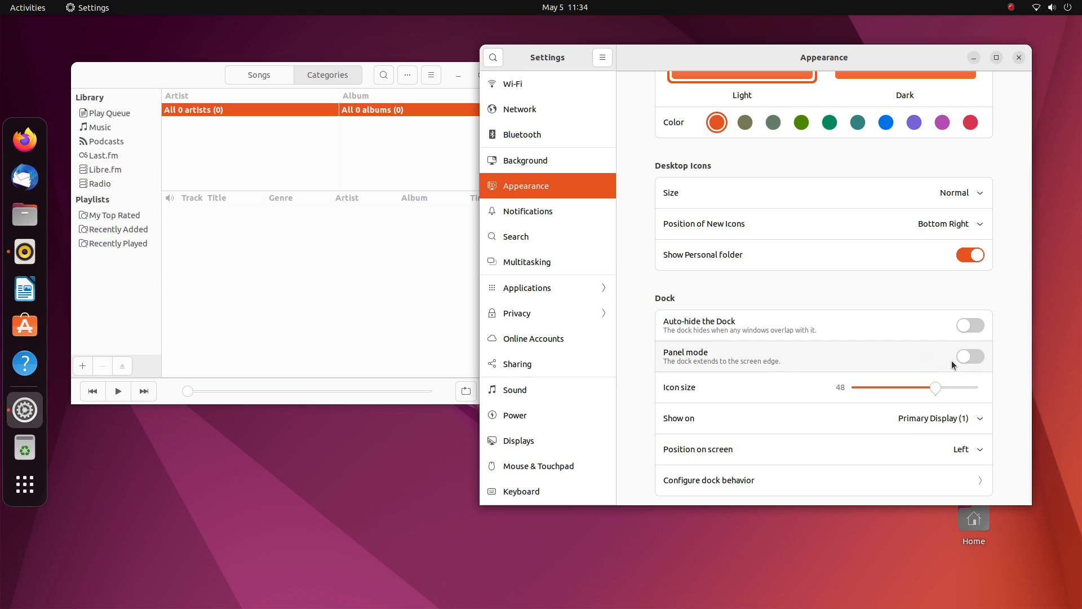
click(969, 356)
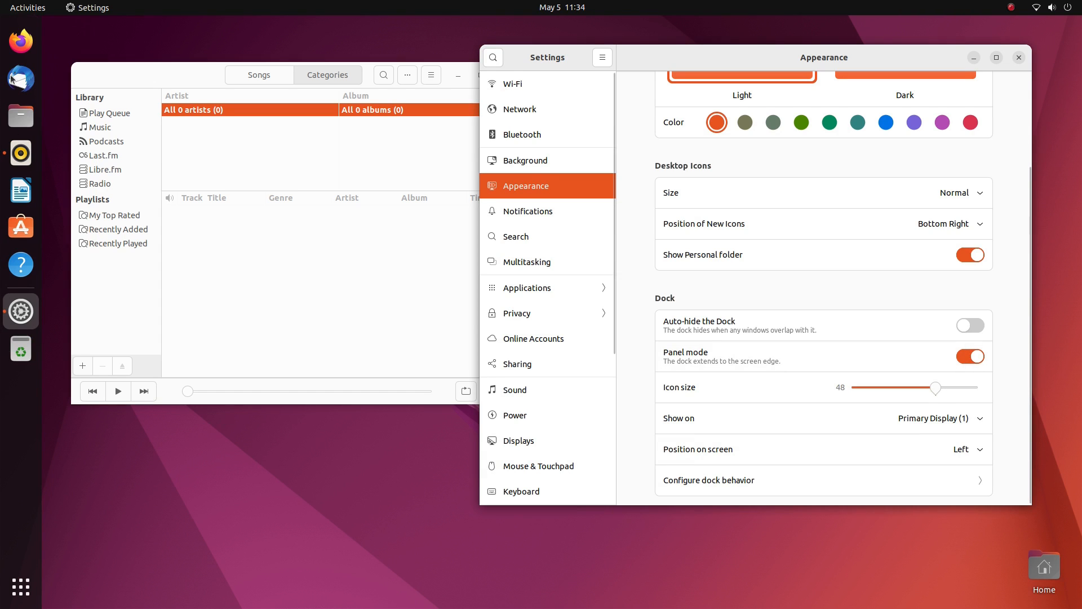
click(1019, 58)
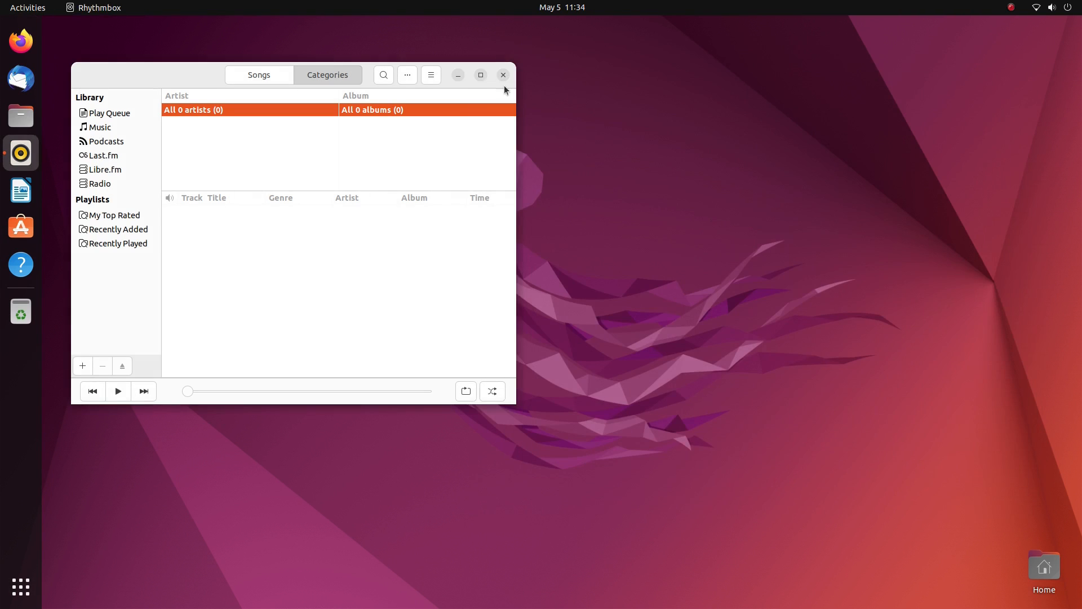
- Close Rhythmbox and browse the Files window's options and sorting menus
click(20, 115)
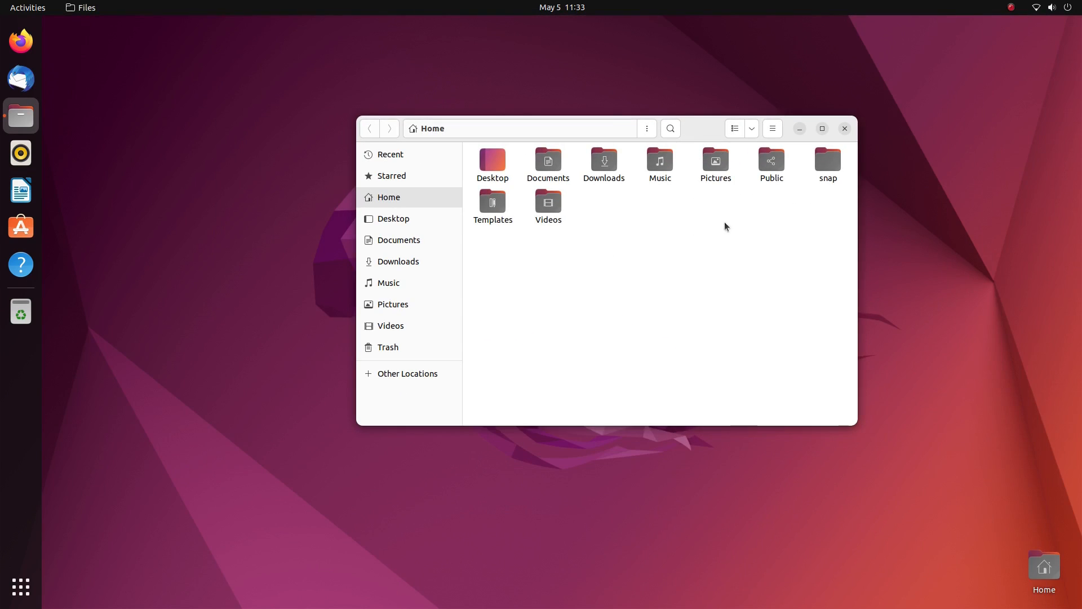
click(771, 128)
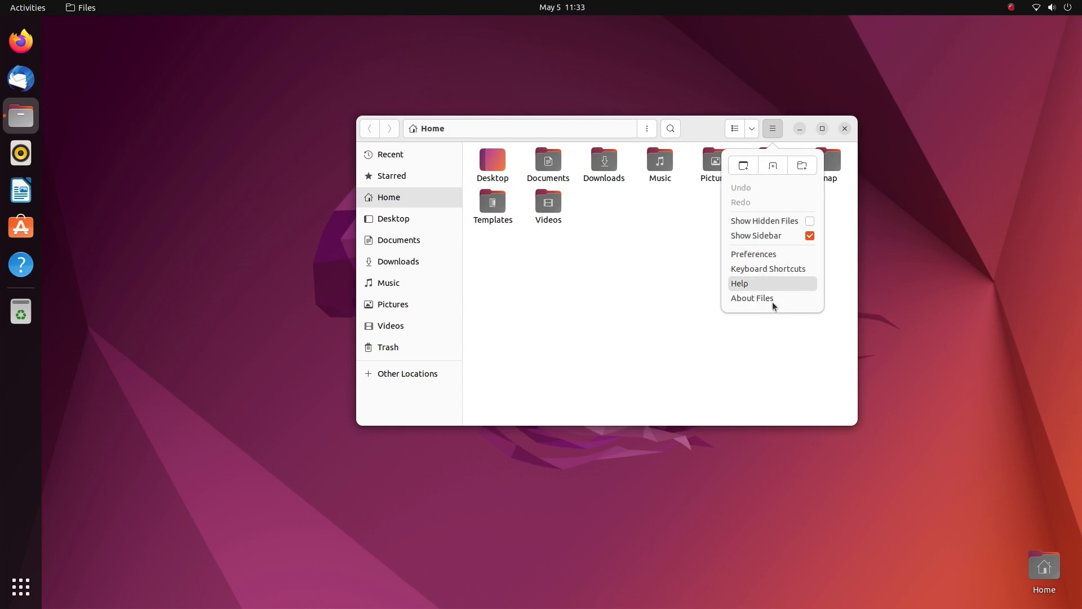
click(751, 129)
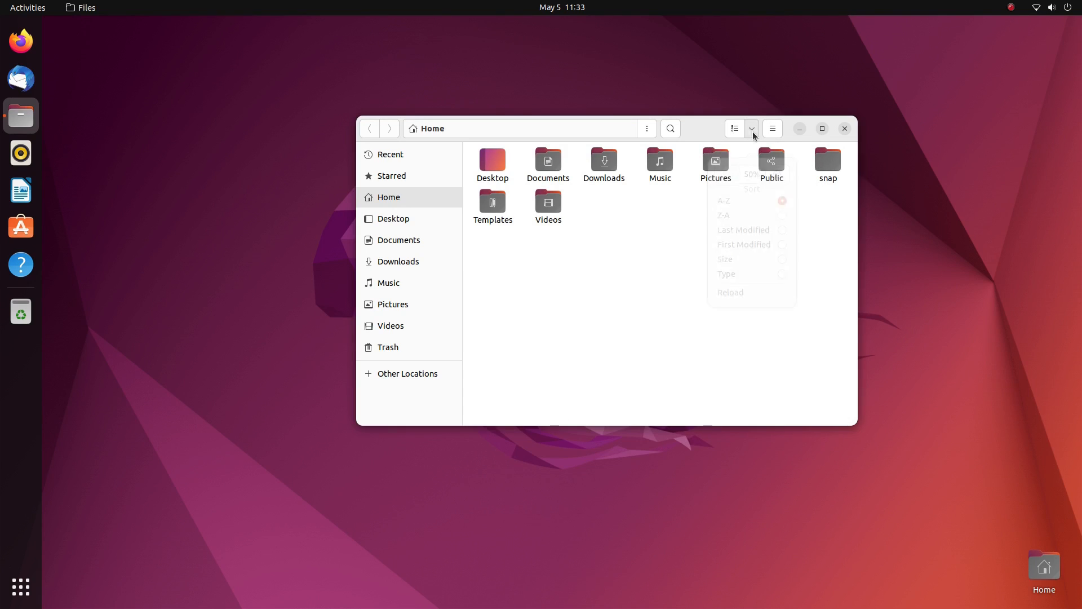
- Launch Settings from the system status menu onto the Wi-Fi networks page
click(1052, 7)
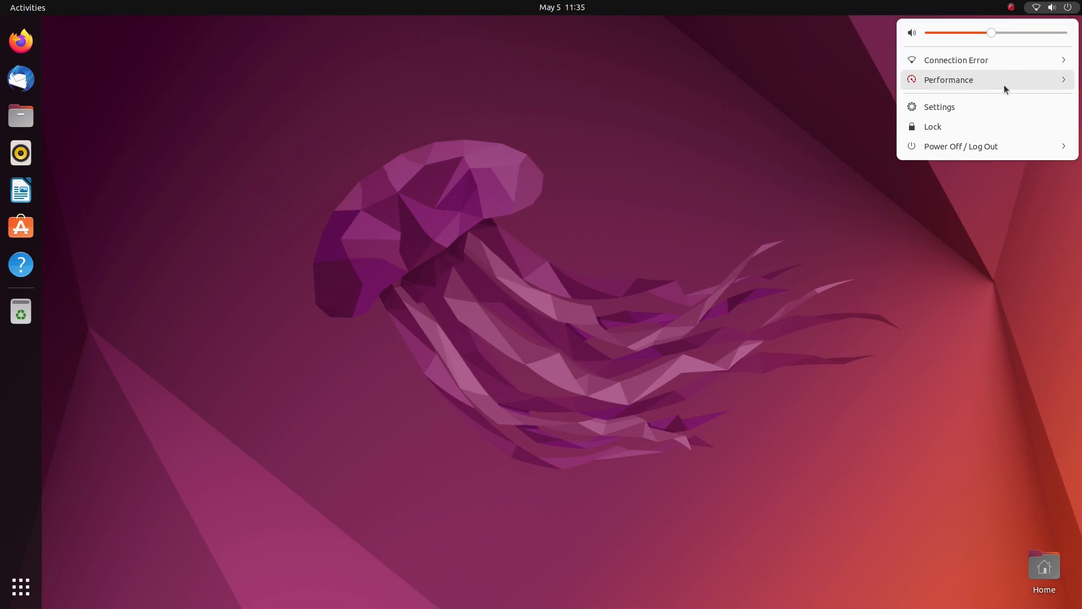
click(940, 106)
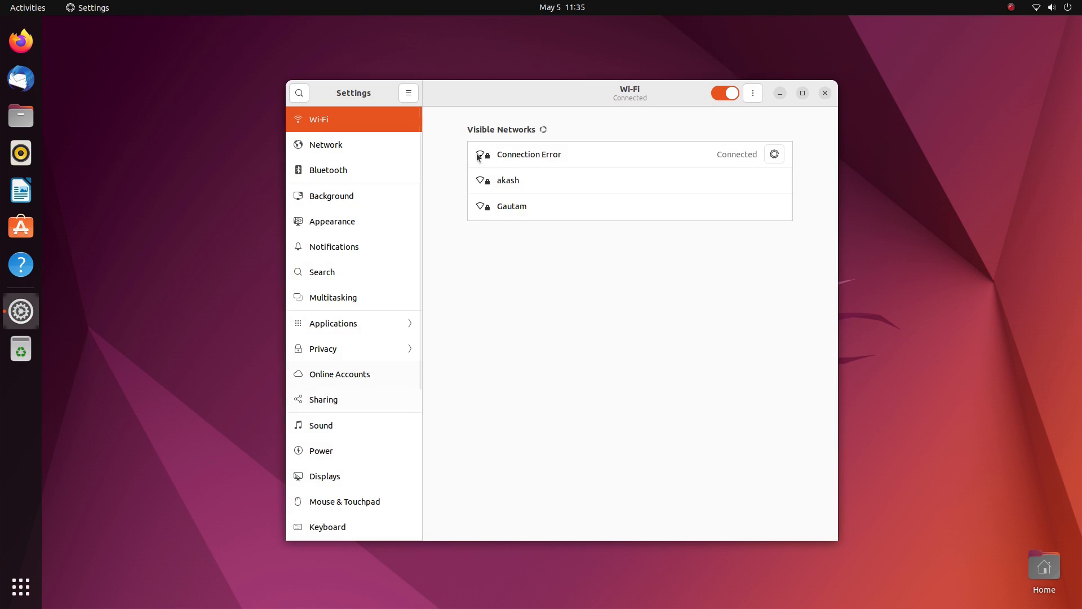
click(326, 144)
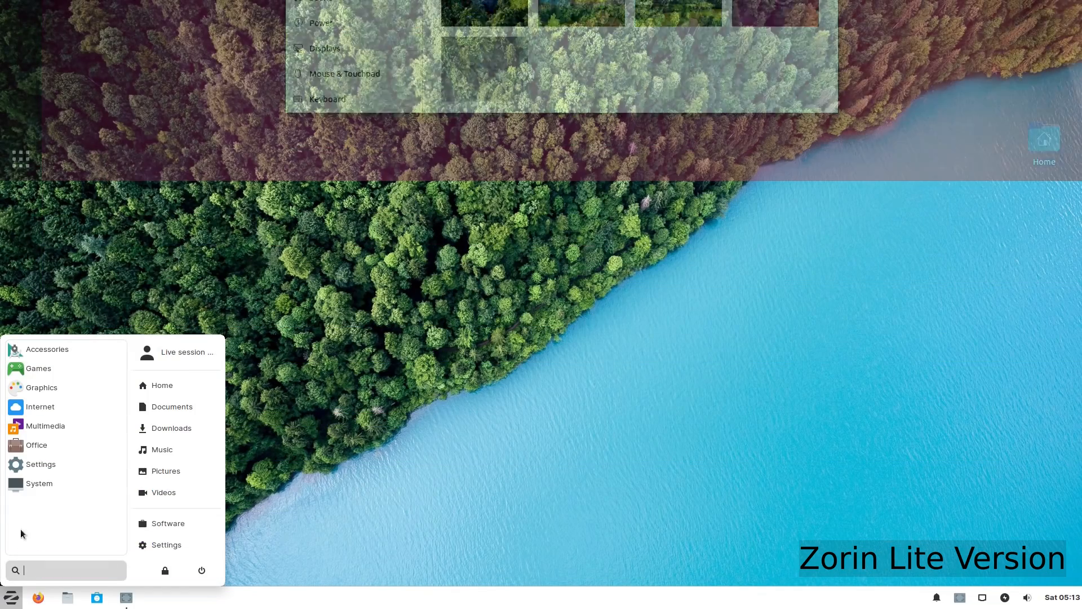
- View the Office category's LibreOffice apps in the Zorin menu, then dismiss the menu
click(36, 445)
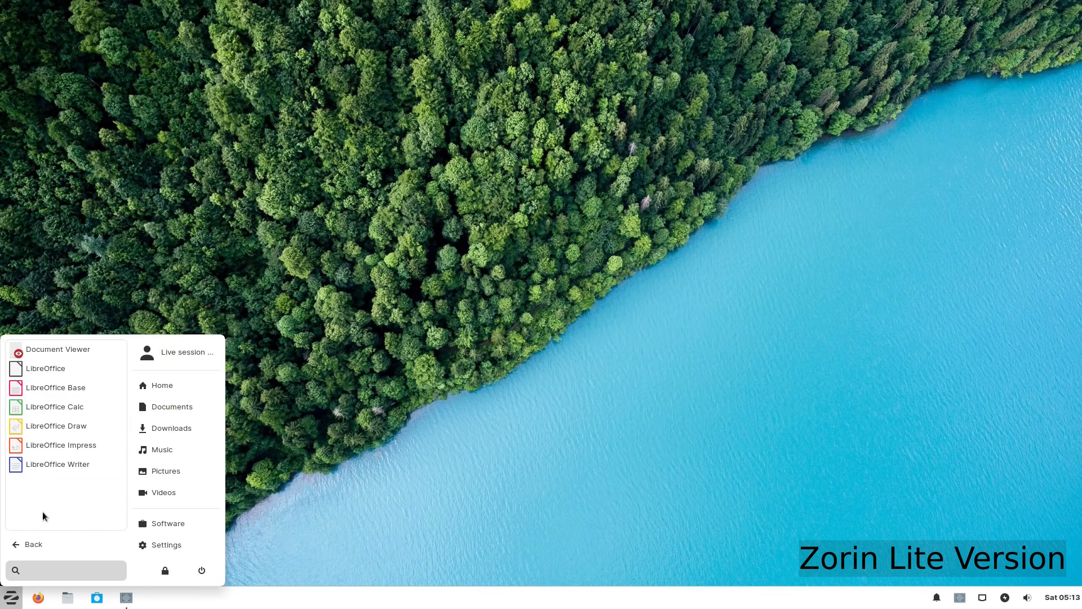
click(32, 544)
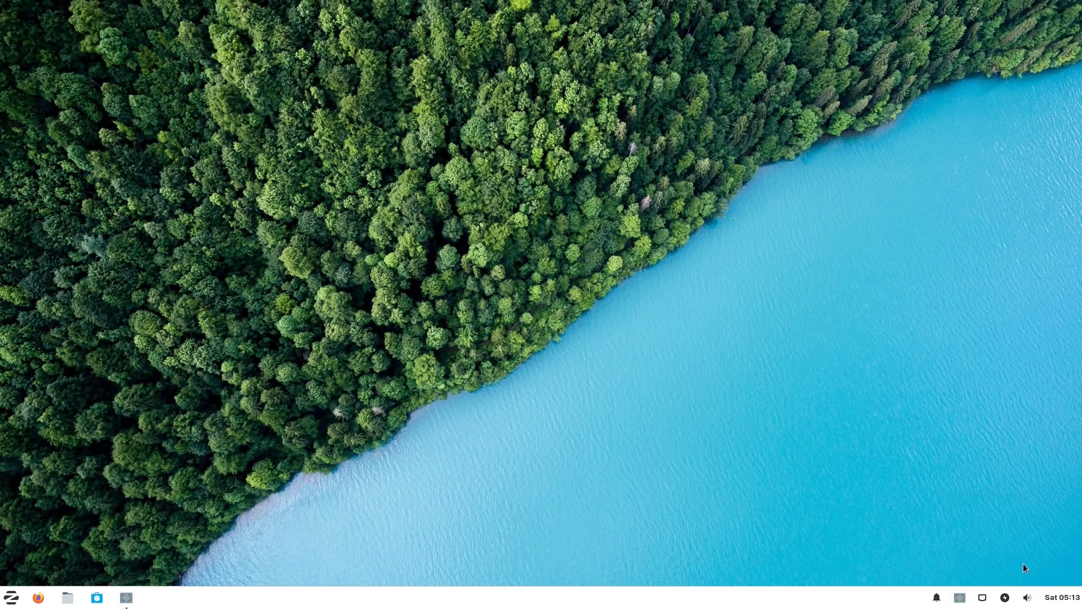
click(1004, 598)
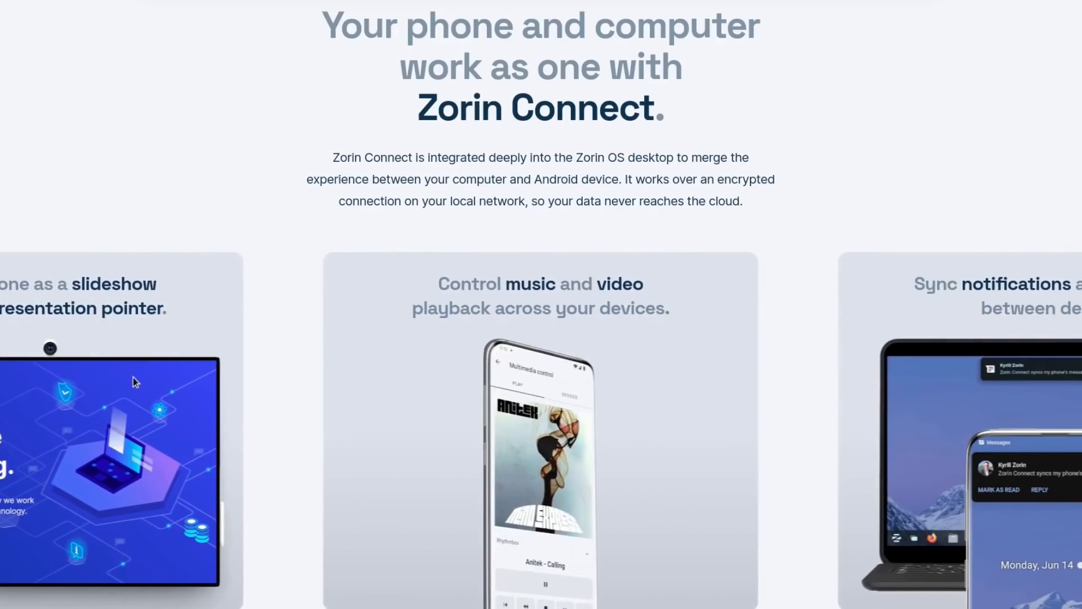
- Scroll the Zorin OS website across to the Zorin Connect section
scroll(right, 3)
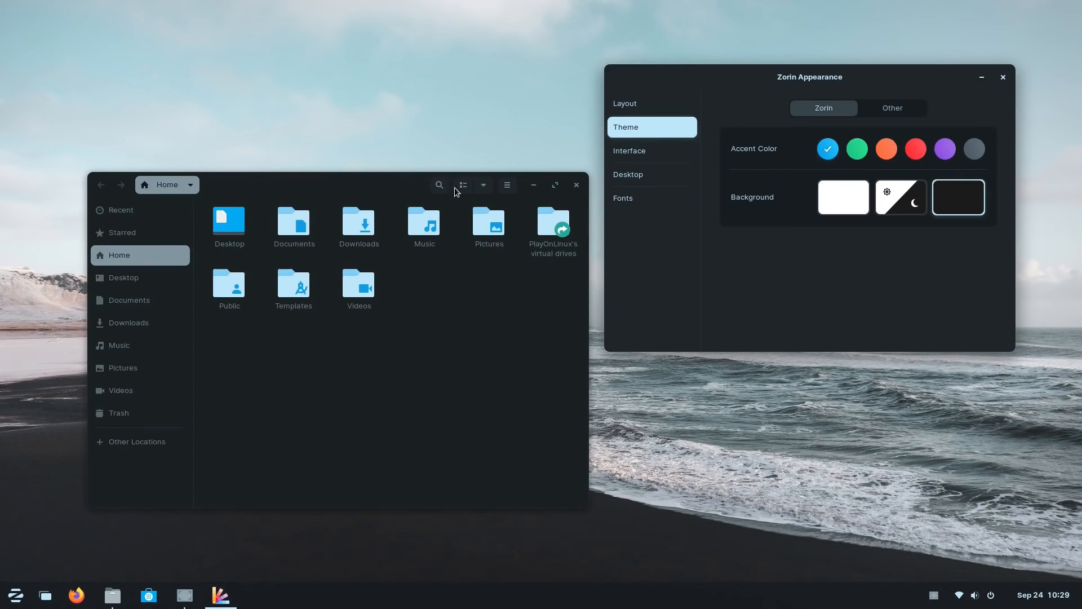
- Choose the white Background thumbnail so Zorin Appearance and Files turn light-themed
click(15, 596)
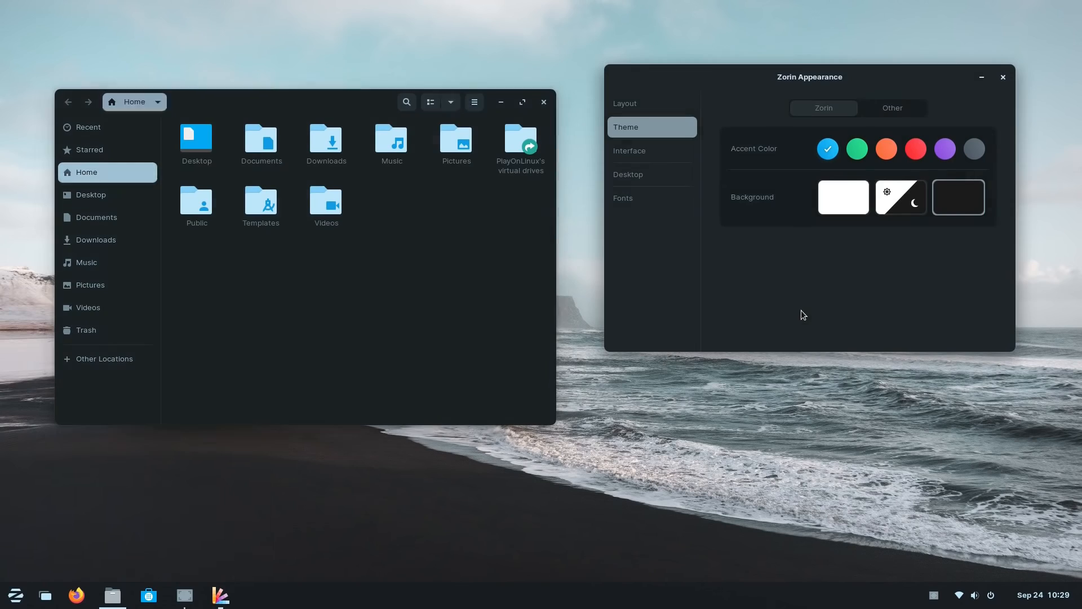
right_click(469, 594)
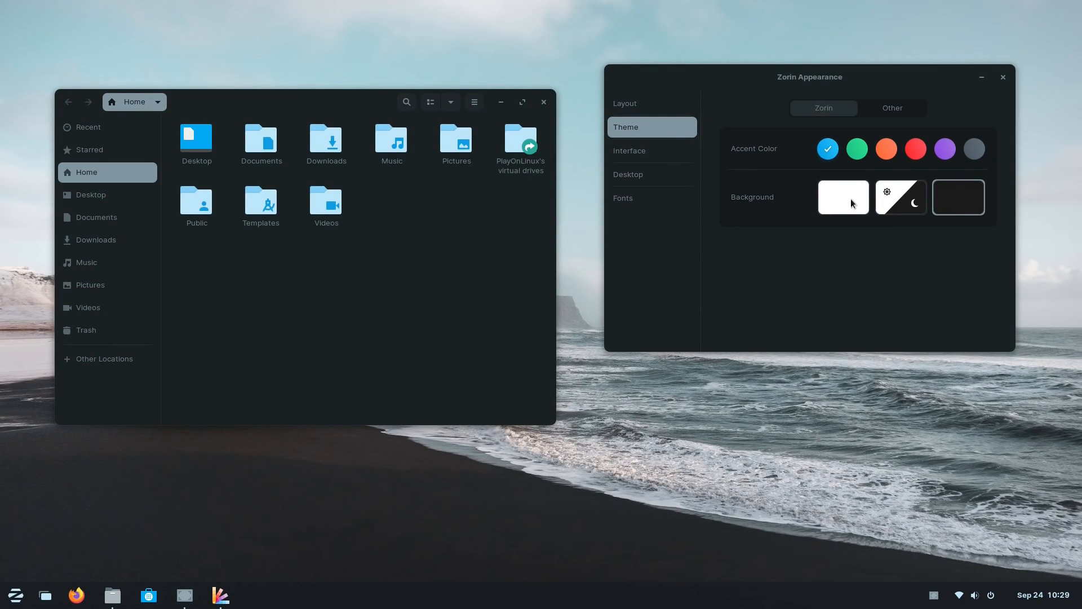
click(842, 196)
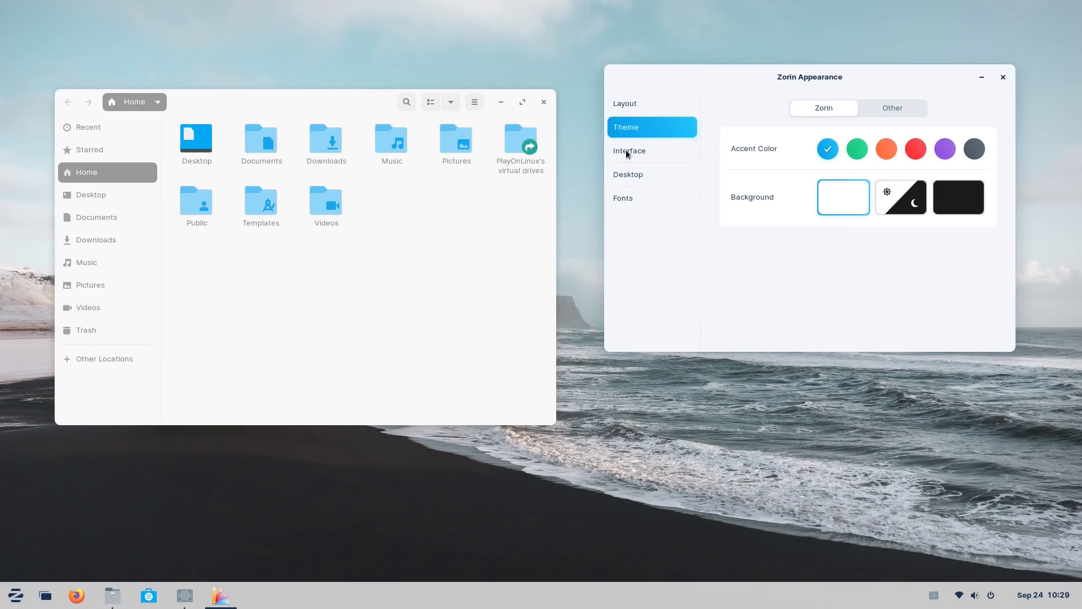
- On the Interface page, move the titlebar buttons to the right and preview the change
click(630, 150)
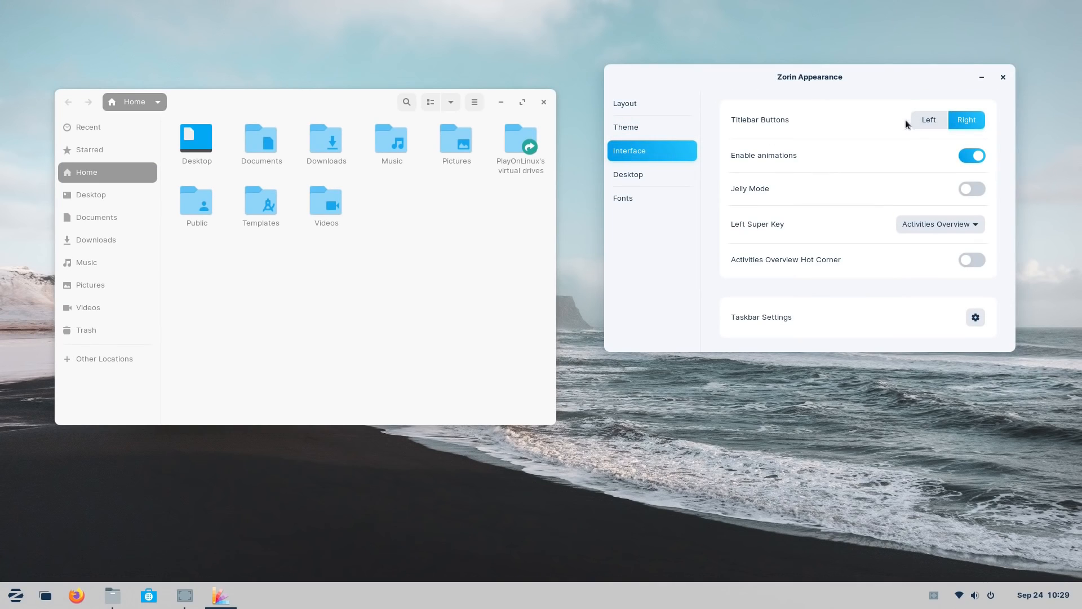
click(928, 120)
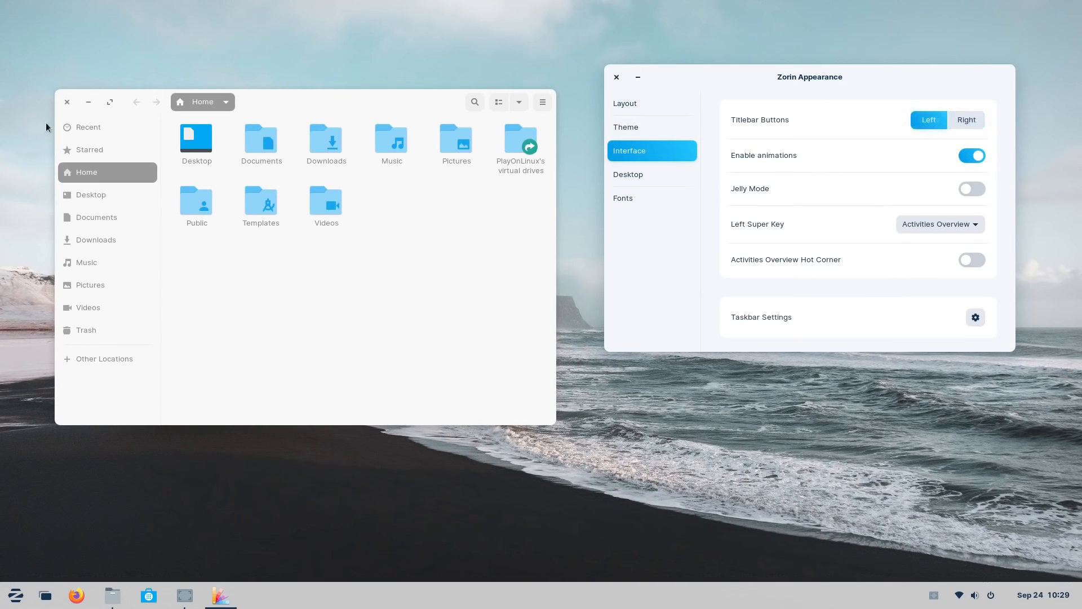
click(966, 120)
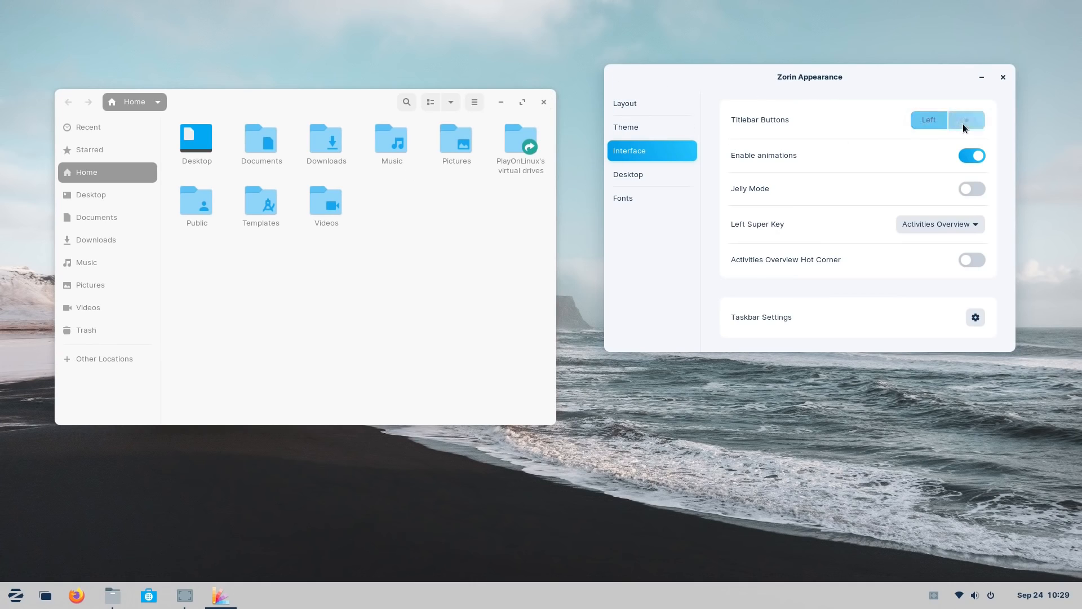
click(966, 120)
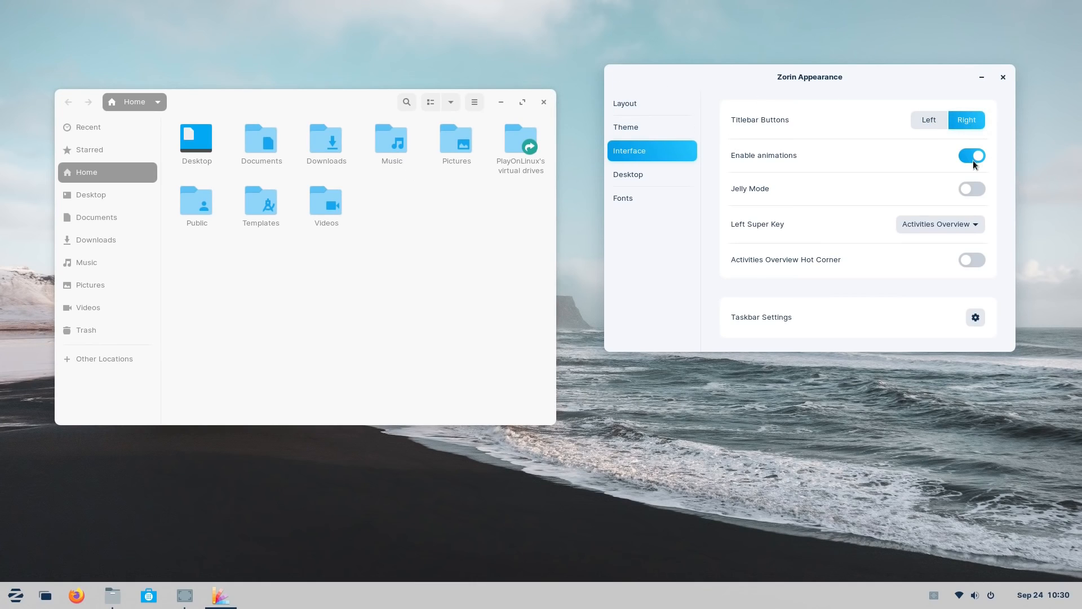
click(971, 156)
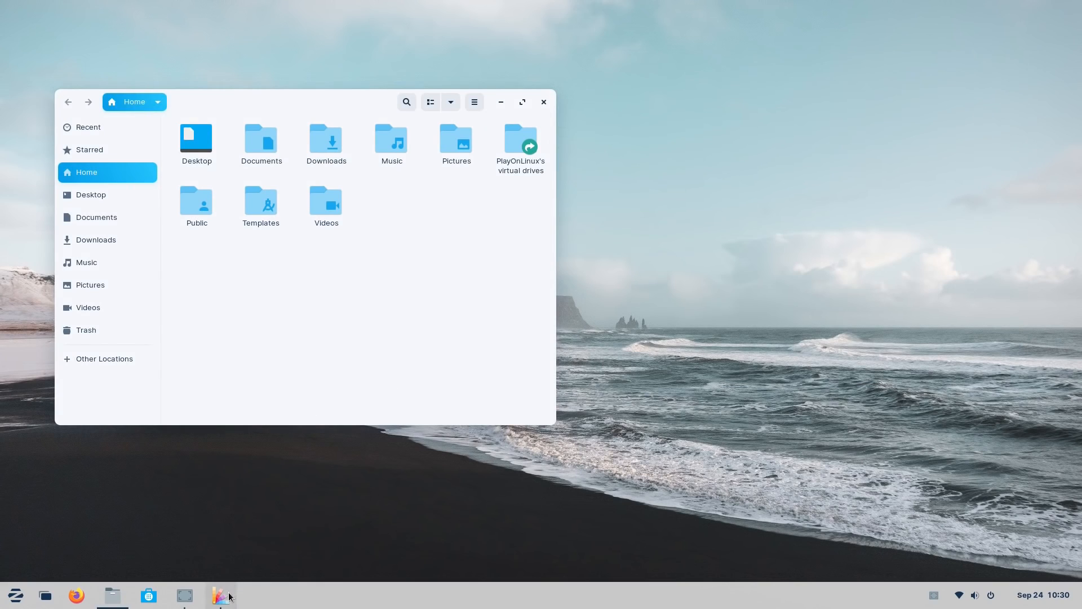
click(221, 594)
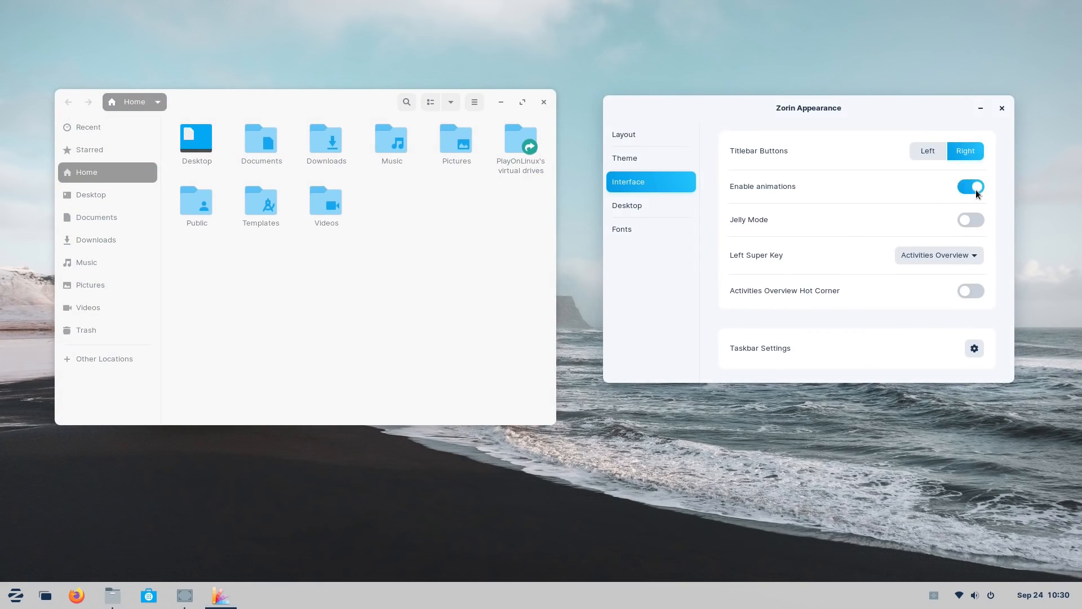
mouse_move(948, 256)
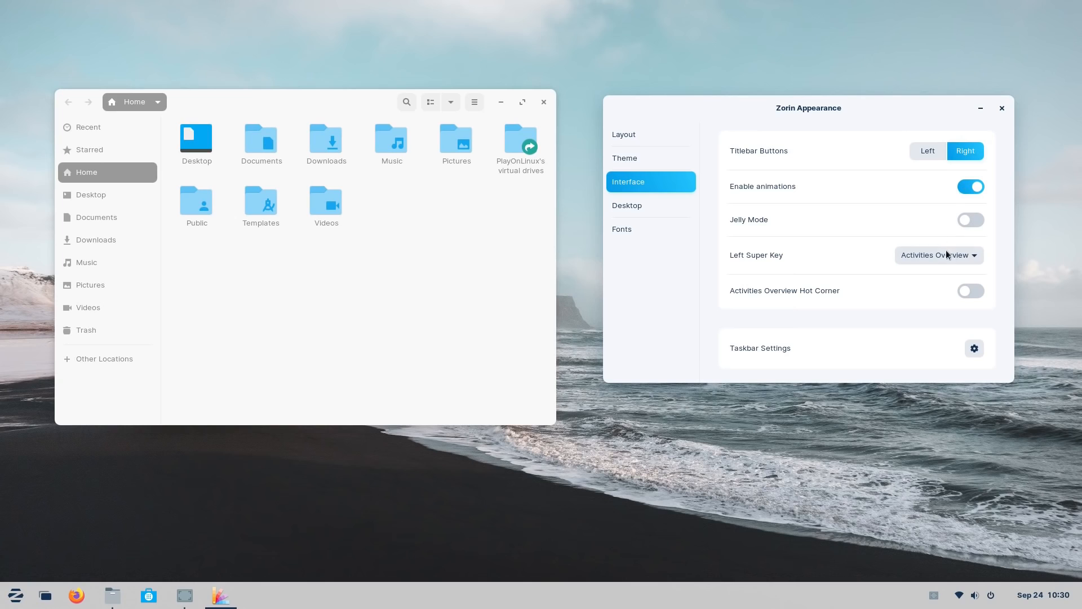
- Set the left Super key to open the Zorin Menu and turn Jelly Mode on, hiding the window to preview
click(937, 255)
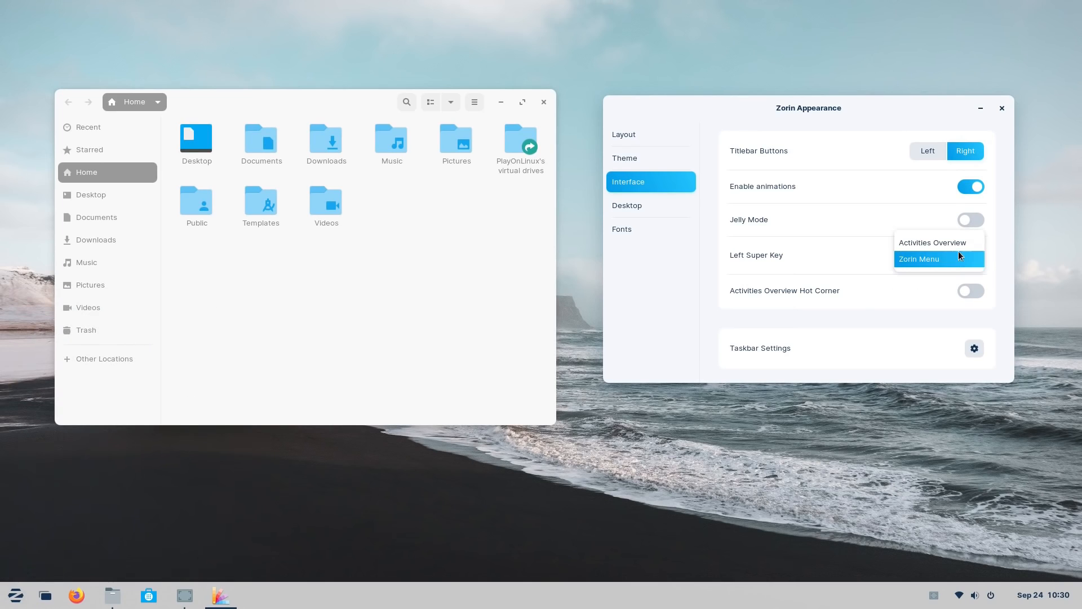
click(933, 243)
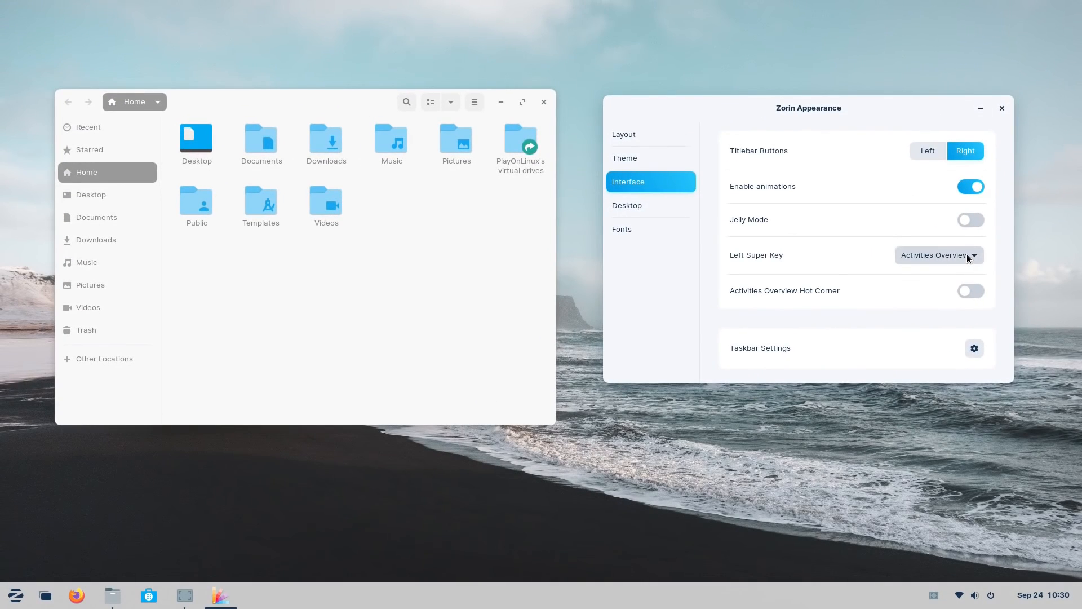
click(939, 255)
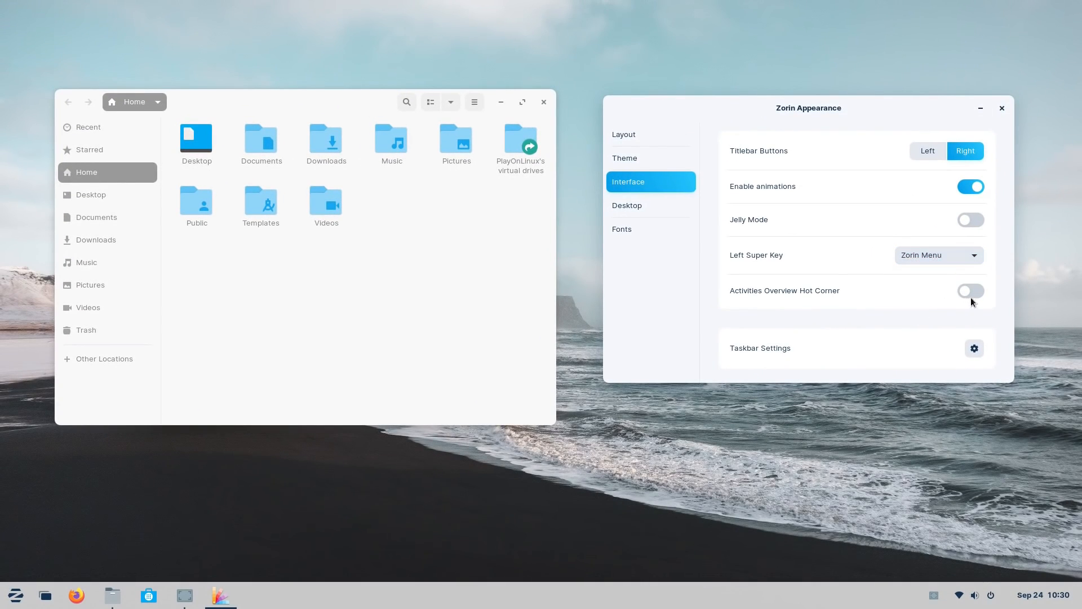
click(970, 291)
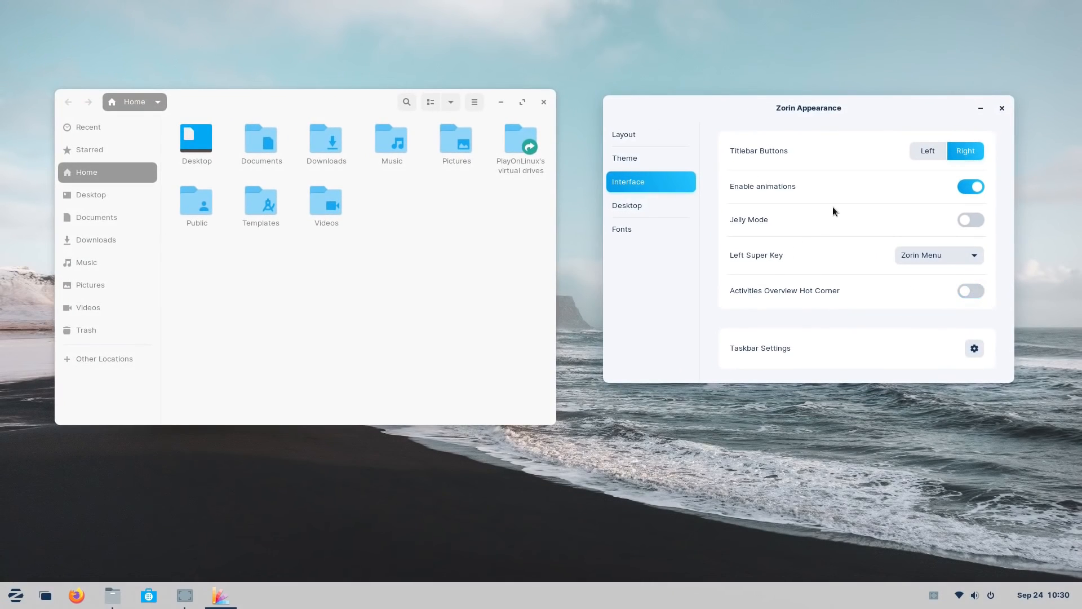
click(969, 220)
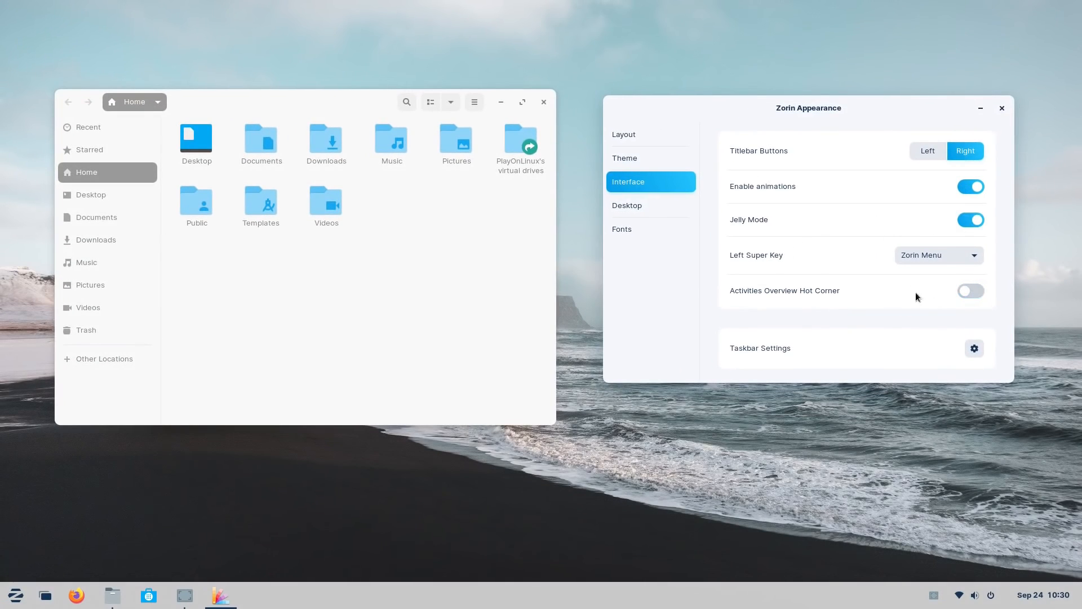
click(1002, 108)
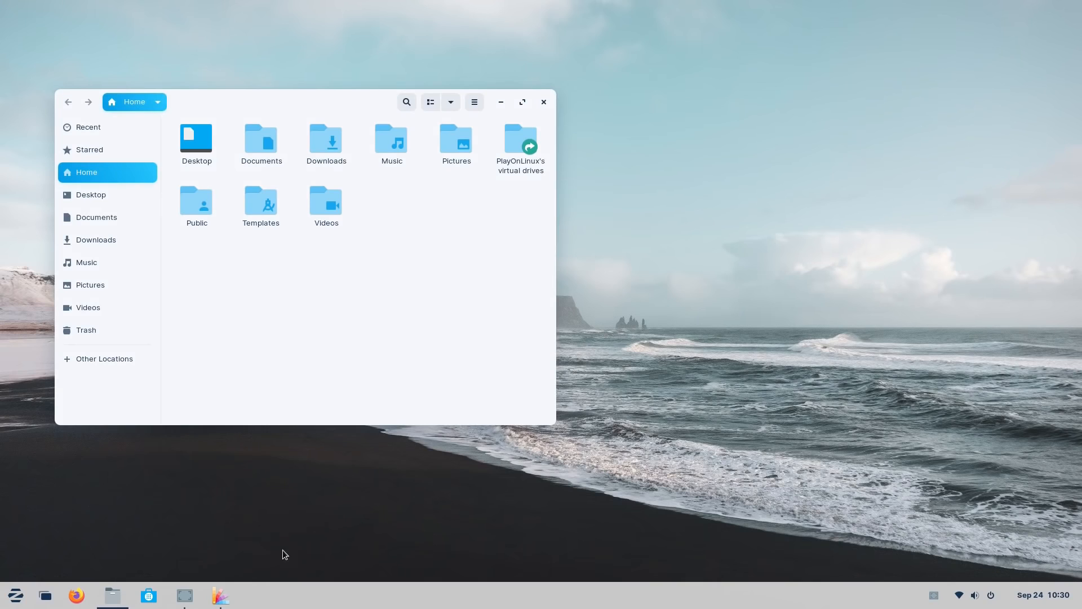
- Restore Zorin Appearance from the taskbar and drag it by its titlebar so it wobbles
click(220, 594)
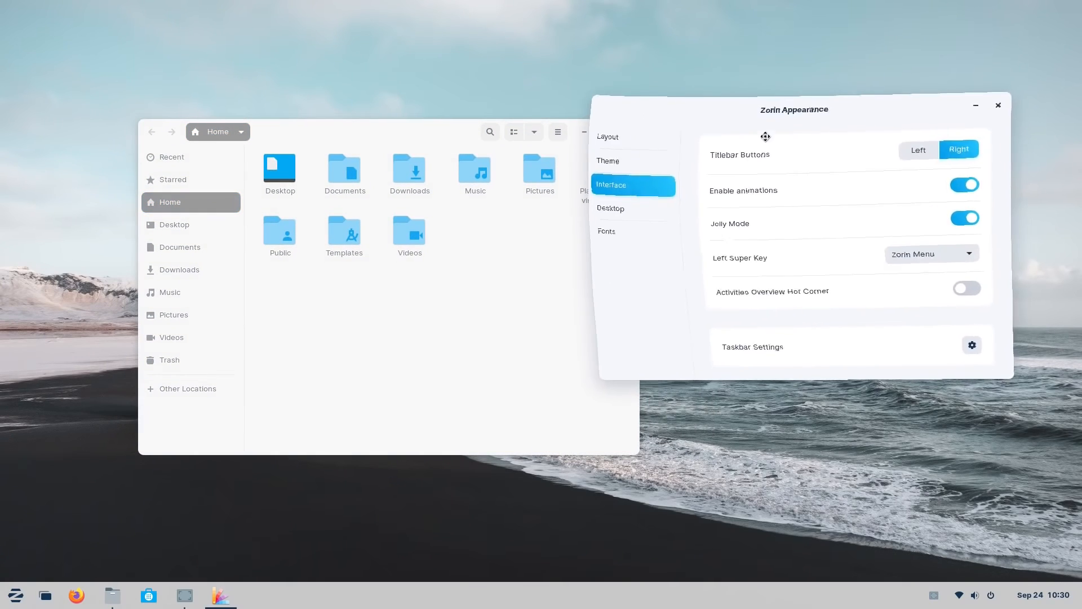
drag(766, 109, 775, 78)
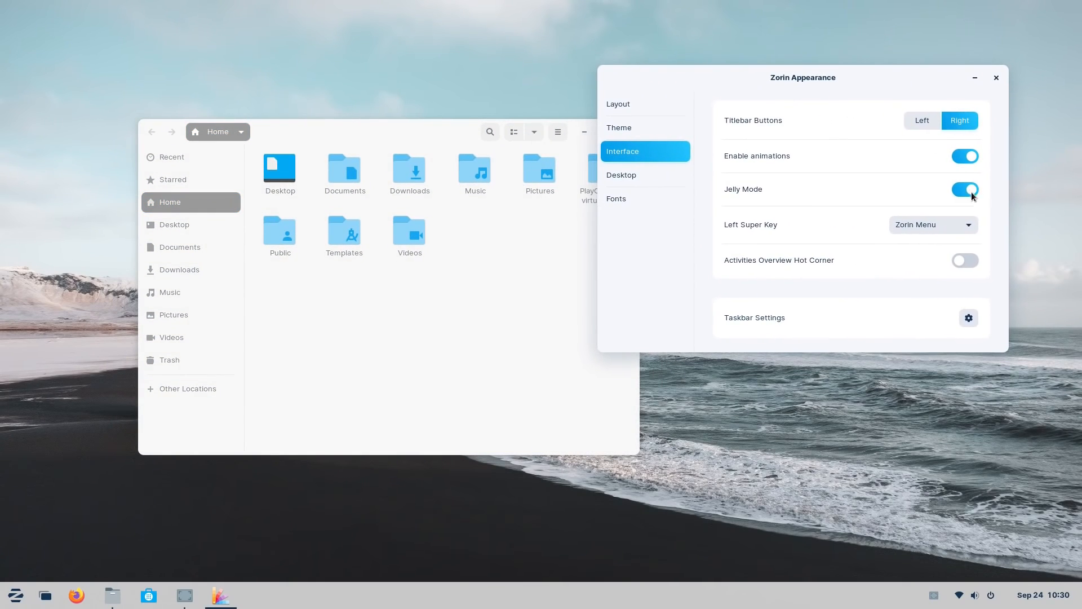
click(621, 174)
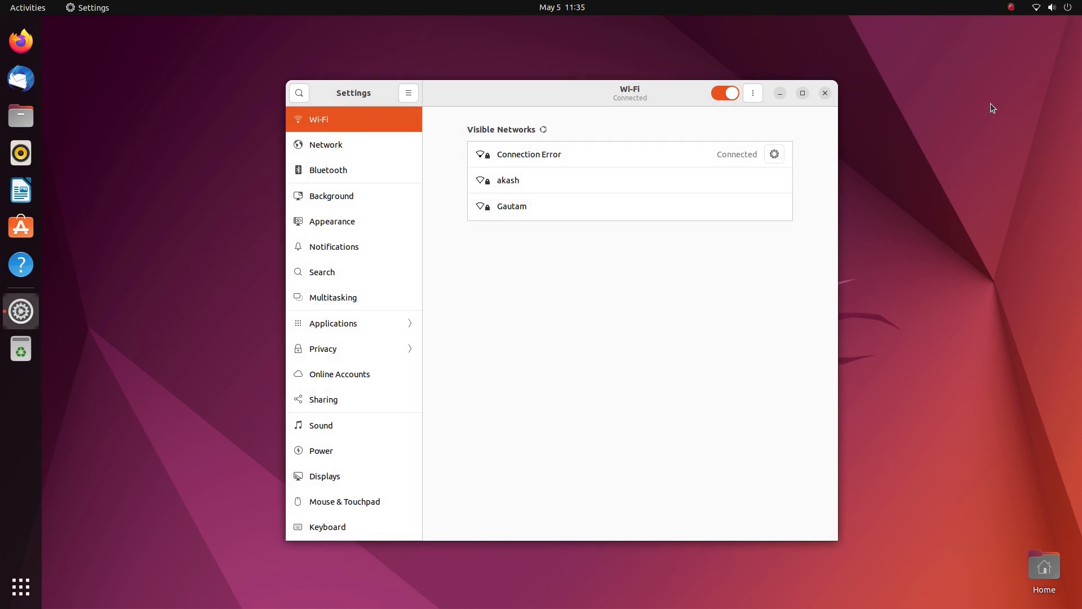
- Step through the Network, Bluetooth, Background, Appearance and Notifications pages
click(325, 145)
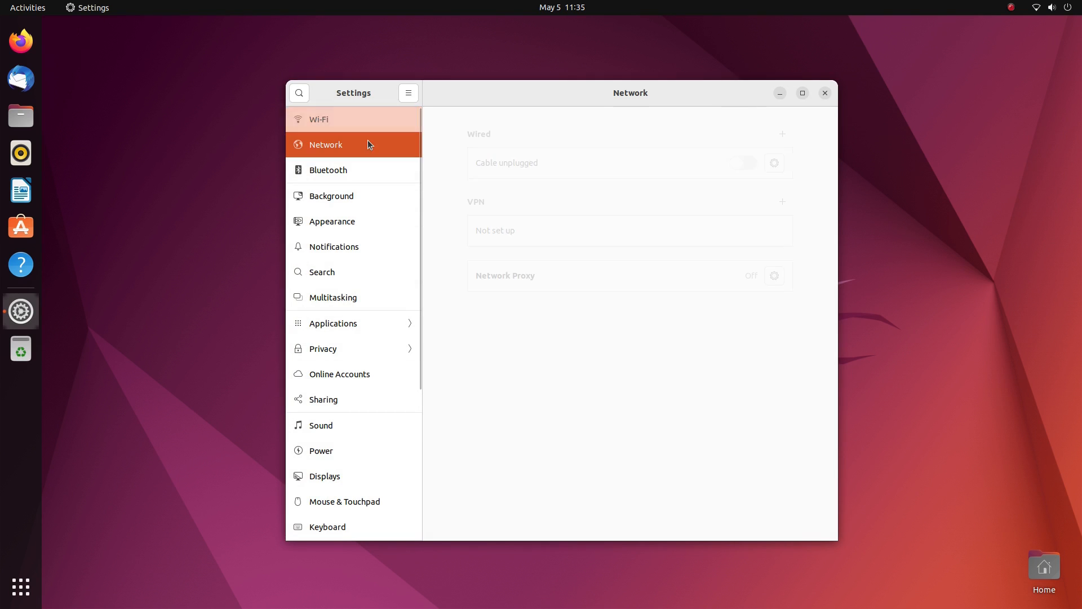
click(328, 171)
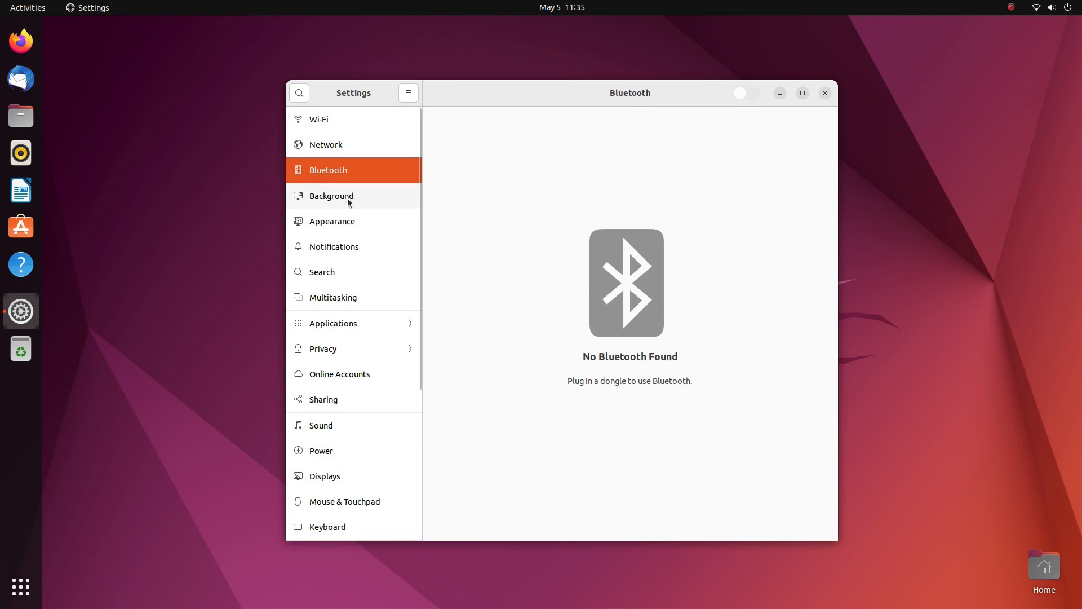
click(330, 197)
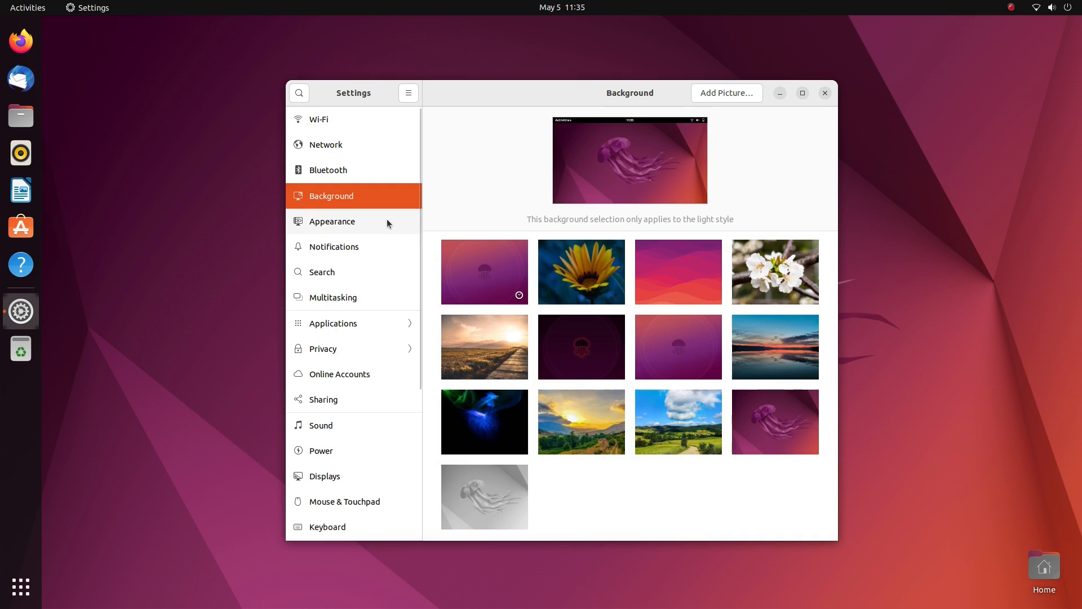
click(331, 221)
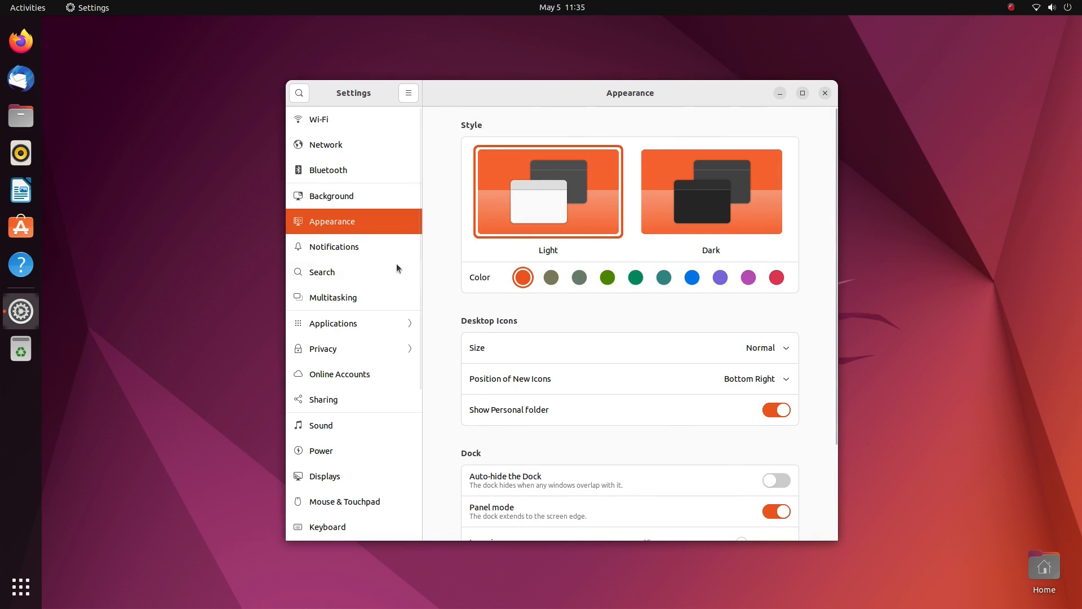
click(334, 247)
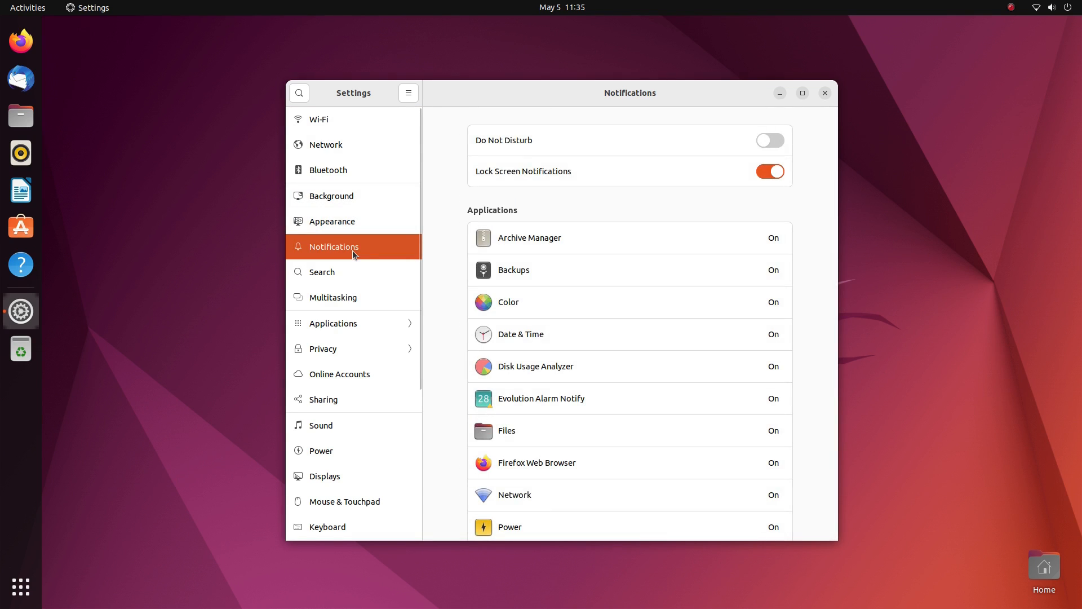
- On the Search page toggle search results off and back on, then move to Multitasking
click(321, 271)
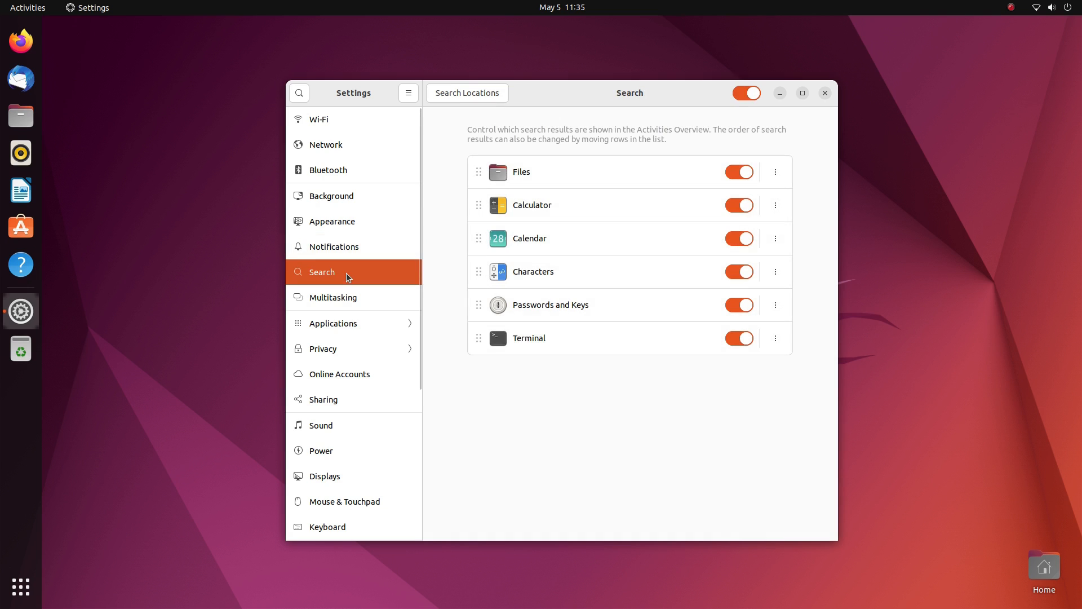
click(747, 93)
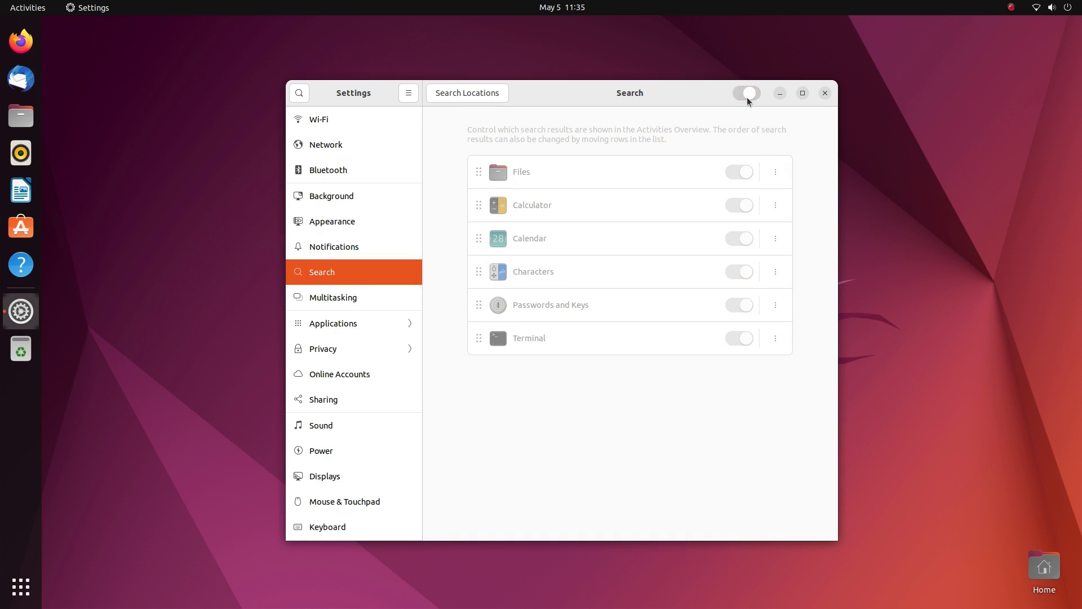
click(746, 92)
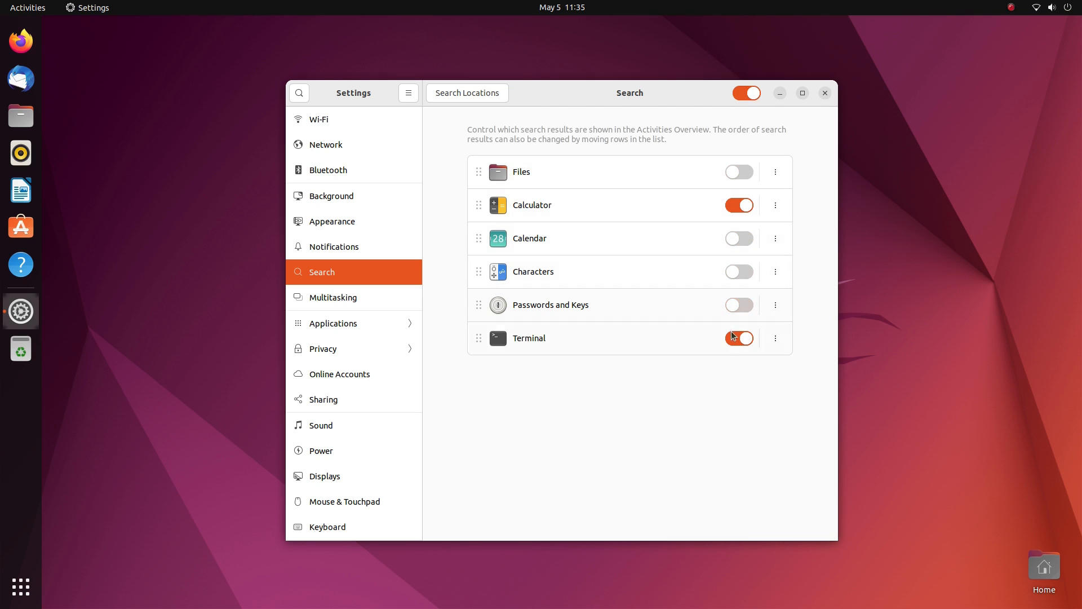
click(335, 296)
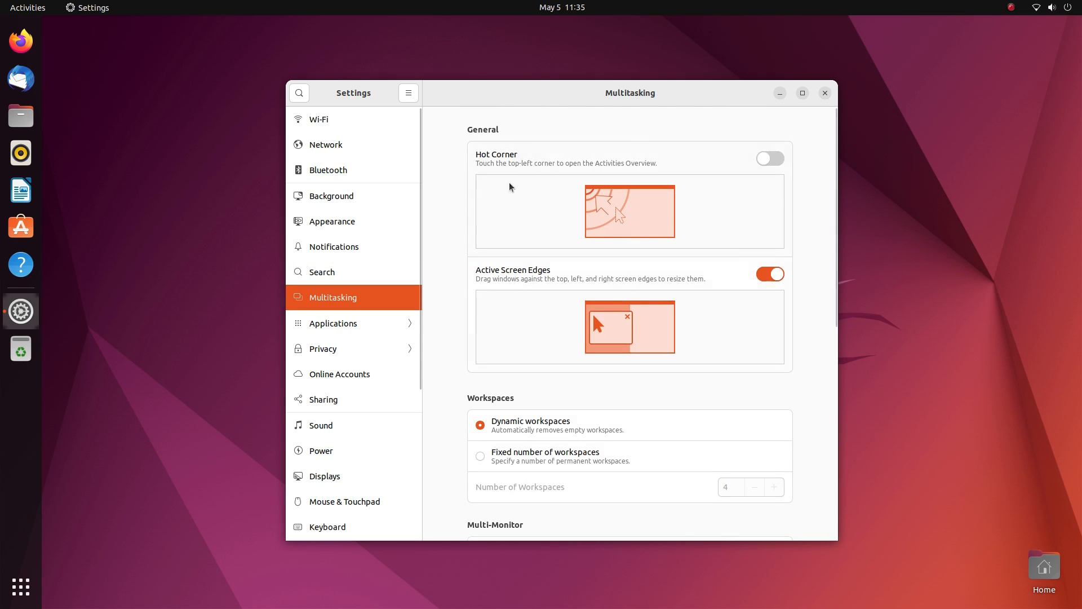
- Toggle Hot Corner on and back off, scroll the Multitasking options, and select Additional Drivers under Applications
click(769, 158)
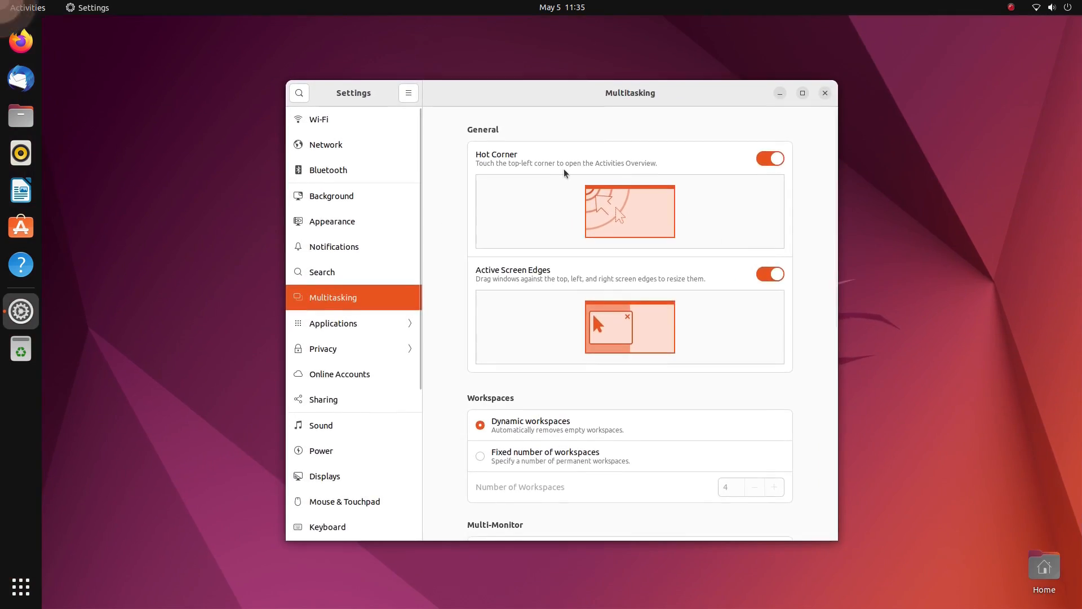
click(771, 158)
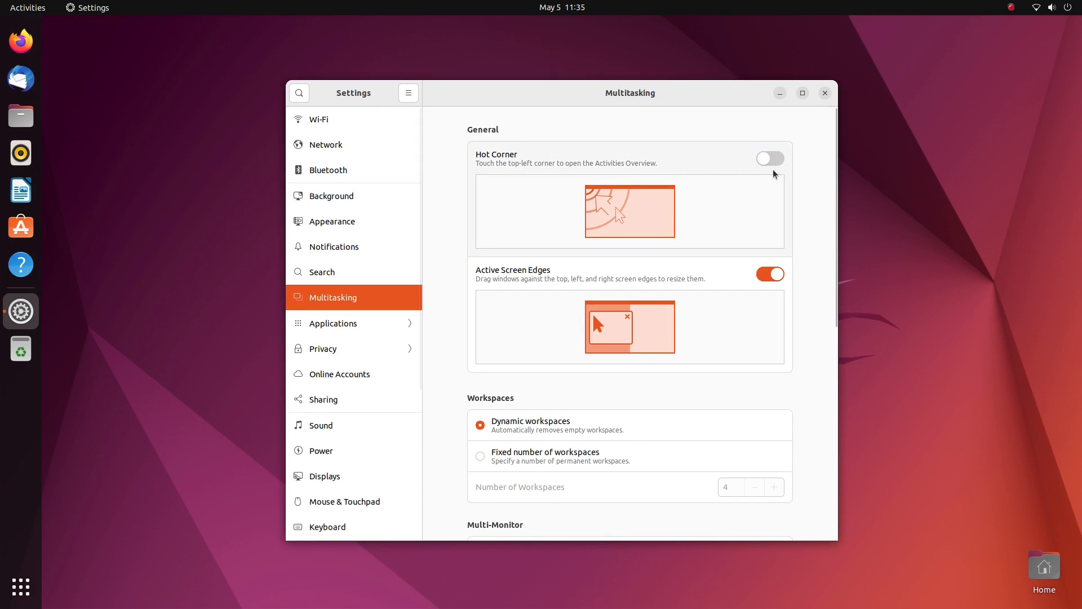
scroll(down, 3)
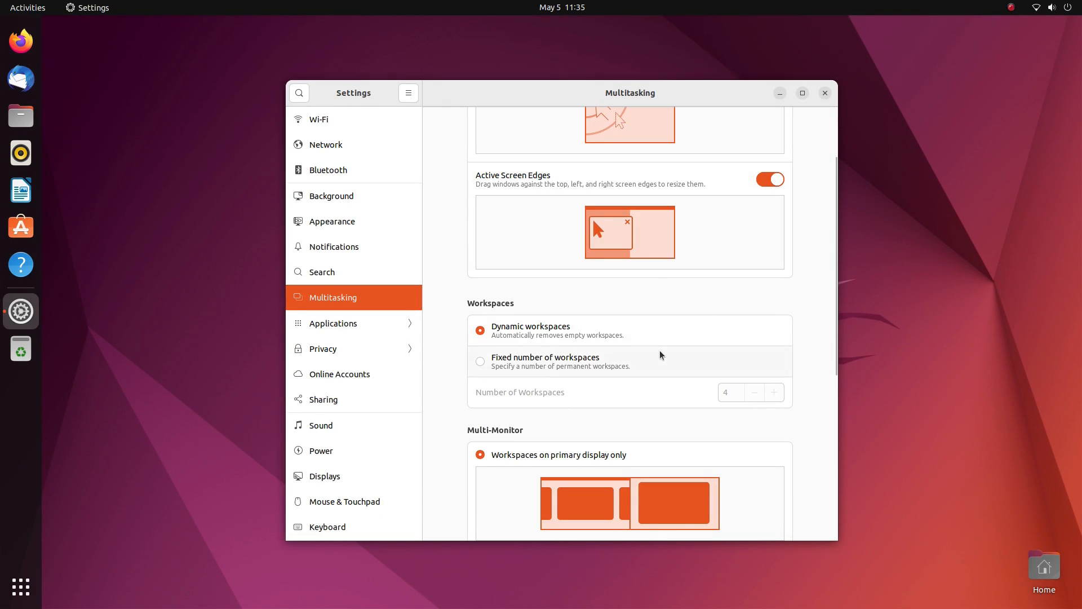
scroll(down, 3)
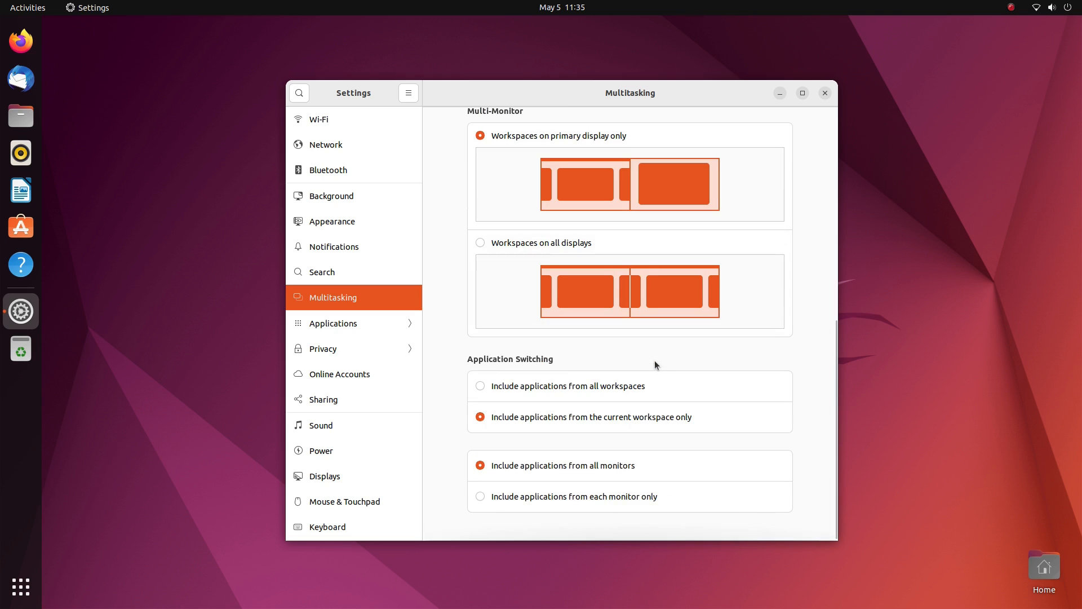
mouse_move(578, 404)
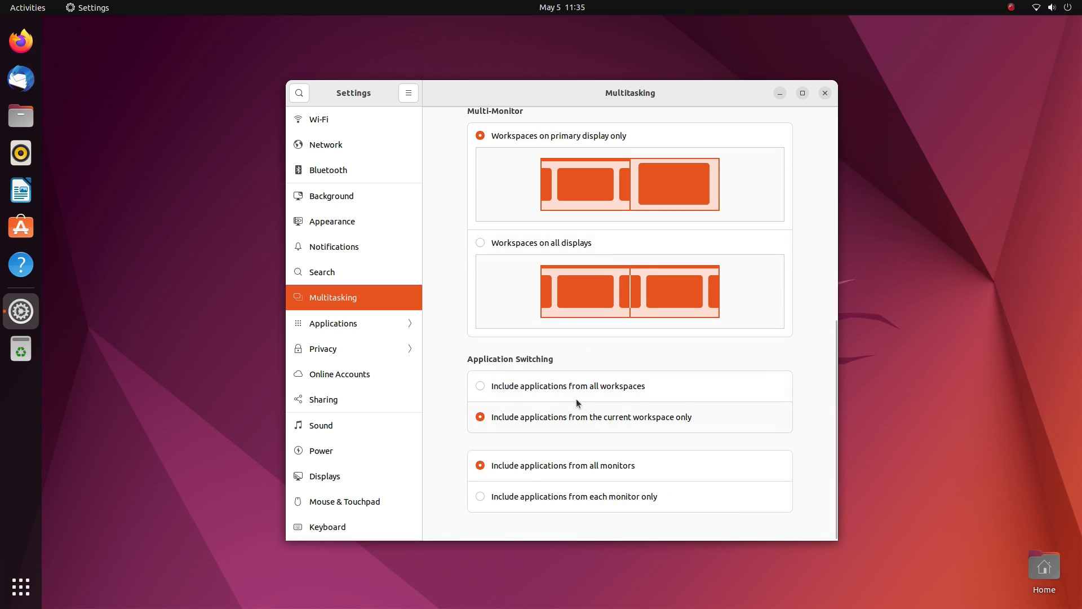
mouse_move(623, 502)
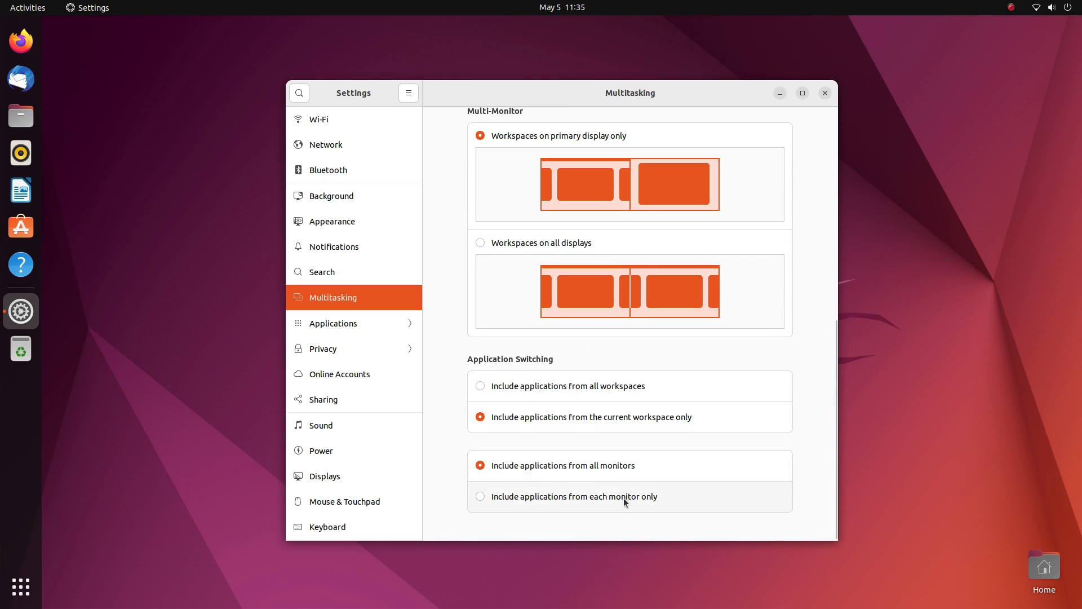
click(331, 324)
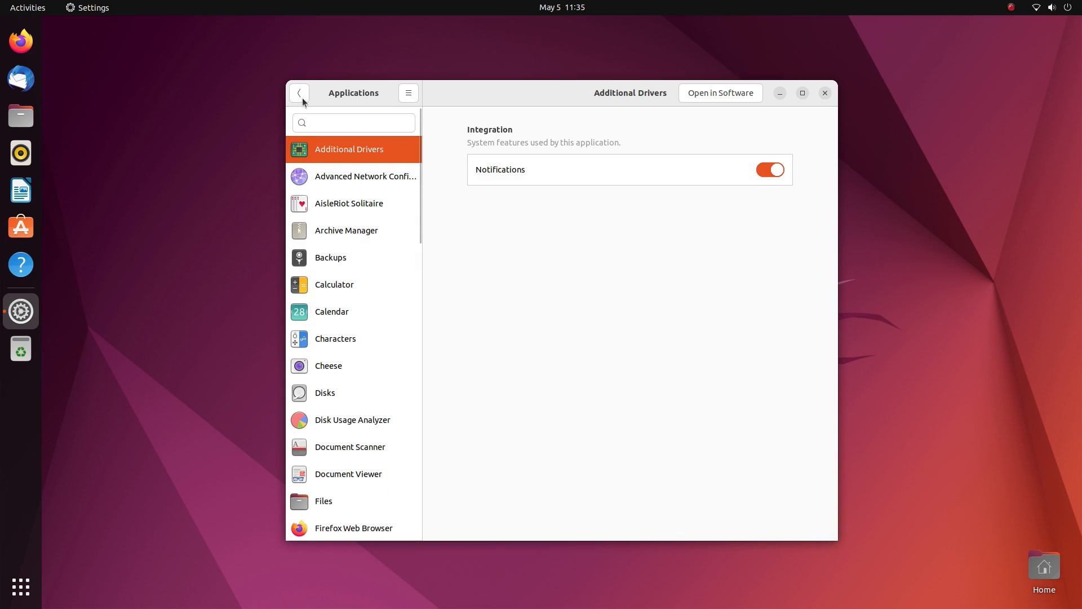
- View the Connectivity and Thunderbolt privacy pages, then close Settings
click(299, 93)
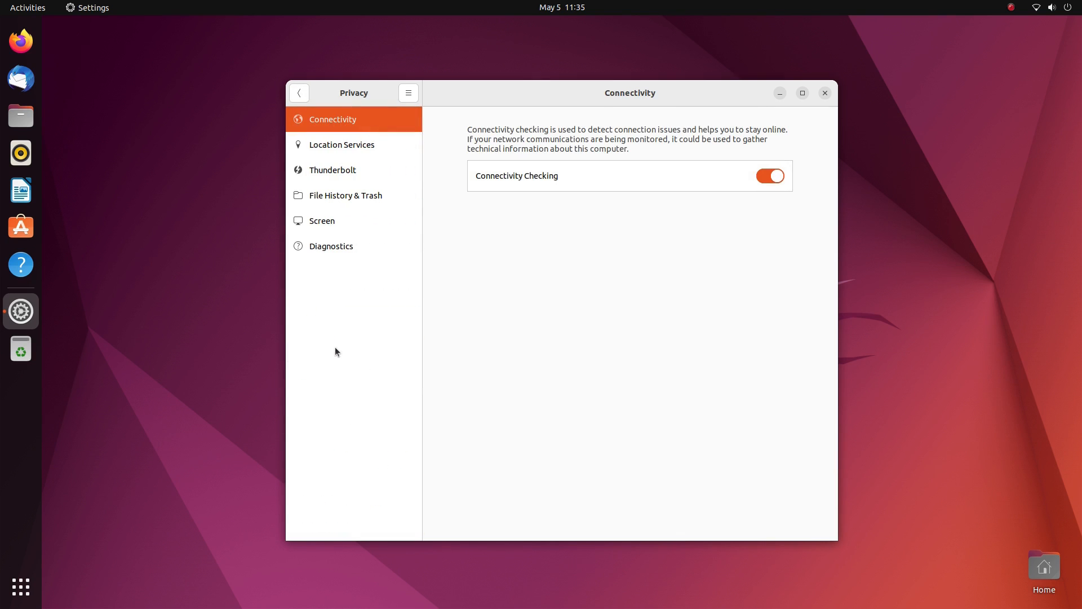
click(332, 170)
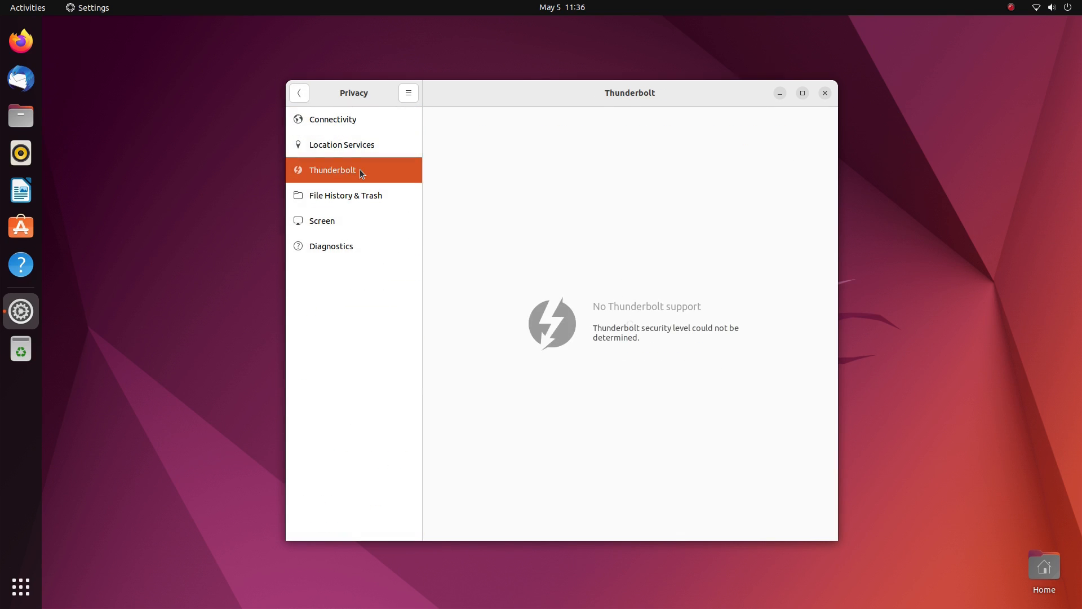
click(824, 92)
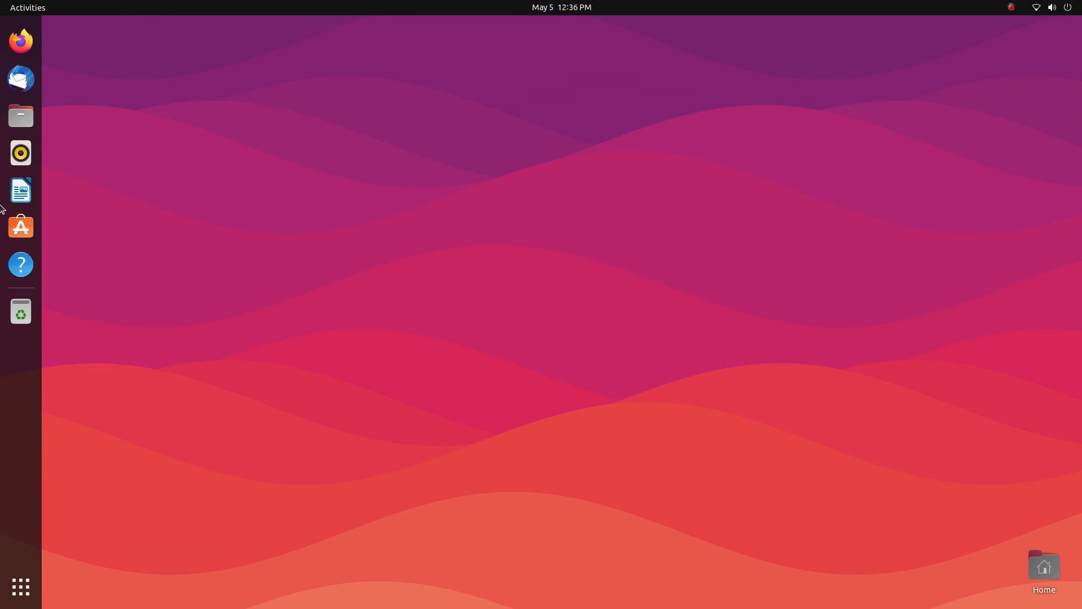
- Launch Ubuntu Software and look over the Slack and kdenlive app pages before returning home
click(20, 226)
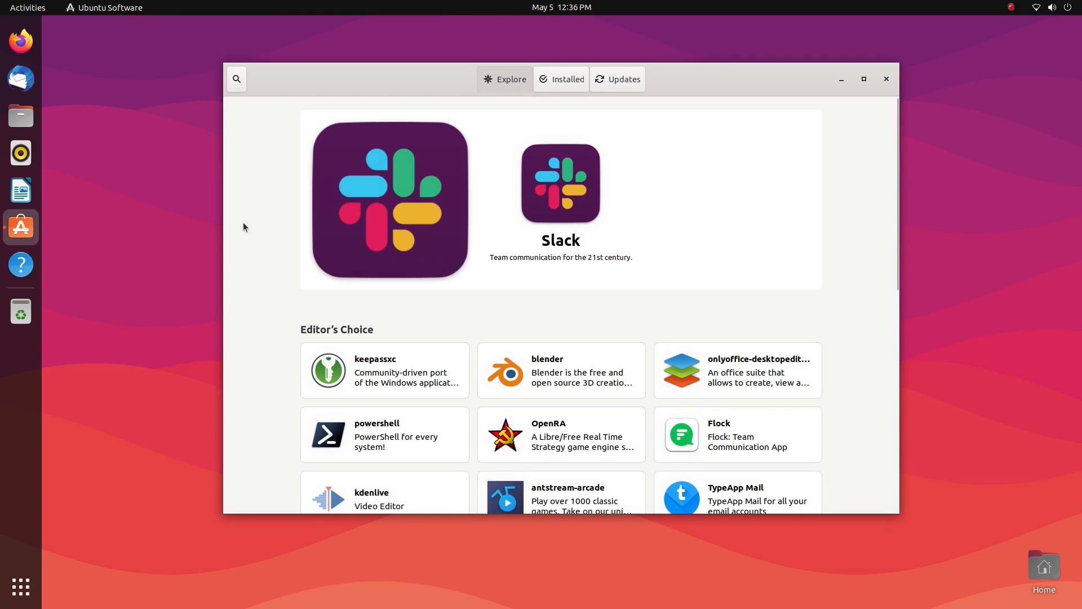
scroll(down, 3)
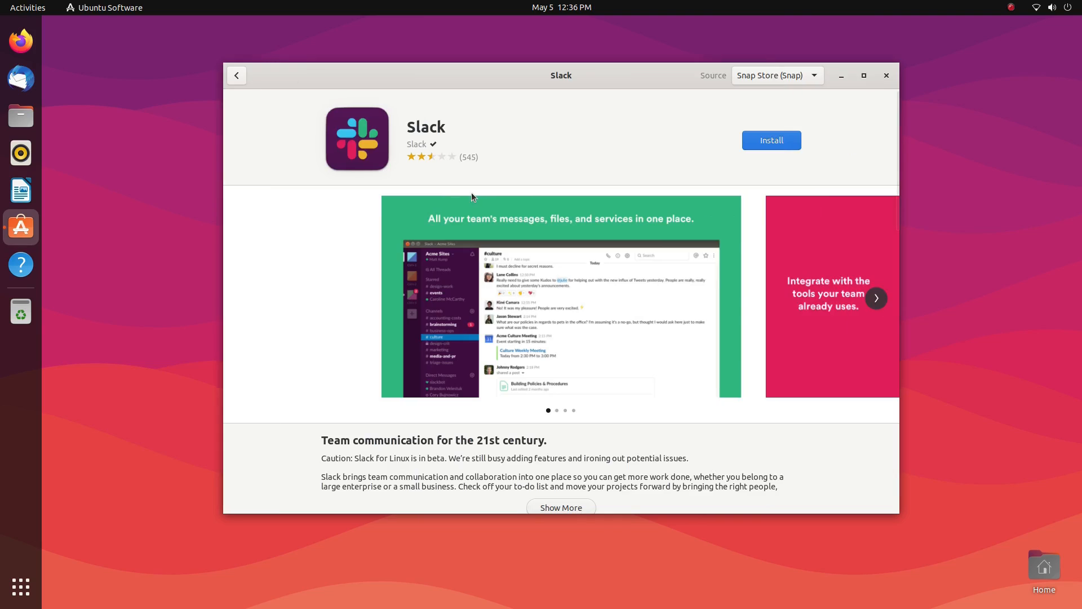
click(875, 297)
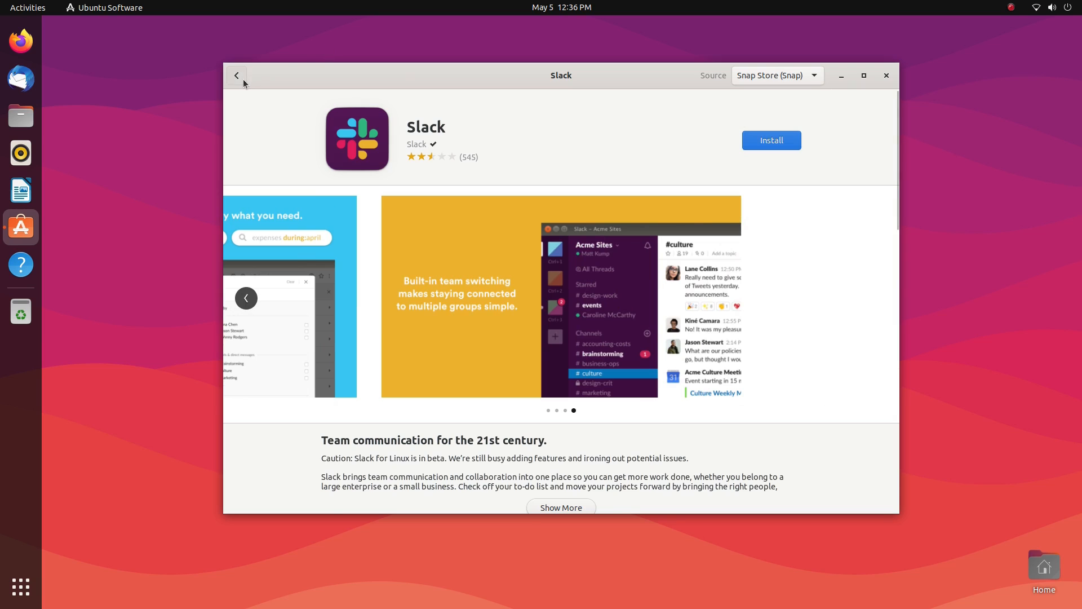
click(237, 76)
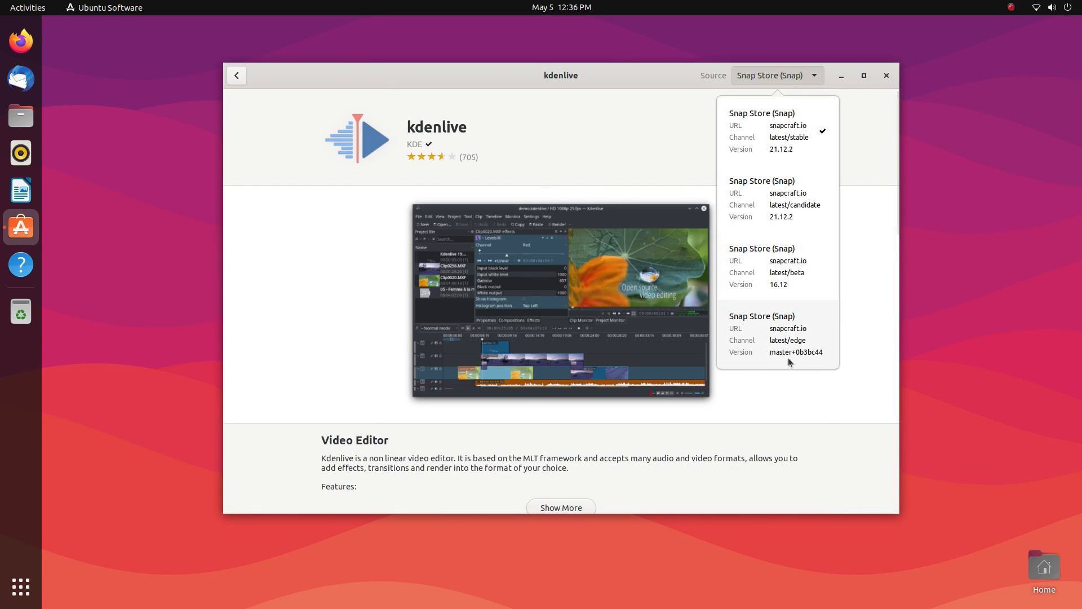
click(236, 75)
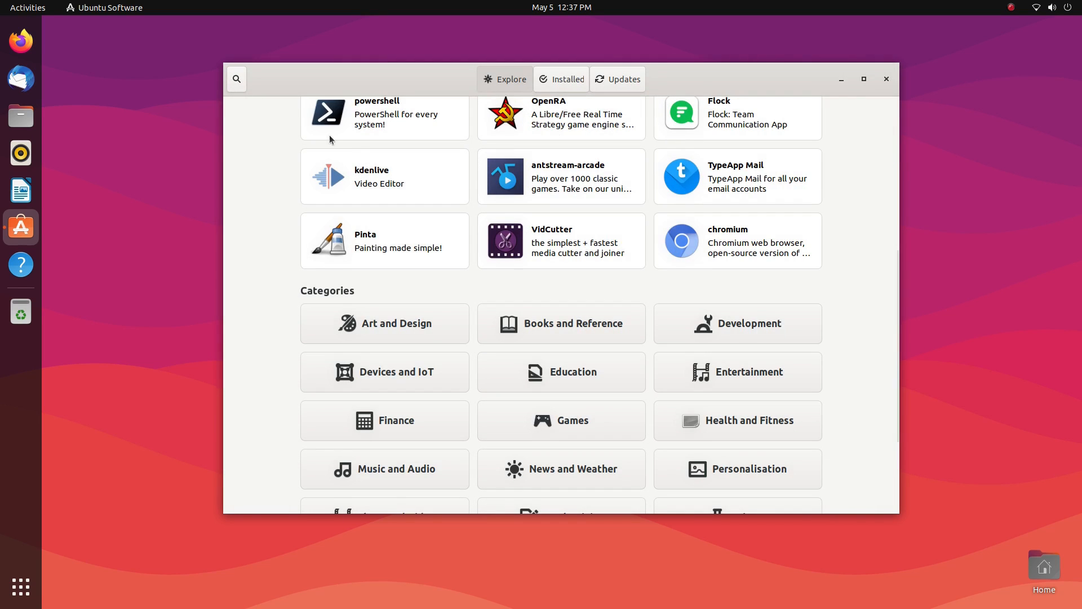
- In the Development category, view 0 A.D. and switch its source to the Ubuntu universe deb package
scroll(down, 3)
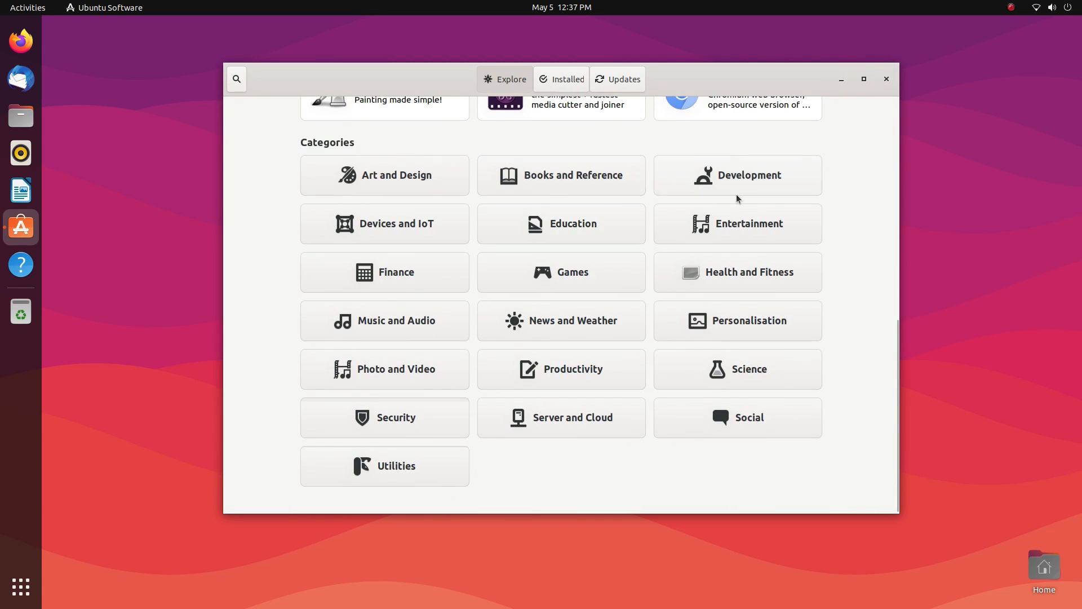
click(736, 175)
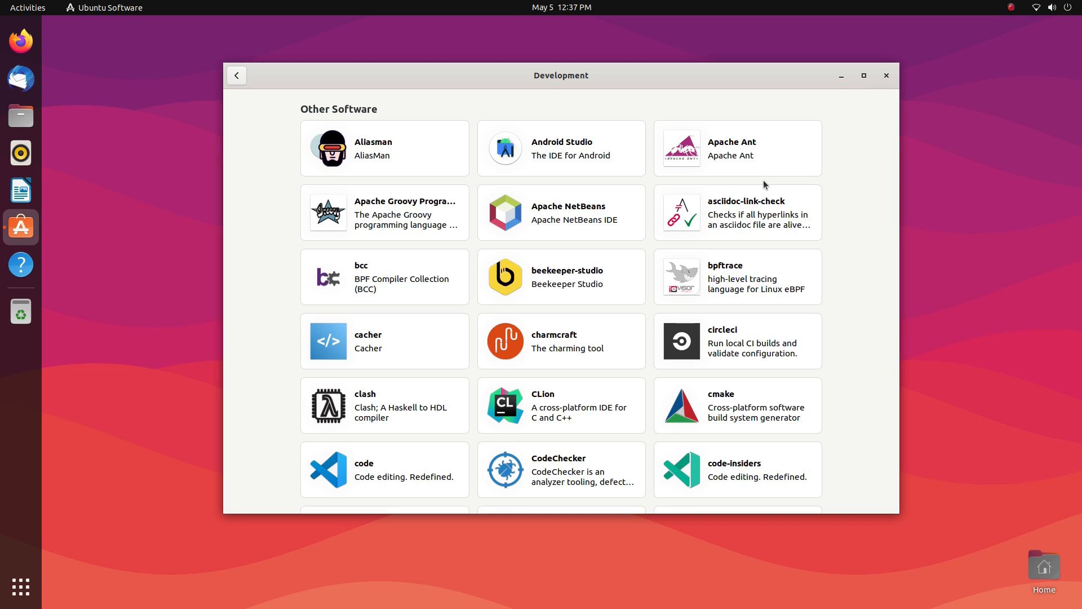
scroll(down, 3)
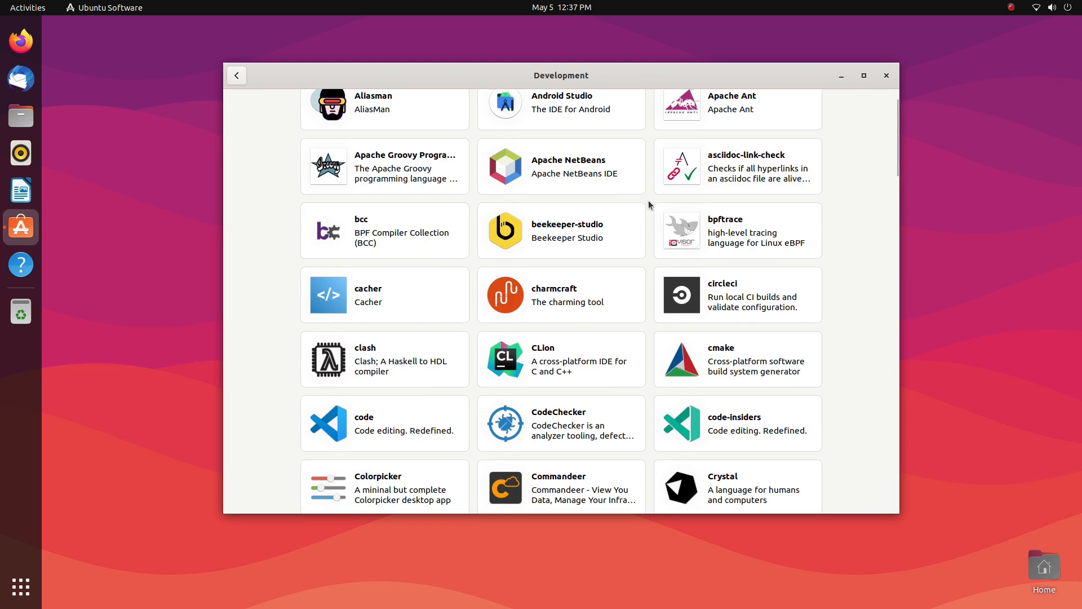
scroll(down, 3)
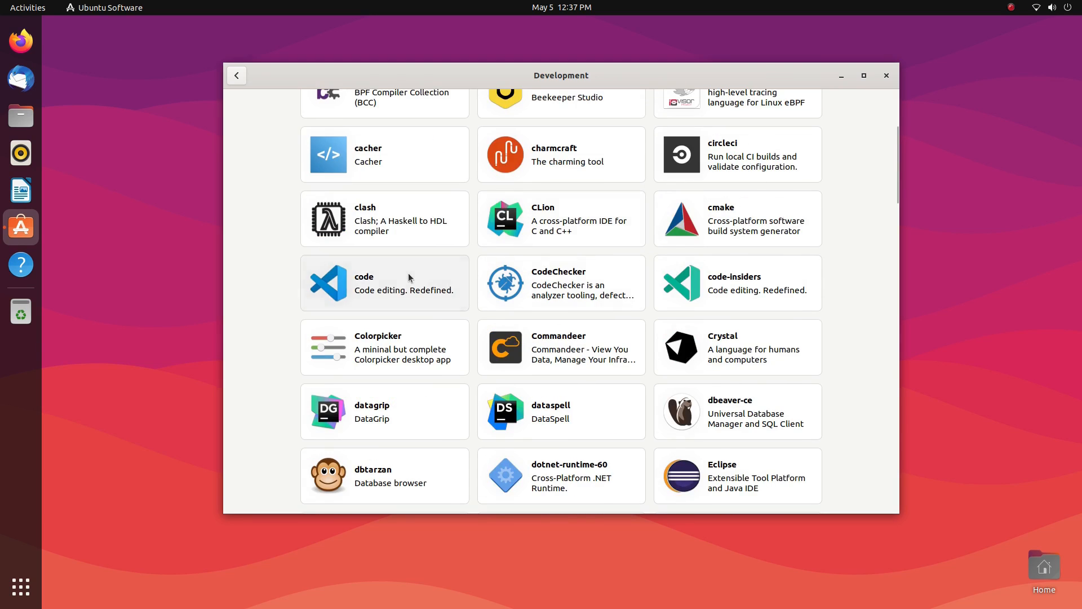
click(384, 283)
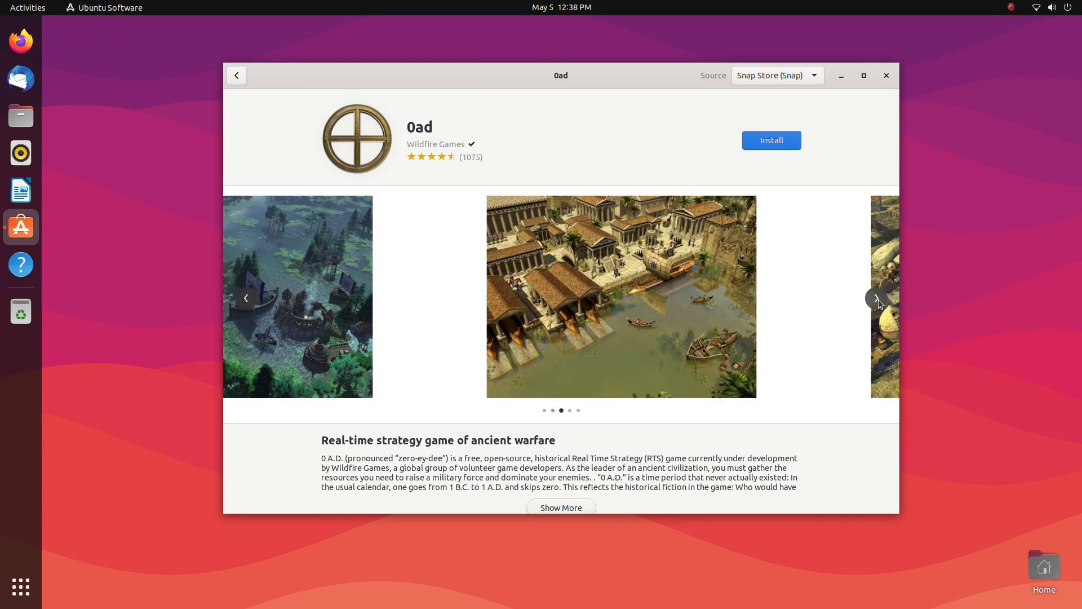
click(775, 75)
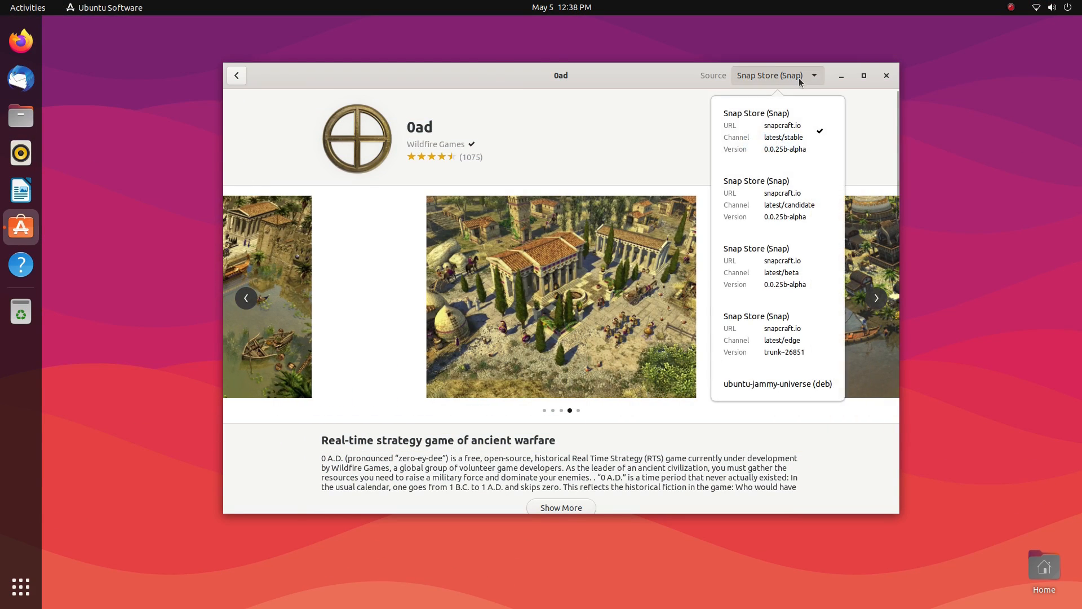
click(777, 384)
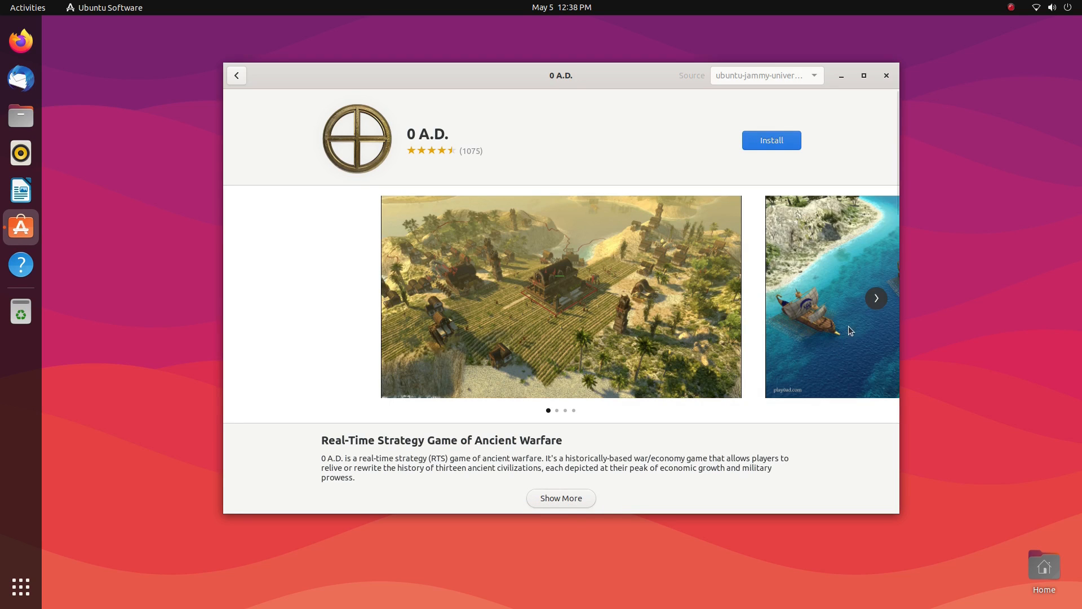
click(876, 298)
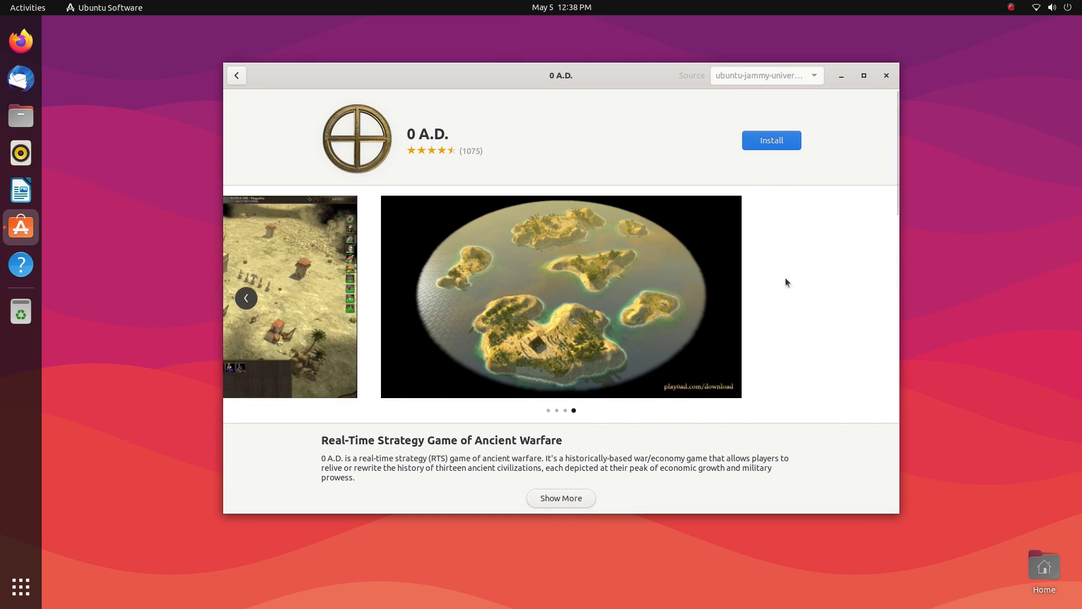
- Return to the Development app listing and scroll through its apps
click(235, 76)
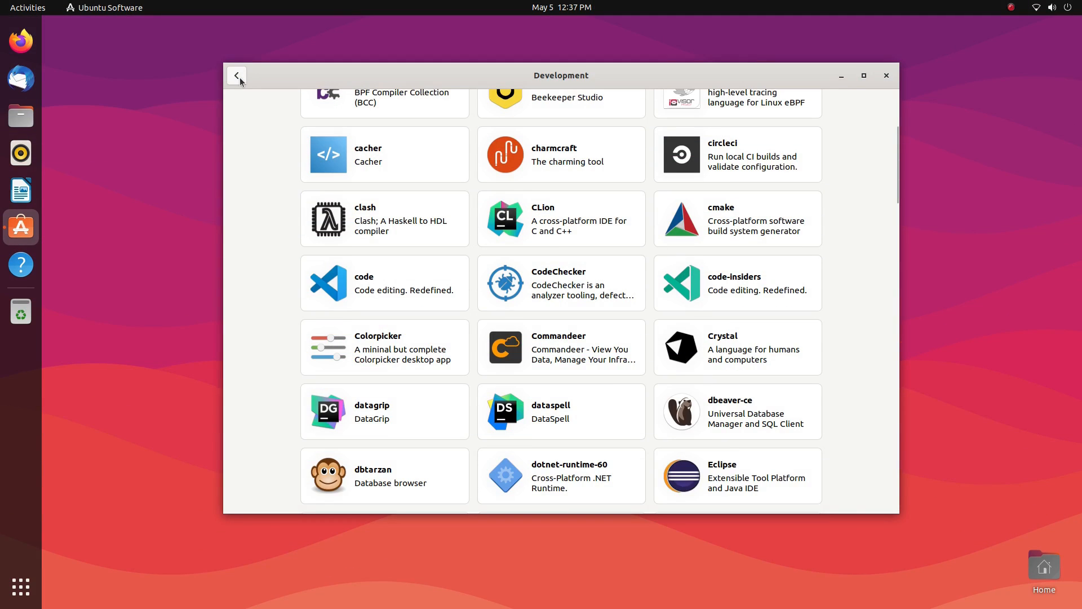
mouse_move(313, 225)
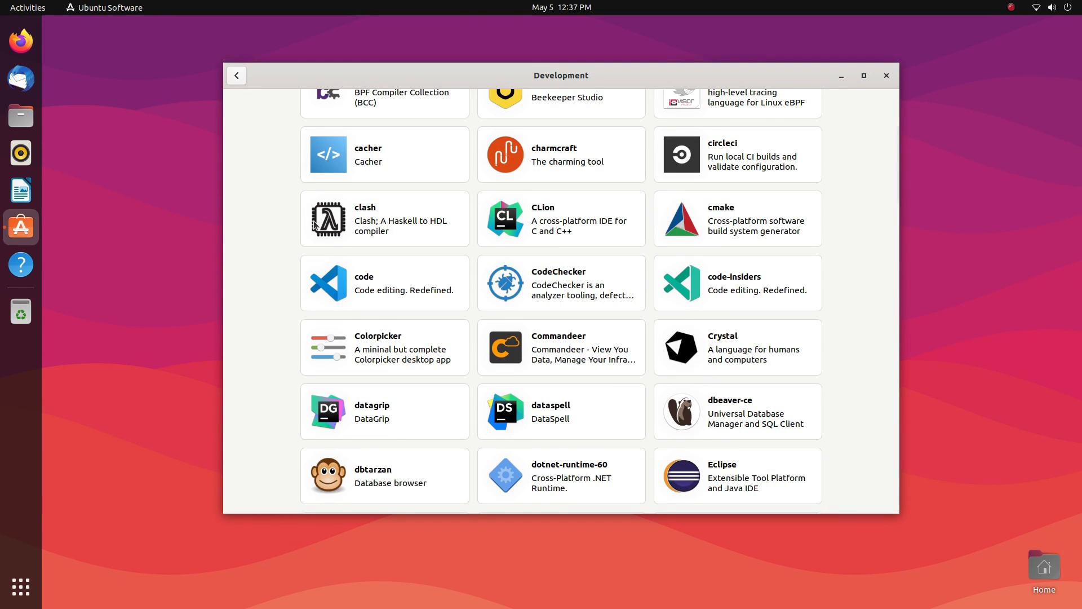
scroll(down, 3)
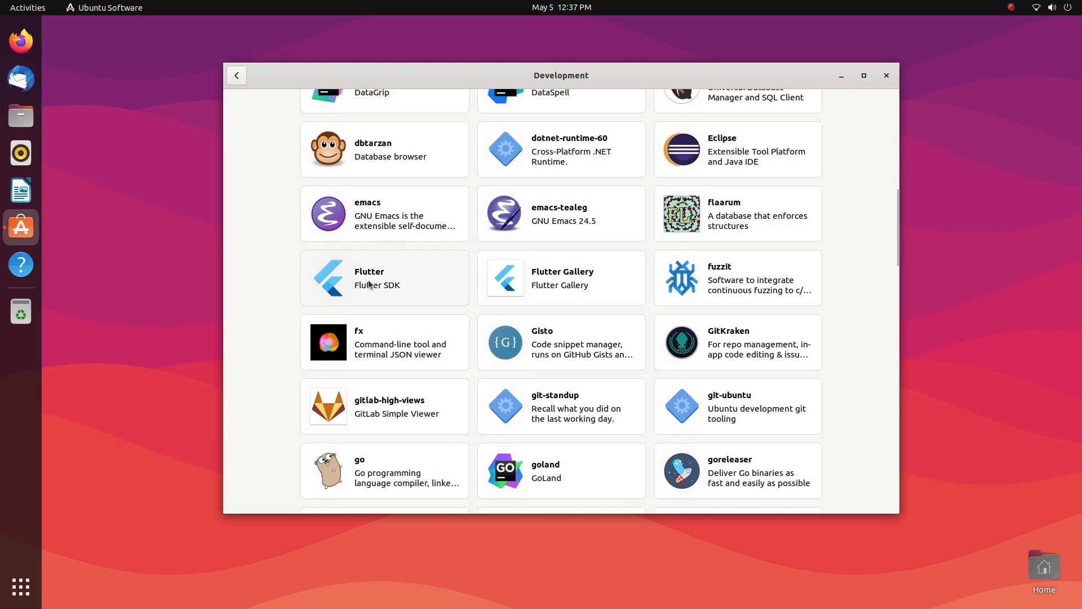
scroll(up, 3)
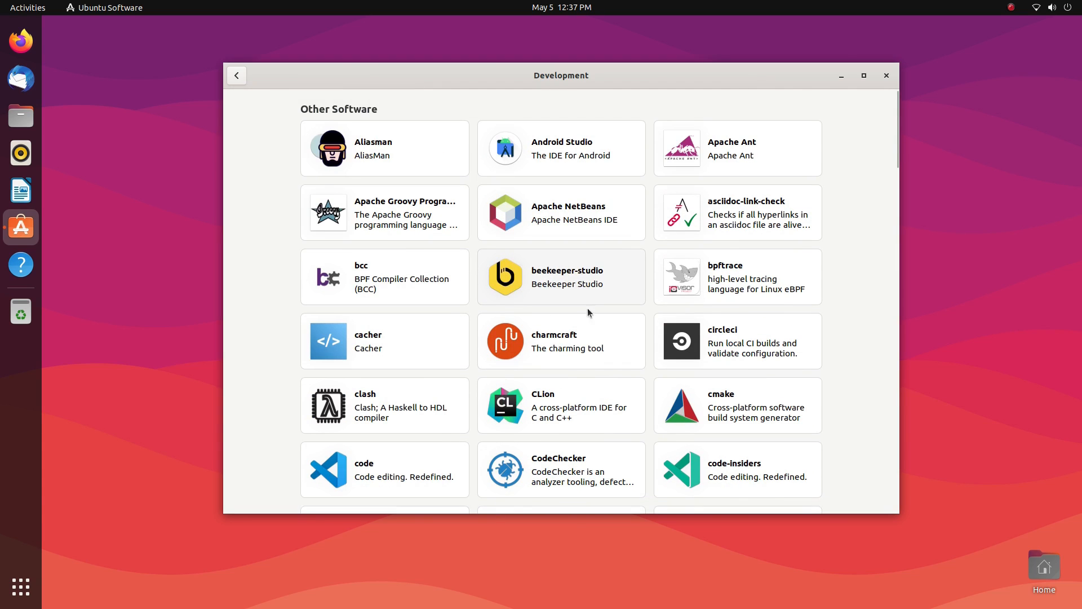
scroll(down, 3)
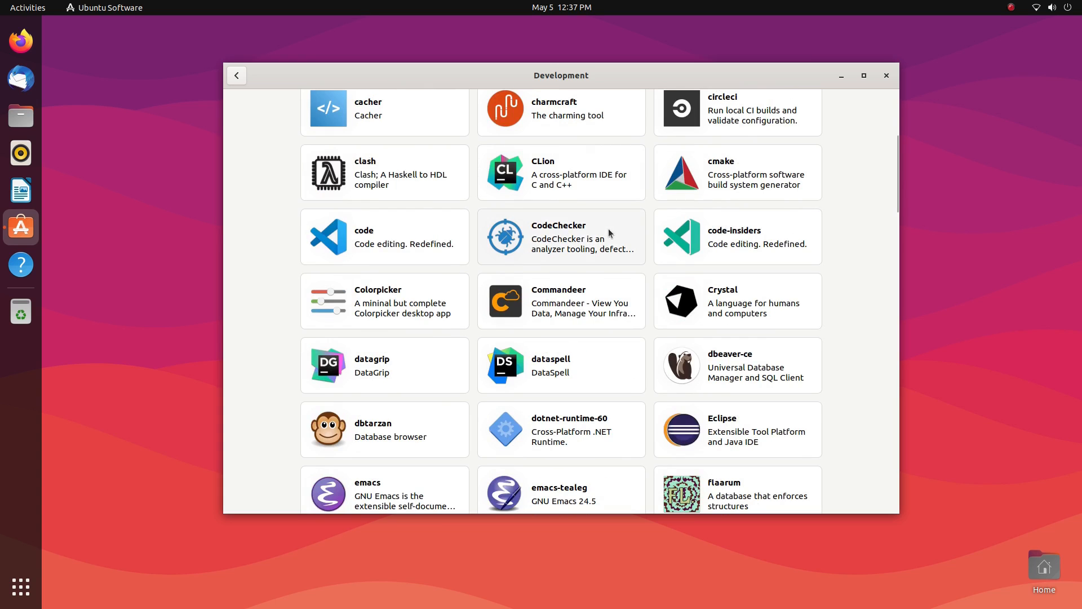
scroll(down, 3)
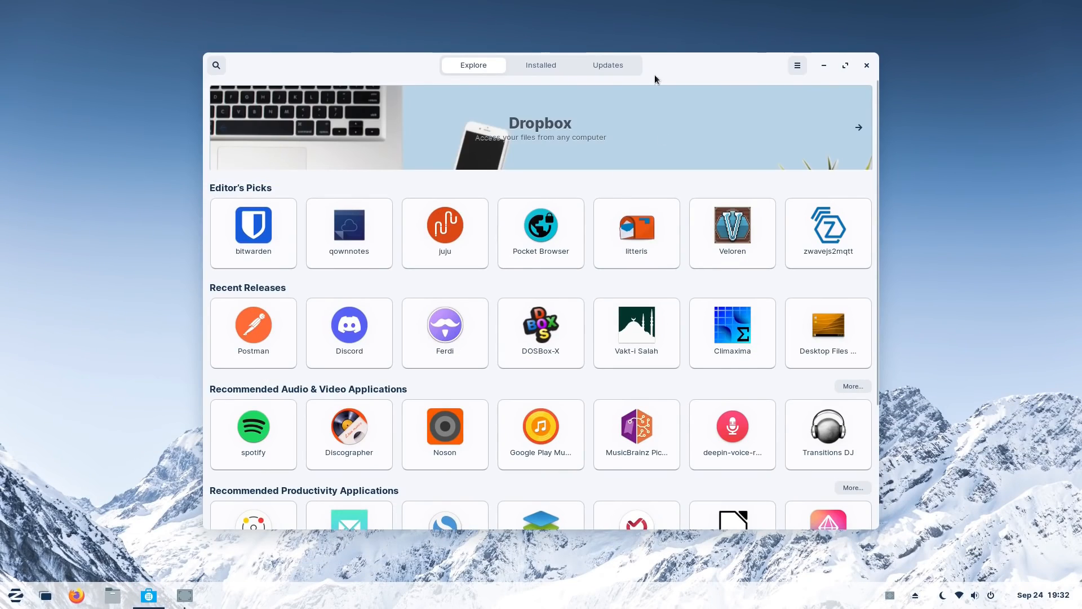
- View VLC's package sources and the Steam app page, returning to the store front page
click(858, 127)
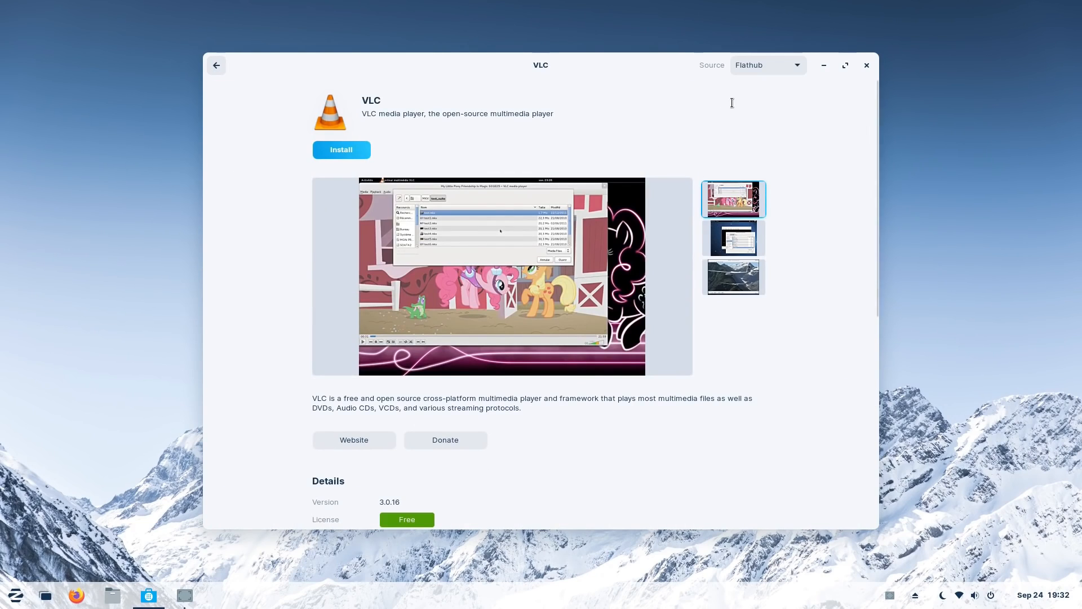
click(767, 66)
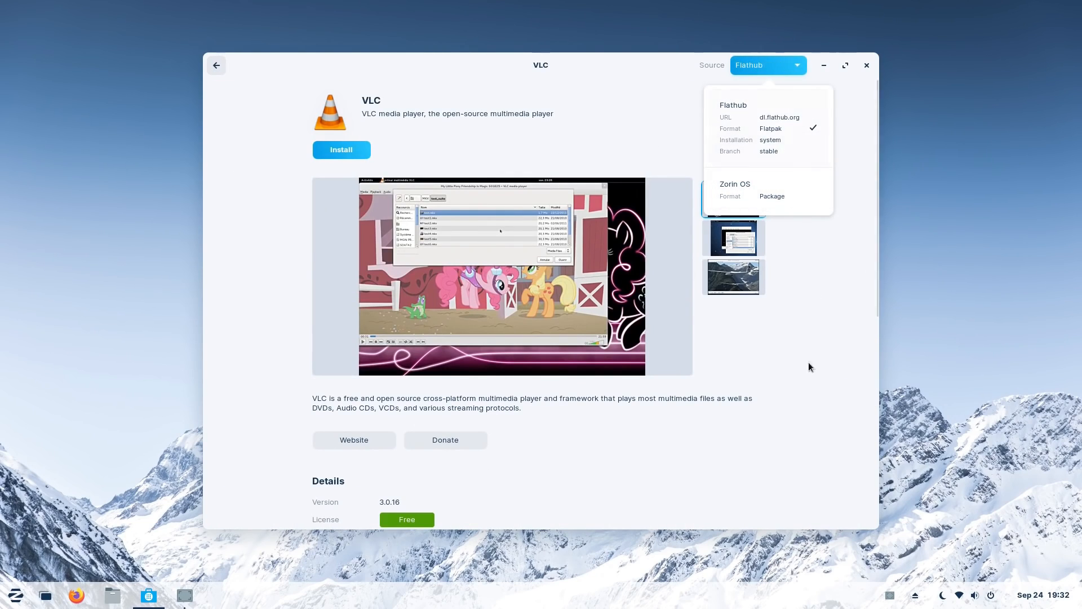
click(217, 65)
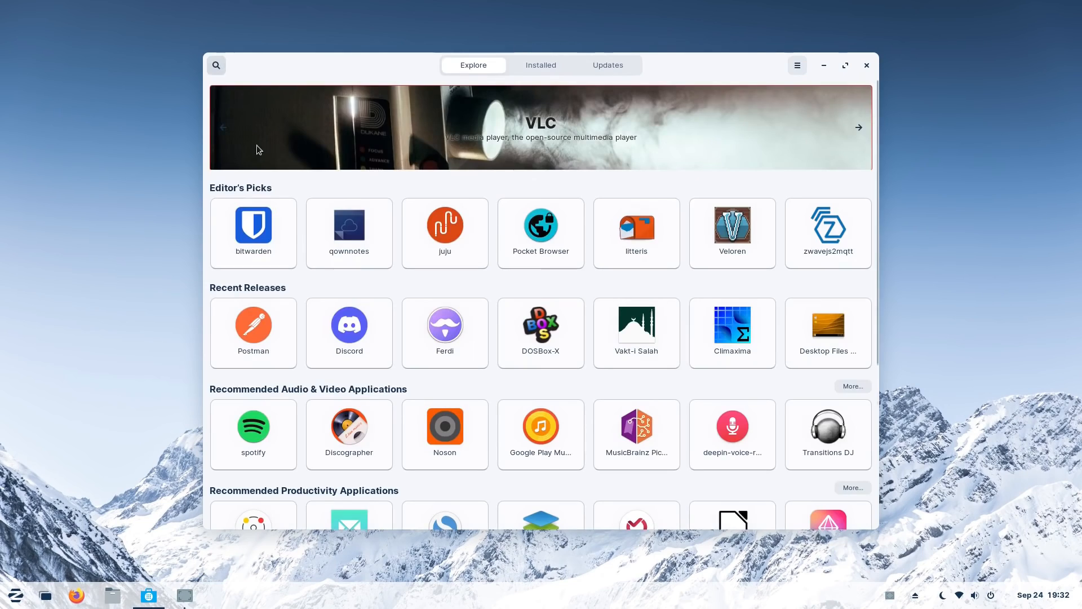
click(858, 127)
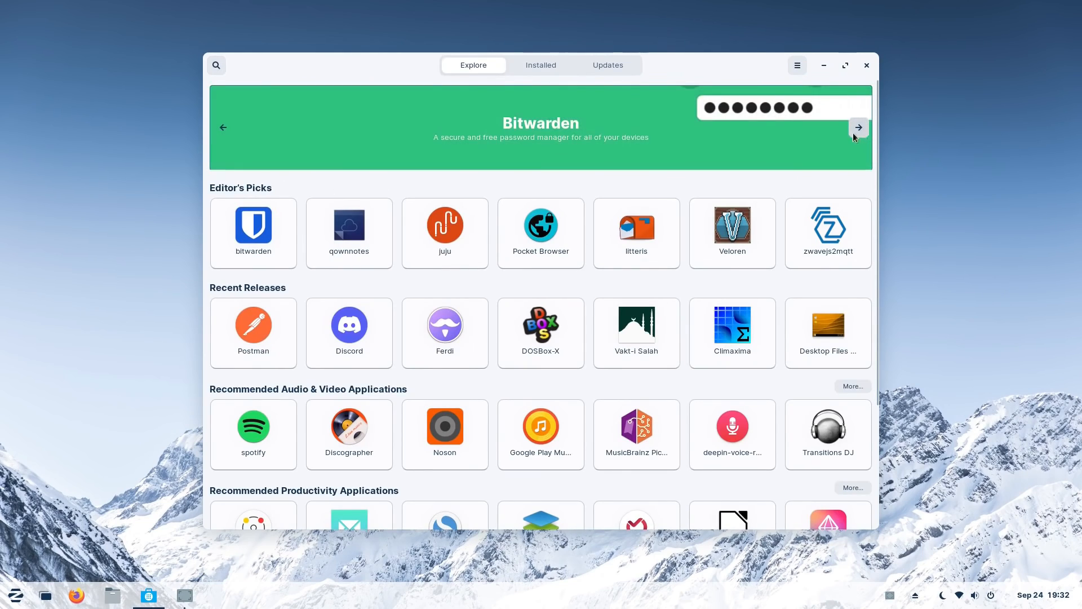
click(858, 127)
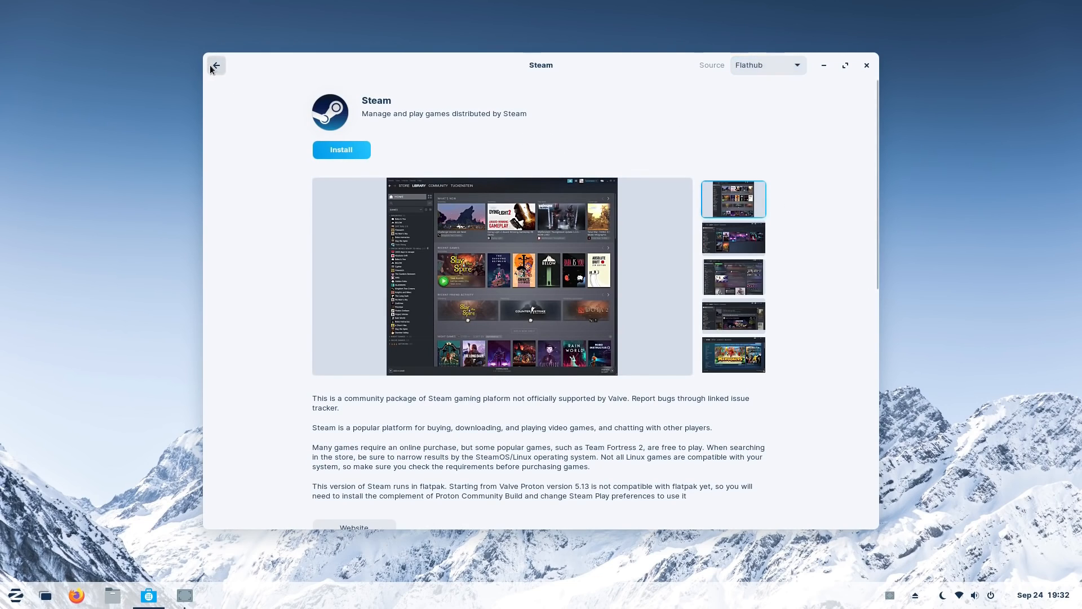
click(215, 65)
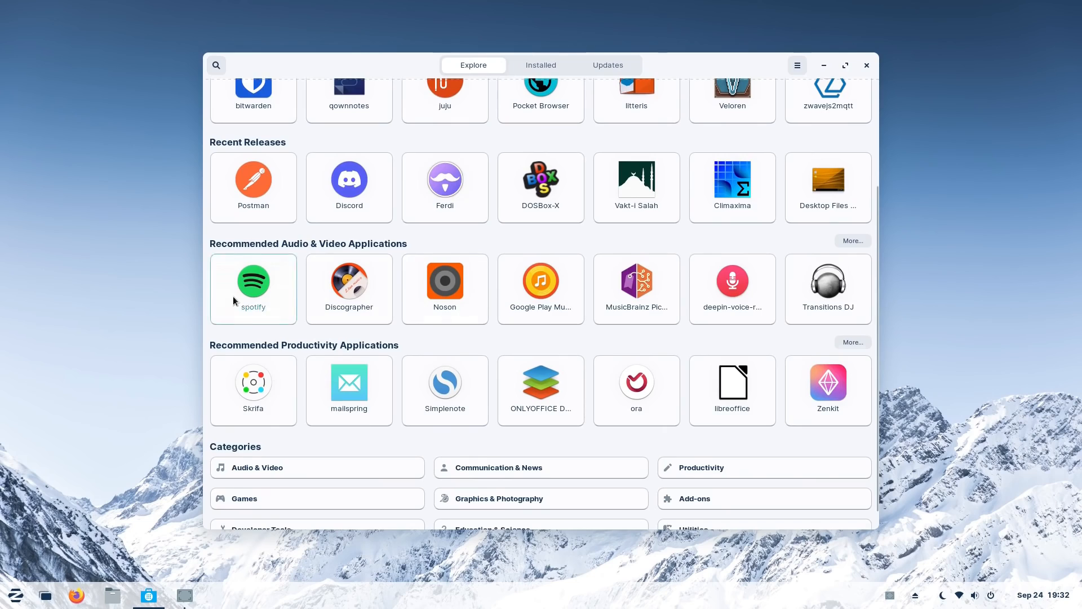
- View Spotify's screenshots and Snap source channels, then go back to the front page
click(253, 281)
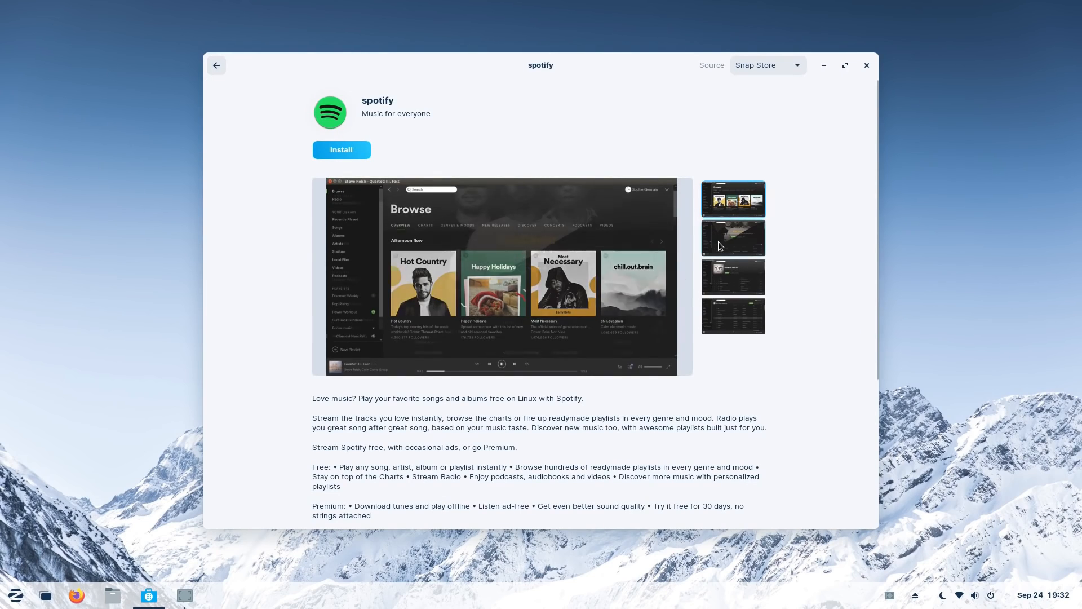
click(733, 316)
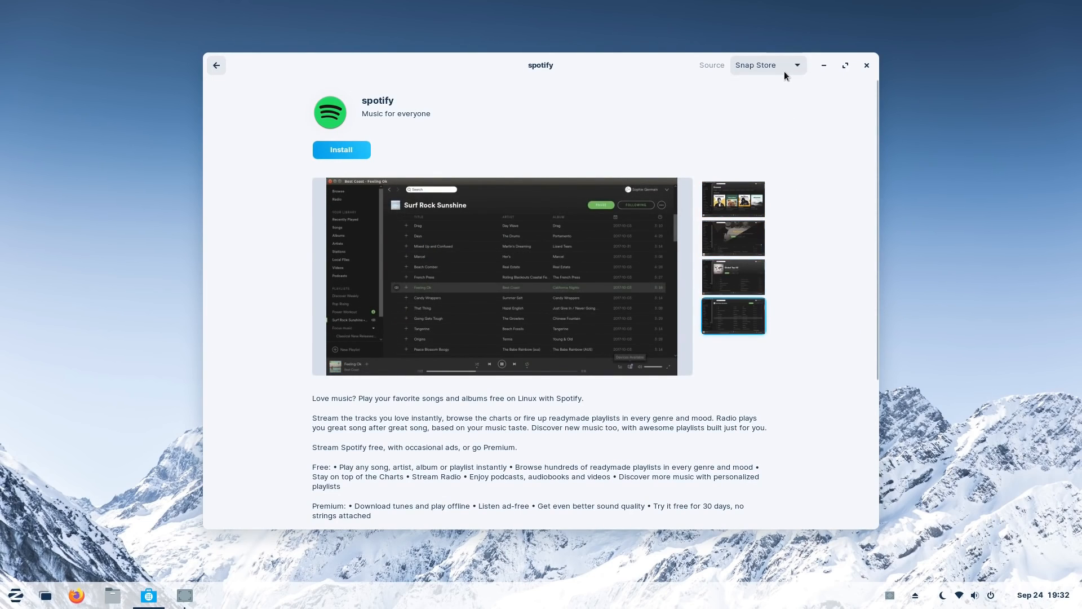
click(767, 65)
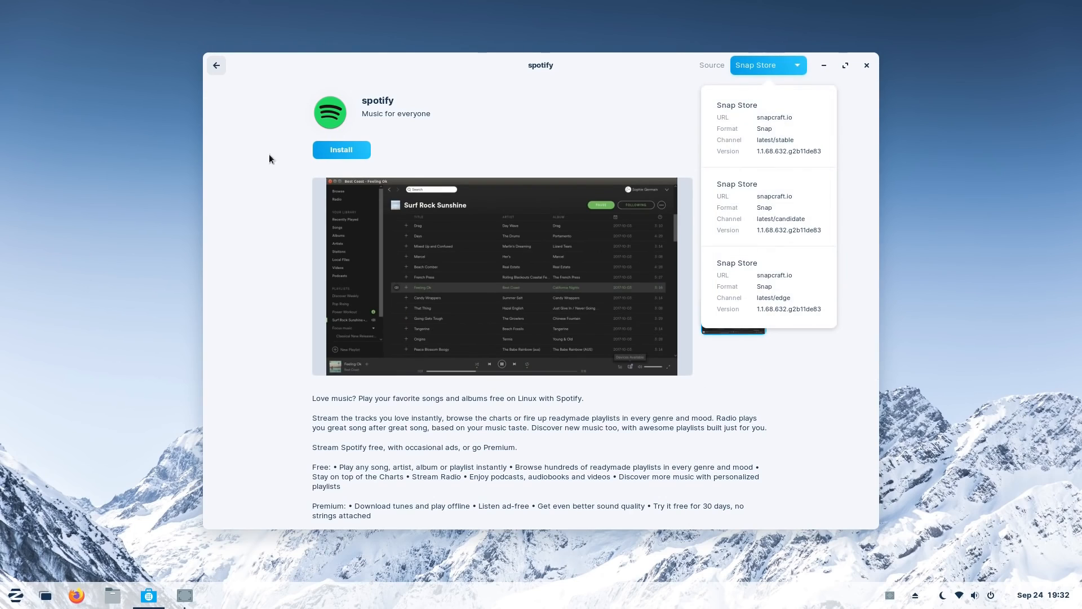
click(216, 66)
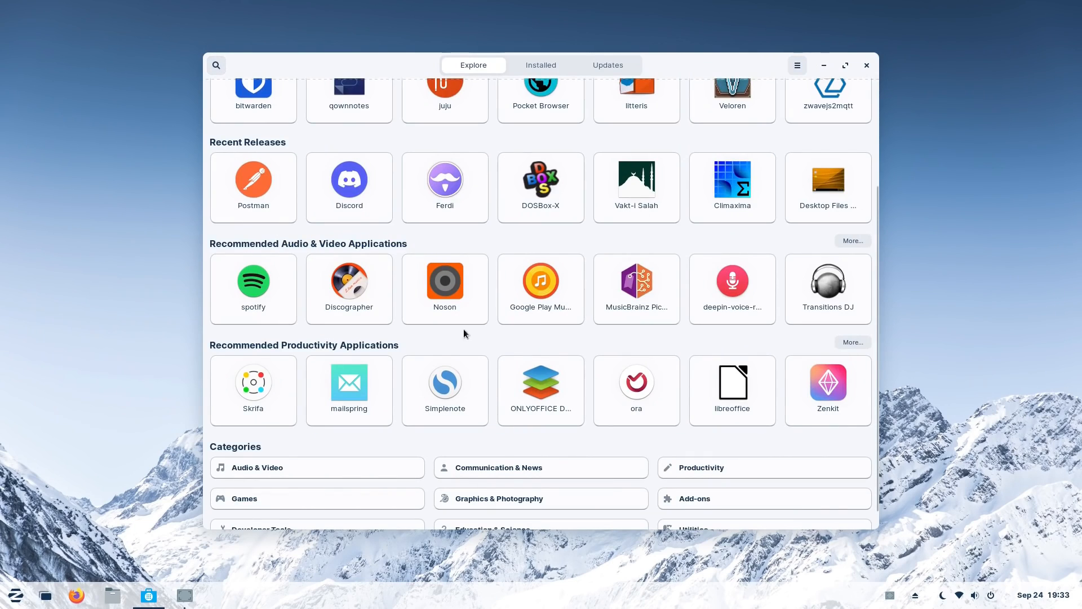
- View Google Play Music Desktop Player's Snap channels and return to the Explore page
click(540, 281)
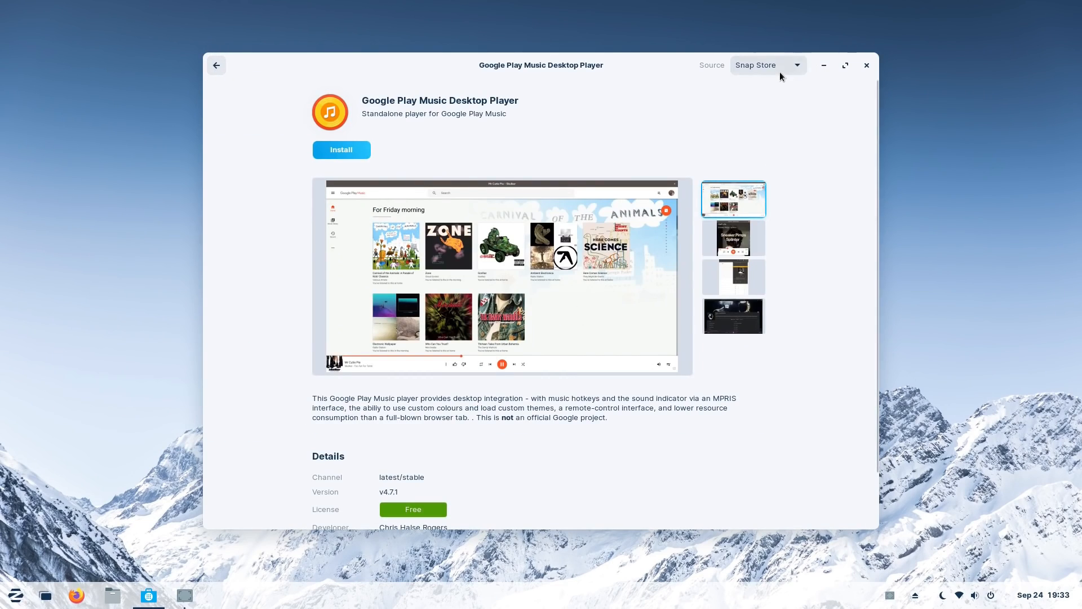
click(766, 65)
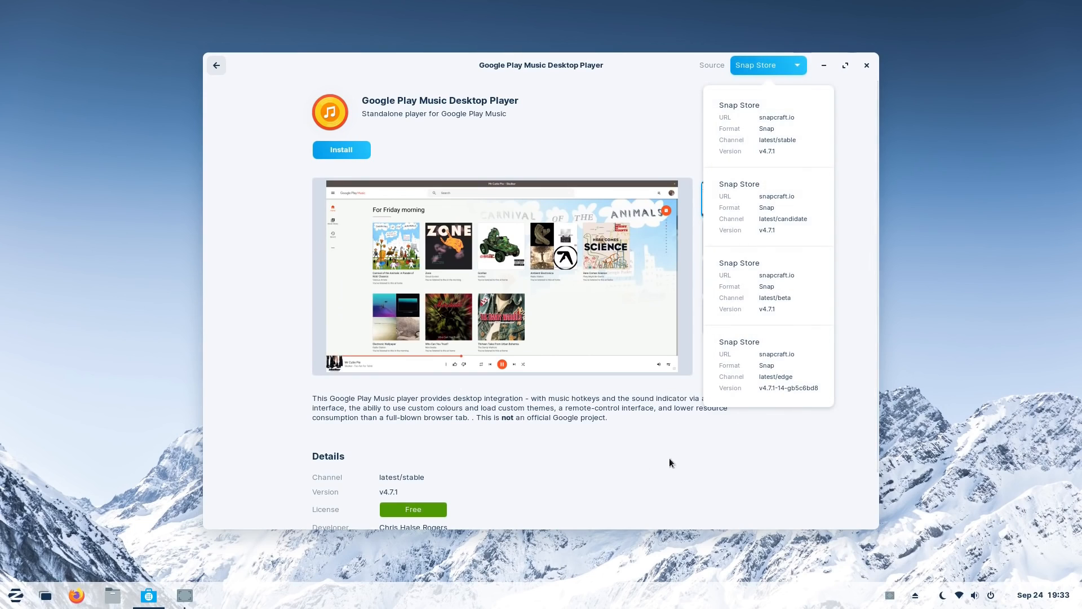
click(216, 65)
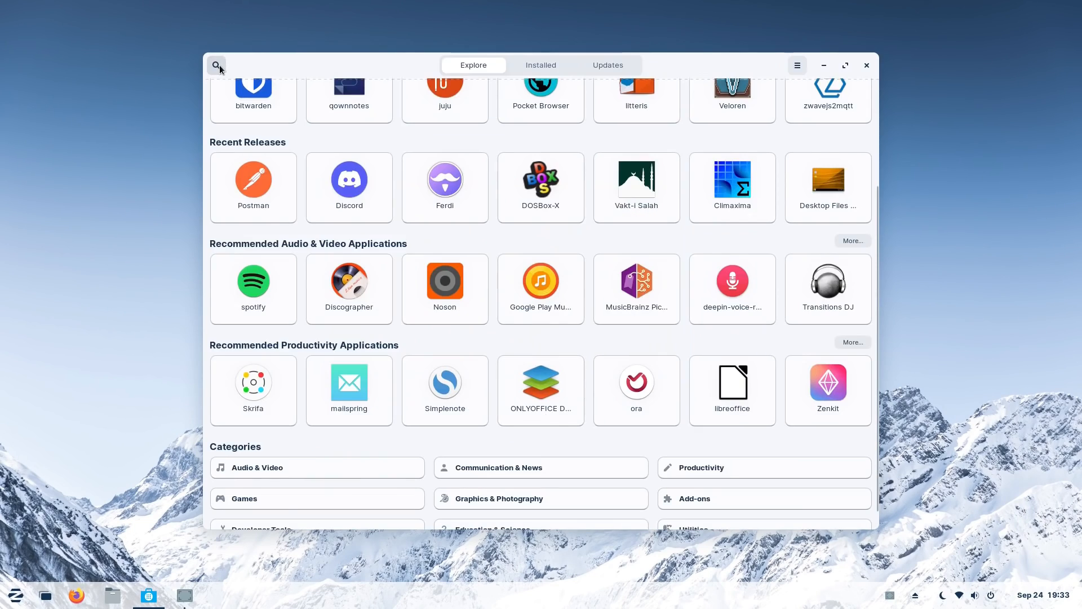
click(732, 382)
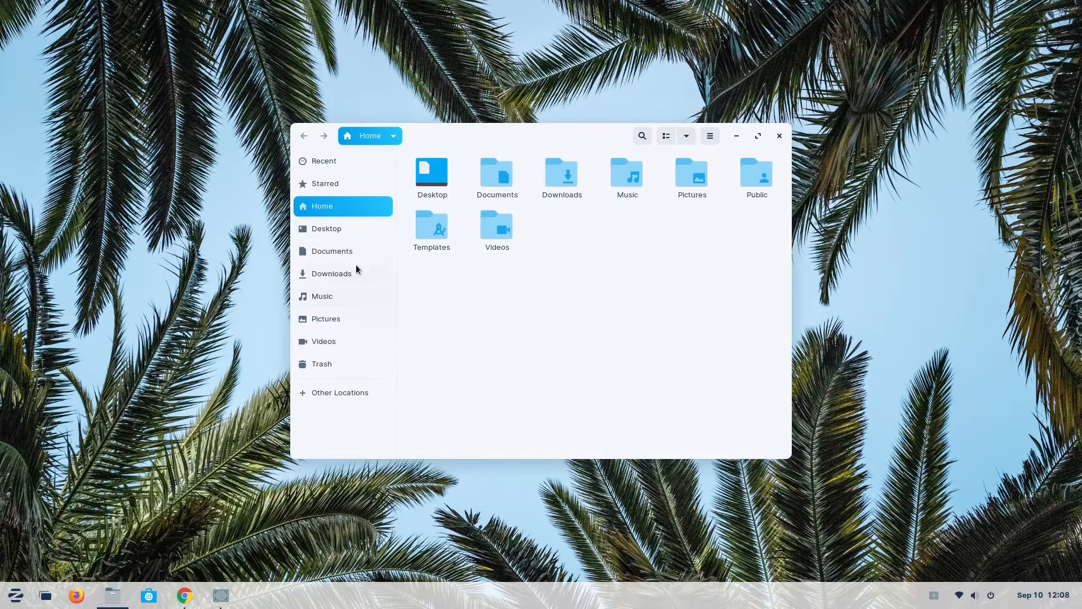
- Run Brackets.Release.1.14.2.msi from Downloads and agree to install Windows App Support
click(331, 273)
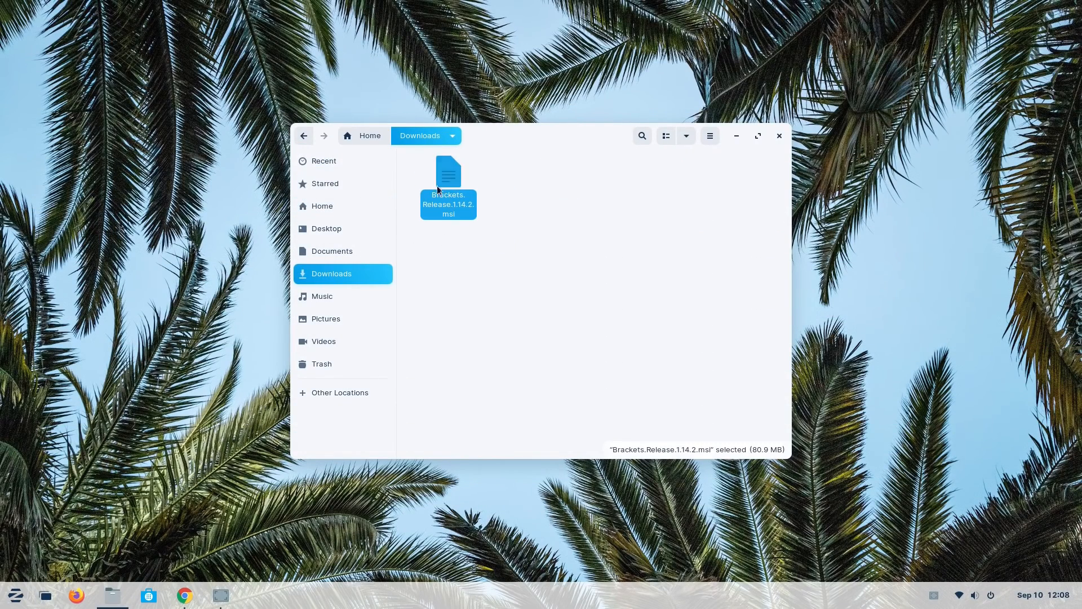
double_click(447, 186)
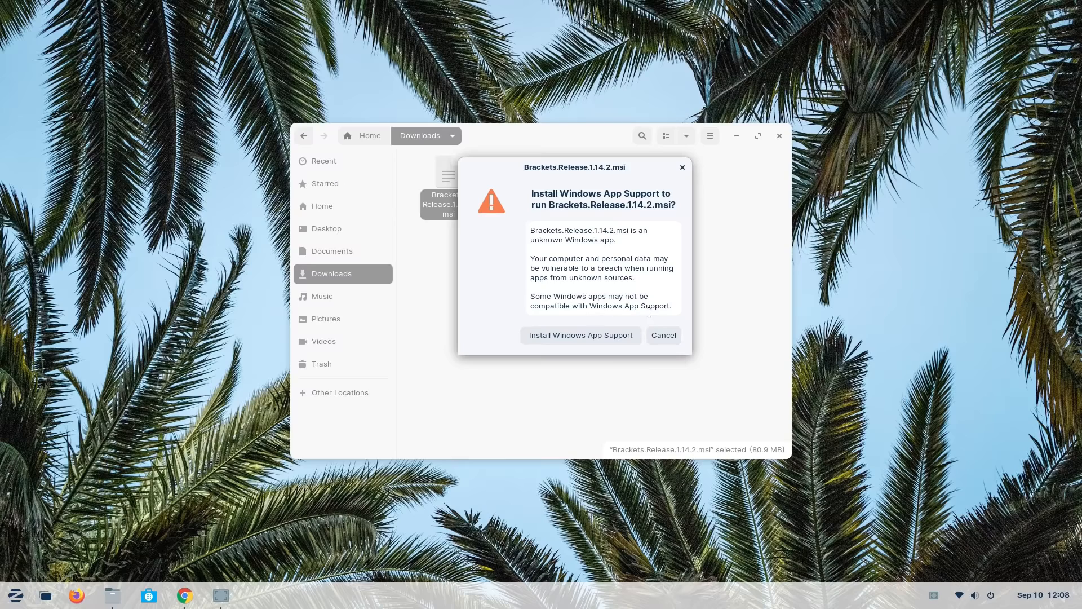
mouse_move(589, 339)
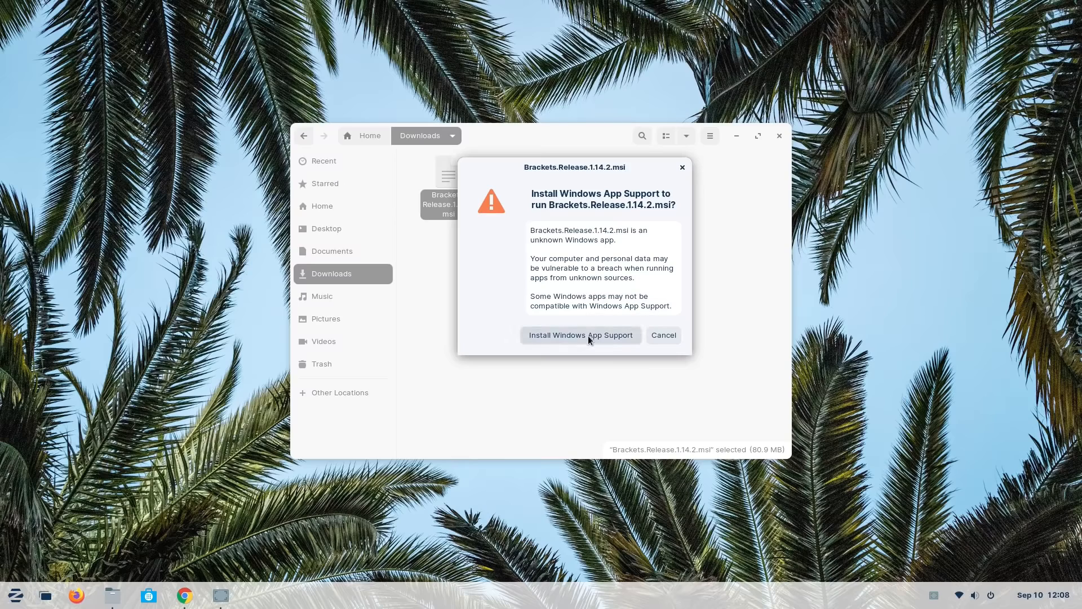
click(579, 335)
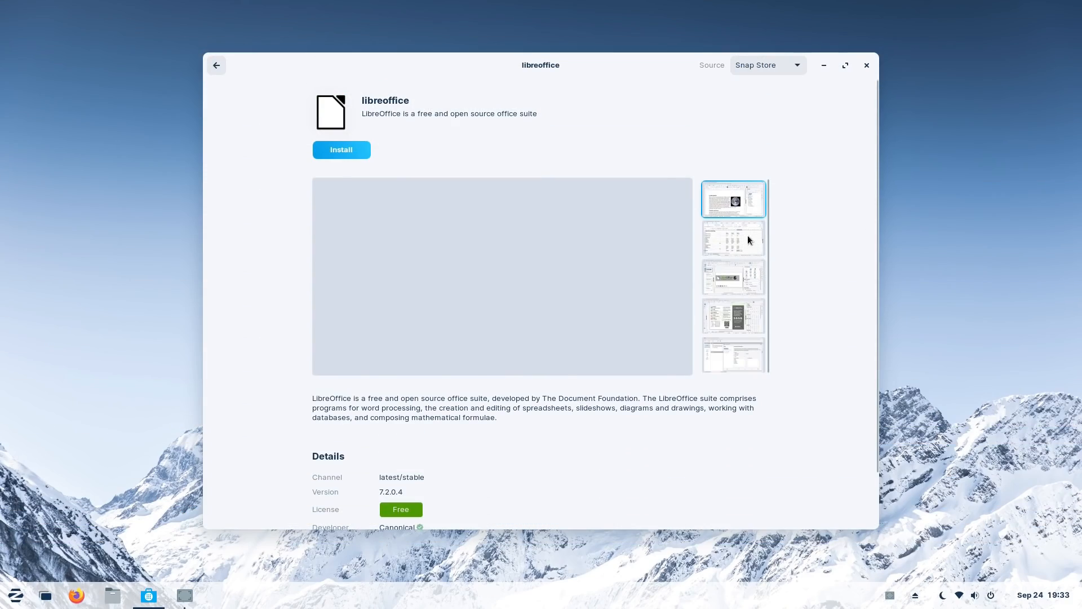
- Check LibreOffice's sources, then switch 0 A.D. between Zorin OS and Flathub sources
click(767, 65)
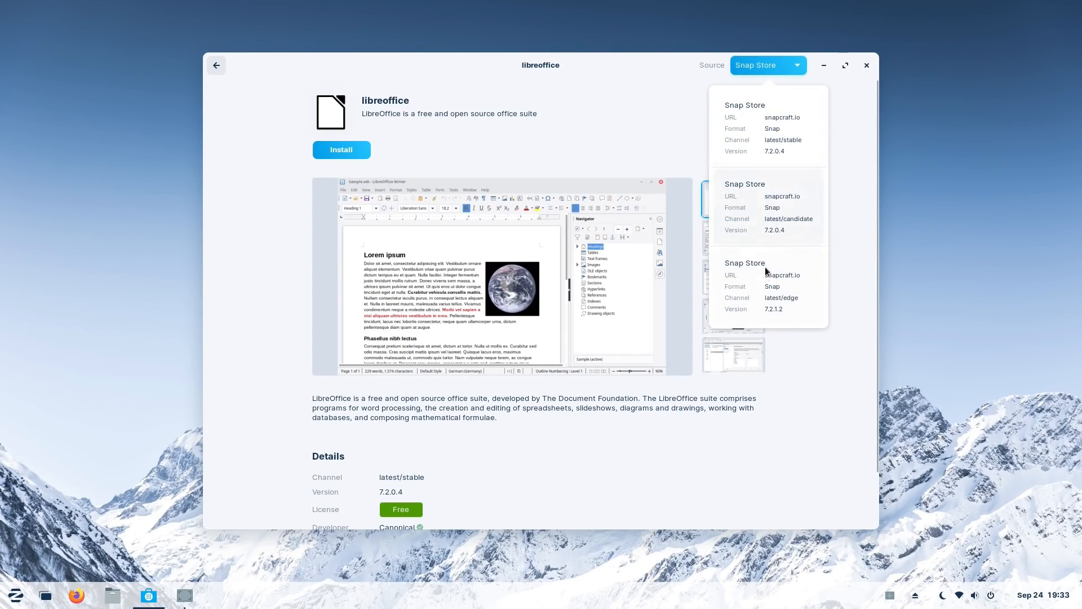
click(216, 65)
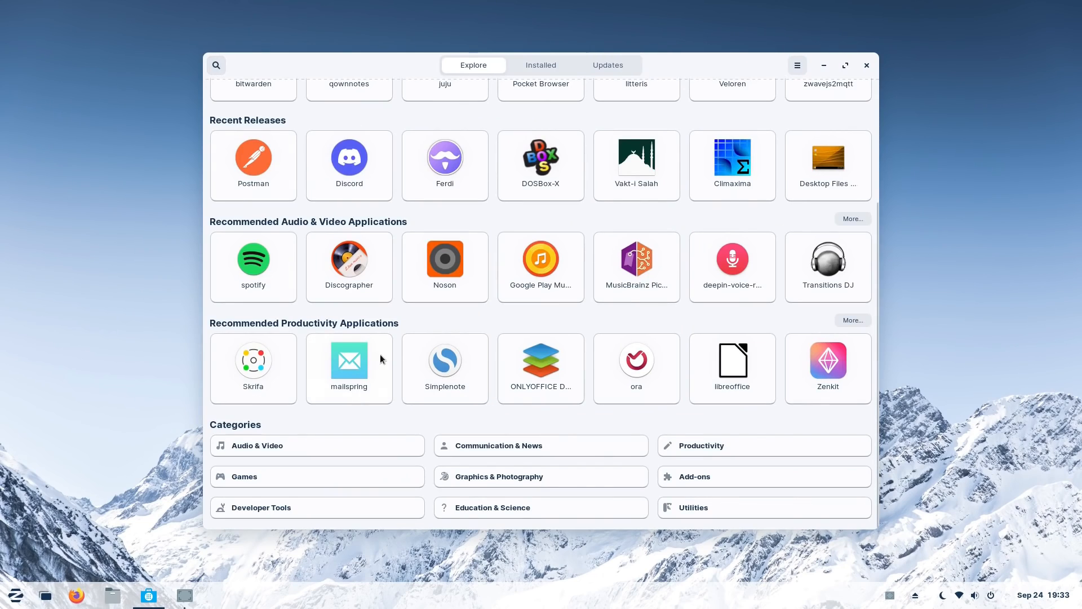
mouse_move(326, 458)
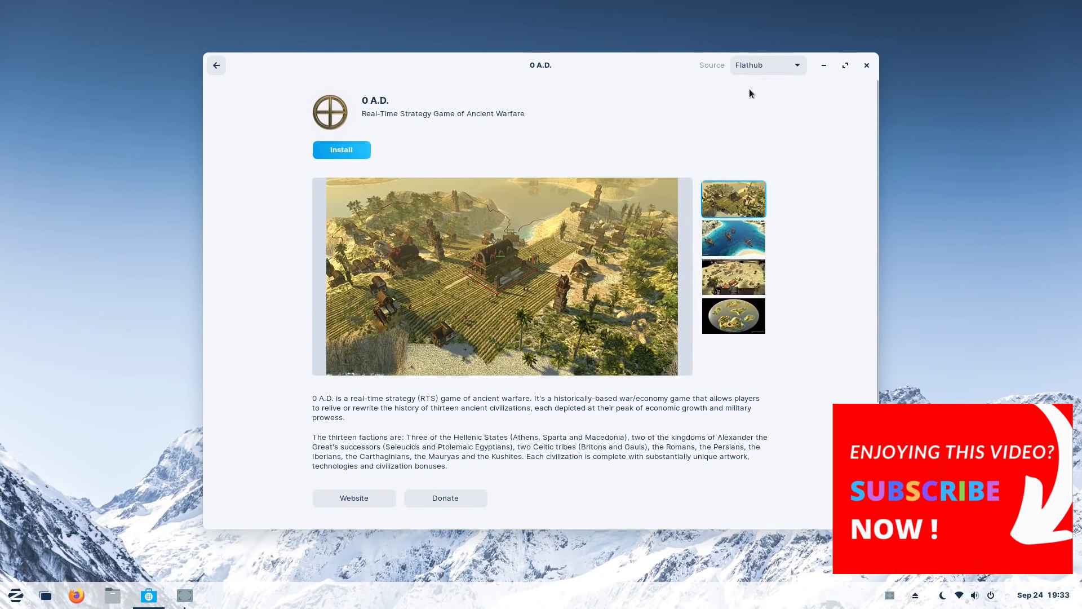
click(767, 65)
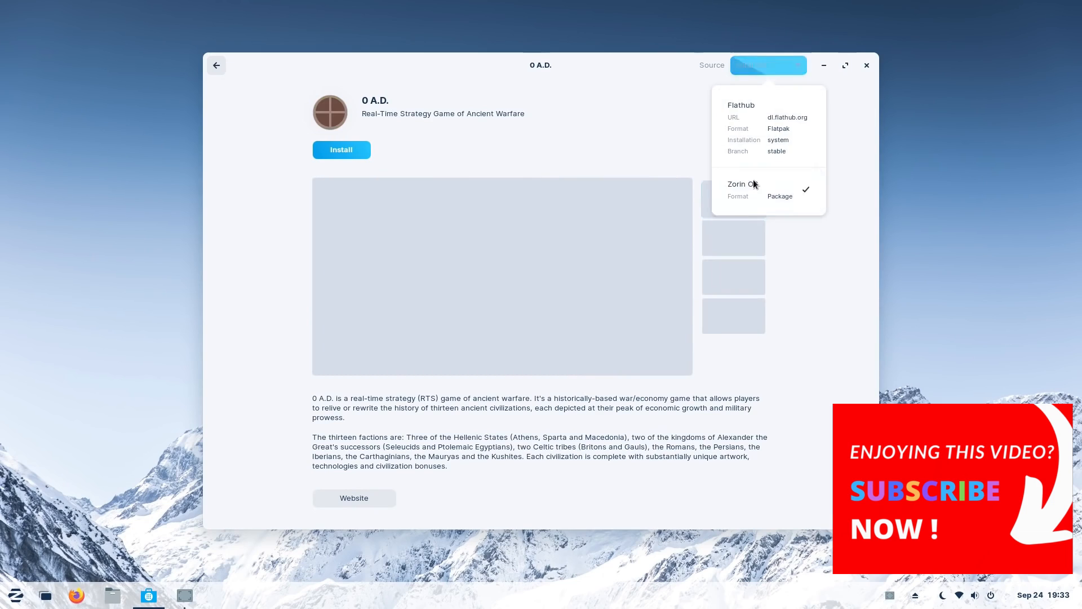
click(742, 184)
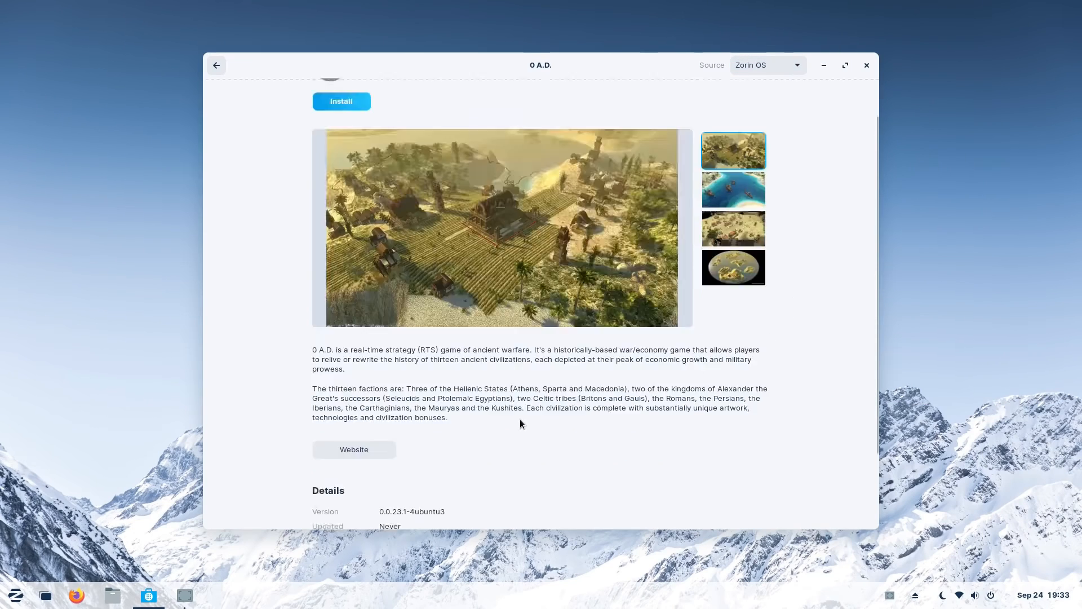
scroll(down, 3)
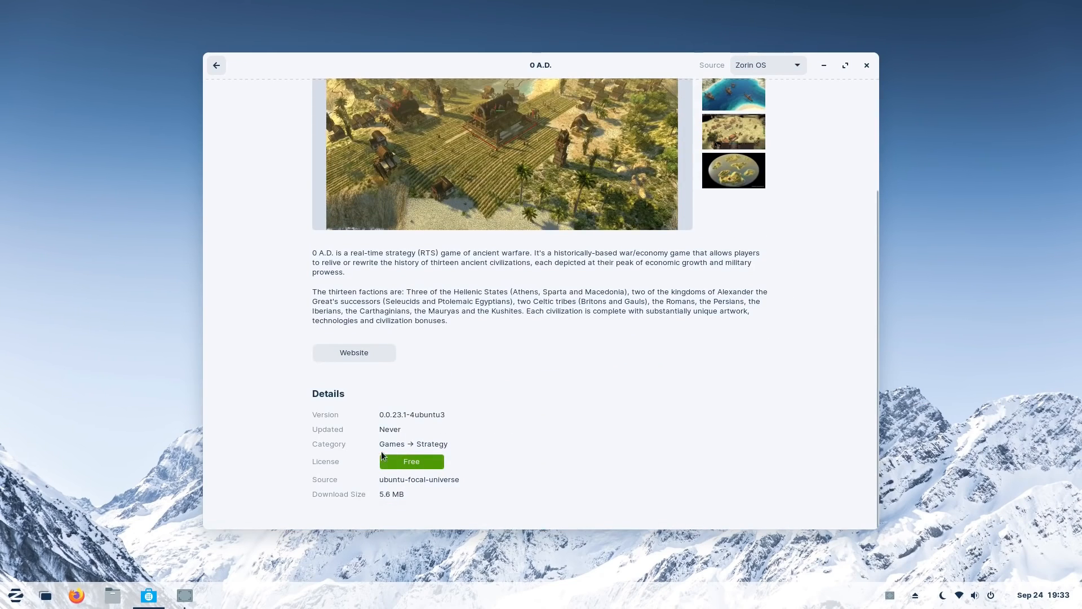
click(767, 66)
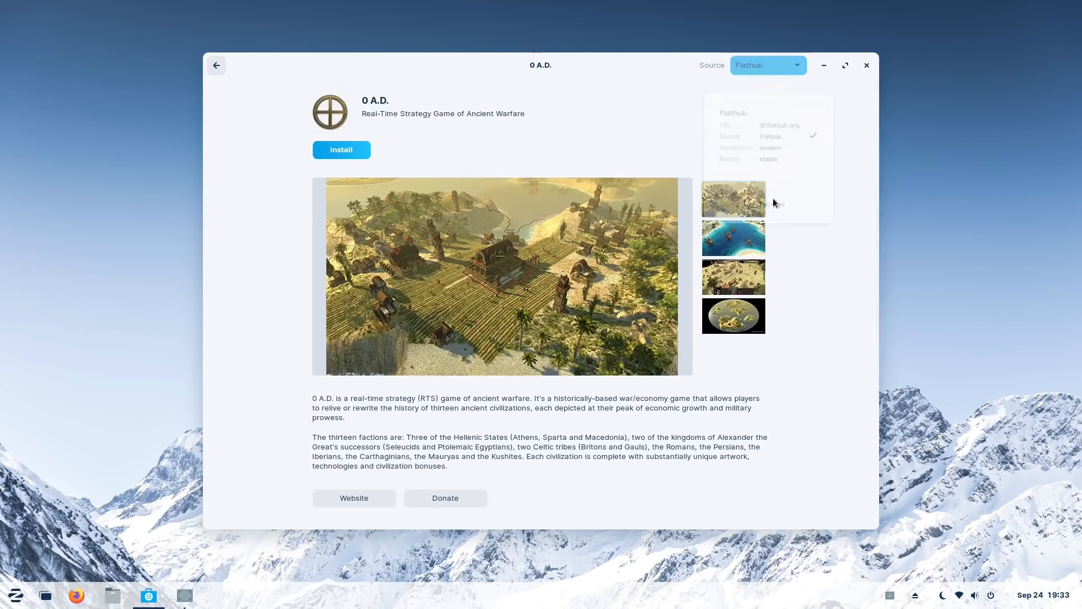
- Return to the Games category listing and scroll through its games
click(216, 66)
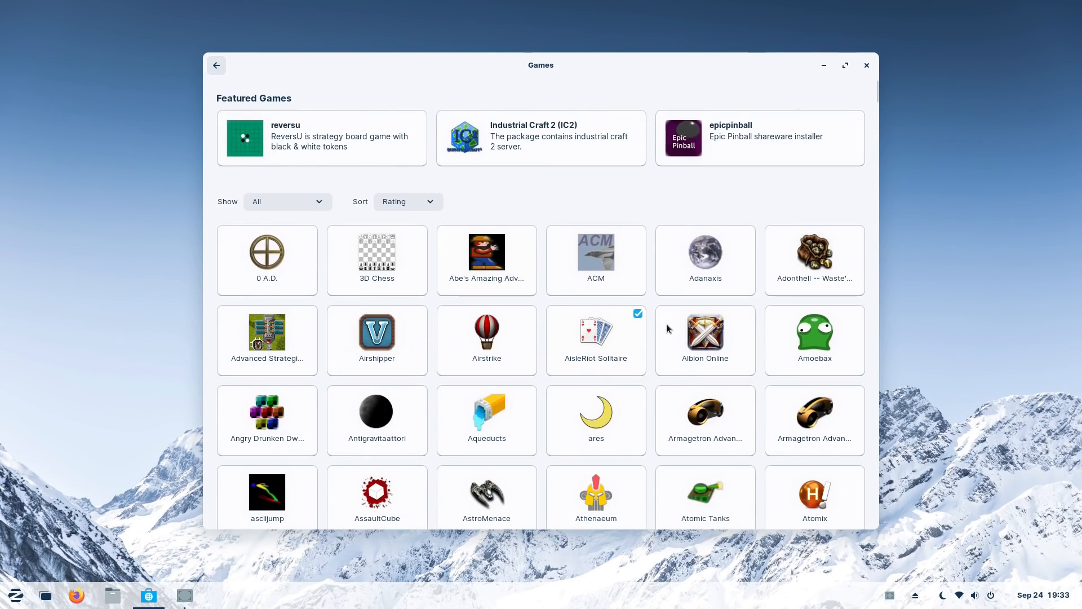
scroll(down, 3)
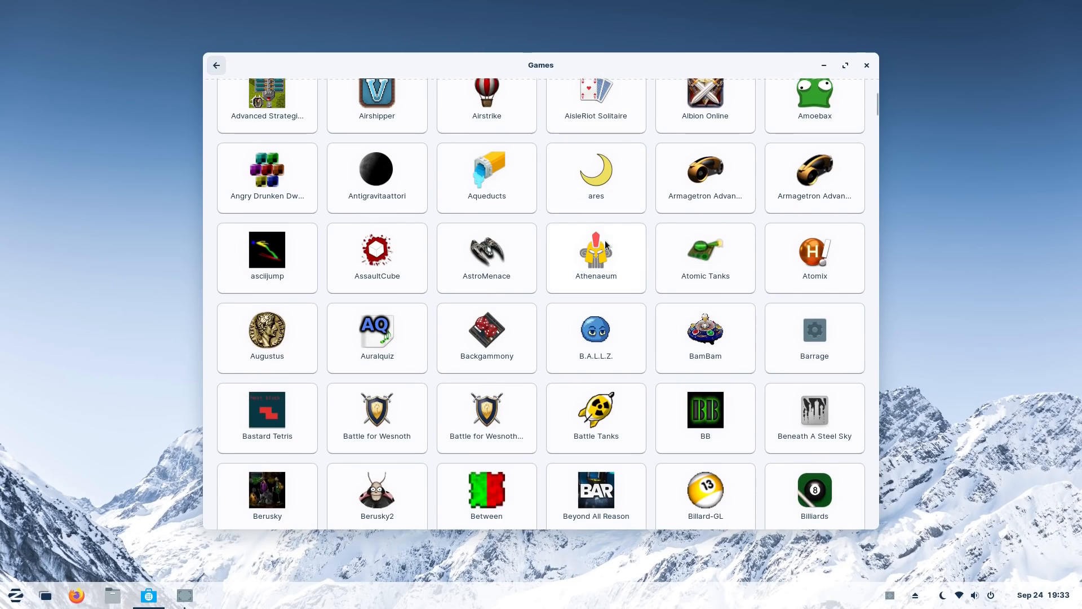
scroll(down, 3)
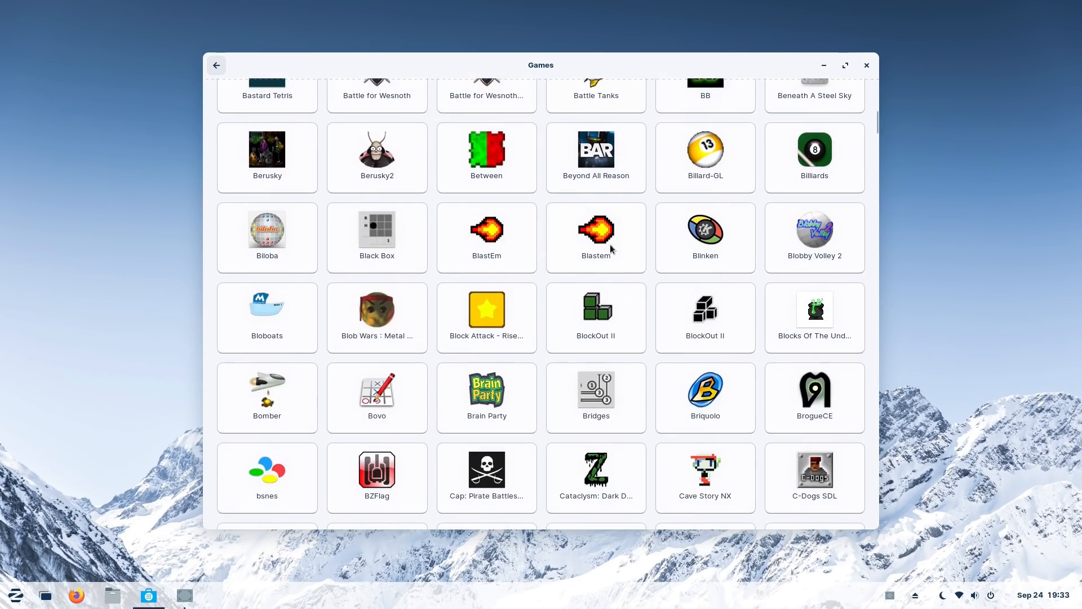
scroll(down, 3)
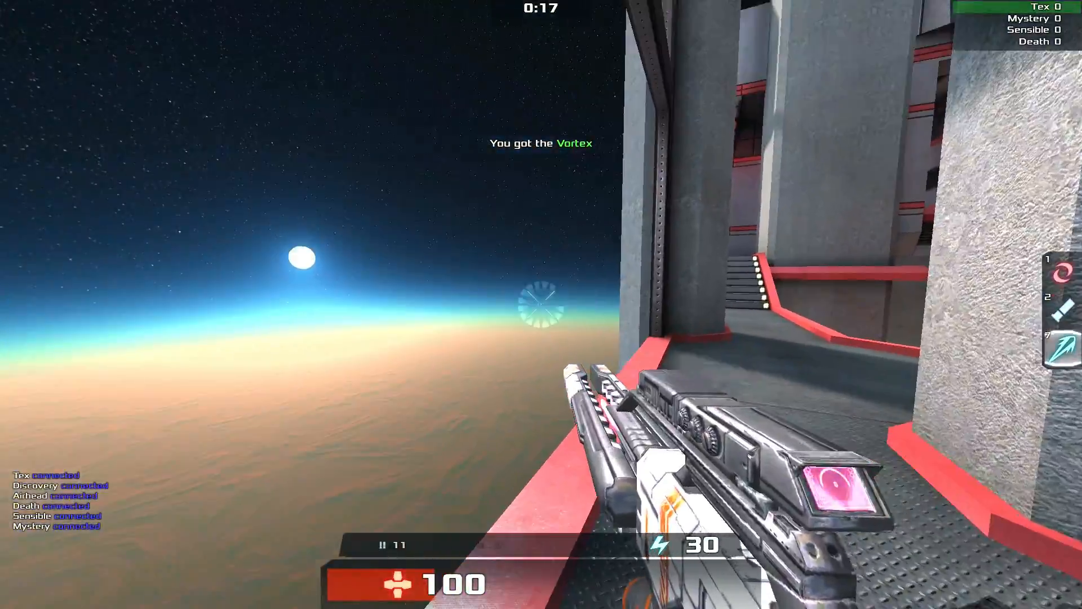
- Zoom through the Vortex scope and shoot at the opponents below
right_click(541, 304)
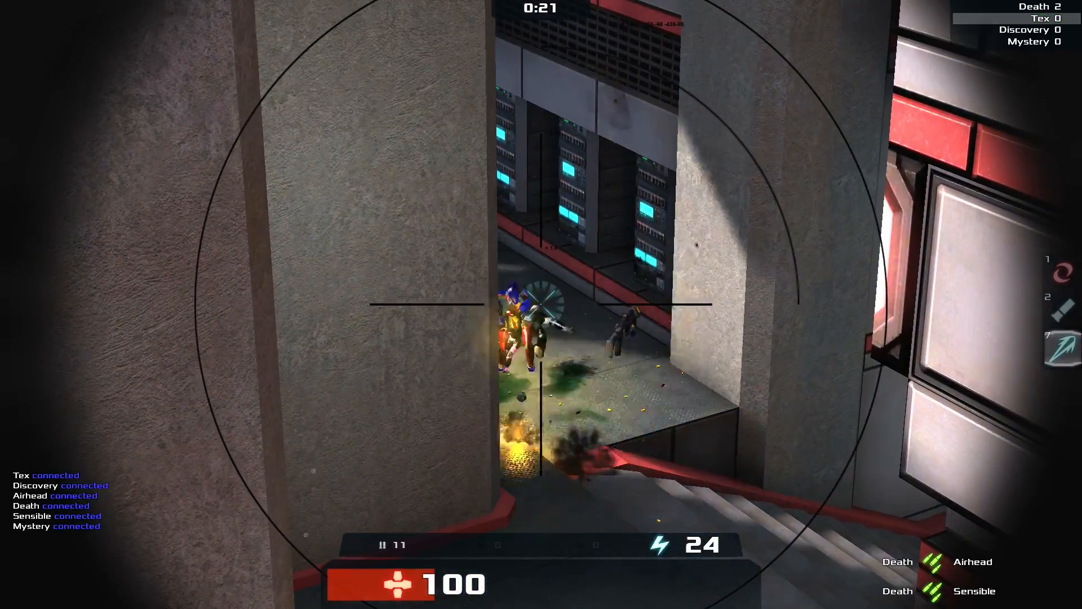
click(541, 304)
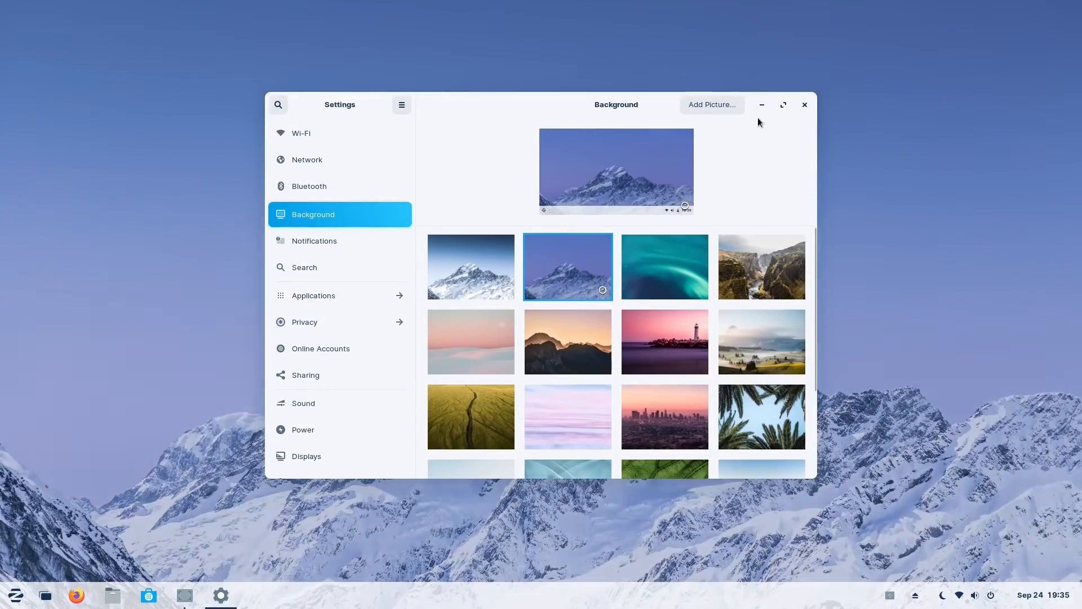
- Preview several wallpapers on the desktop and set the pink lighthouse seascape as background
click(804, 103)
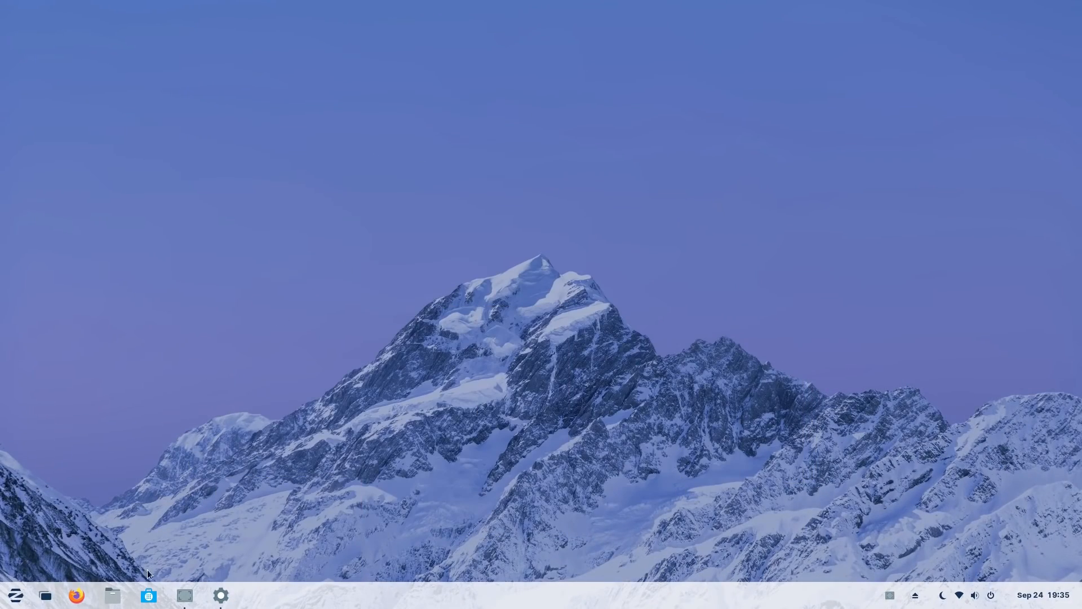
click(220, 594)
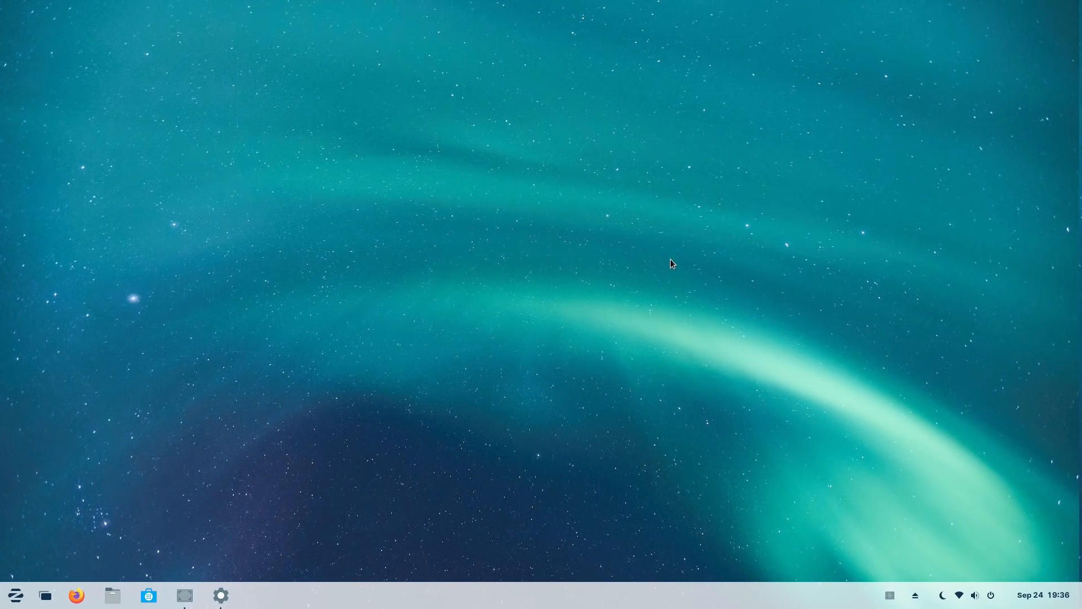
click(220, 594)
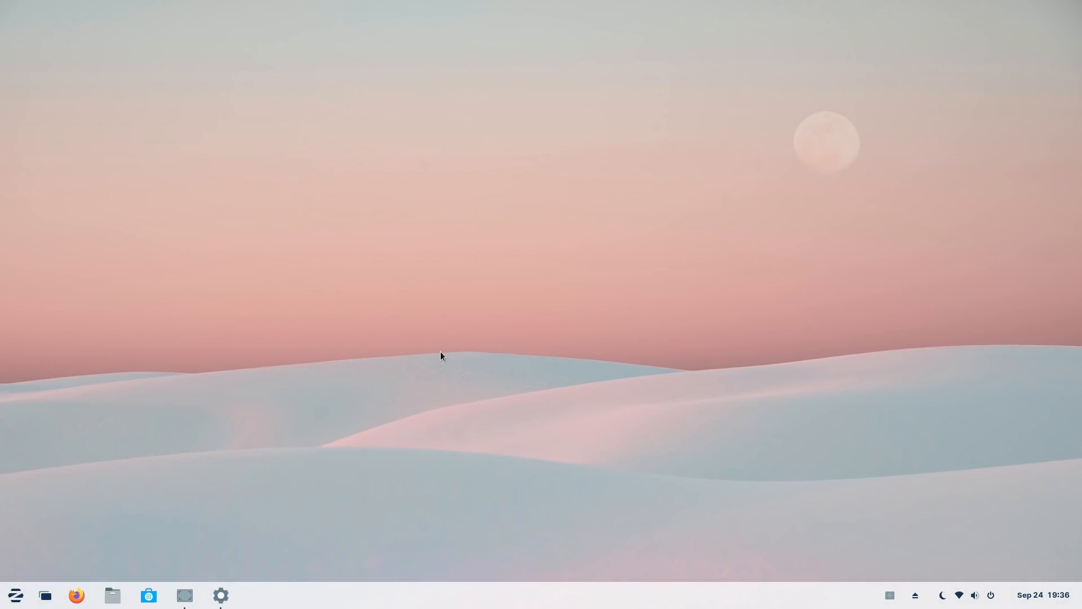
click(220, 594)
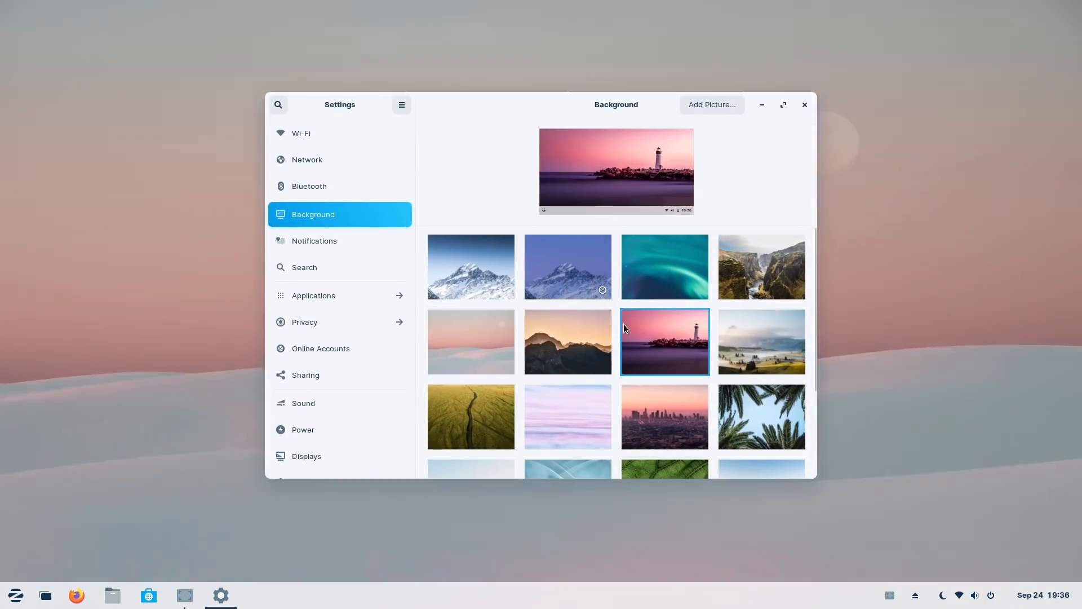
click(804, 104)
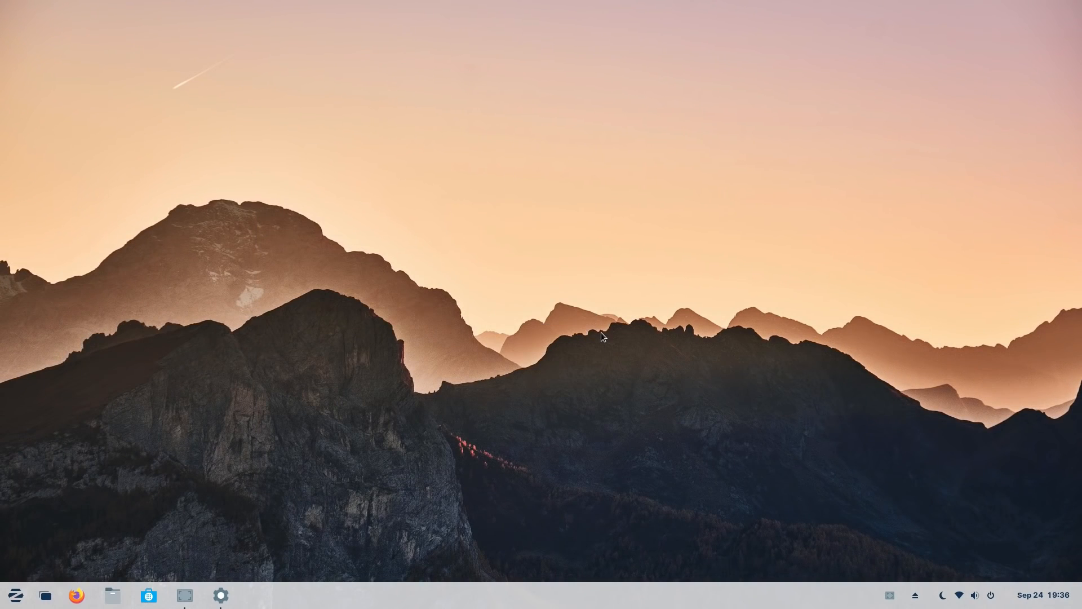
click(220, 594)
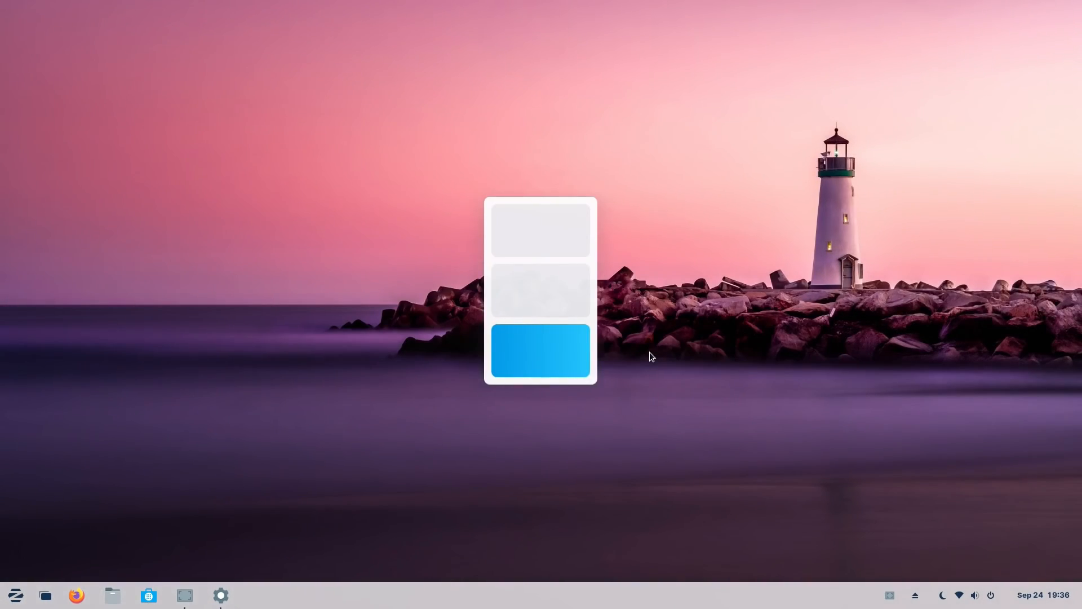
click(540, 350)
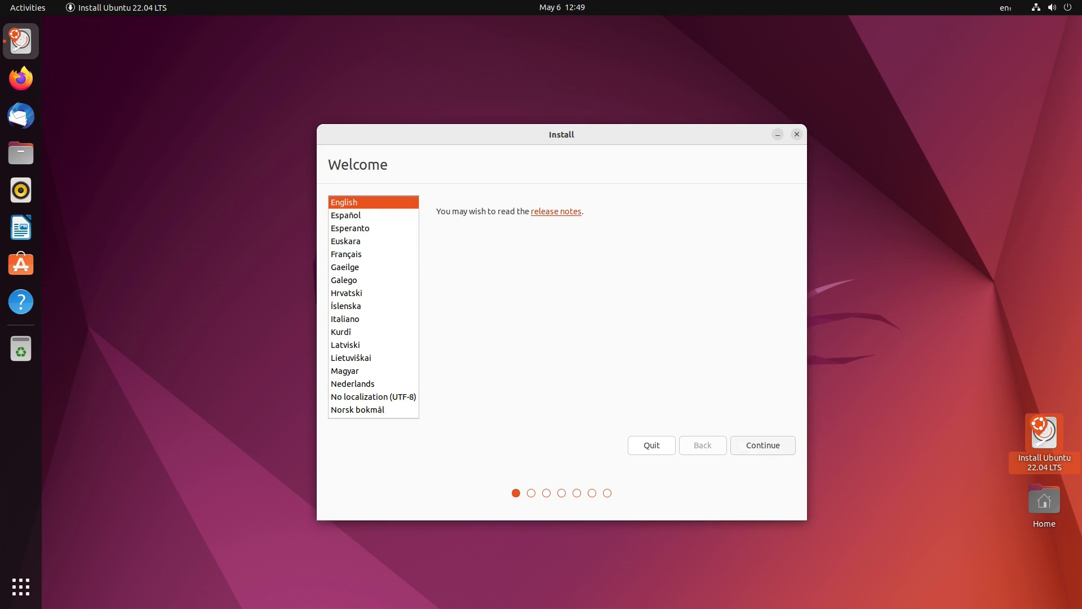
- Accept English (US) keyboard and choose a normal installation with third-party software
click(763, 444)
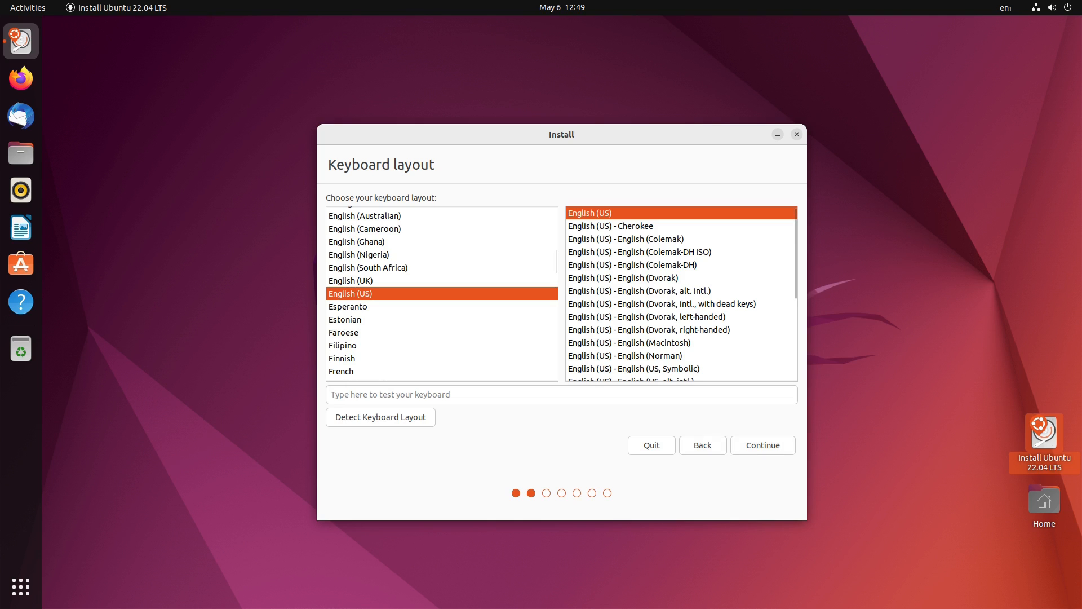
click(762, 444)
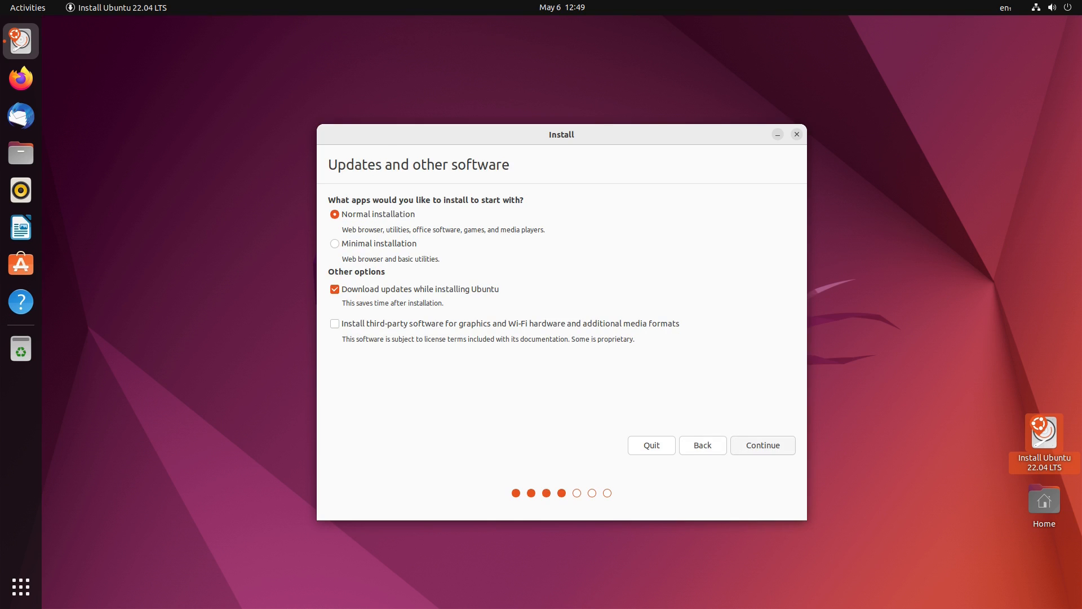
click(335, 243)
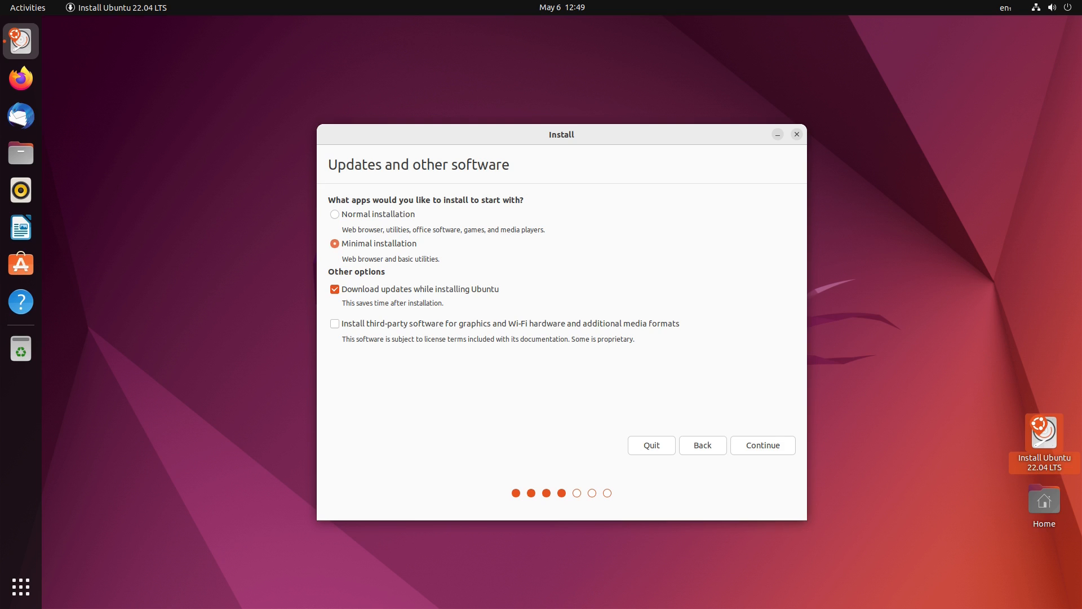
click(334, 214)
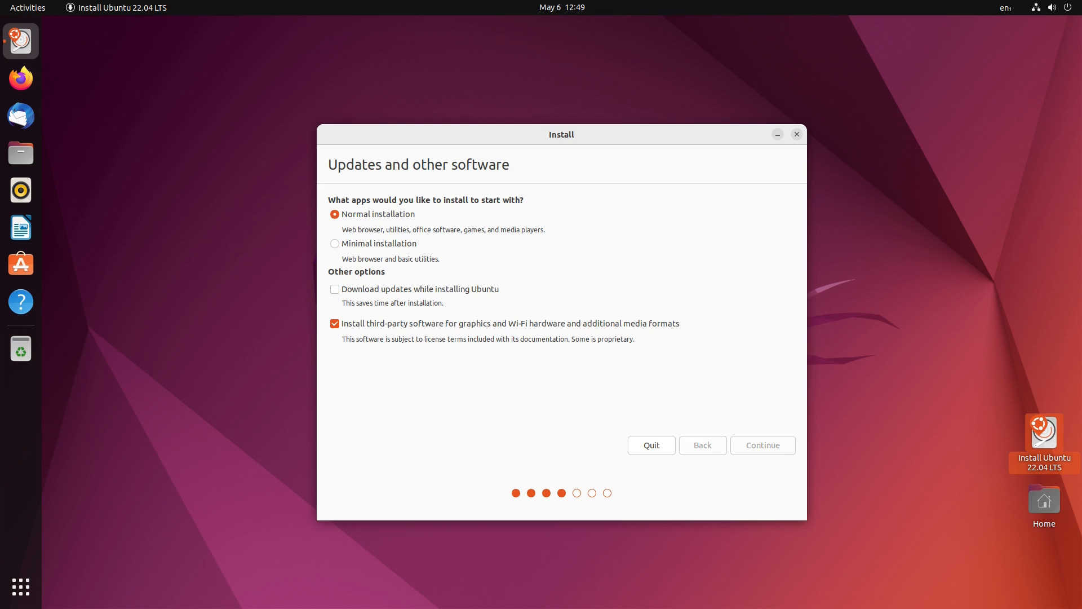
click(763, 444)
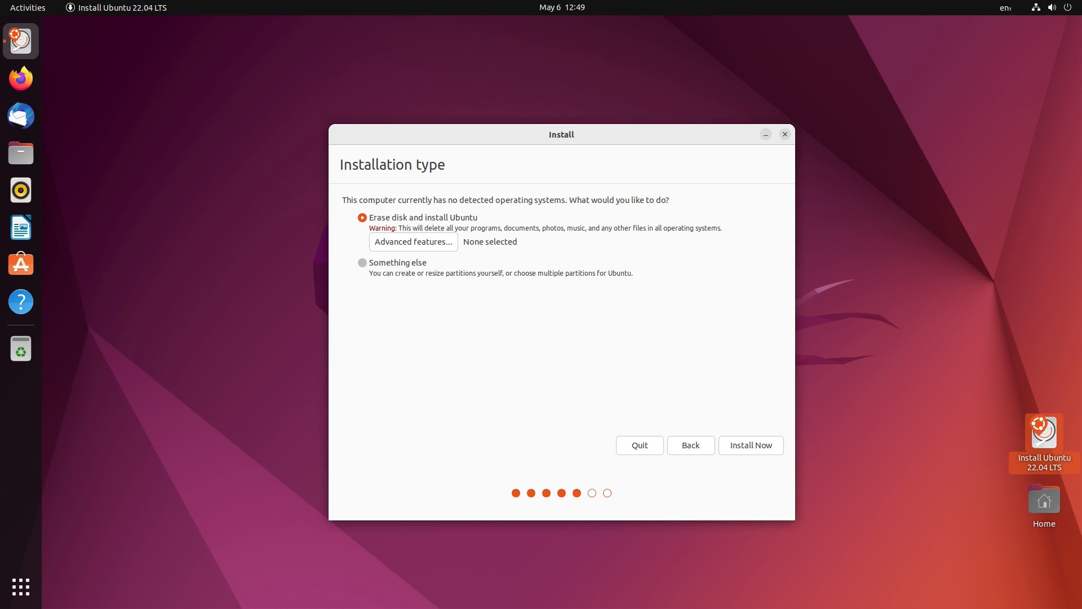
- Choose Something else to reach the manual partitioning screen for /dev/sda
click(362, 263)
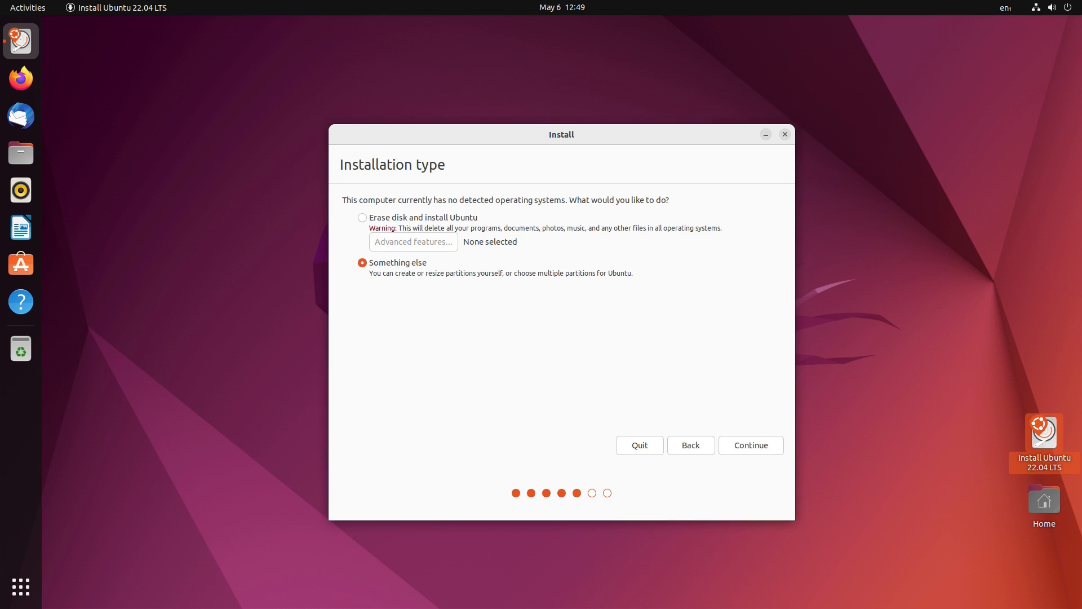
click(751, 445)
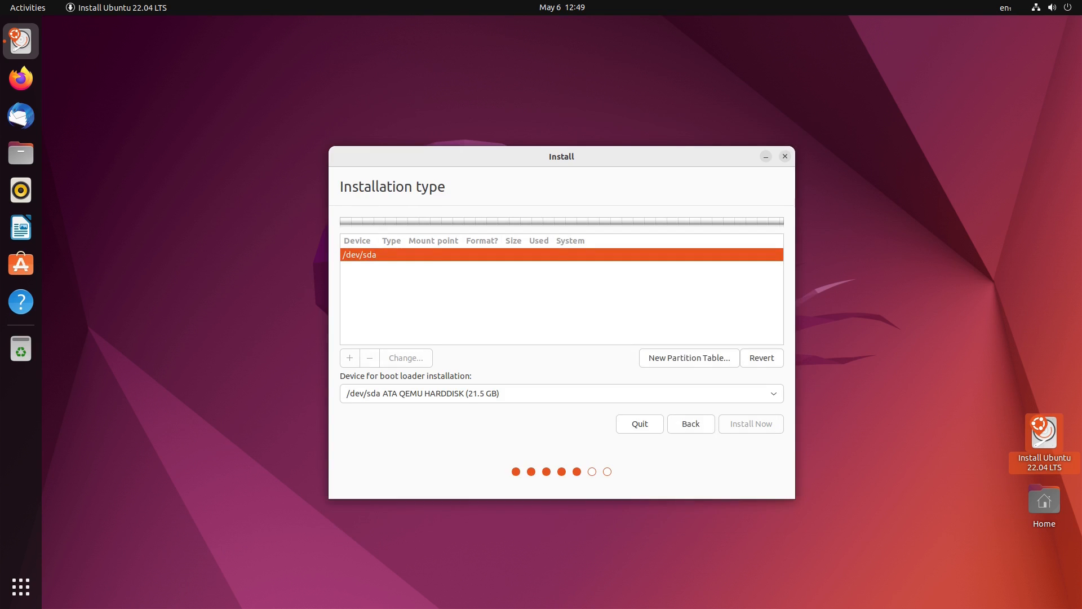
- Create a partition on the 21.5 GB free space with / as its mount point
click(349, 357)
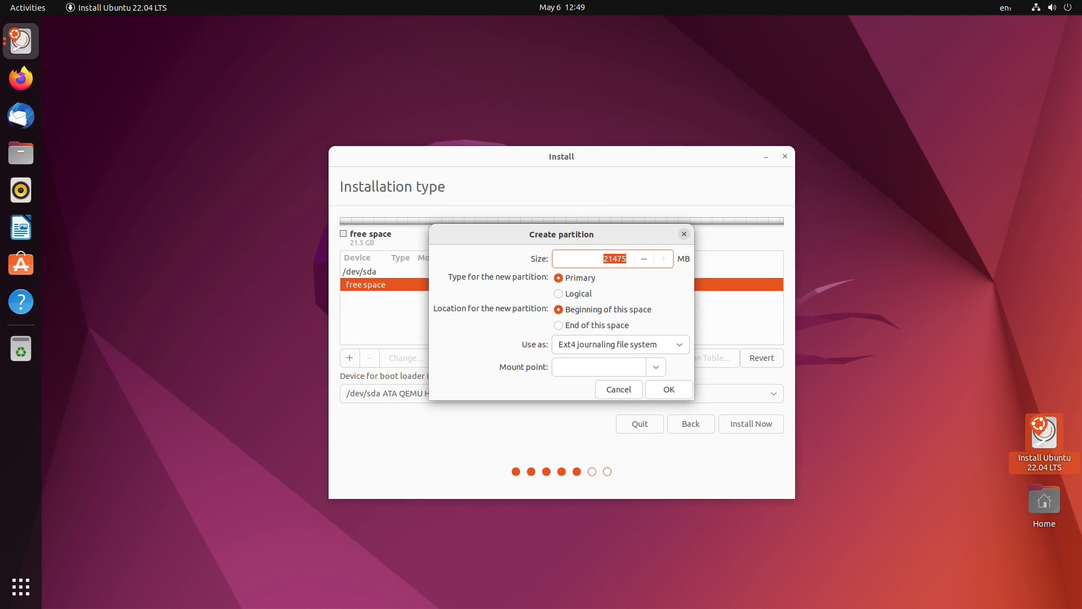
click(655, 367)
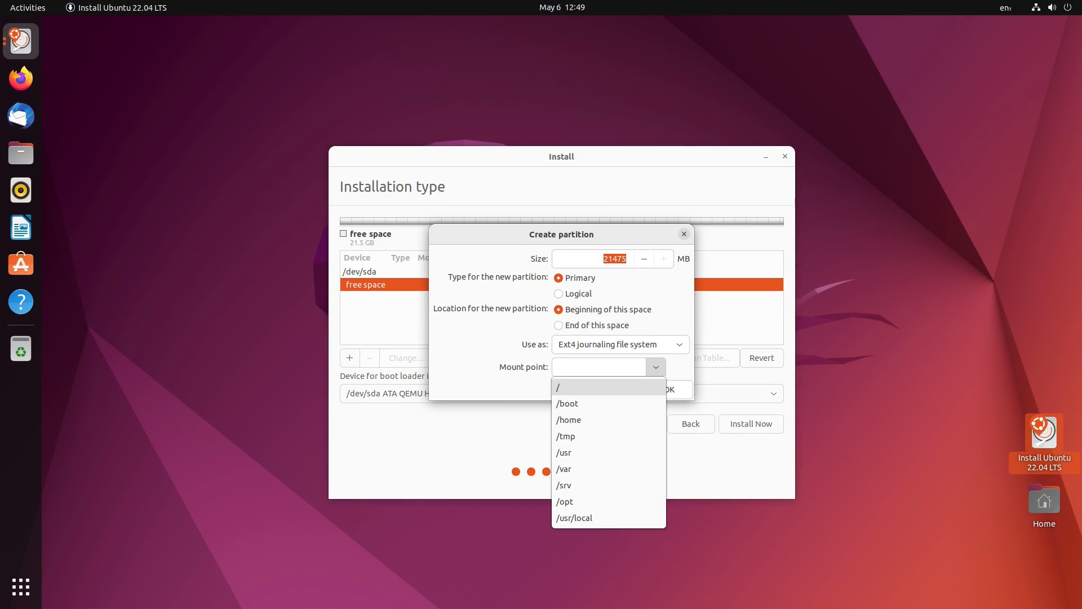
click(558, 386)
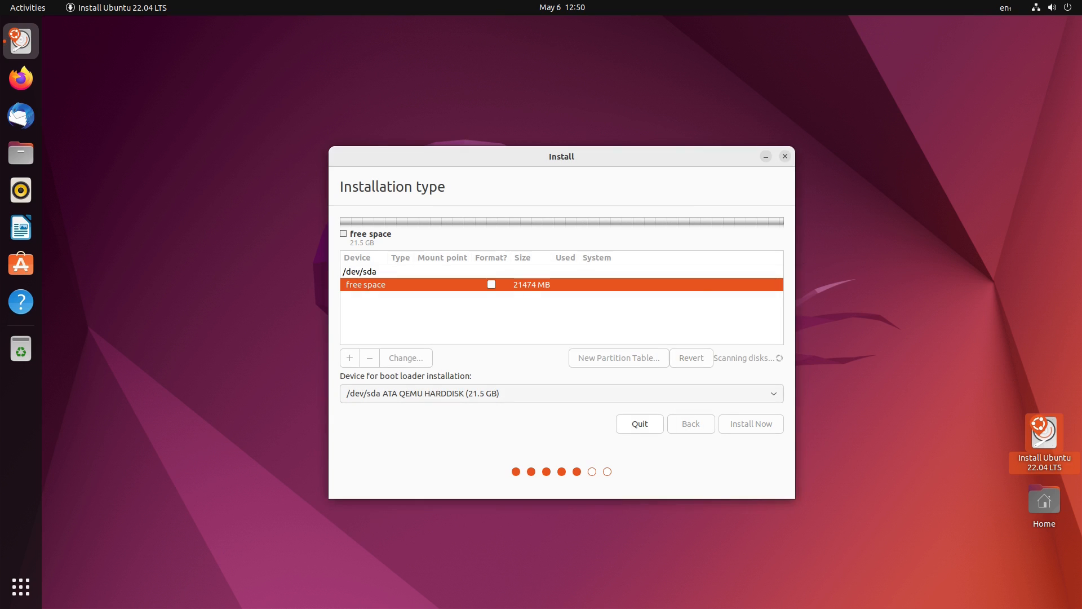
click(349, 357)
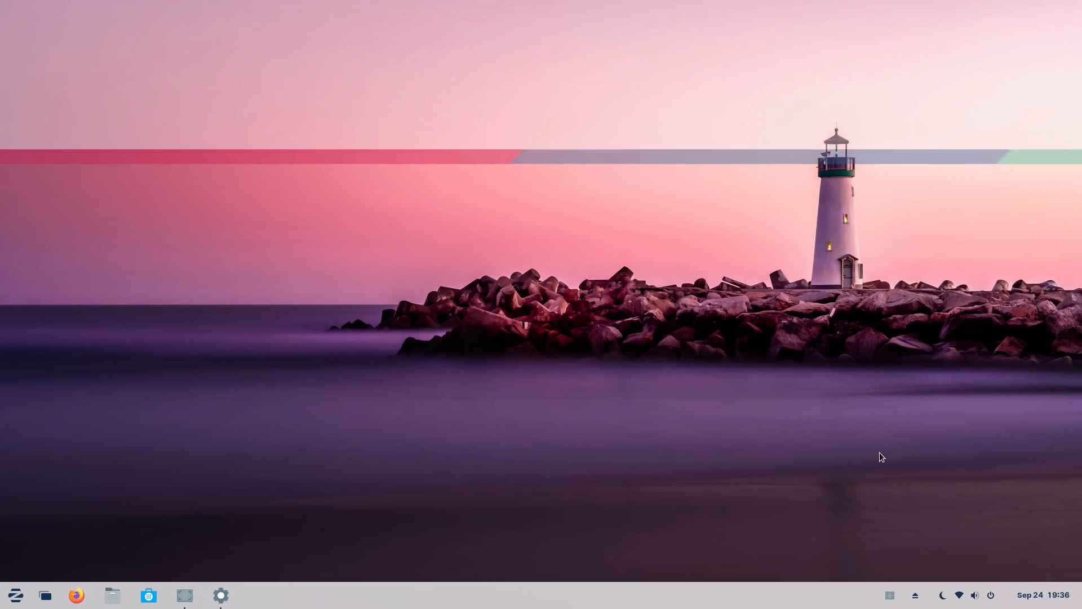
- Set the road-through-field wallpaper from Settings > Background
click(221, 594)
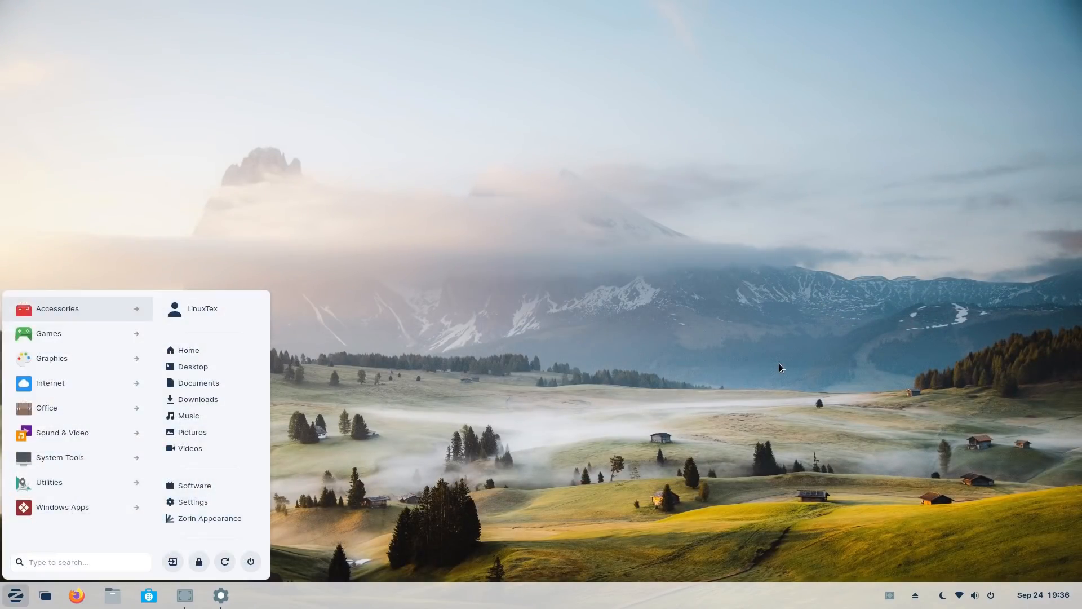
click(193, 502)
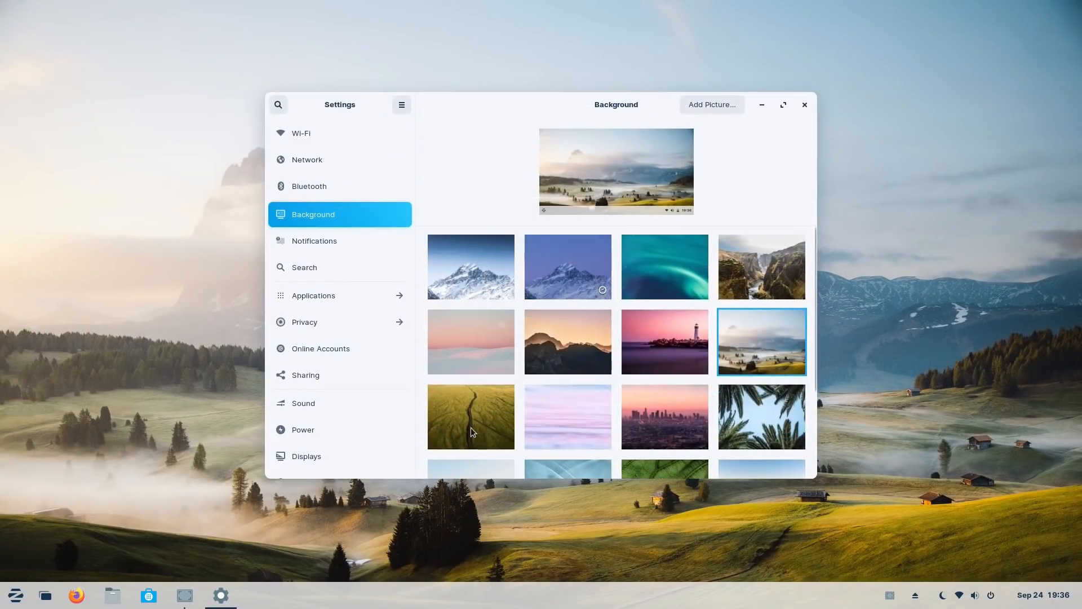
double_click(471, 416)
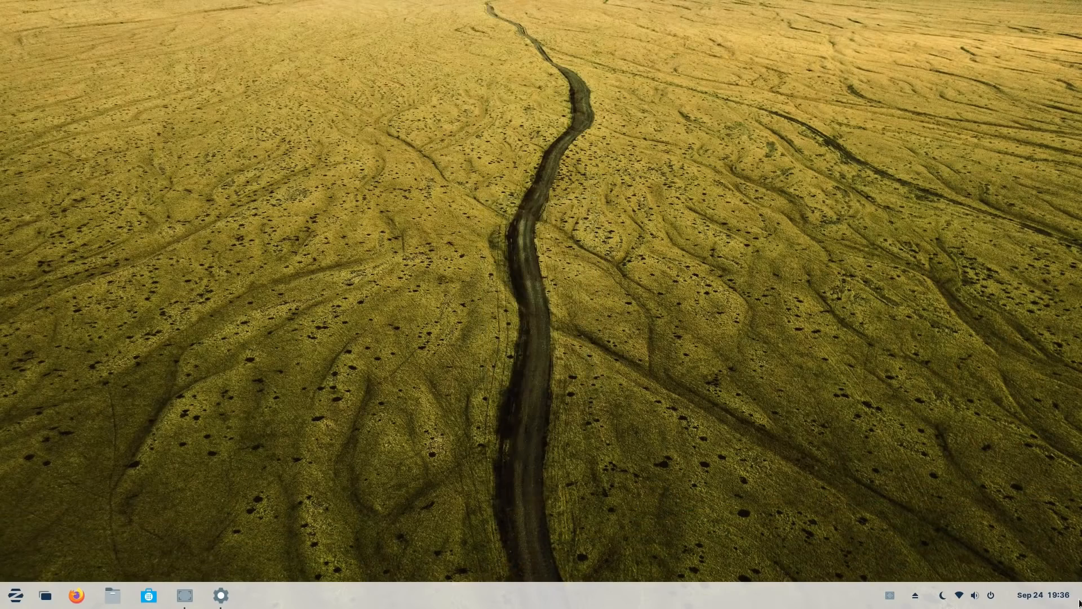
mouse_move(969, 585)
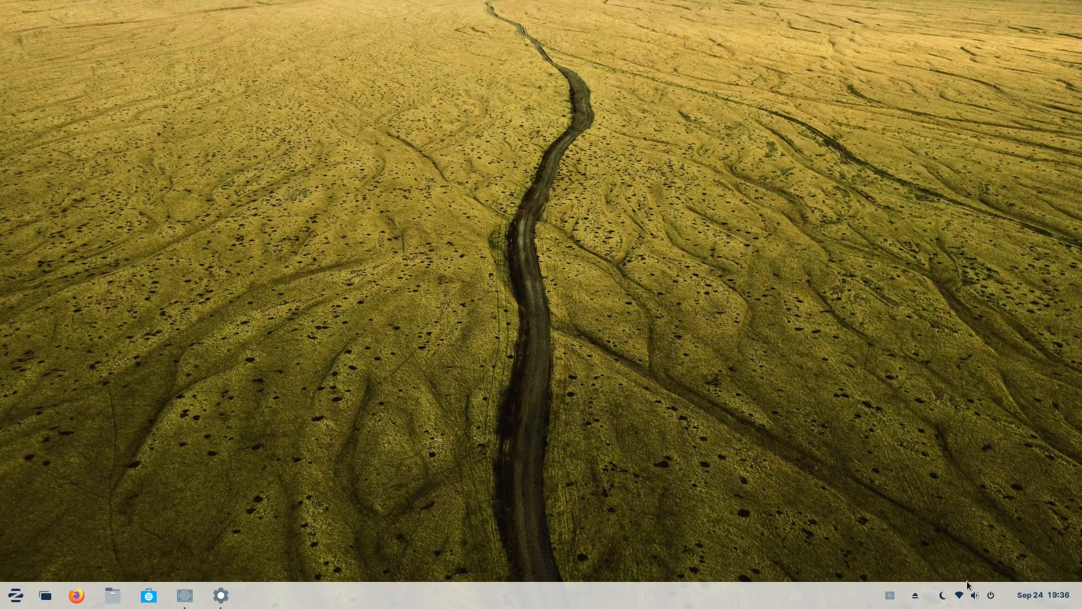
click(221, 595)
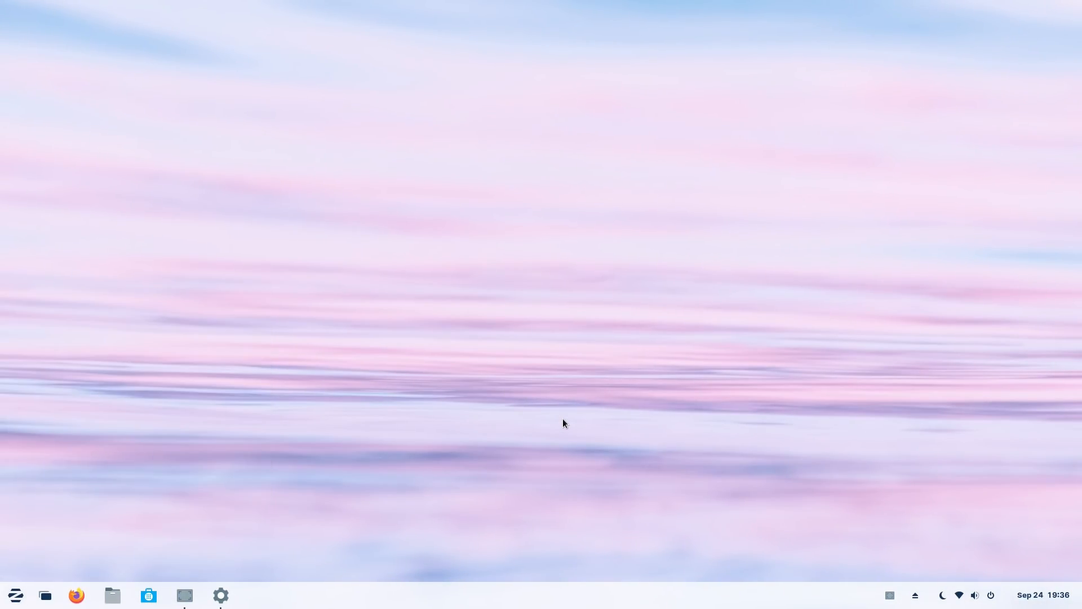
- Try the city skyline wallpaper, then set the snowy desert buttes as the background
click(220, 596)
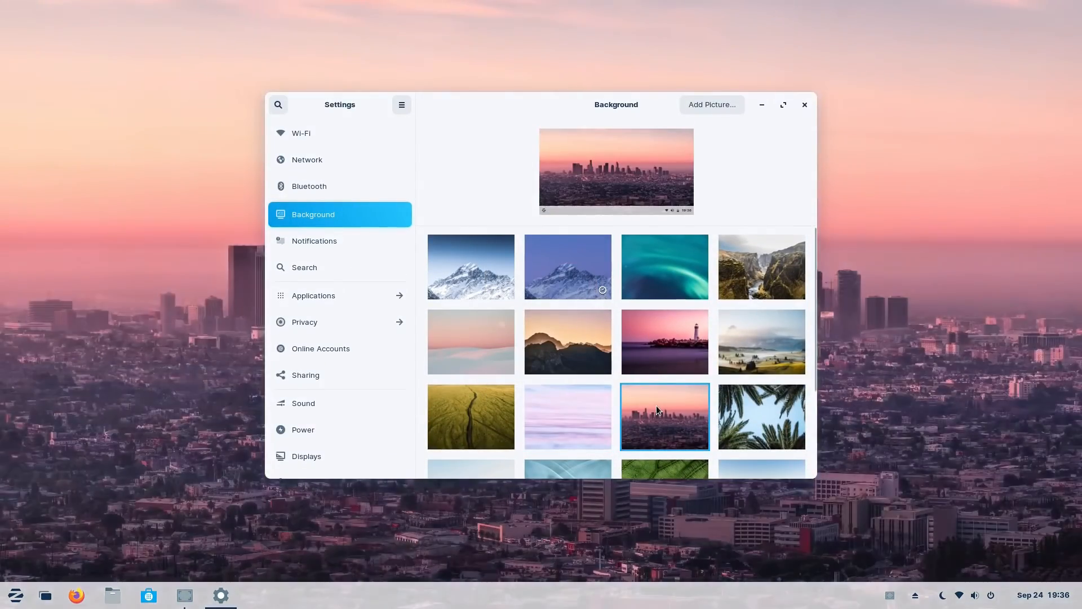
click(804, 103)
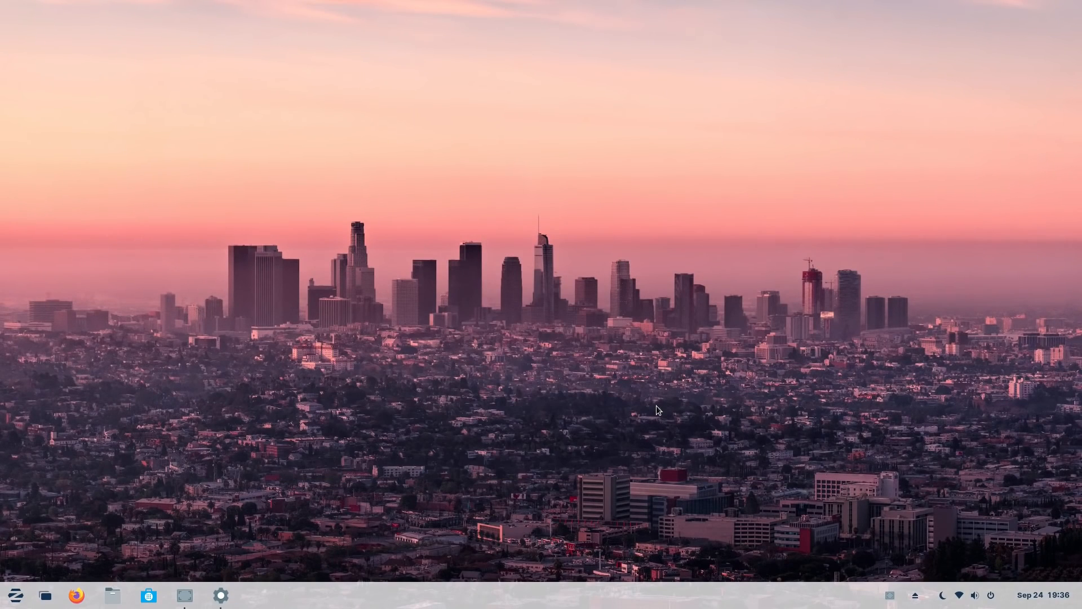
click(220, 595)
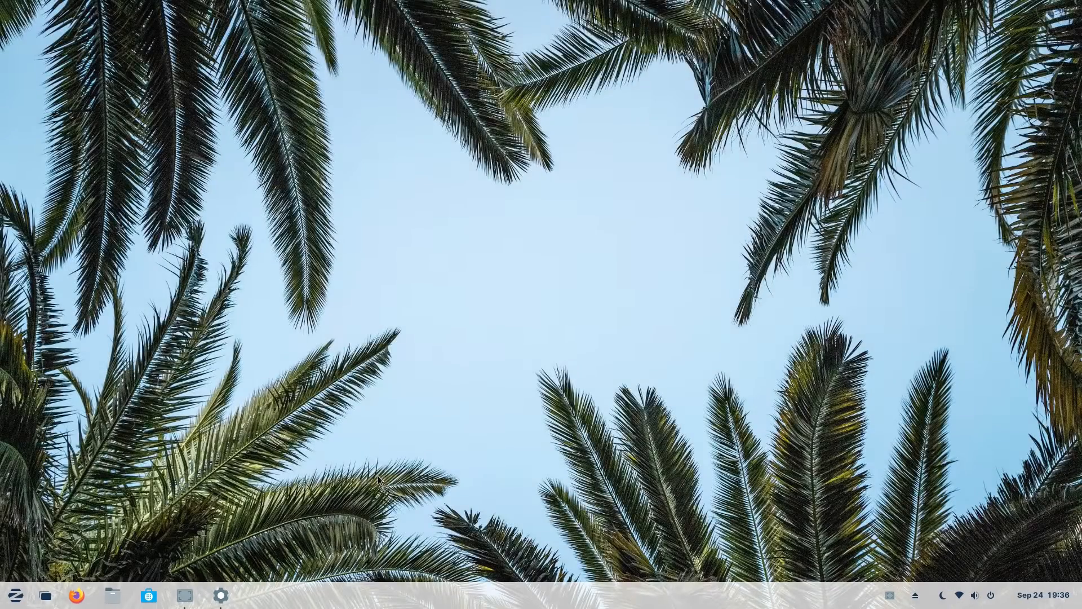
click(220, 594)
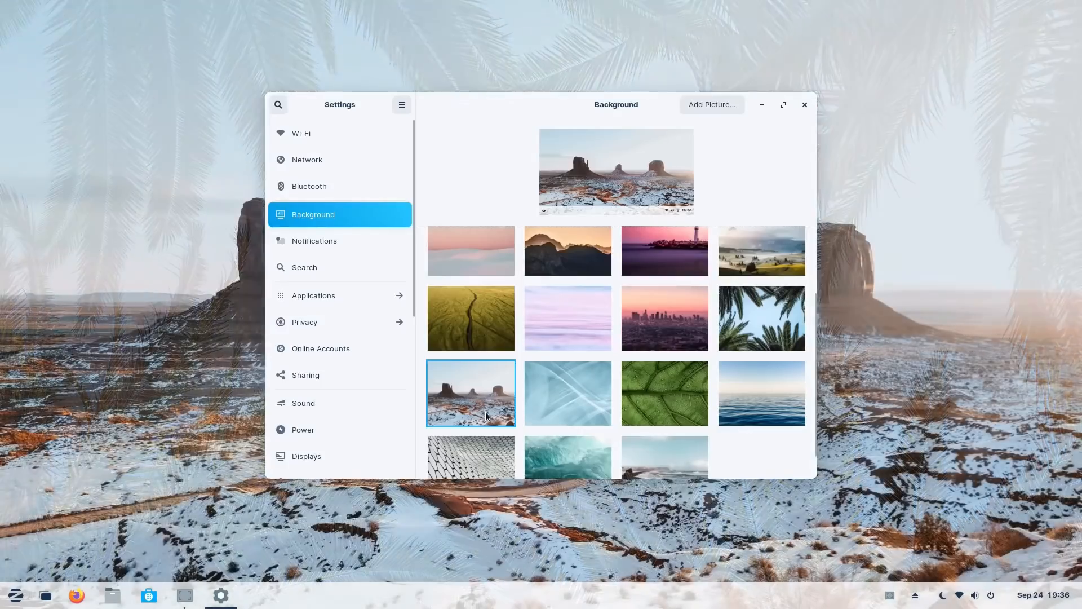
click(15, 594)
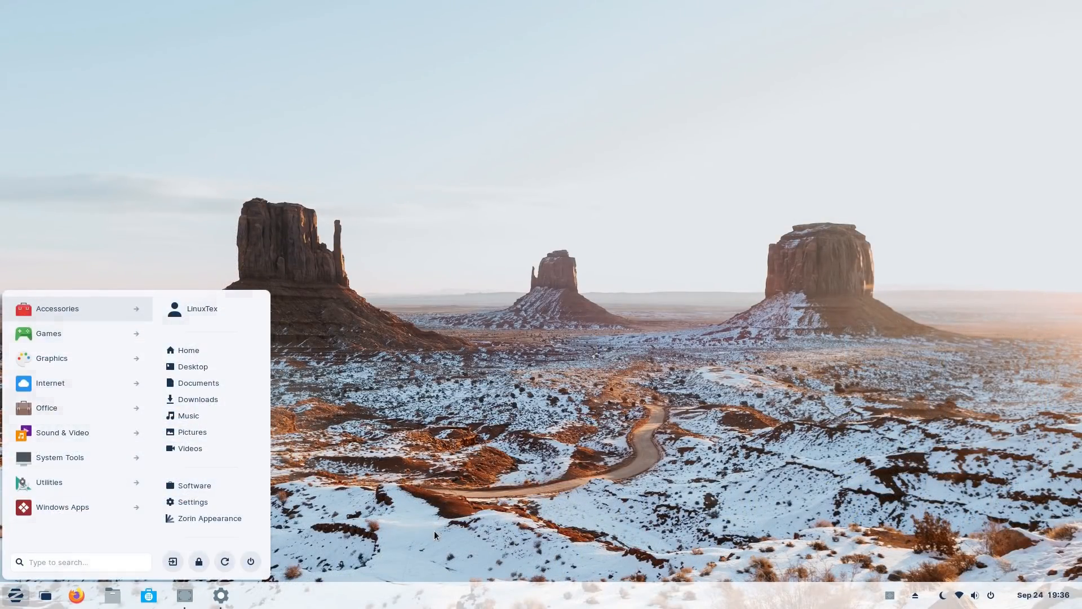
- Set the green leaf wallpaper, then the calm ocean horizon wallpaper
click(193, 502)
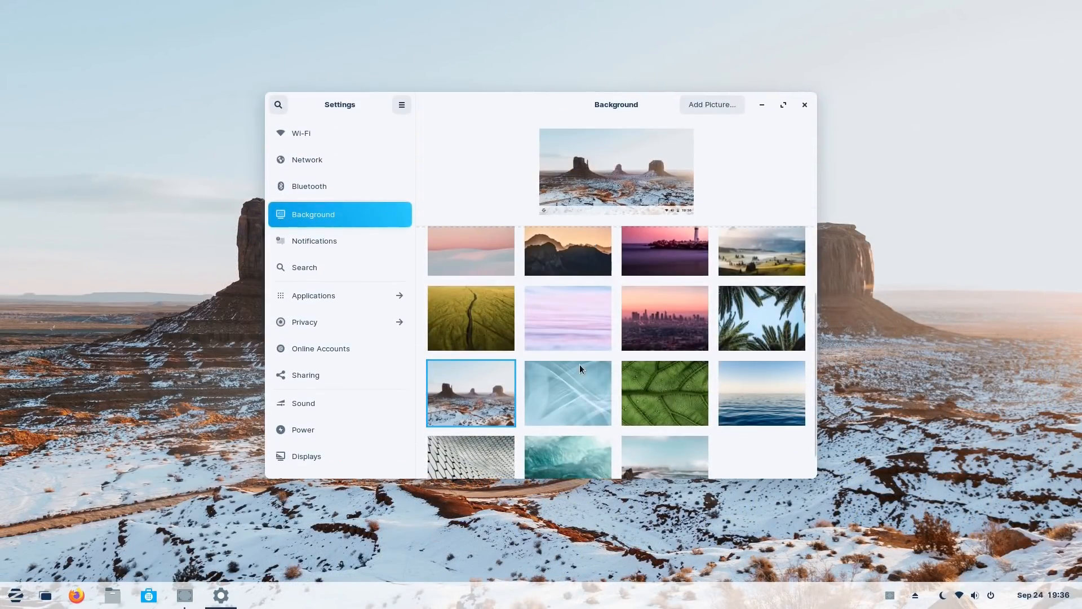
click(664, 393)
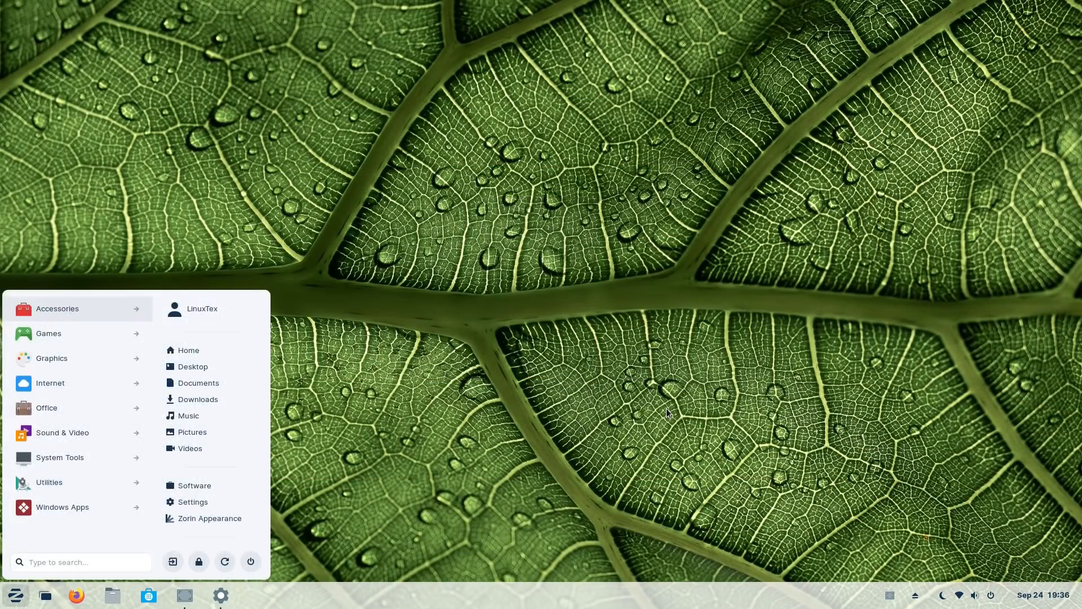
click(192, 501)
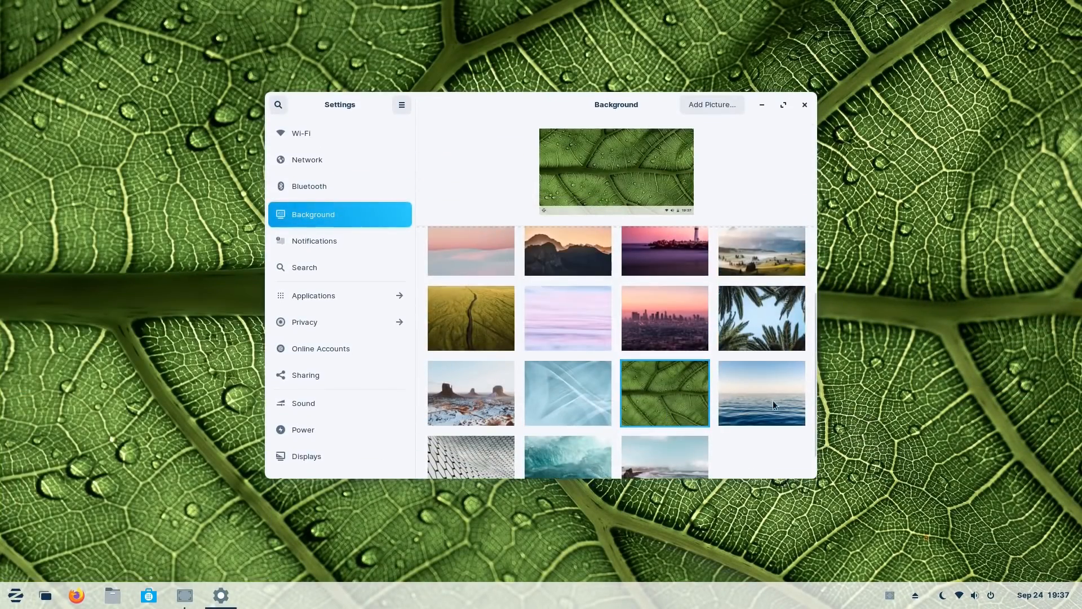
click(761, 393)
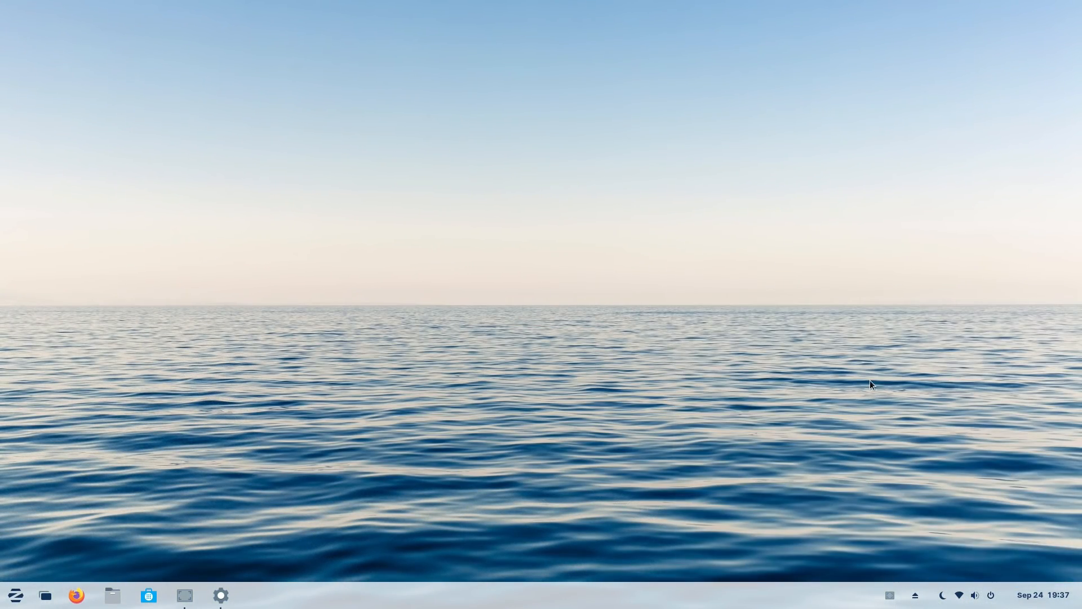
click(220, 594)
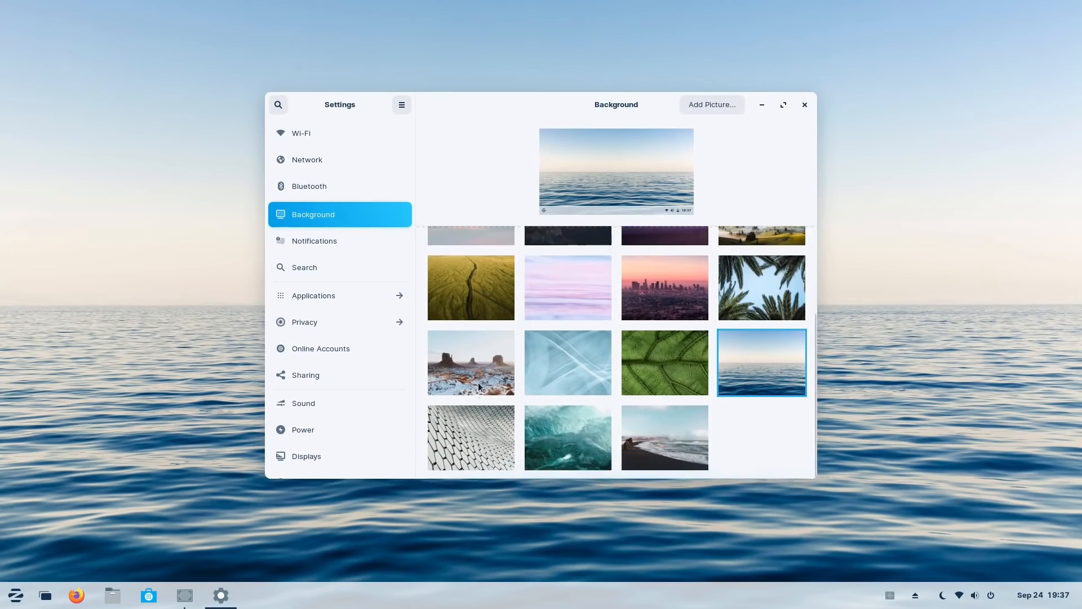
click(472, 437)
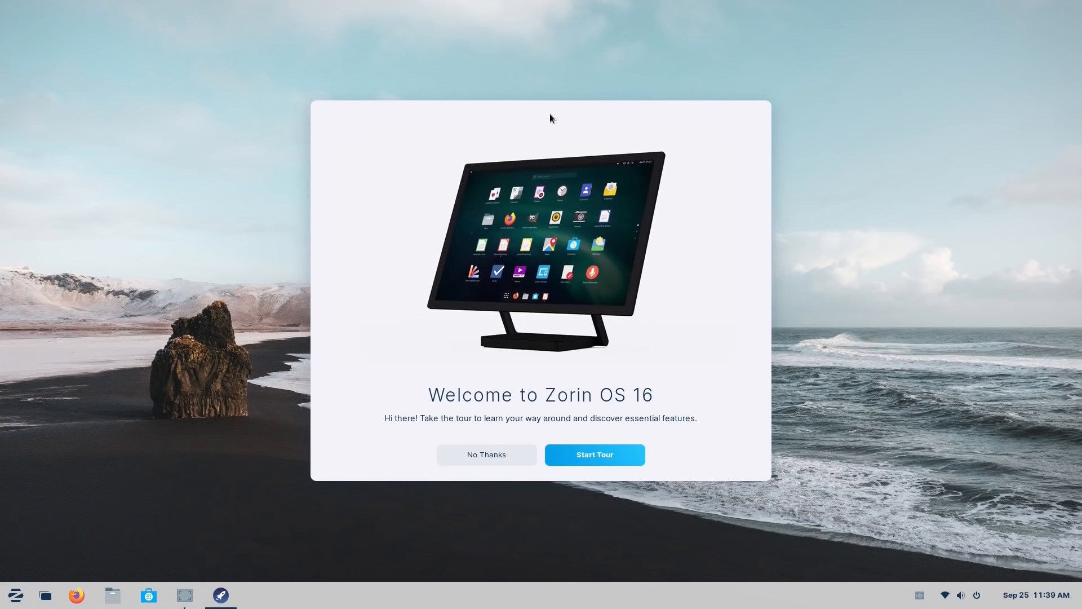
- Start the Welcome Tour and advance through the app menu and Zorin Appearance pages
click(594, 455)
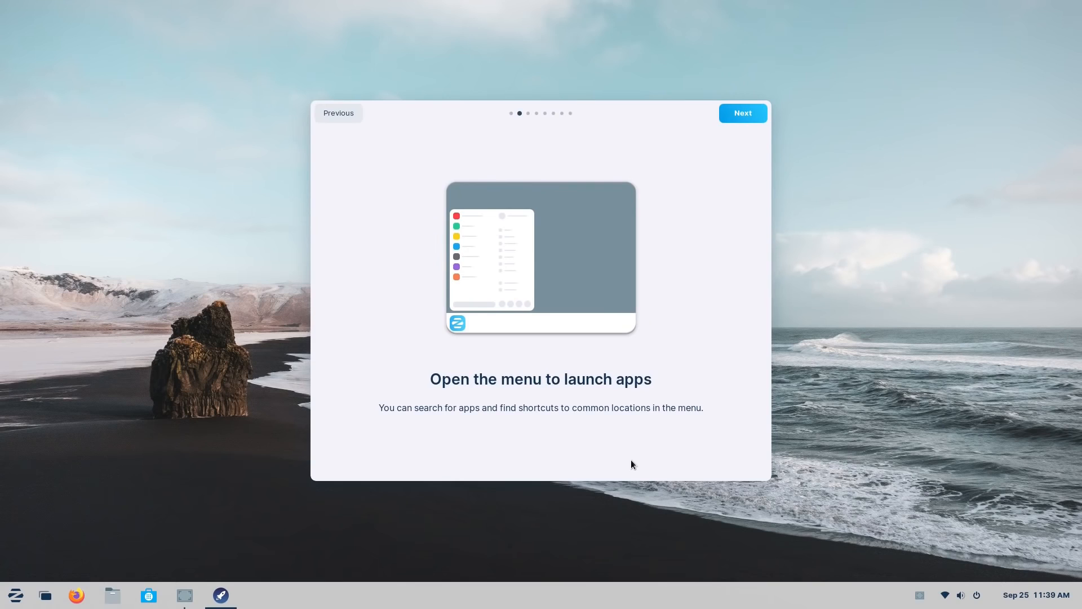
click(15, 601)
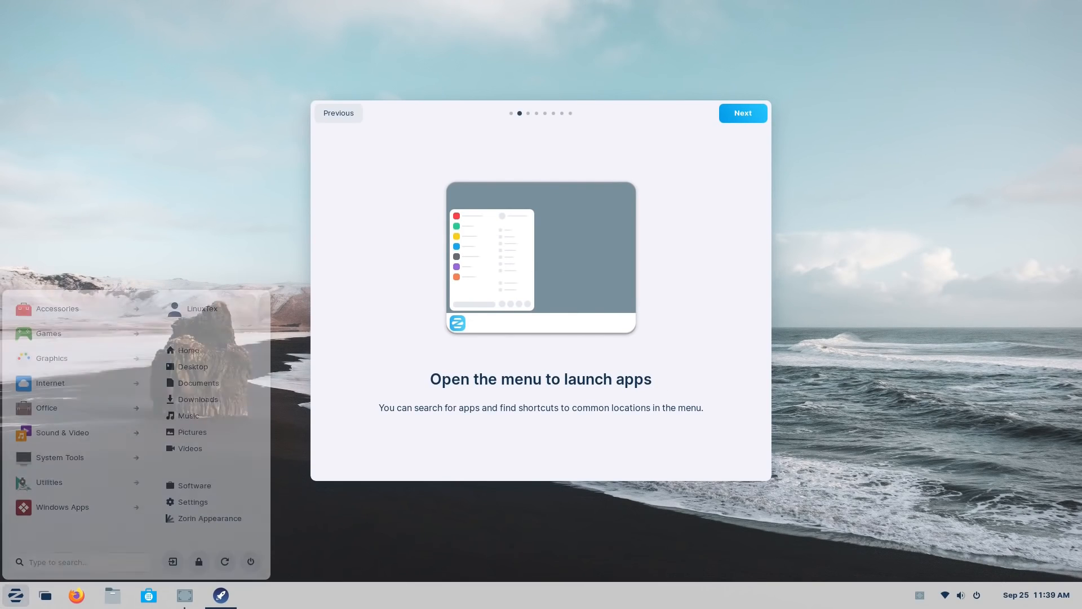
click(742, 112)
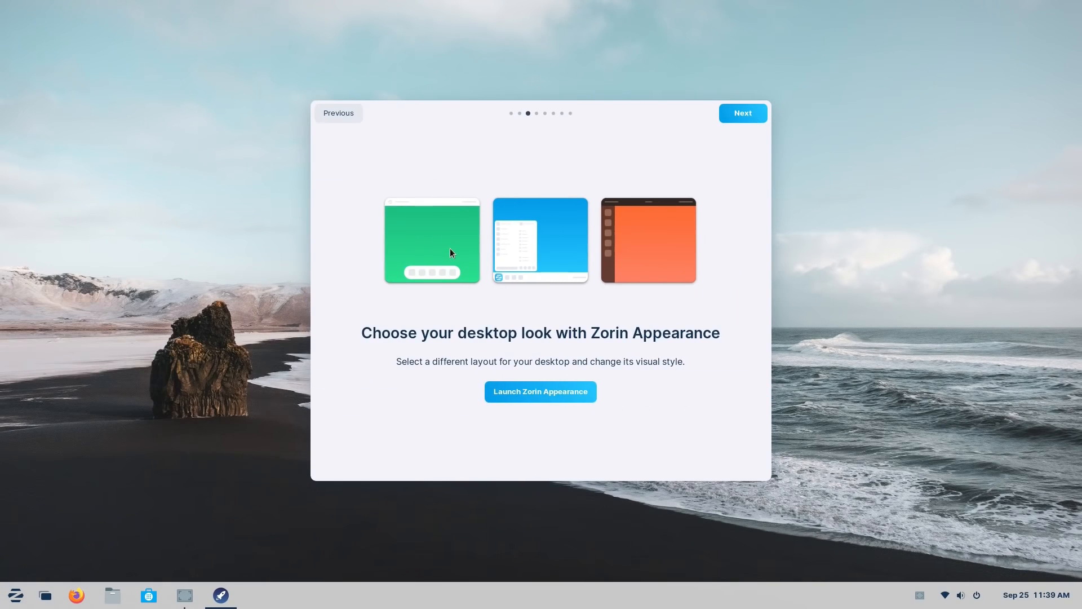
mouse_move(720, 143)
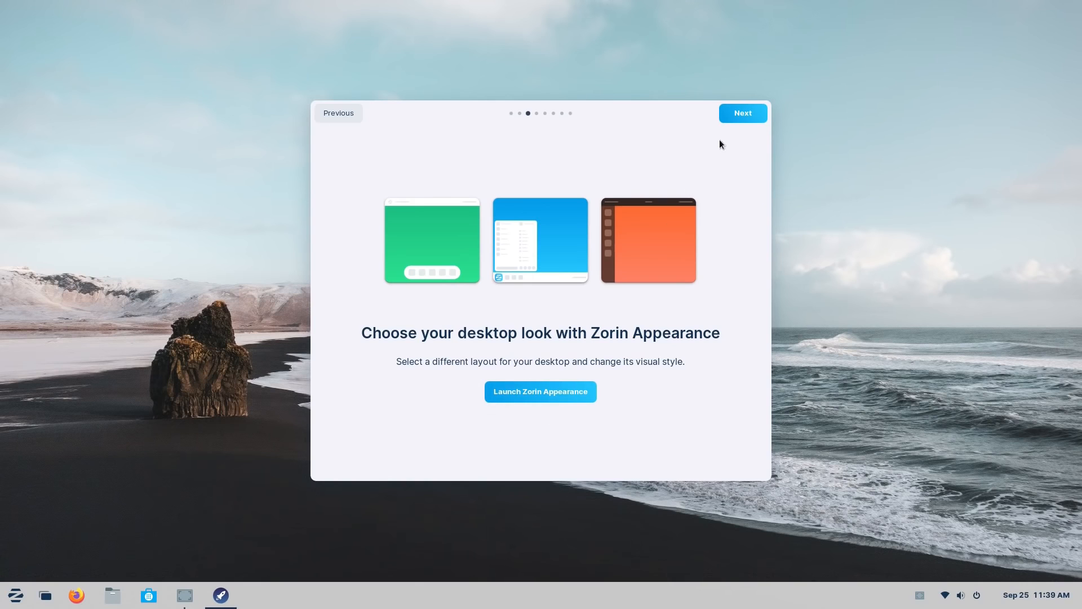
click(743, 113)
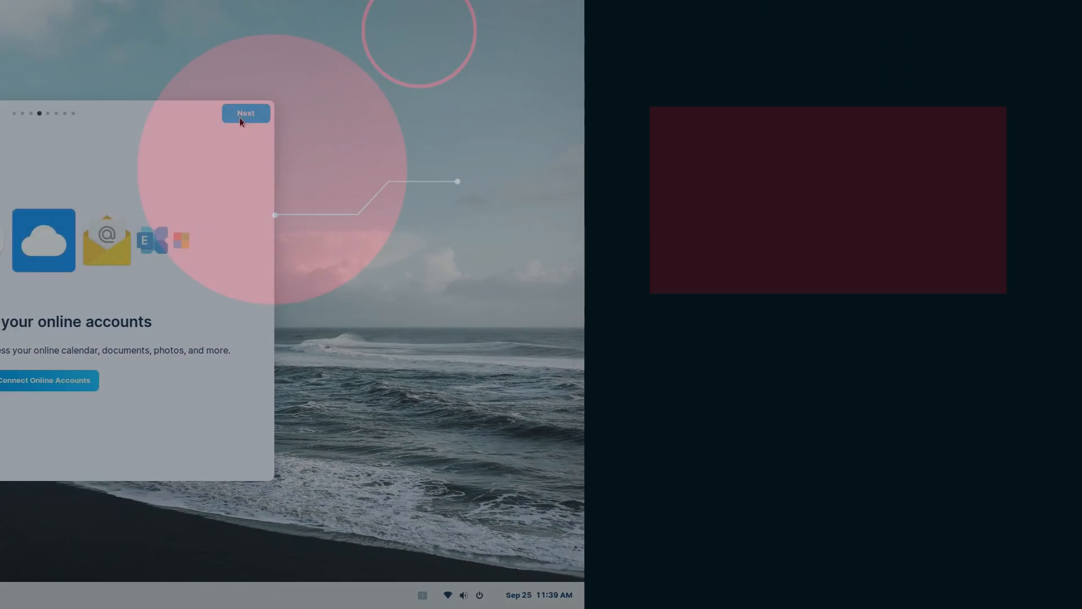